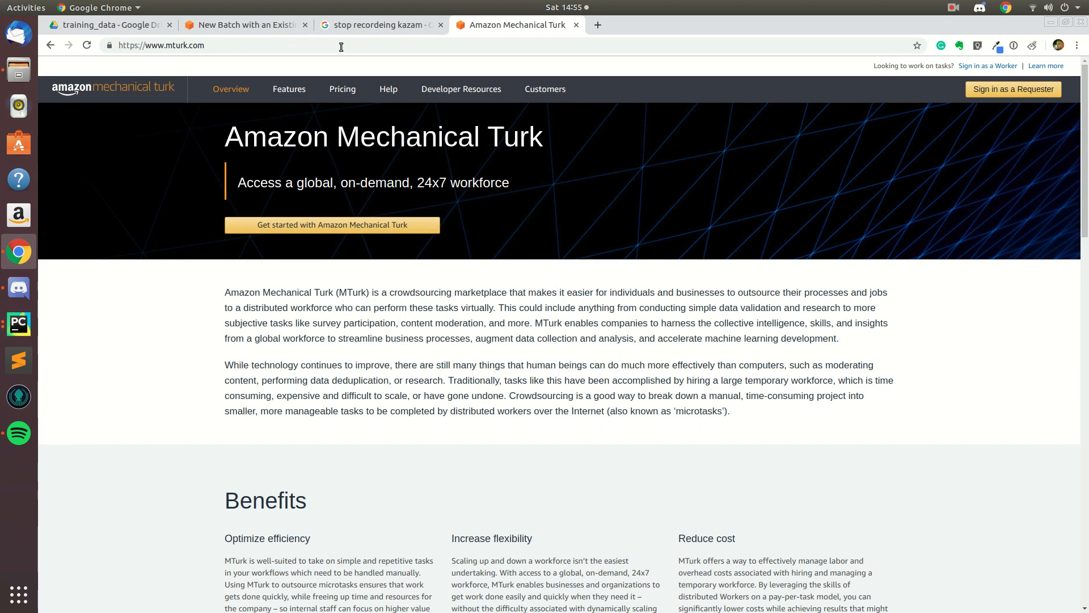
mouse_move(358, 141)
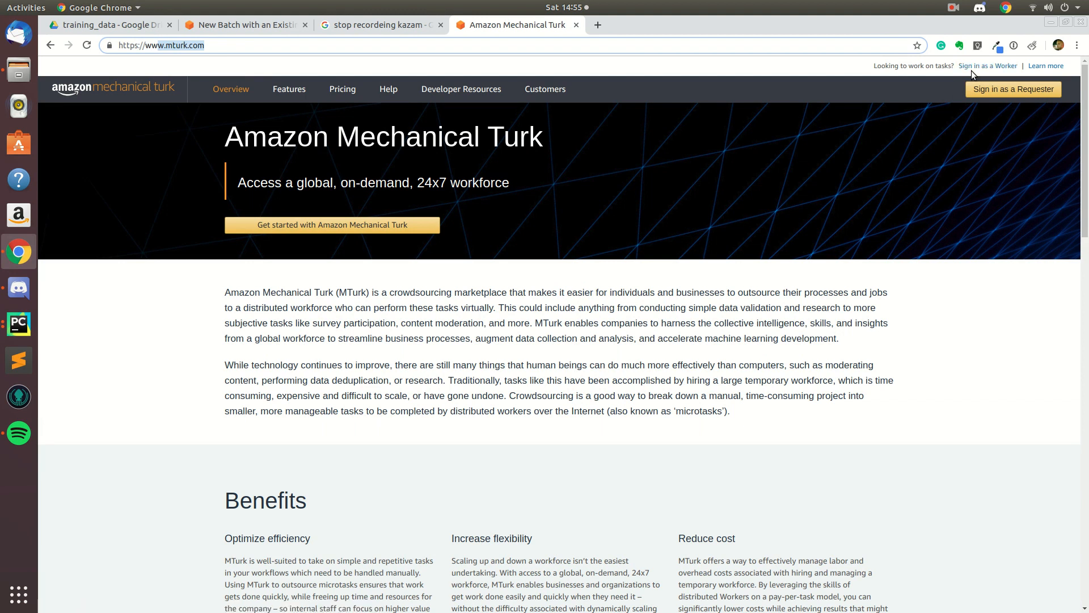
mouse_move(987, 65)
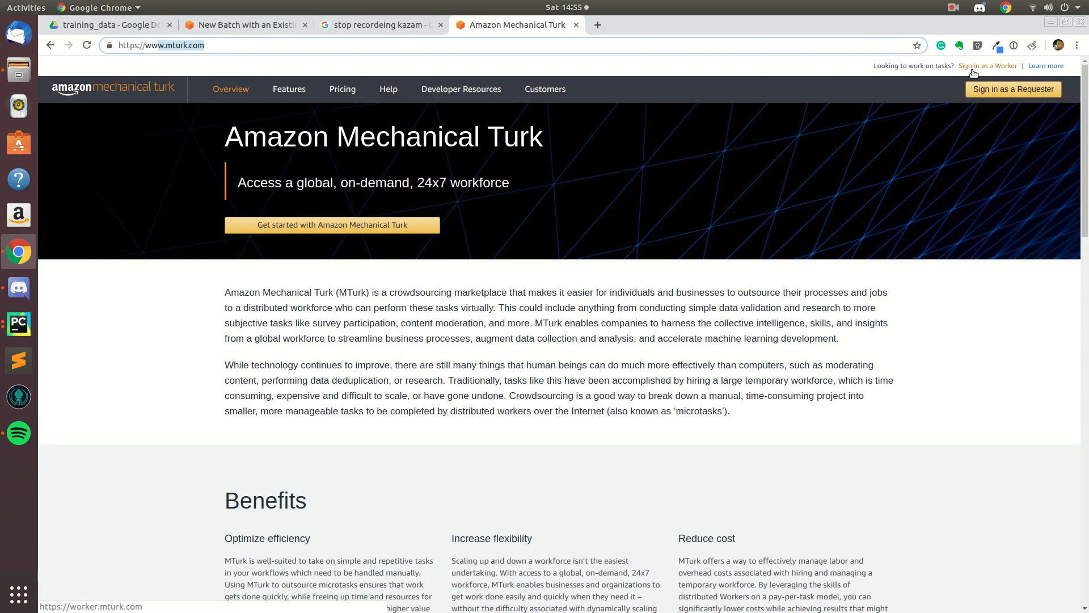
mouse_move(987, 69)
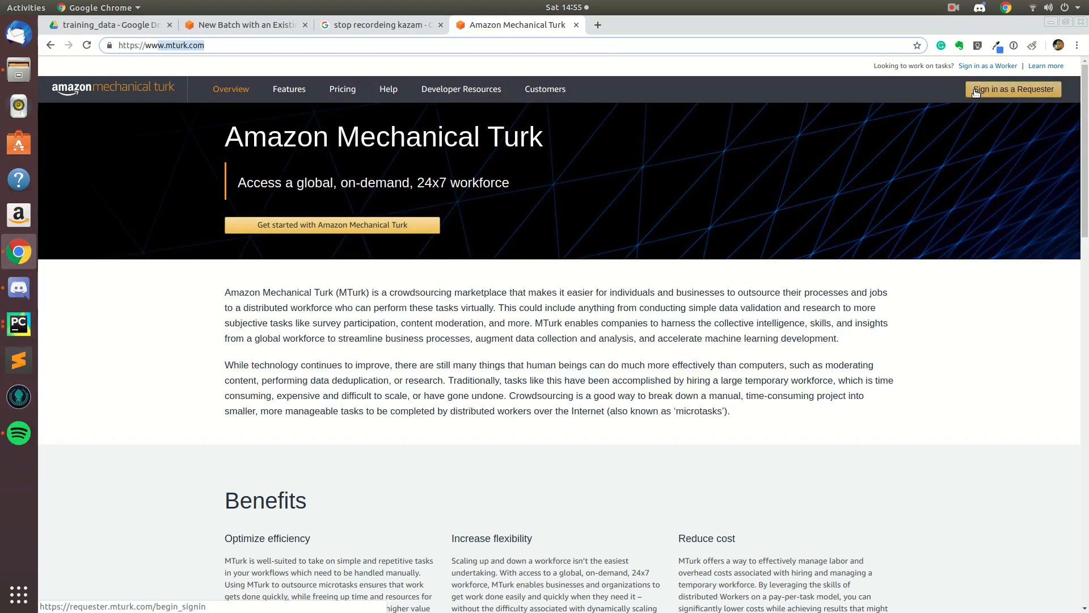
mouse_move(487, 86)
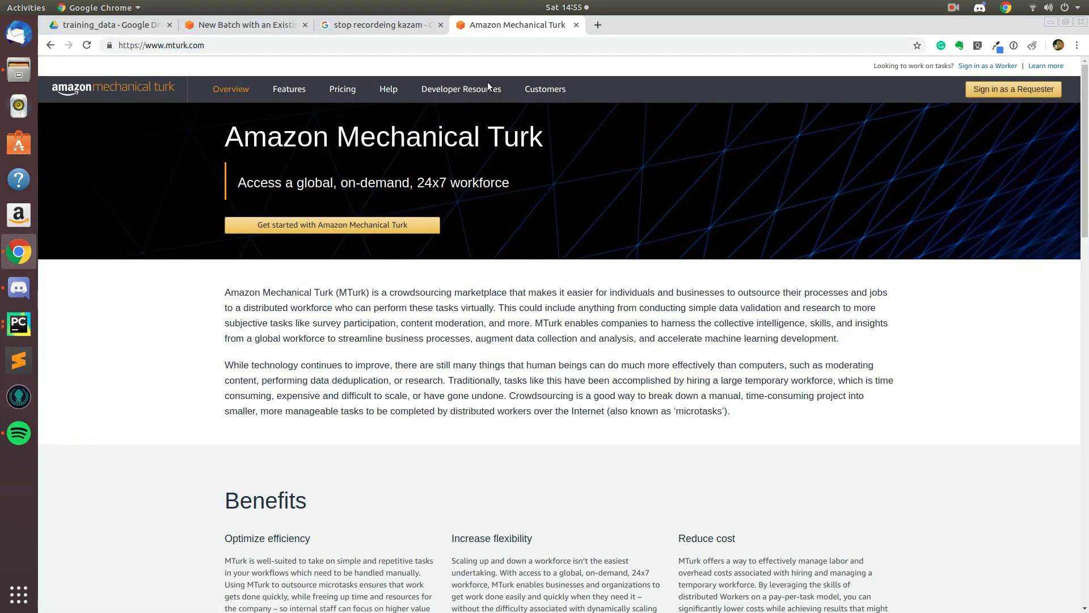
mouse_move(561, 33)
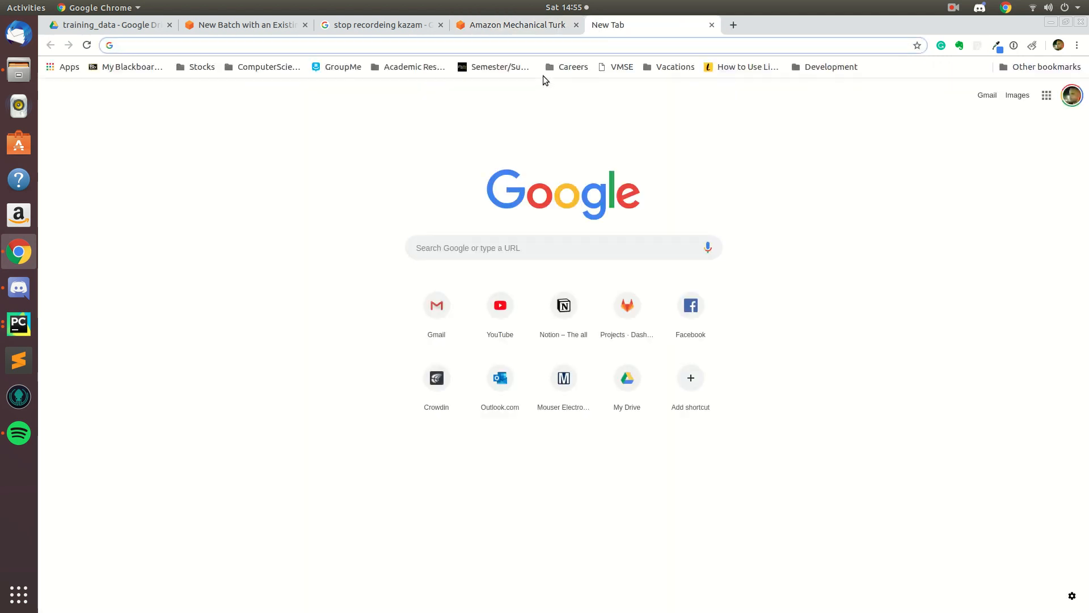
- Load the Mechanical Turk Developer Sandbox page on requester.mturk.com in a new Chrome tab
text(sn)
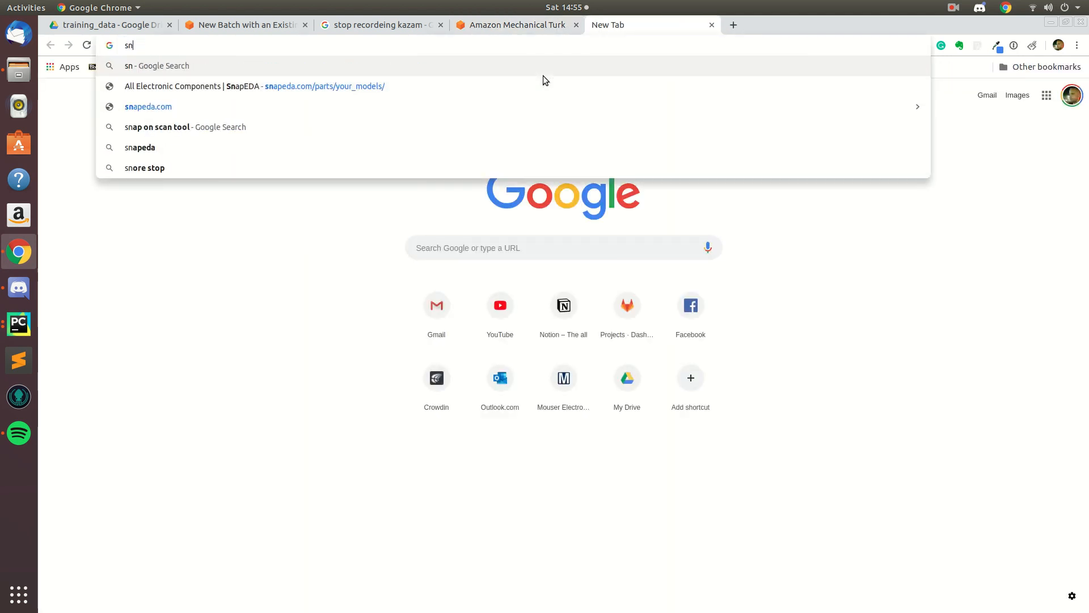
key(BackSpace)
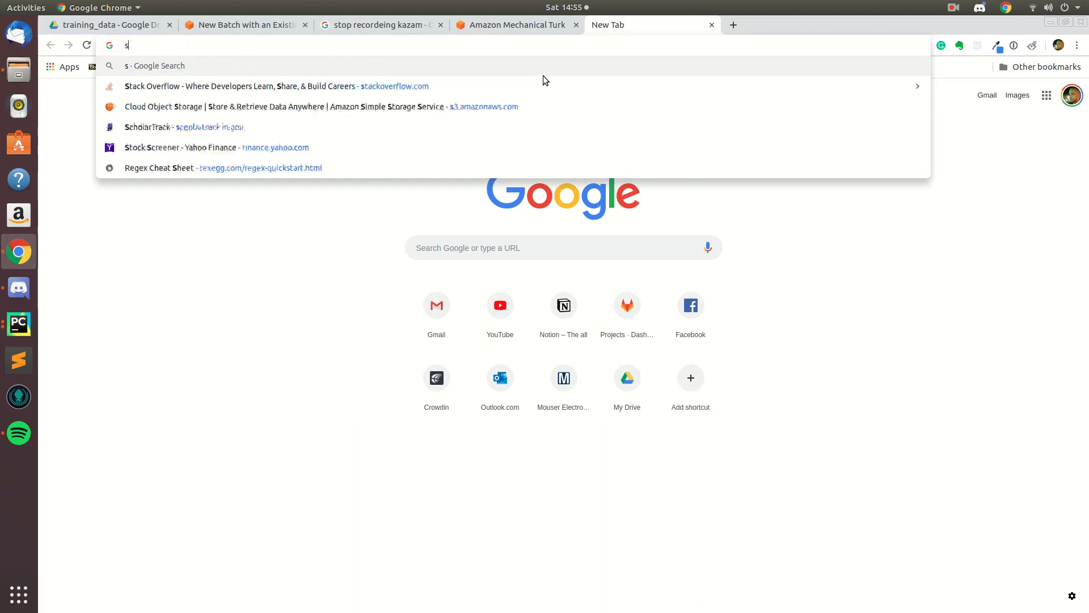
text(andbox)
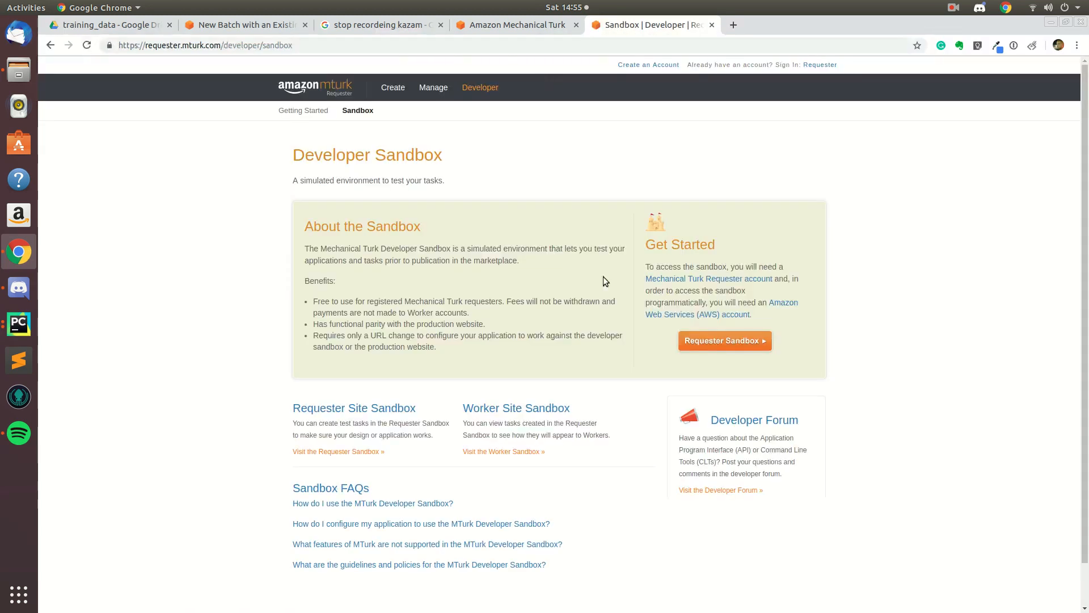
mouse_move(696, 346)
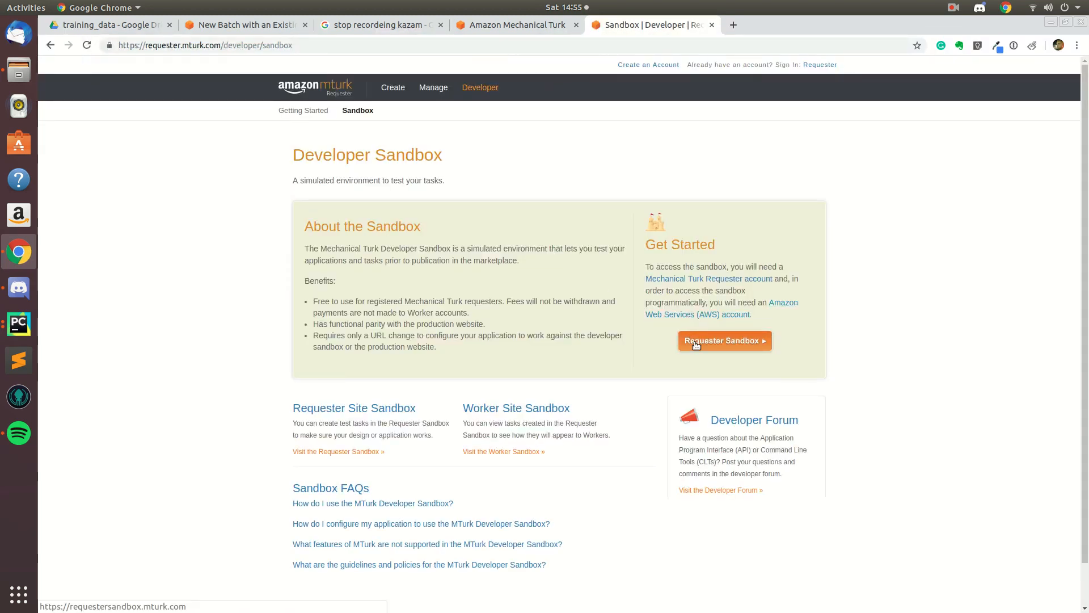
- Enter the Requester Sandbox and show the Demo Project, Bounding Box and Beating Roulette projects
click(723, 340)
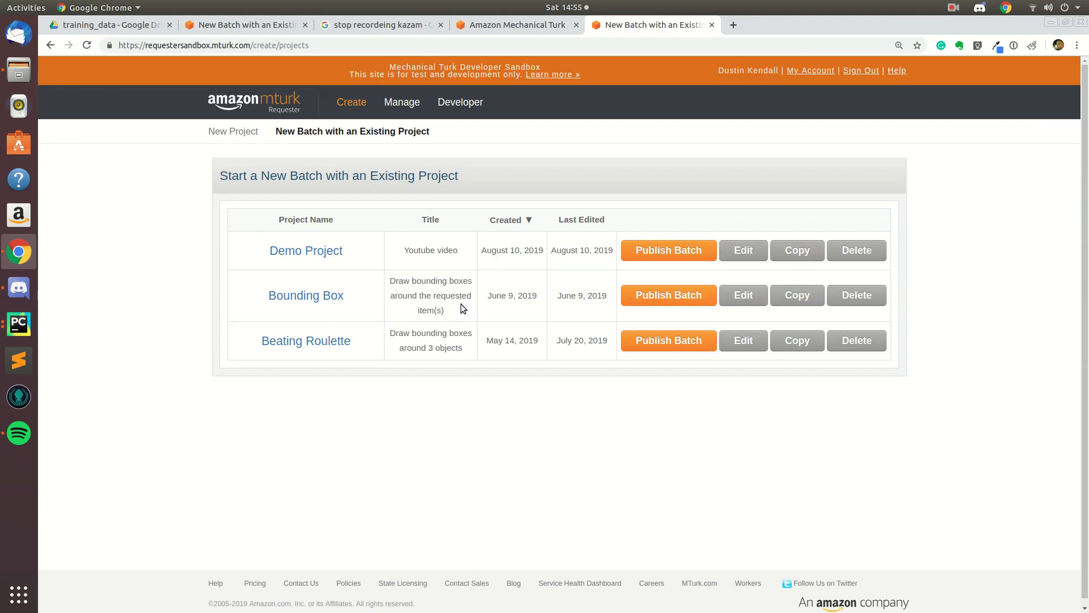
mouse_move(387, 177)
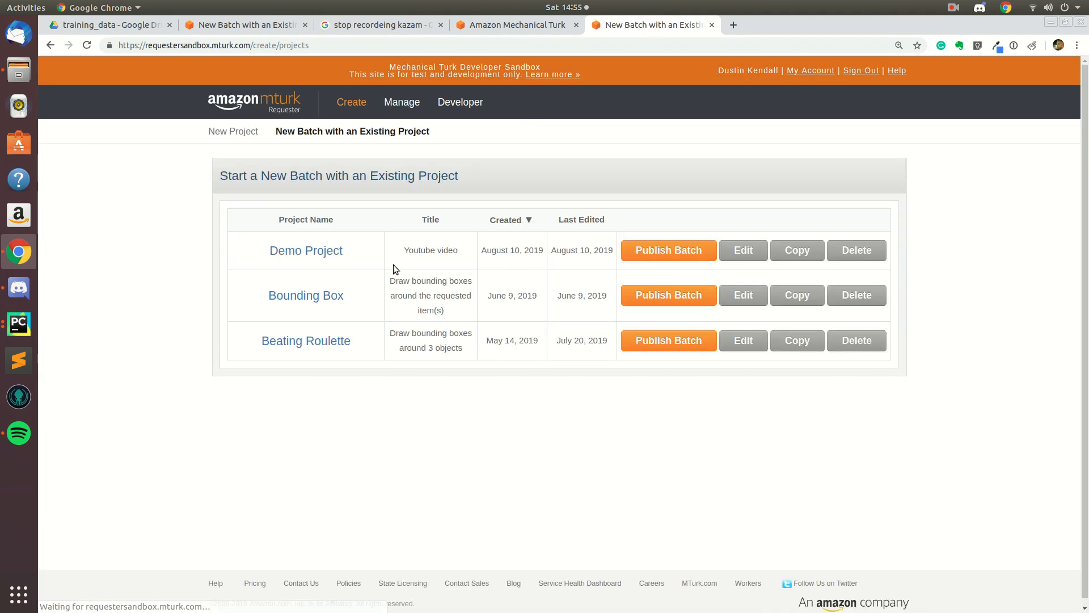
click(232, 131)
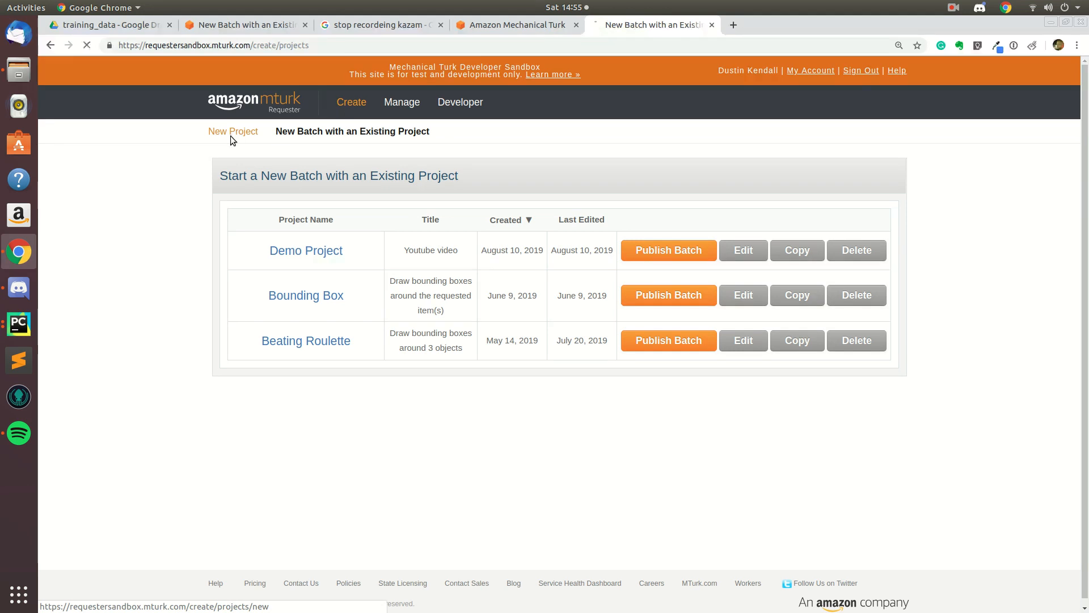
- Pick the Vision Bounding Box template and draw a sample Bird box in its preview
click(233, 131)
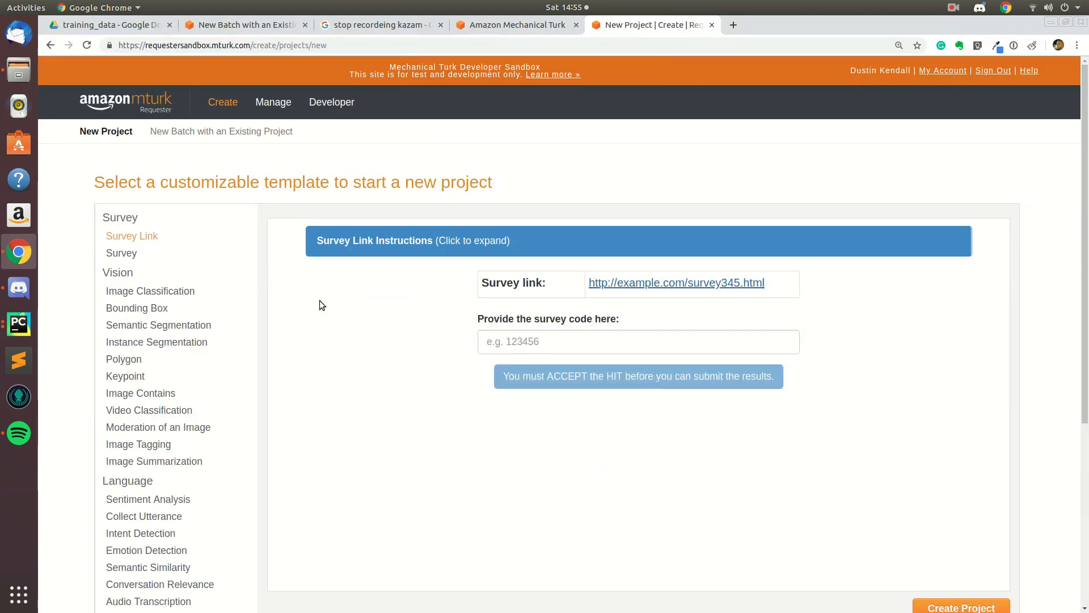
scroll(down, 3)
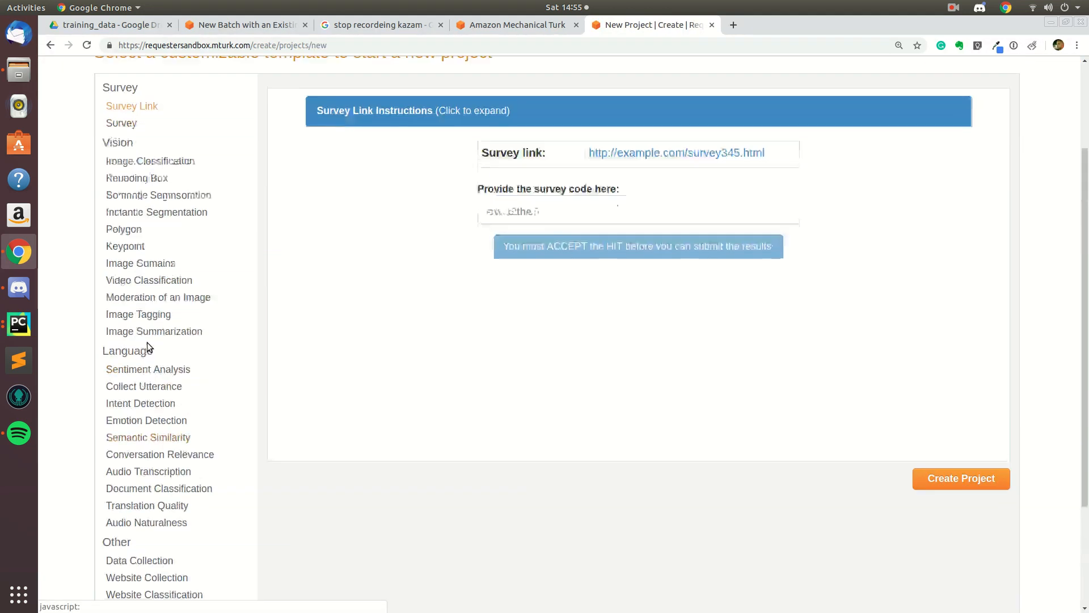
scroll(down, 3)
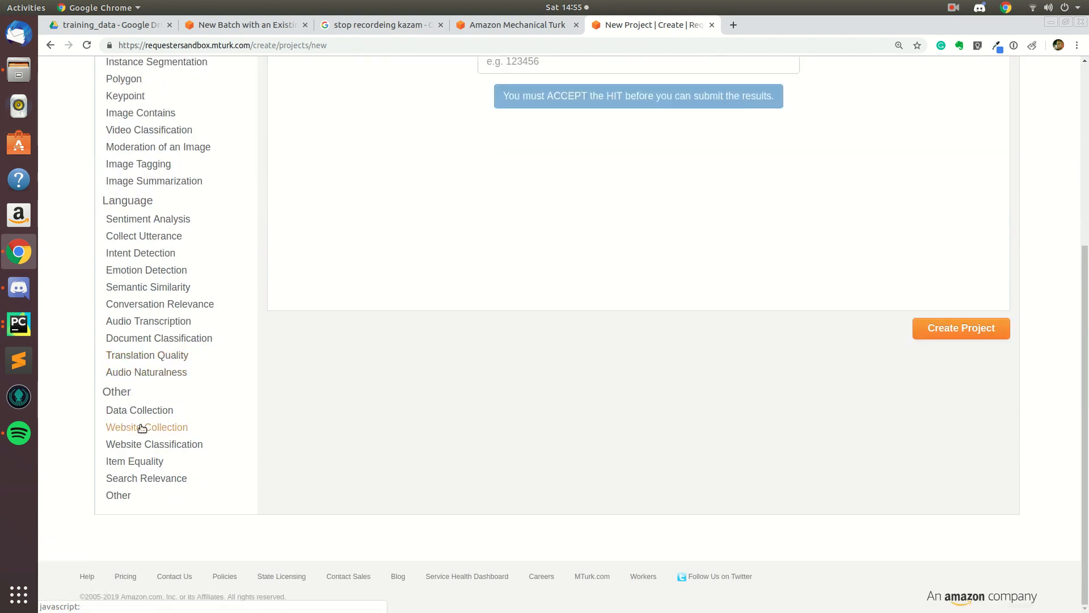
mouse_move(146, 269)
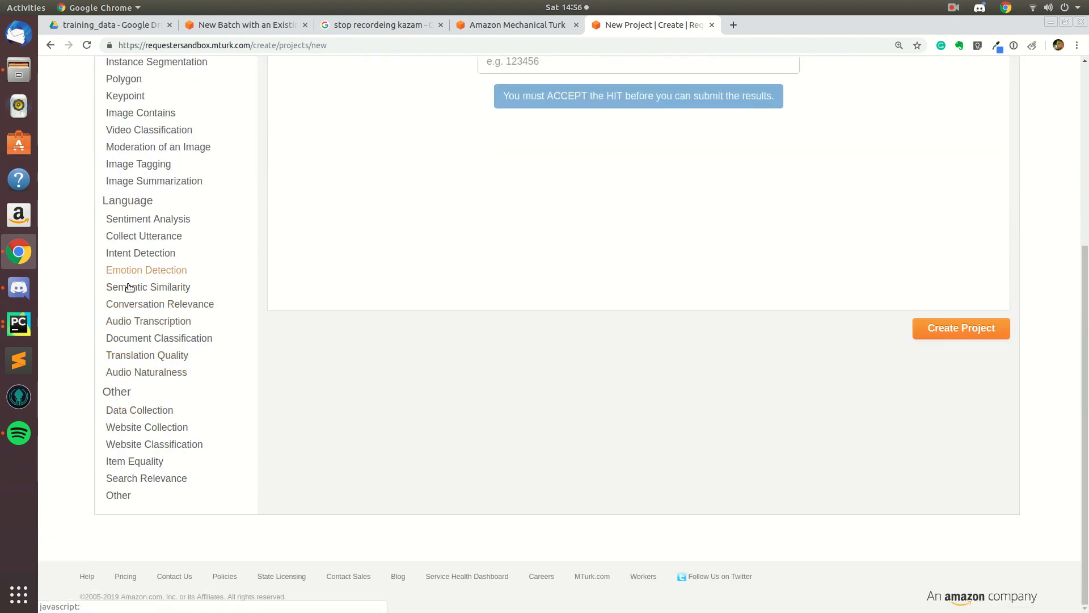
scroll(up, 3)
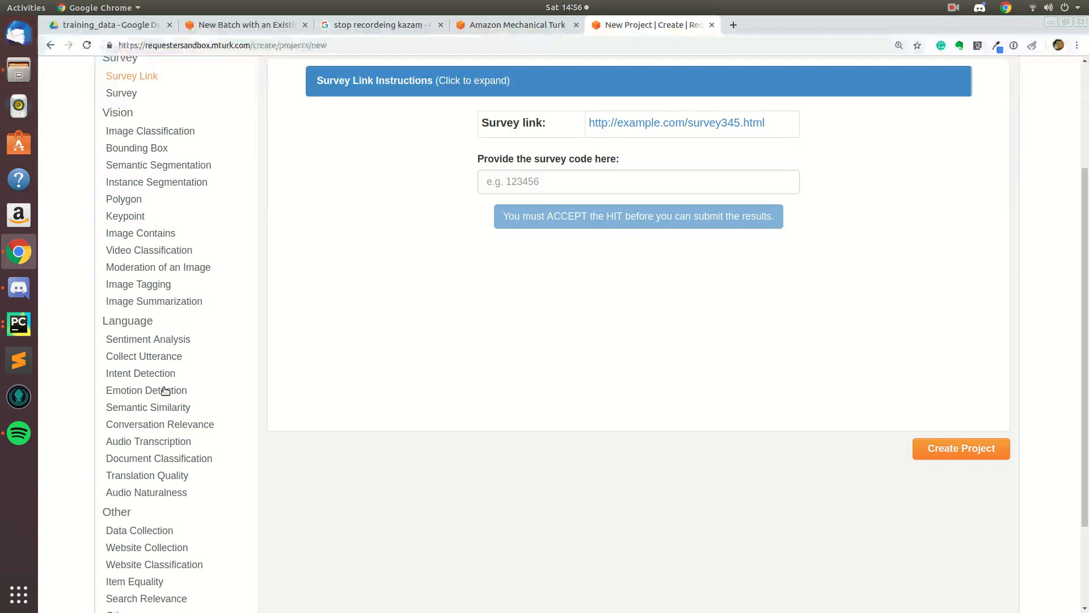
mouse_move(158, 165)
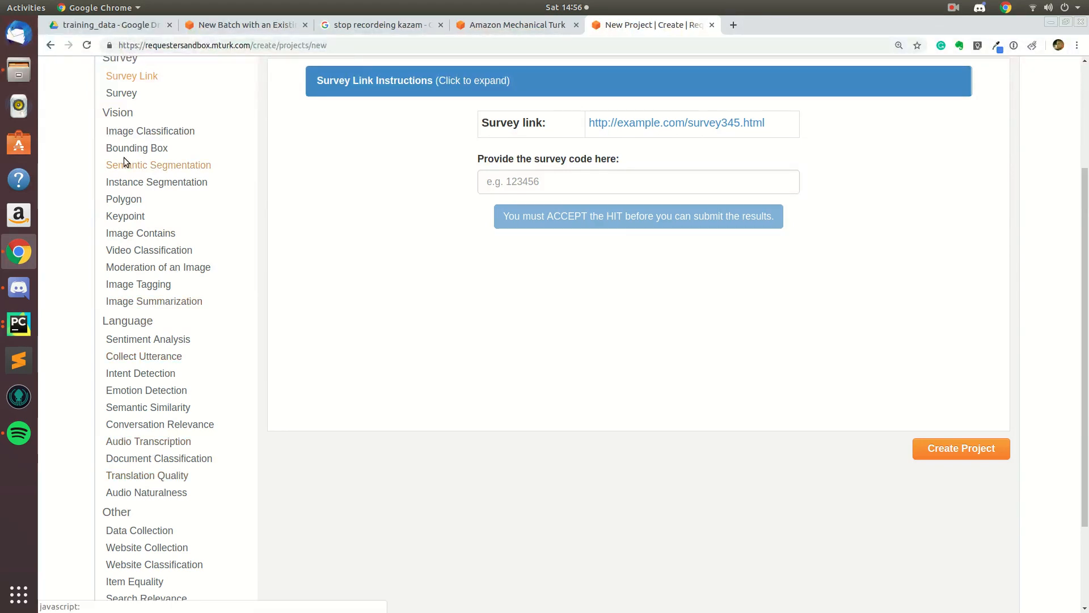
mouse_move(136, 147)
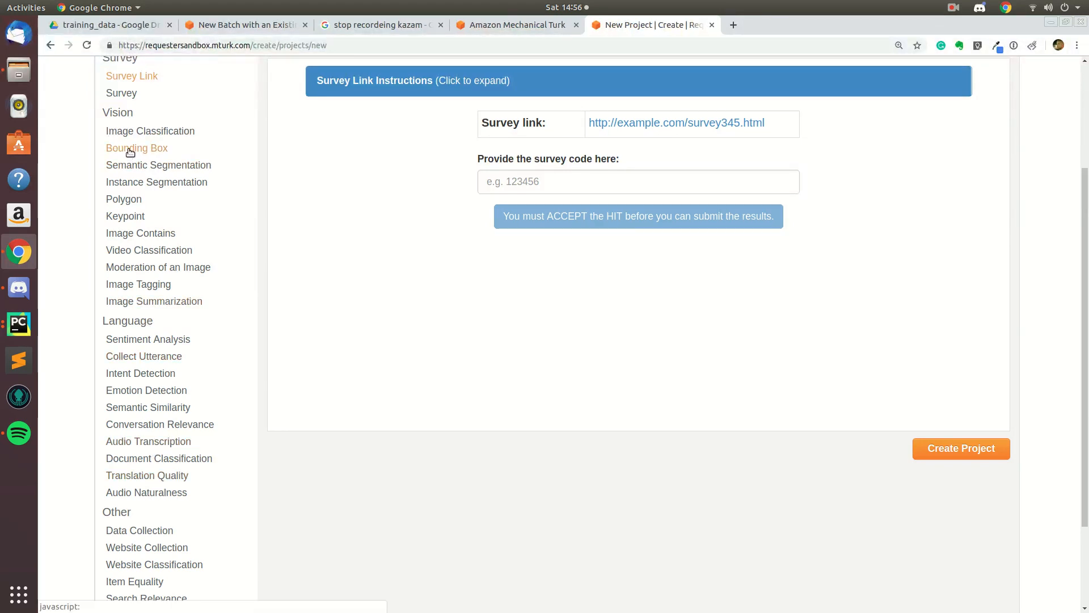
mouse_move(132, 161)
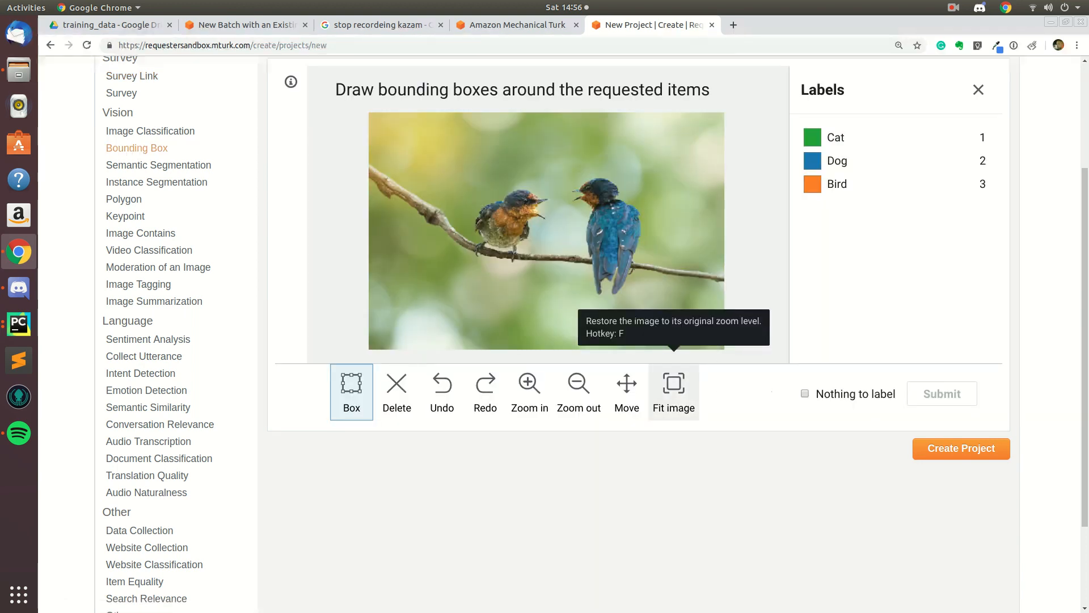
scroll(up, 3)
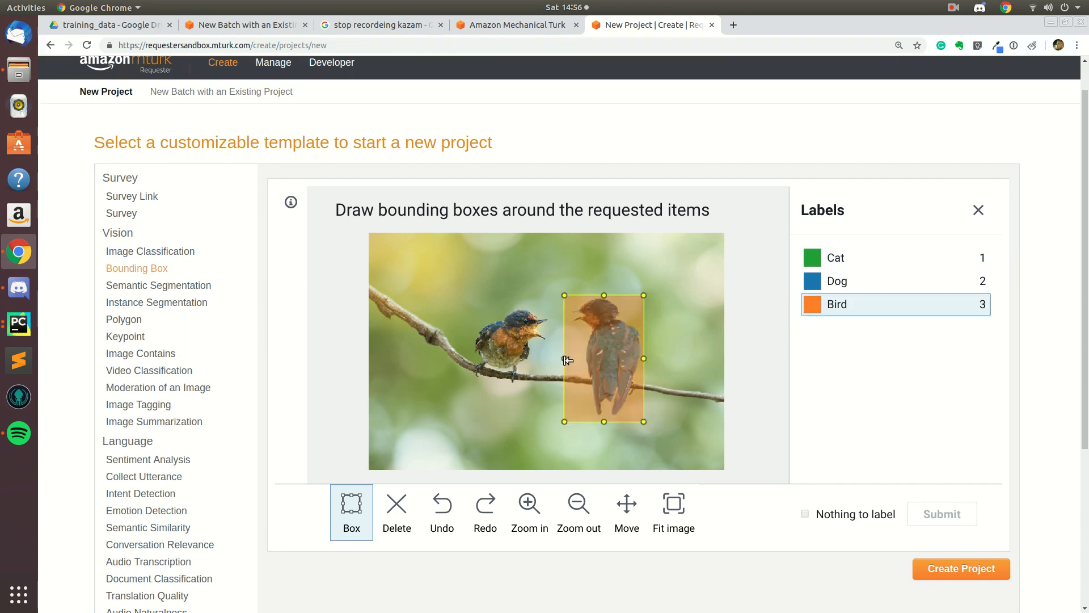
scroll(down, 3)
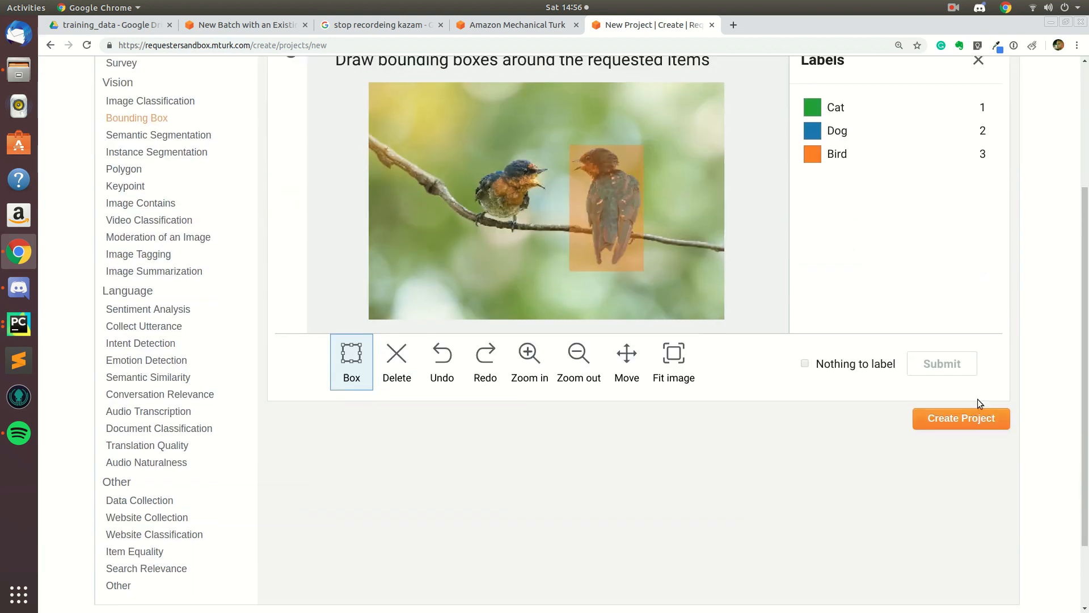
- Create the Bounding Box project titled 'Demo for Youtube' with keywords 'bounding box'
click(959, 417)
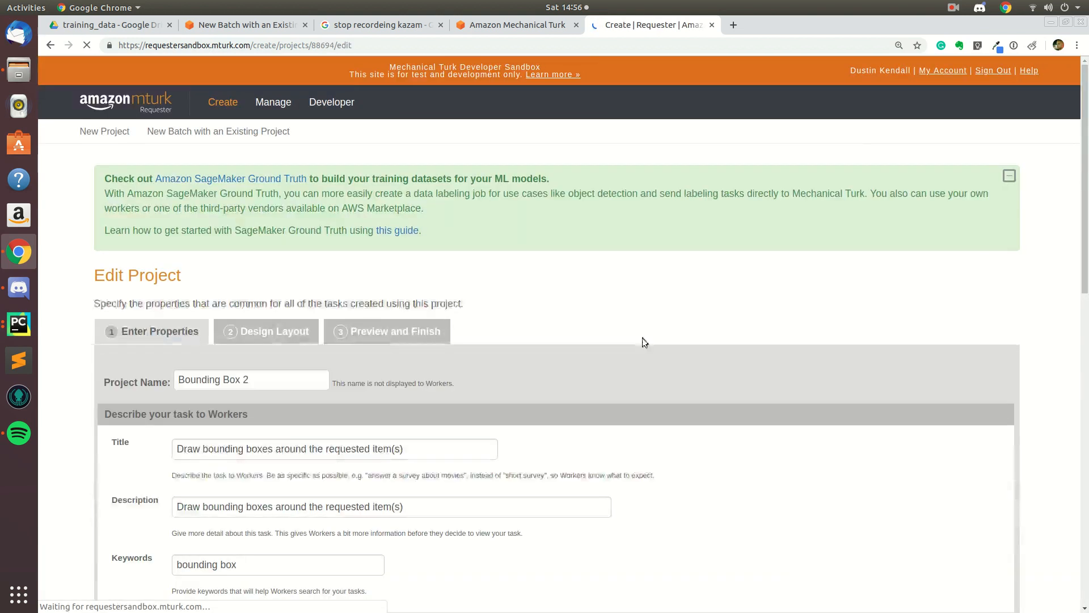
scroll(down, 3)
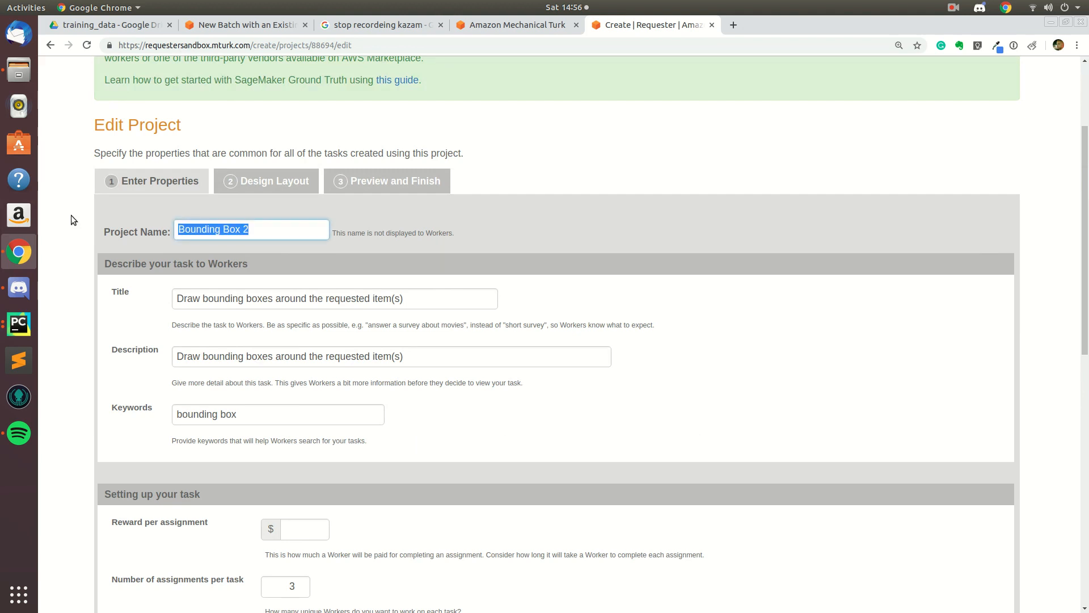
text(Demo)
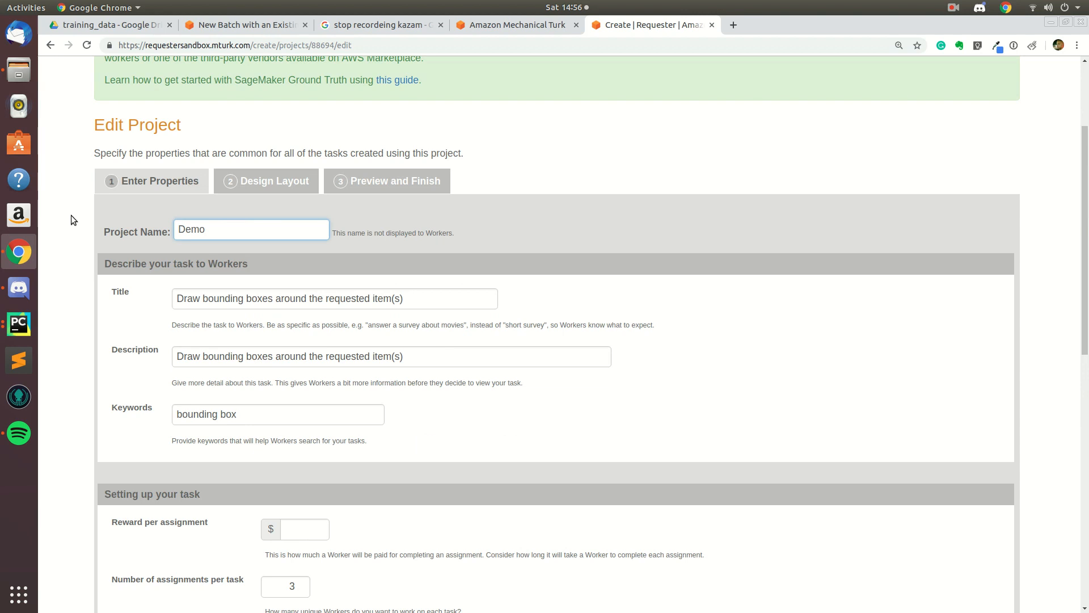
text(for Youtube)
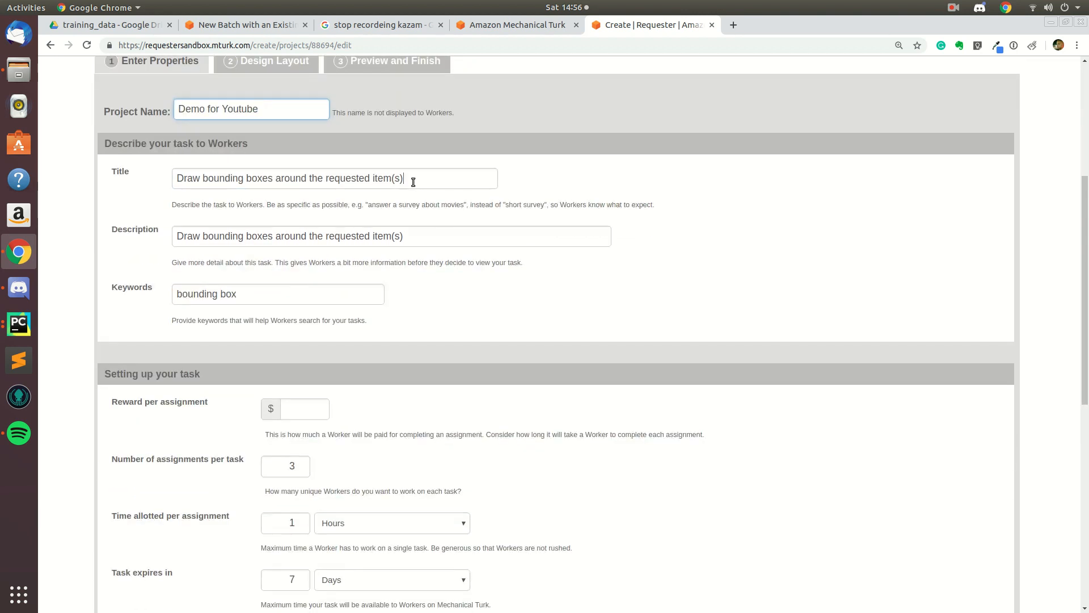
triple_click(288, 178)
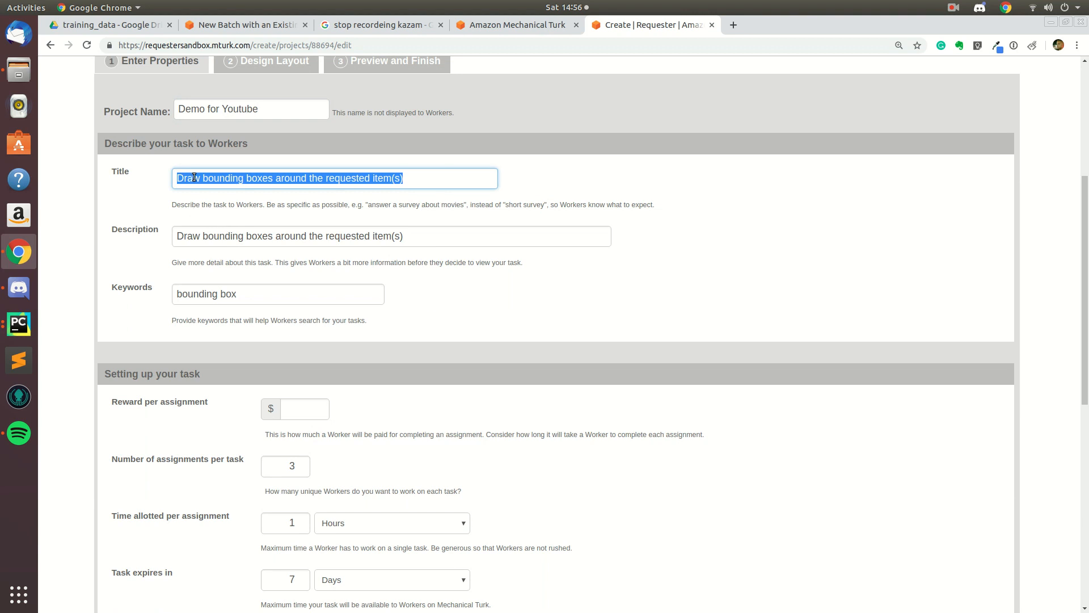
click(278, 294)
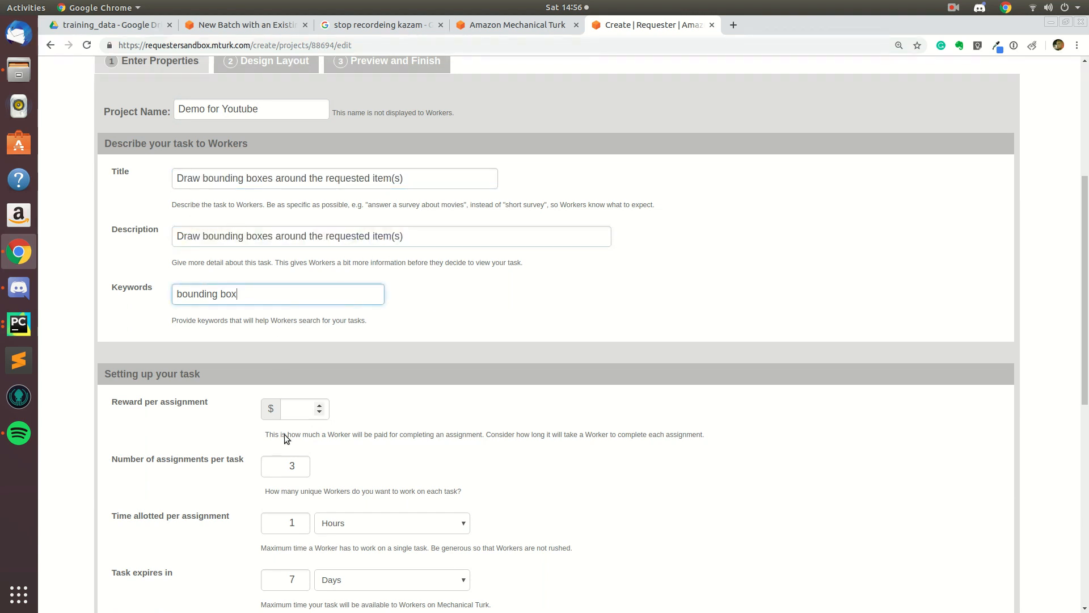
mouse_move(198, 393)
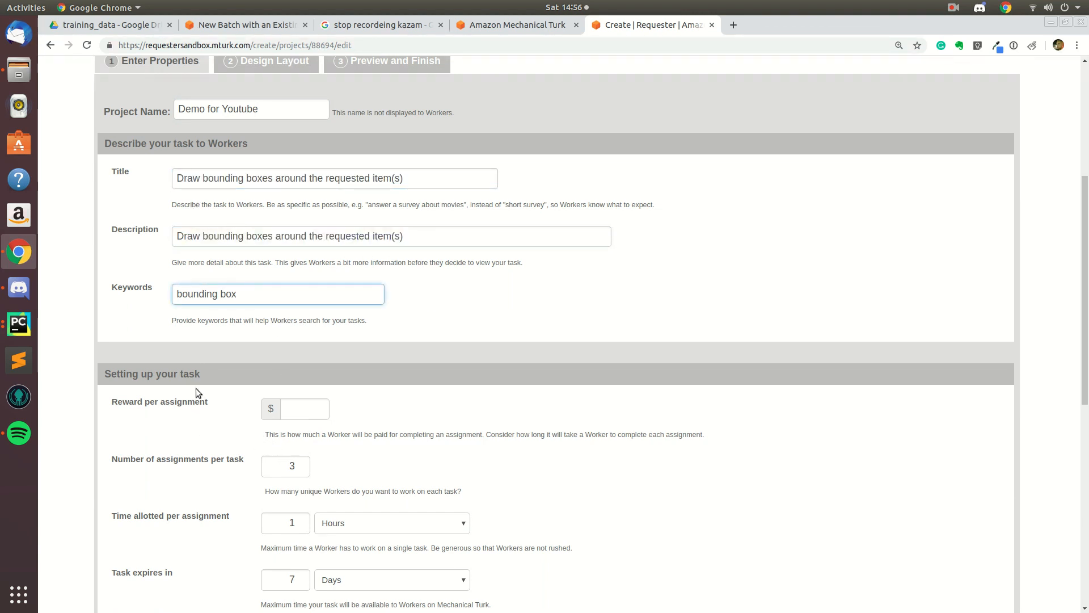
mouse_move(195, 440)
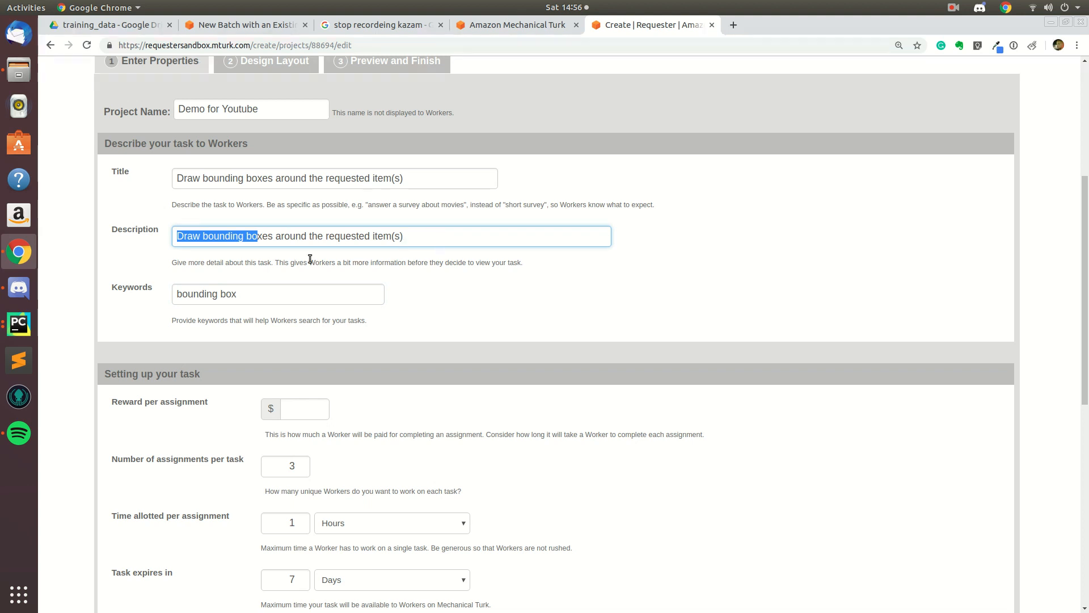
- Set the reward to $0.03 per assignment and assignments per task to 1
click(303, 409)
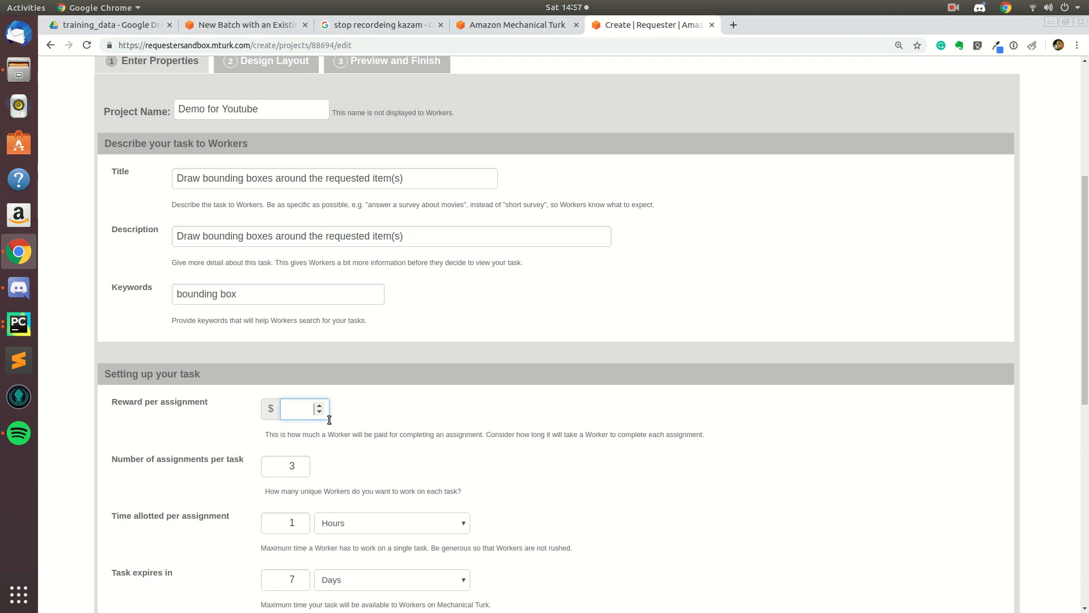
text(0)
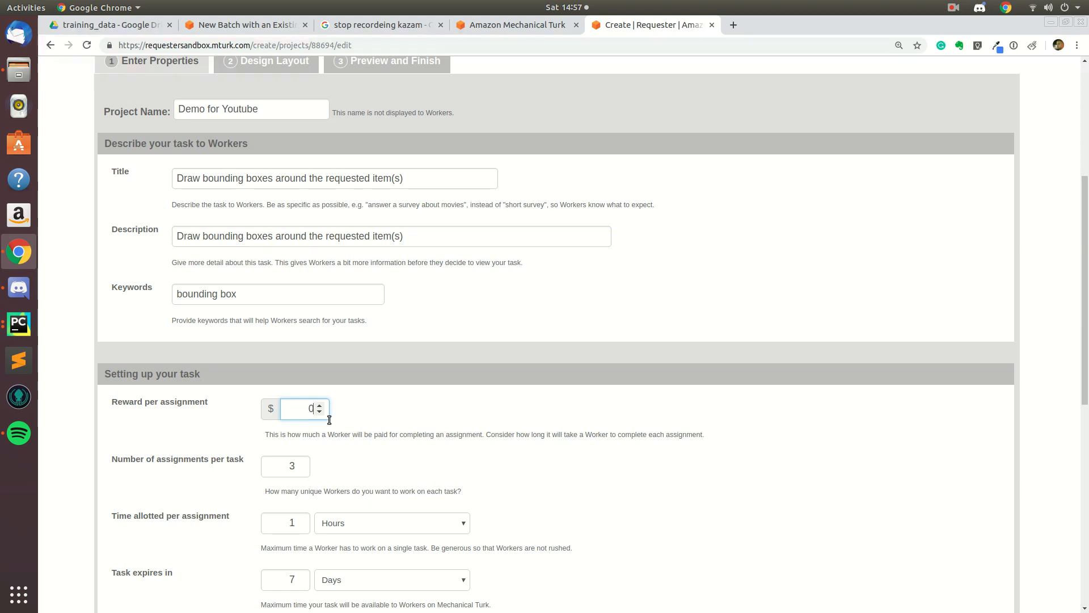
text(.03)
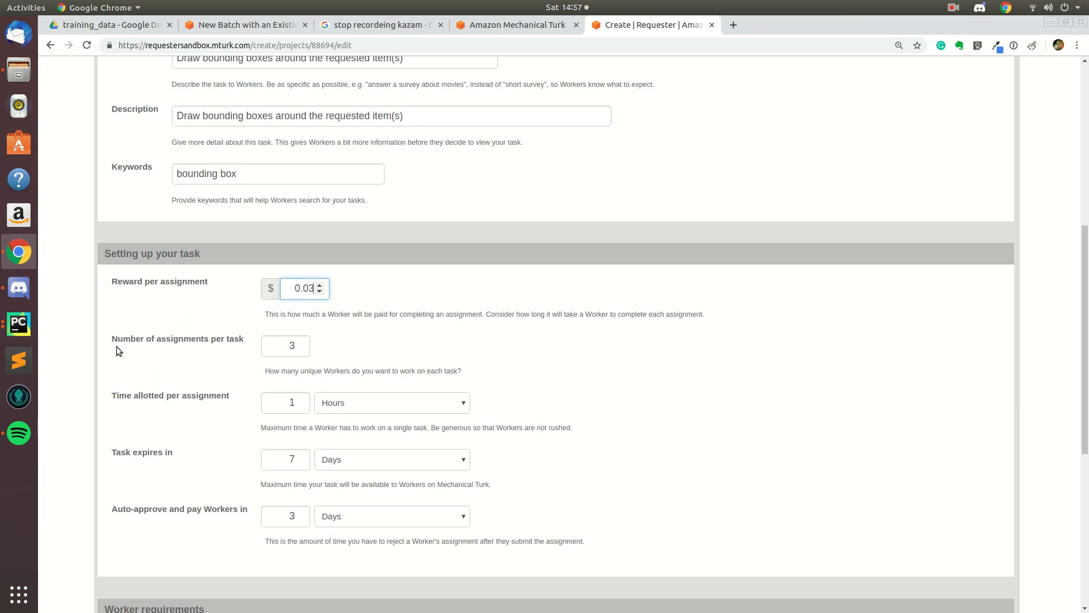
click(284, 346)
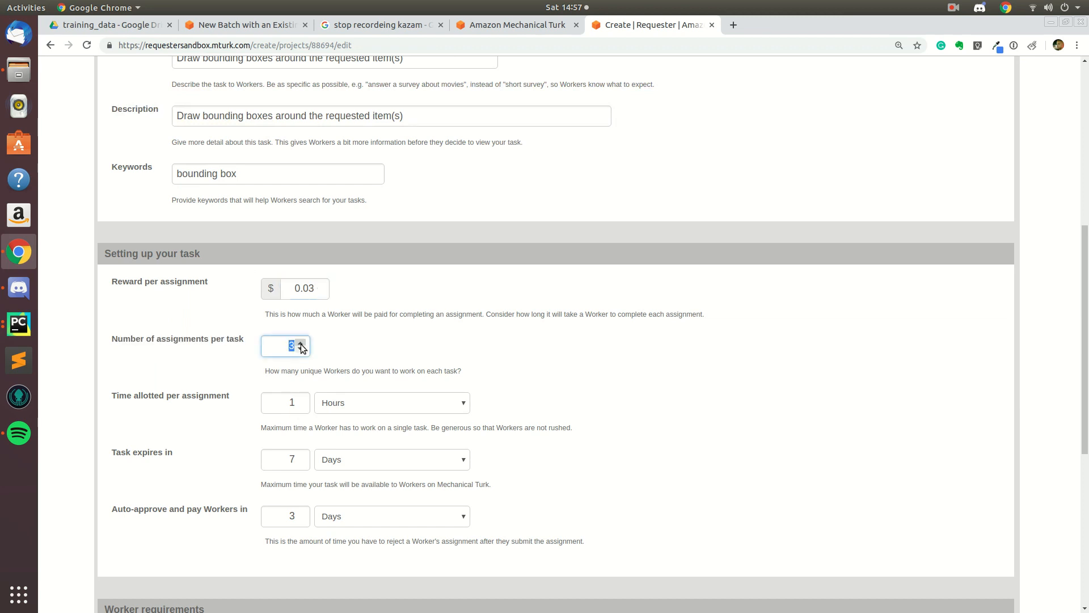
click(301, 350)
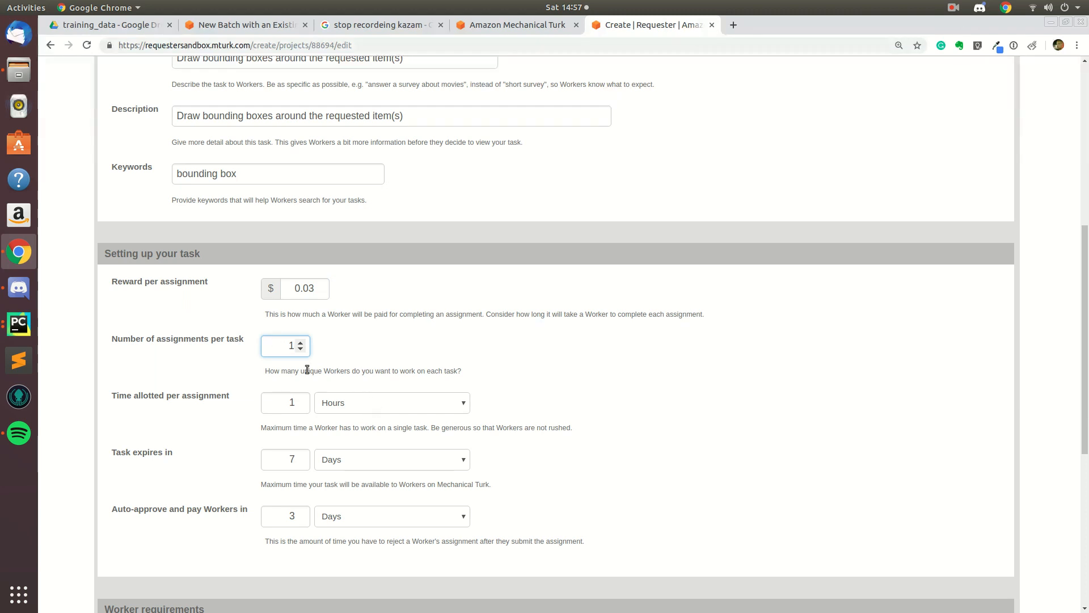
- Tick the potentially explicit or offensive content checkbox under Worker requirements
scroll(down, 3)
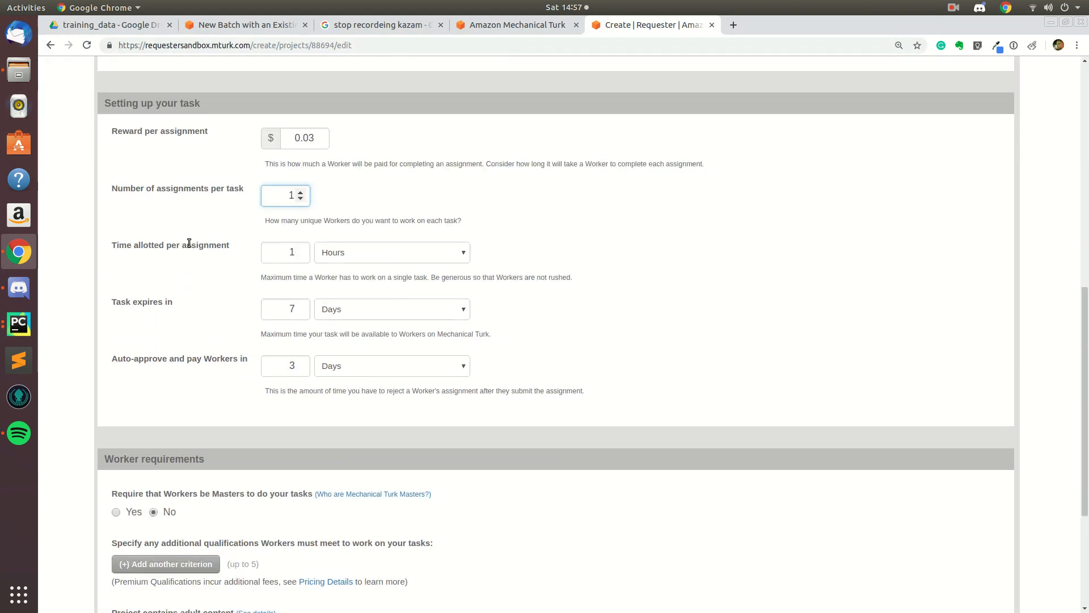
double_click(171, 245)
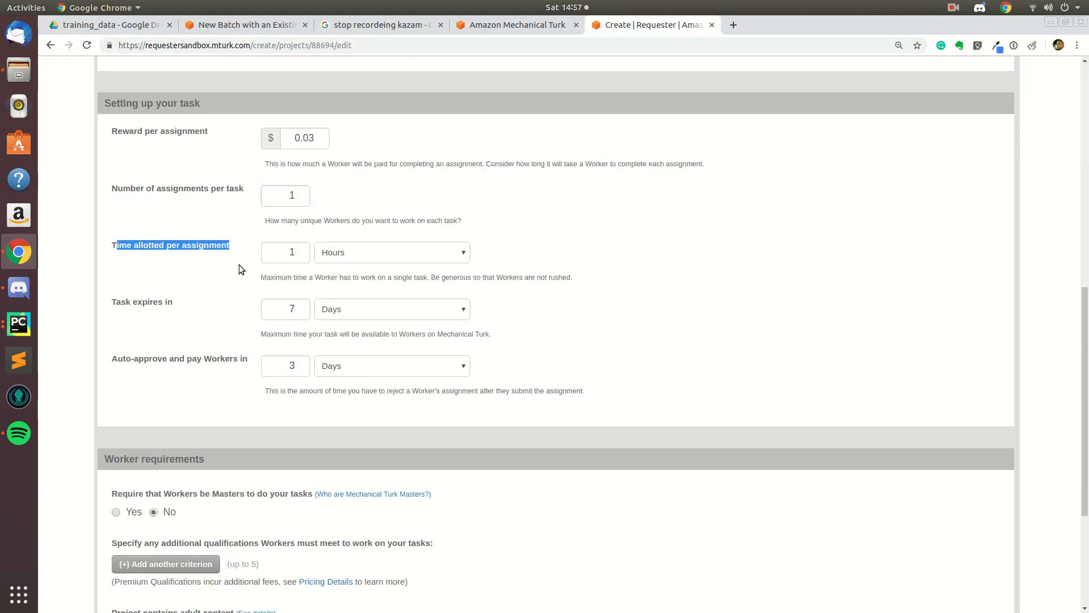
click(284, 251)
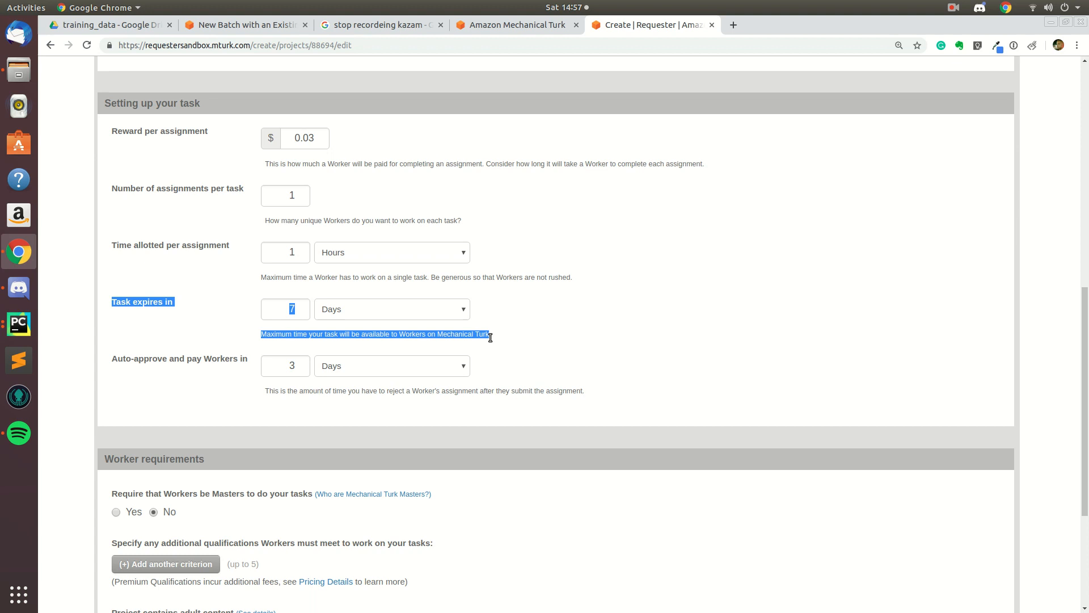
mouse_move(494, 340)
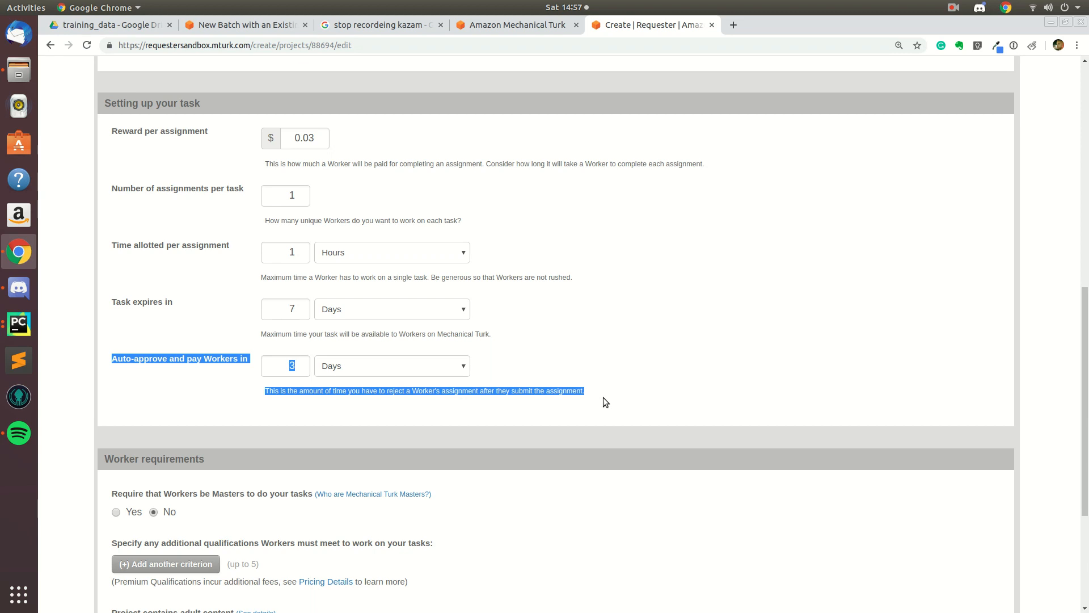
scroll(down, 3)
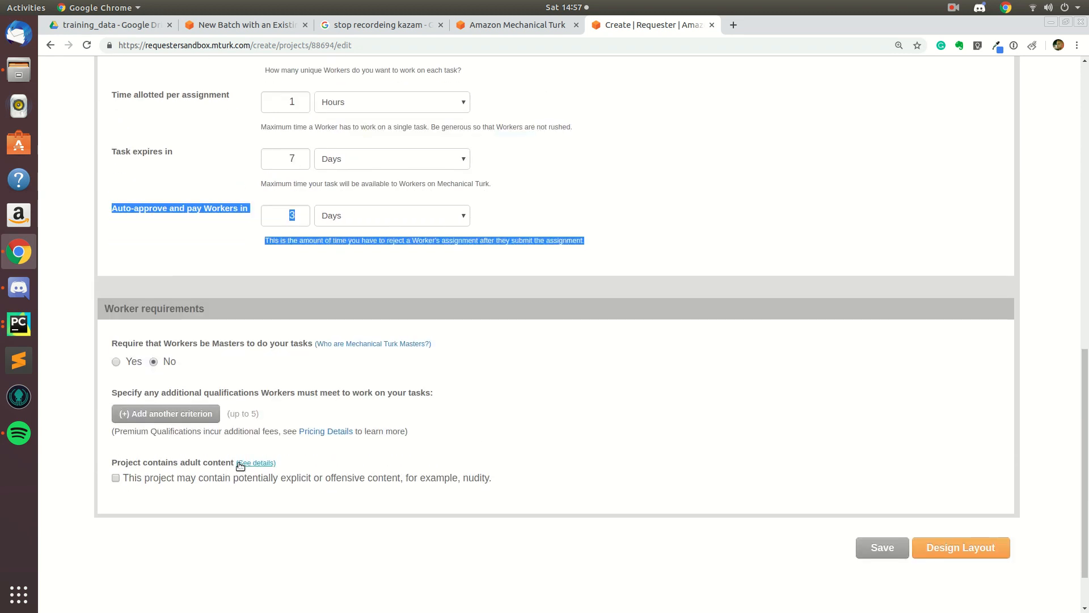
mouse_move(257, 261)
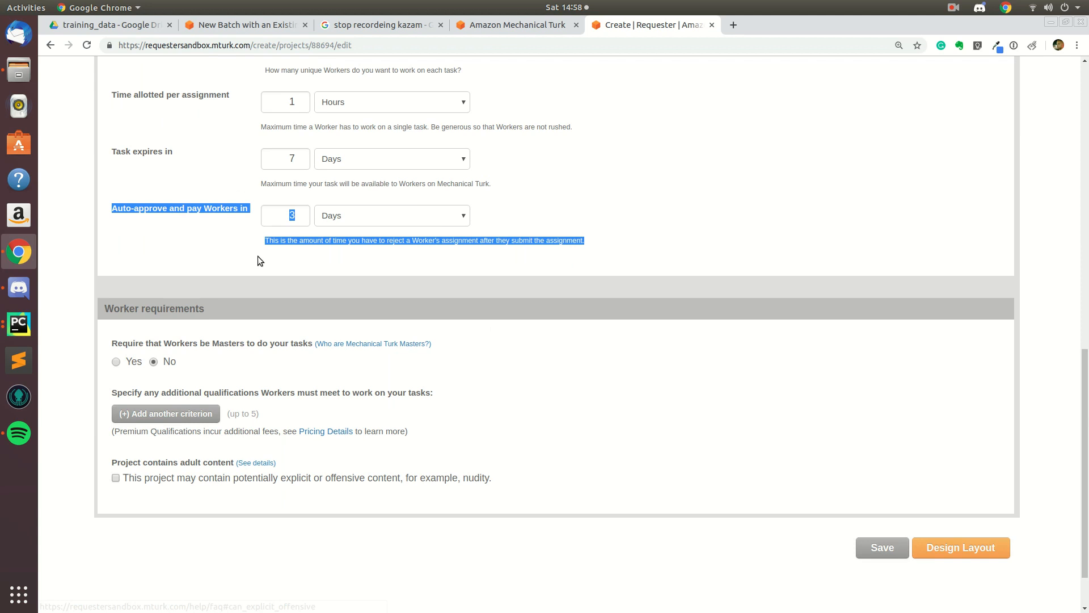
mouse_move(155, 393)
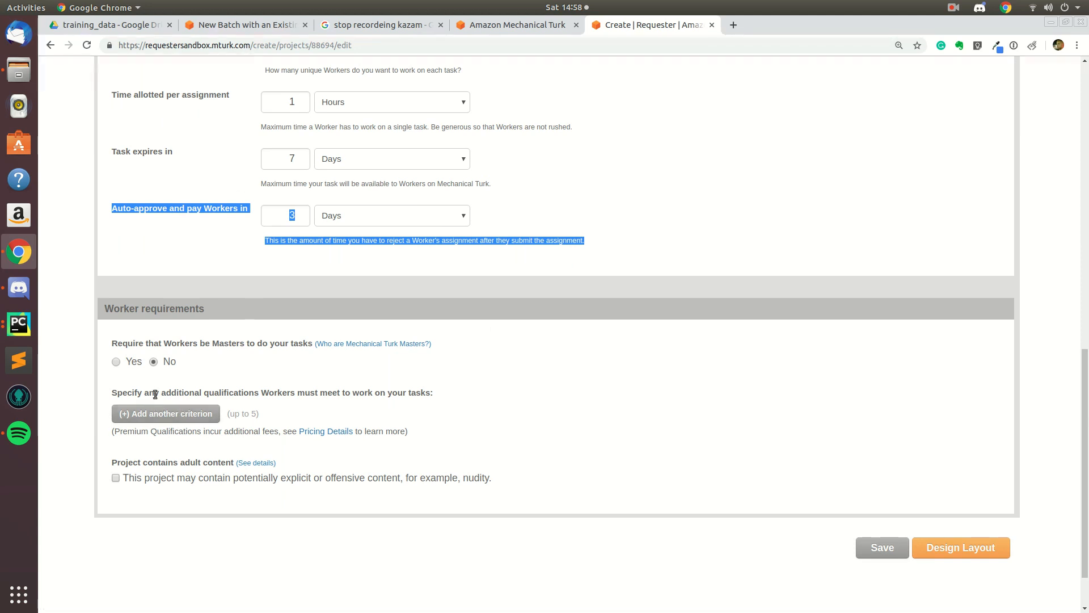
mouse_move(137, 408)
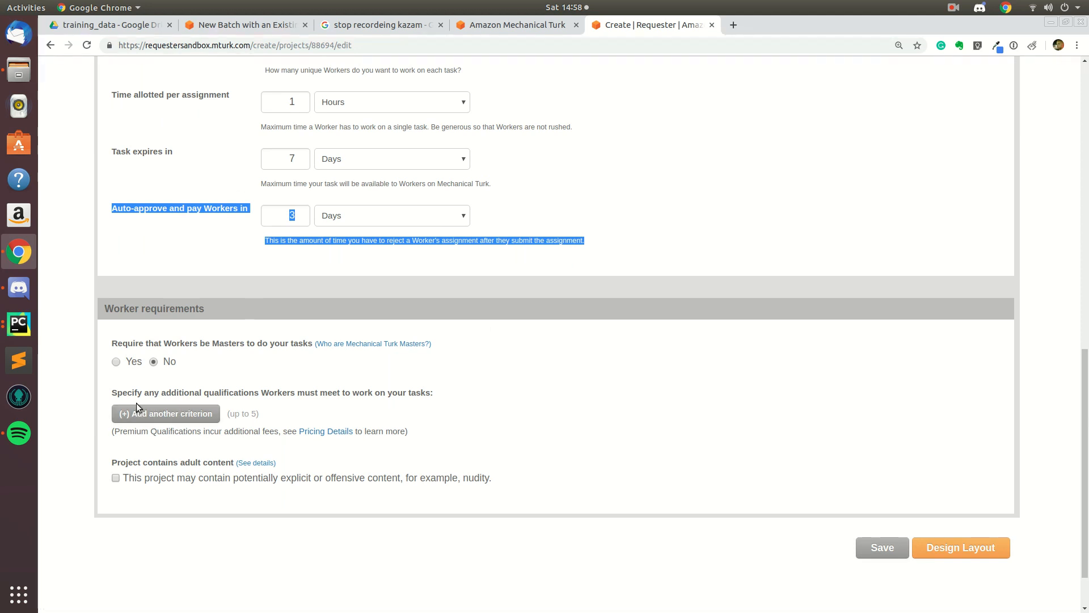
mouse_move(146, 382)
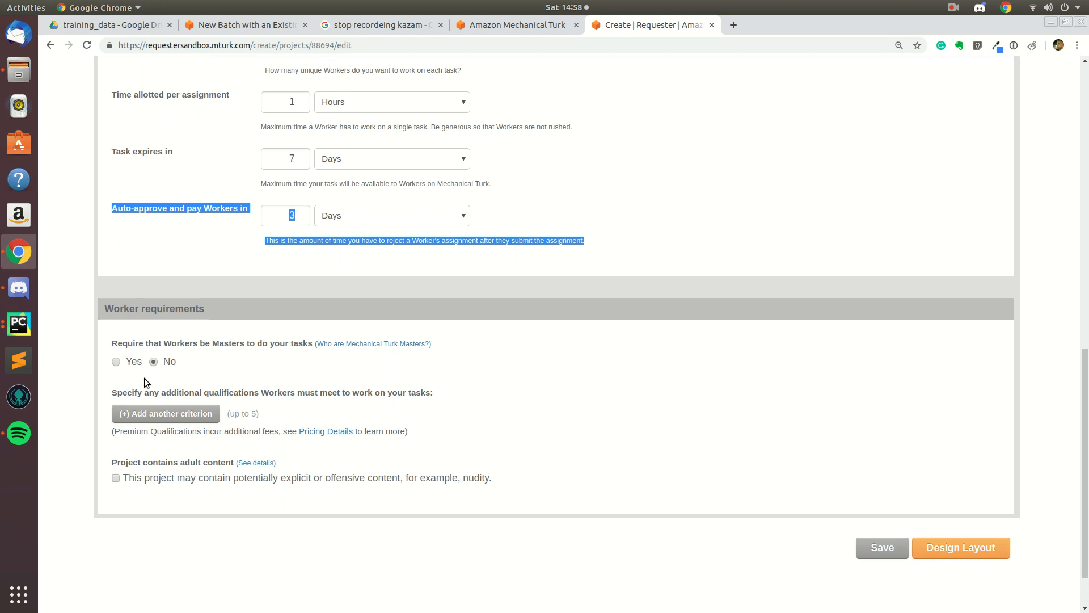
mouse_move(121, 345)
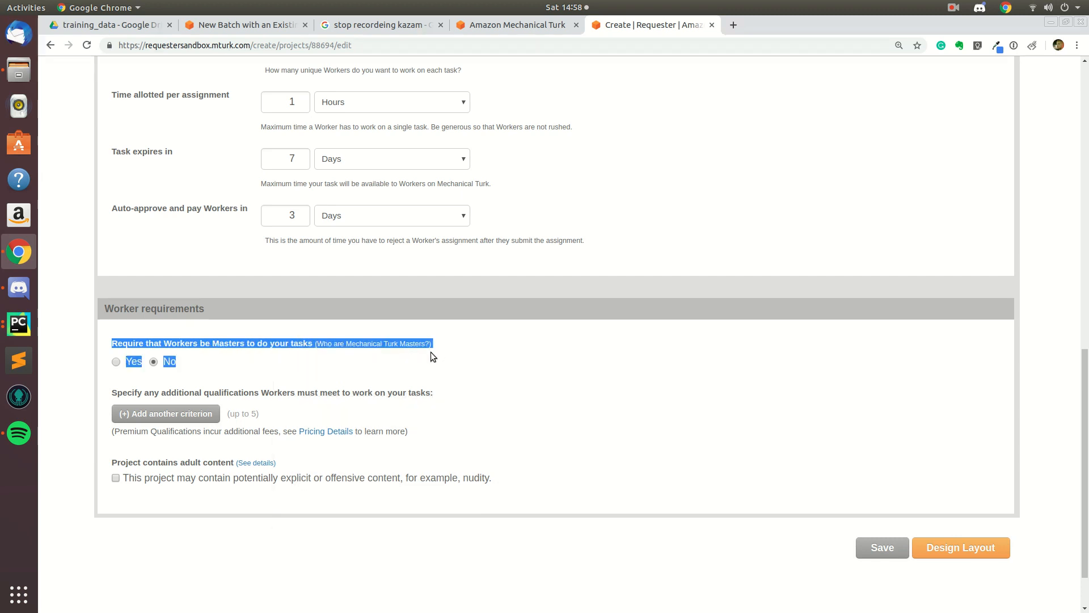
mouse_move(371, 374)
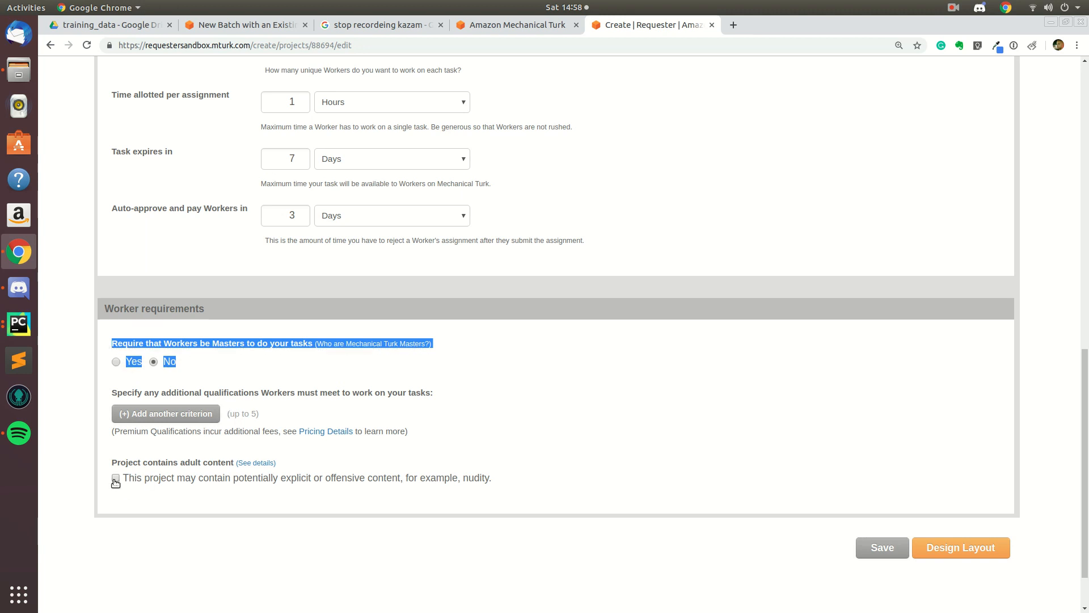
click(116, 478)
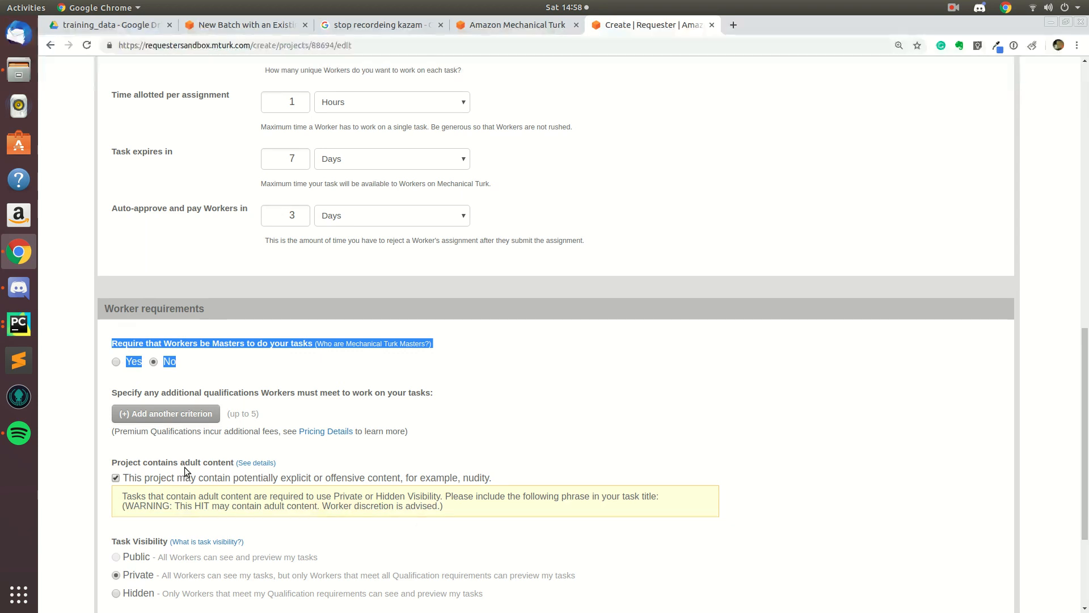
scroll(down, 3)
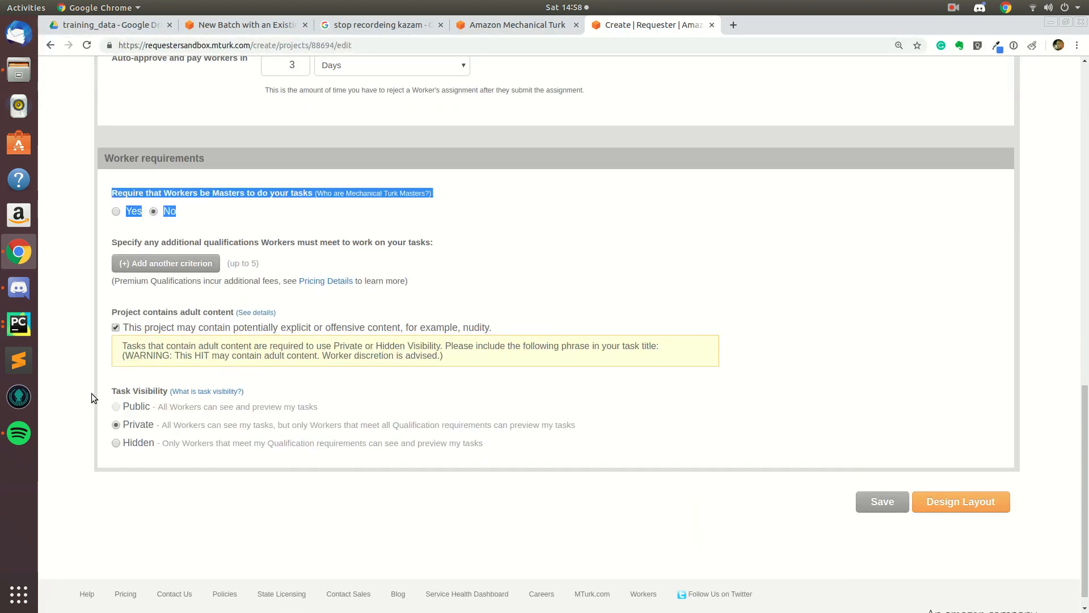
mouse_move(322, 445)
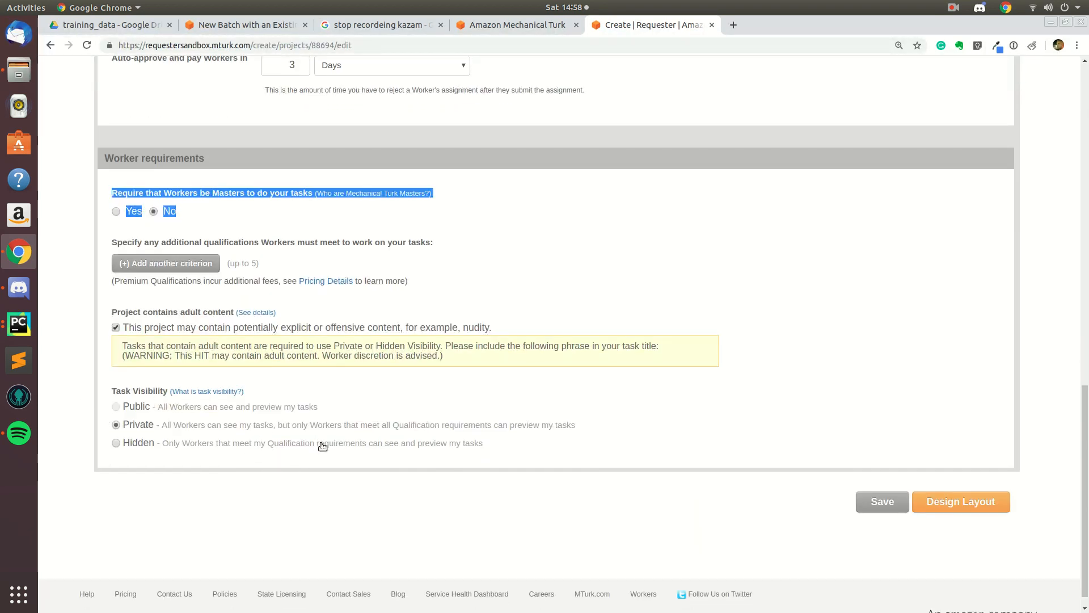
mouse_move(399, 307)
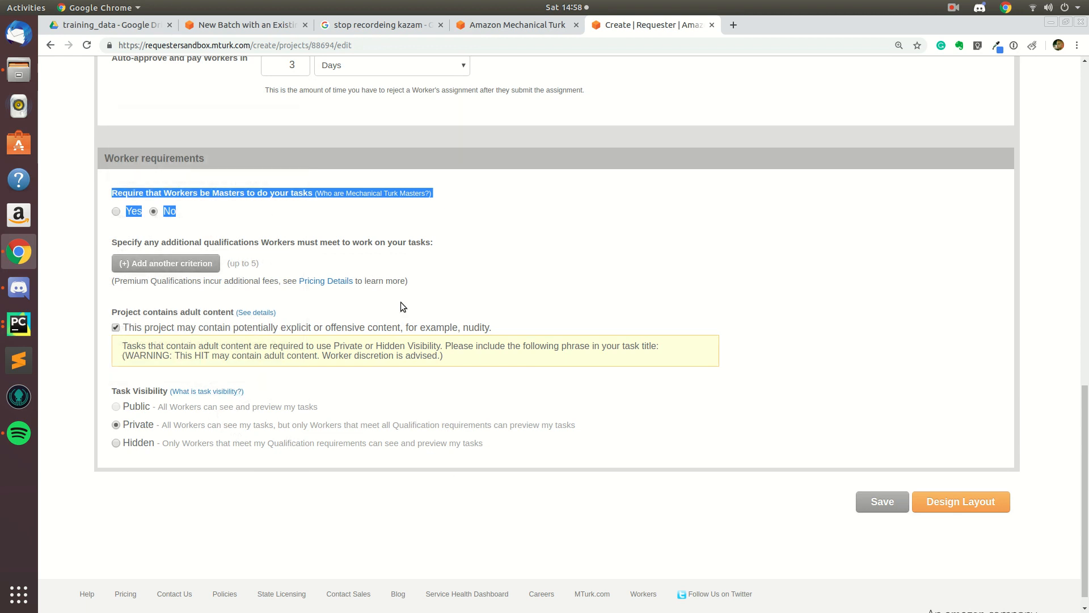
mouse_move(152, 341)
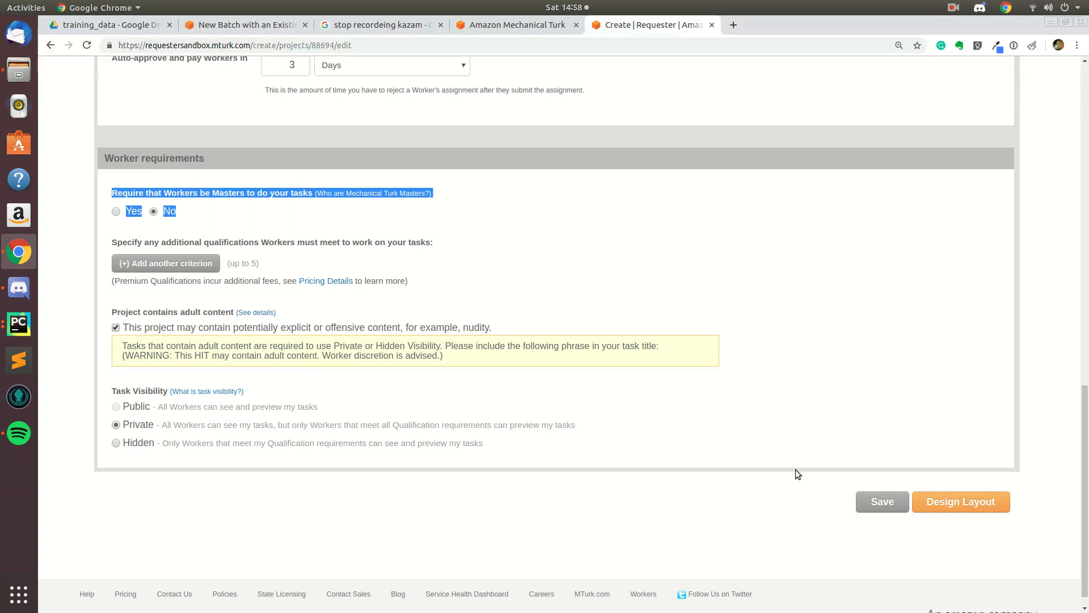
- In the Design Layout code, extend the labels array on line 19 to end with 'Label 4', 'Label 5'
click(960, 501)
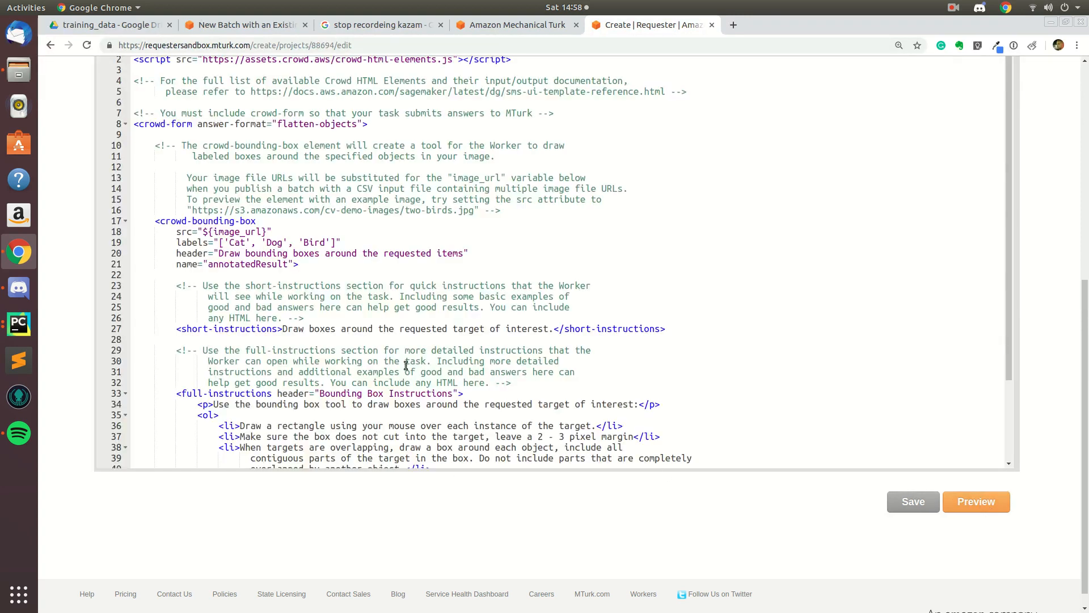
scroll(down, 3)
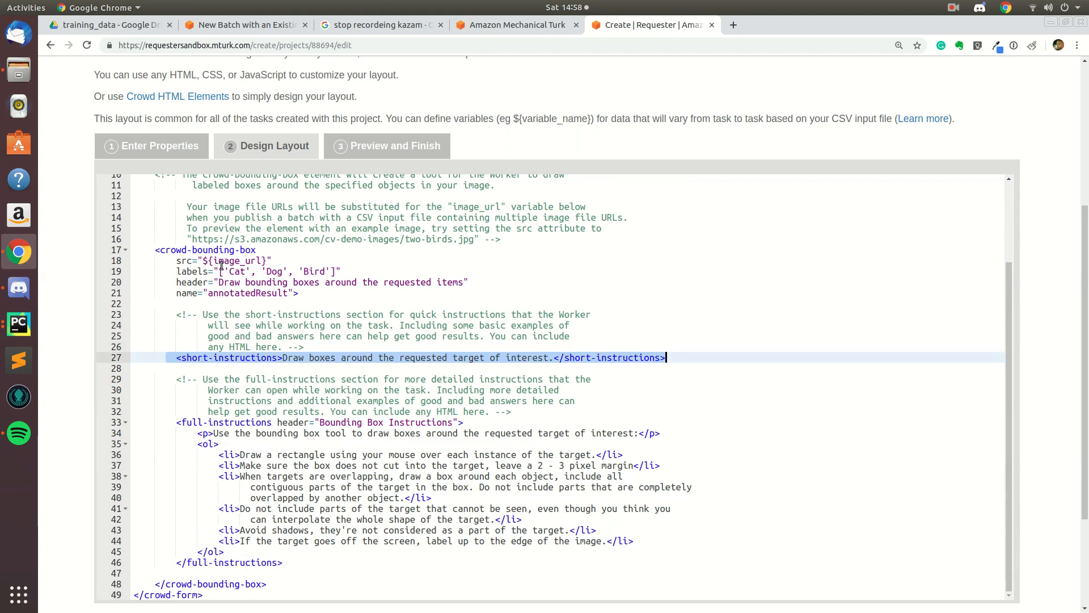
click(333, 271)
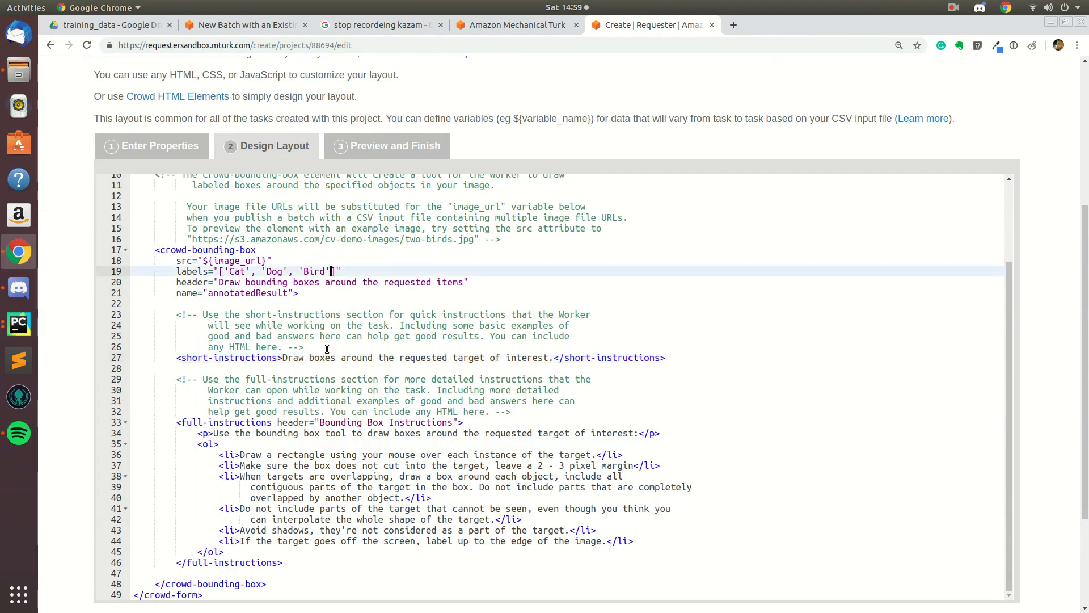
mouse_move(318, 306)
text(, )
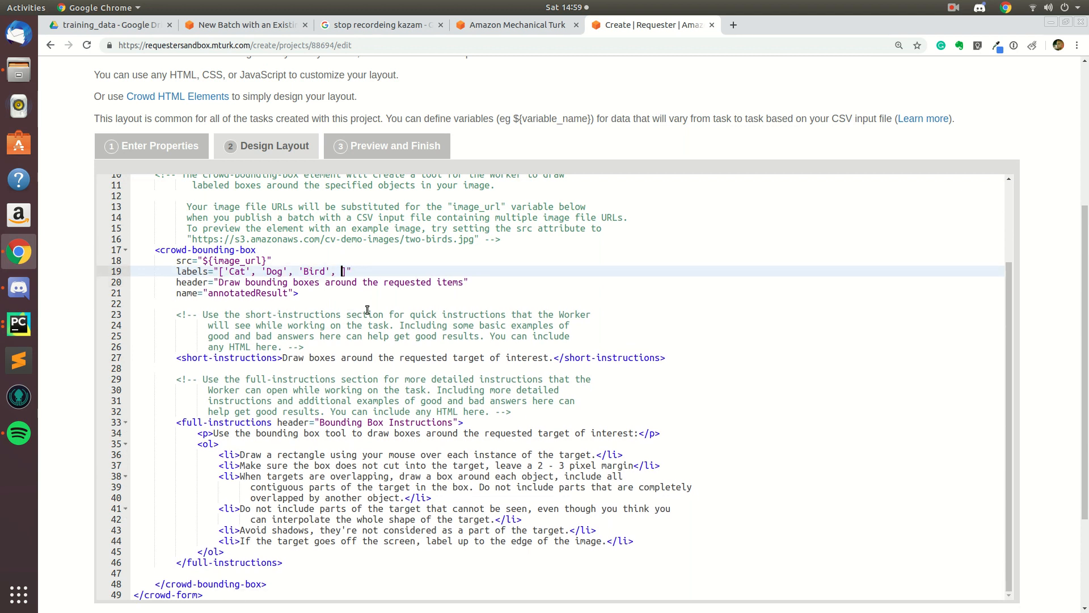
text('Label')
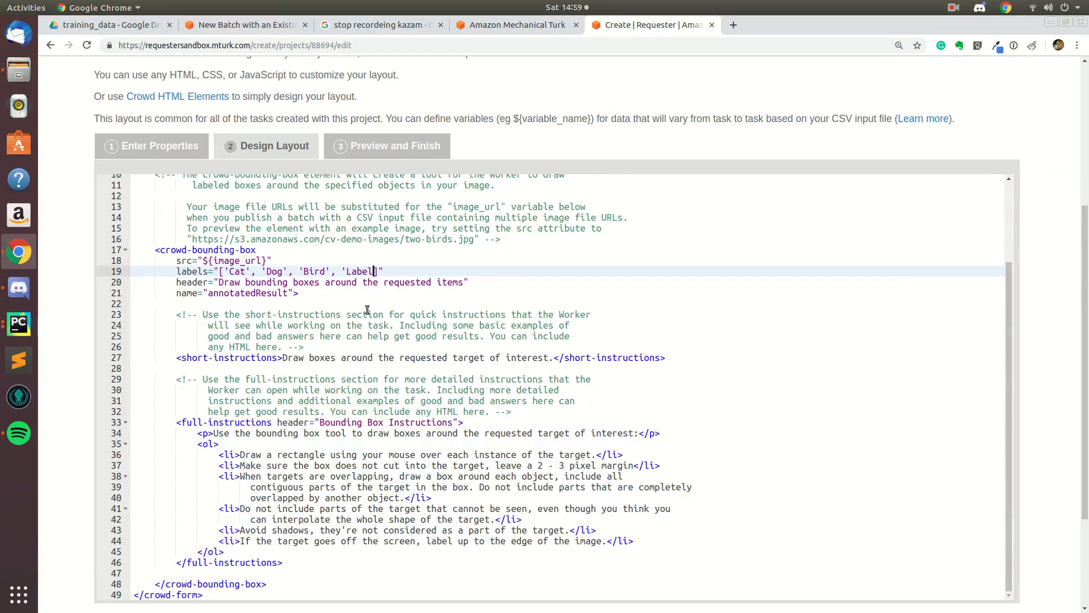
text(4',)
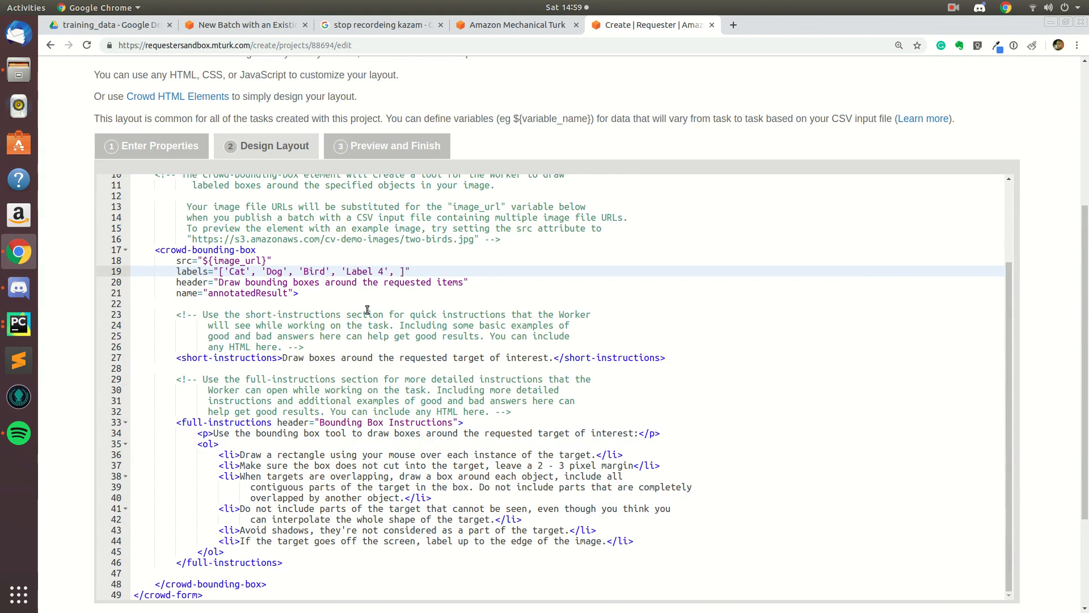
text('L)
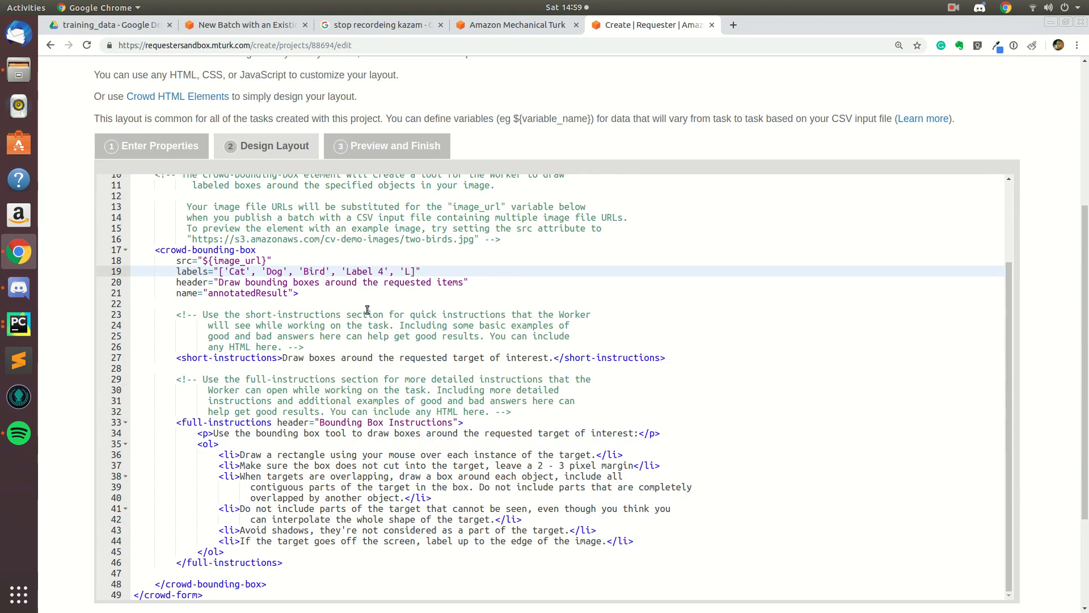
text(abel 5)
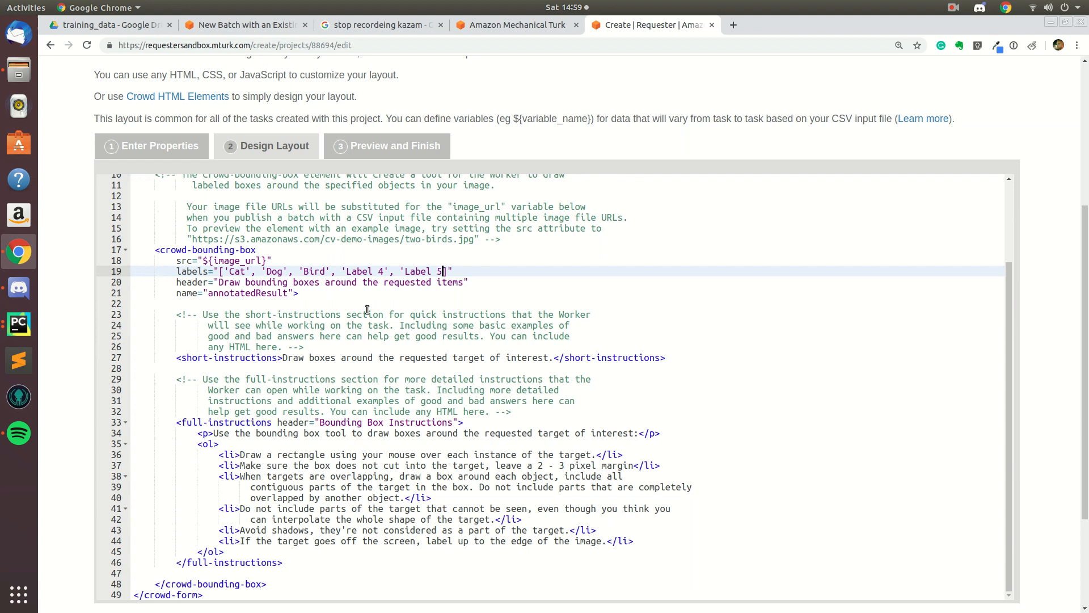
click(246, 260)
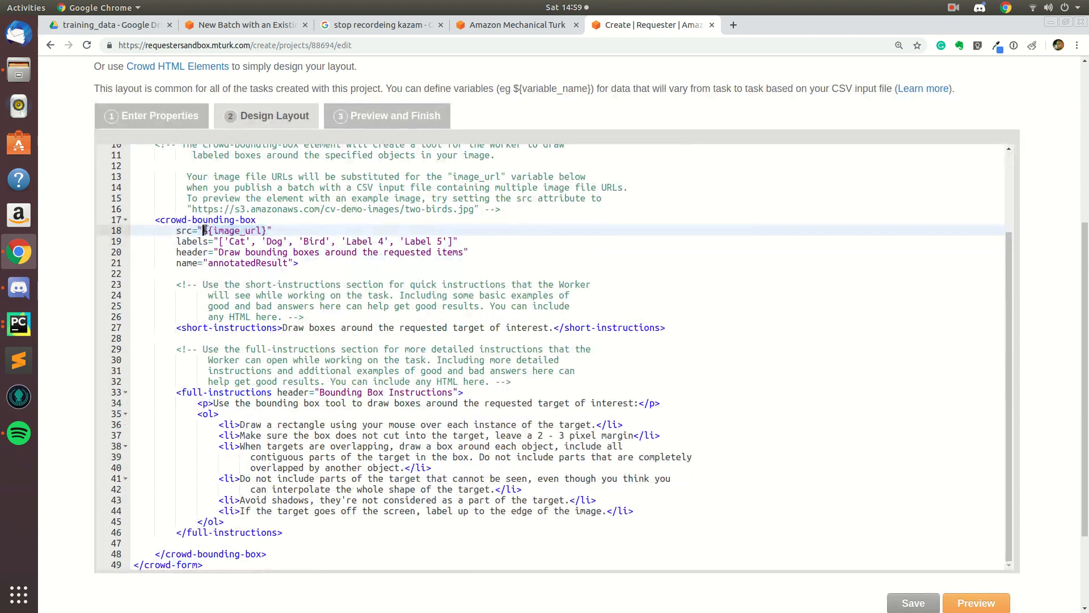
scroll(down, 3)
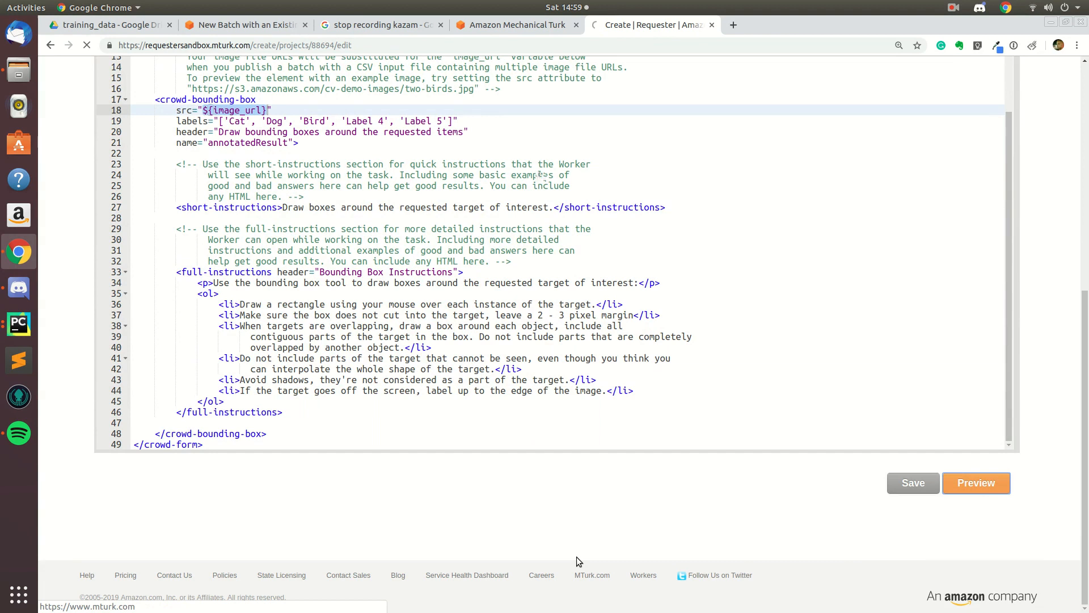
- Preview the task, check the full instructions and tool guide, then finish the project
click(913, 482)
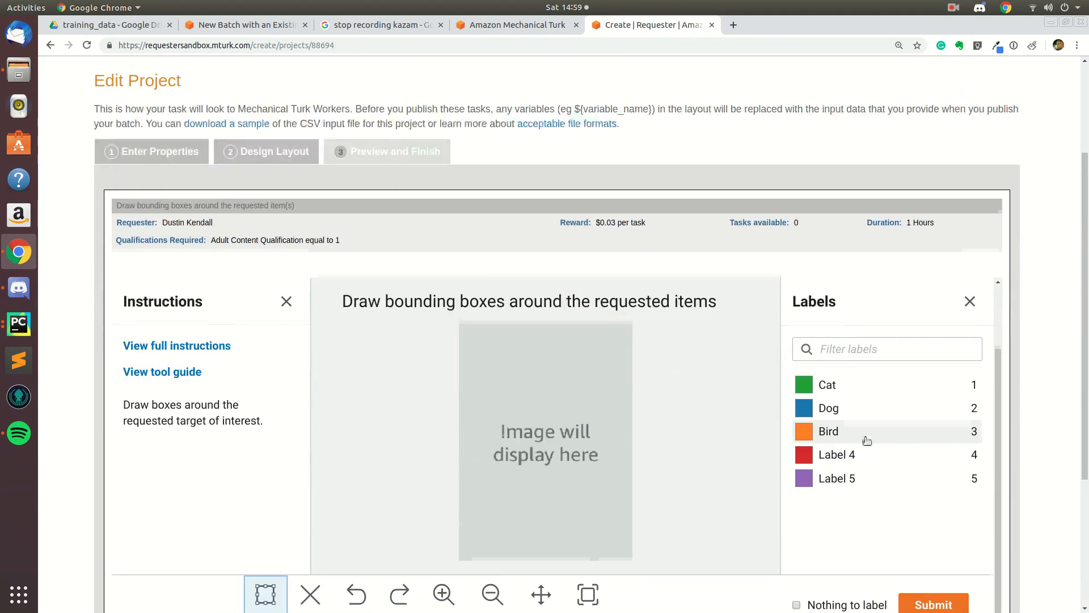
scroll(down, 3)
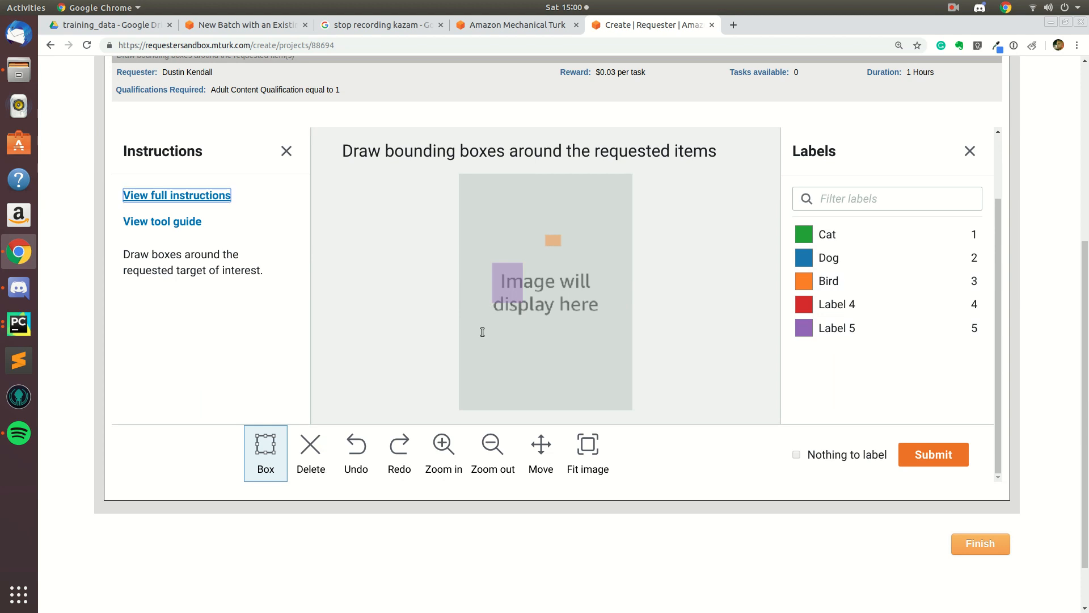
click(176, 195)
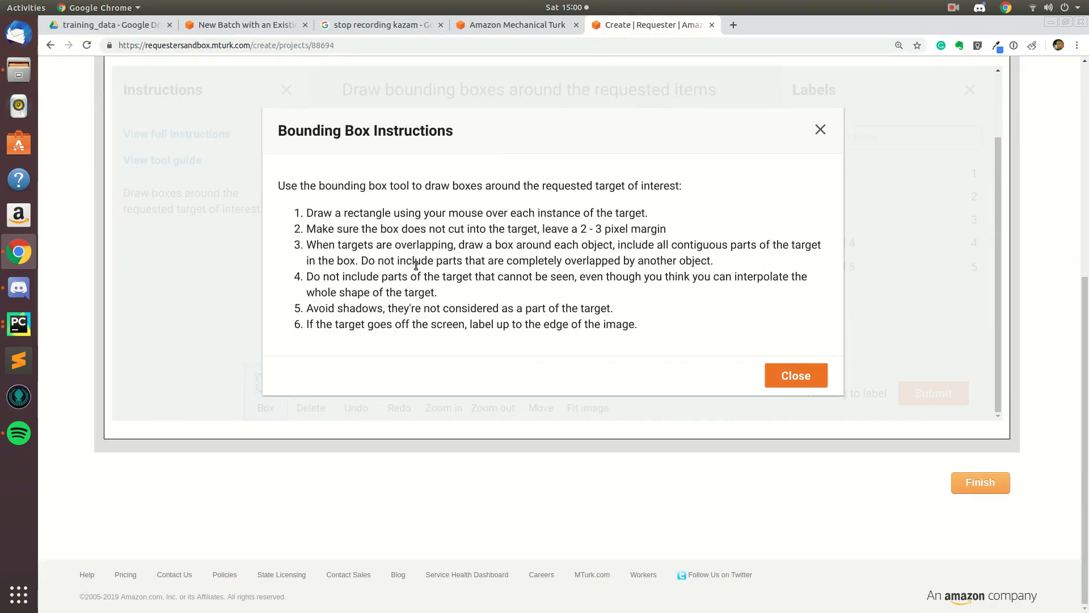
mouse_move(648, 330)
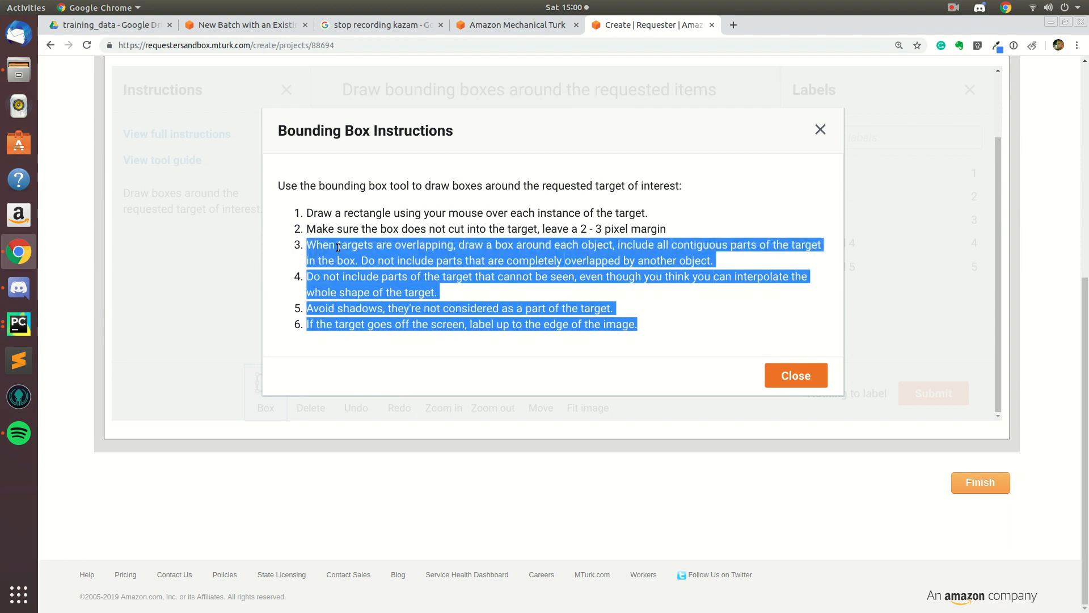
mouse_move(819, 139)
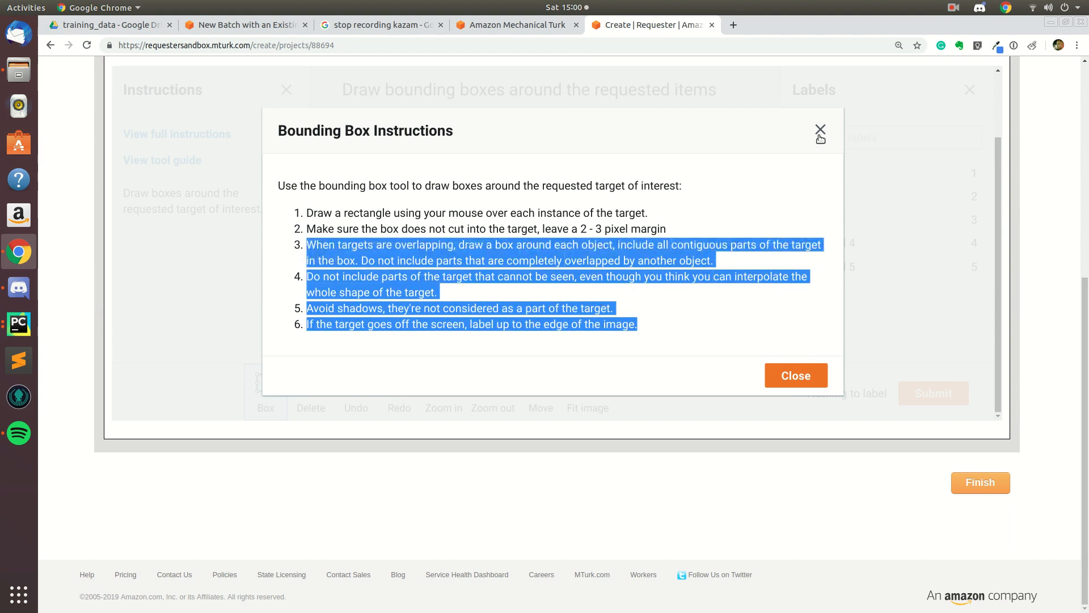
mouse_move(818, 146)
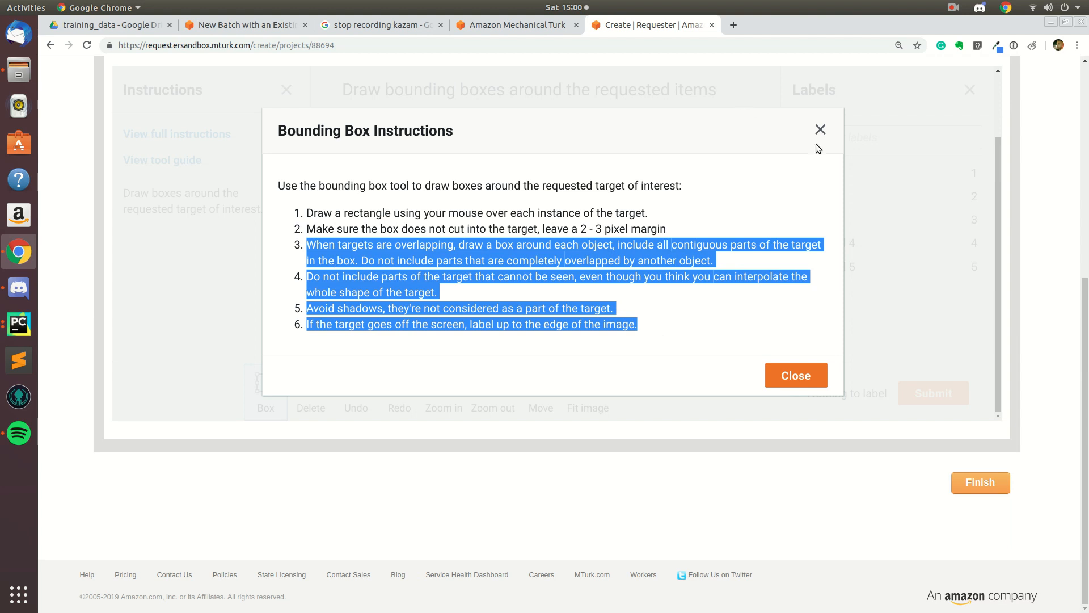
click(795, 374)
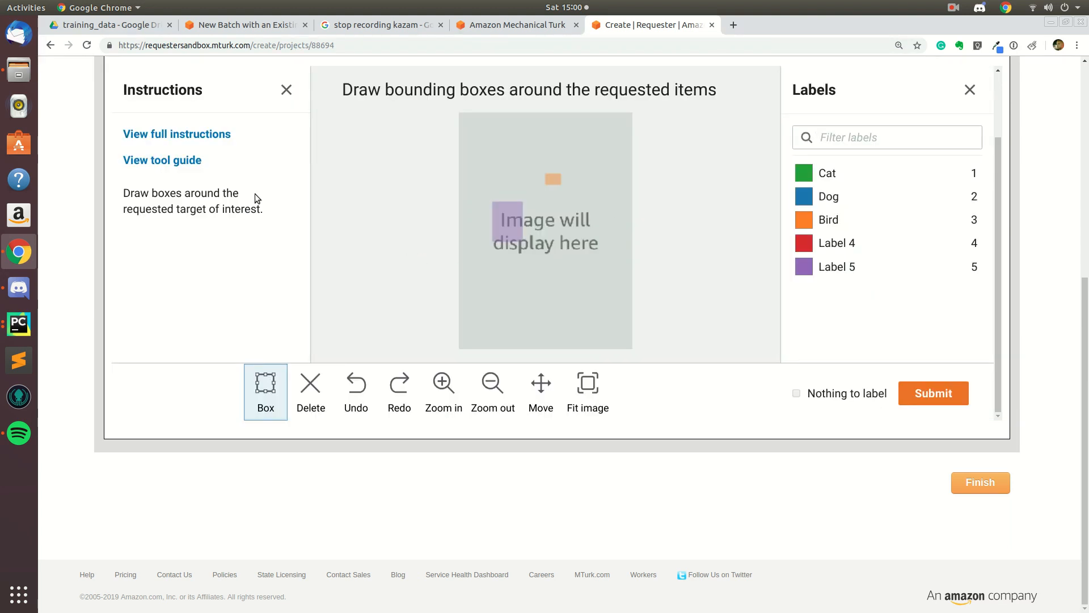
click(161, 160)
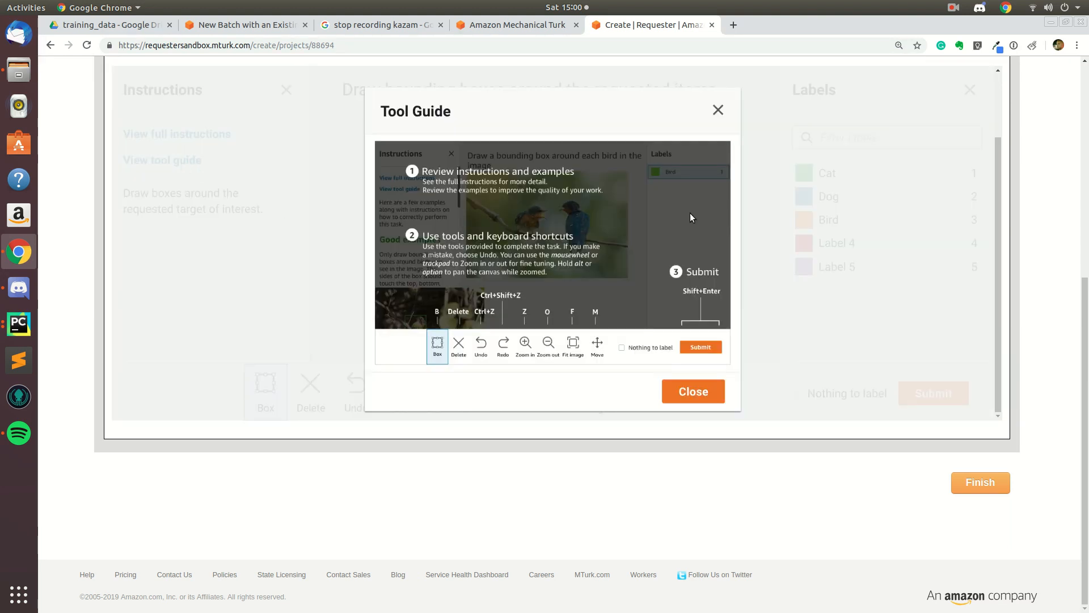
click(693, 390)
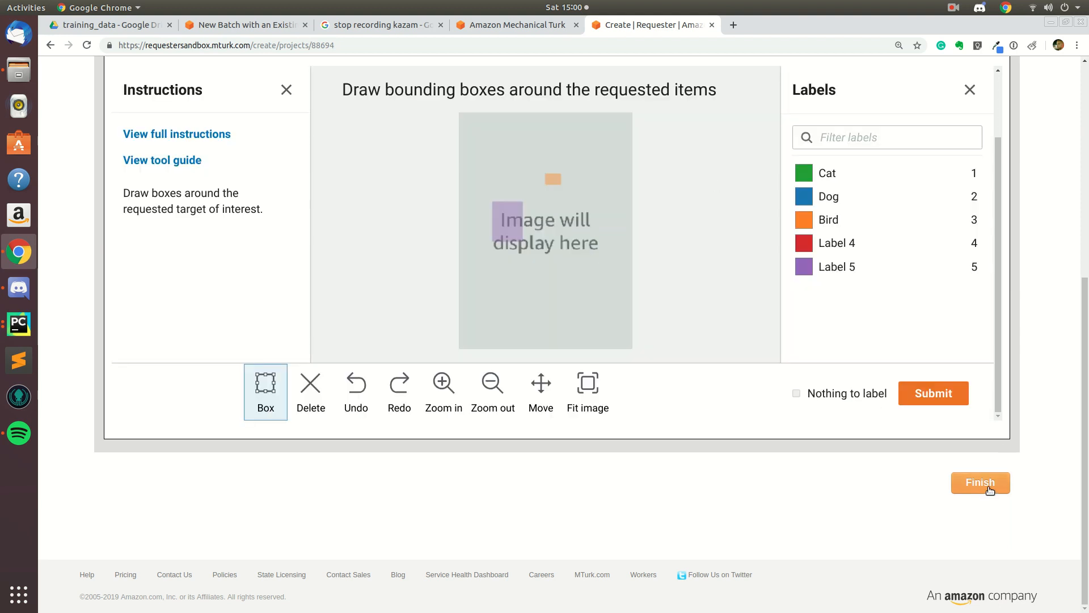
click(979, 482)
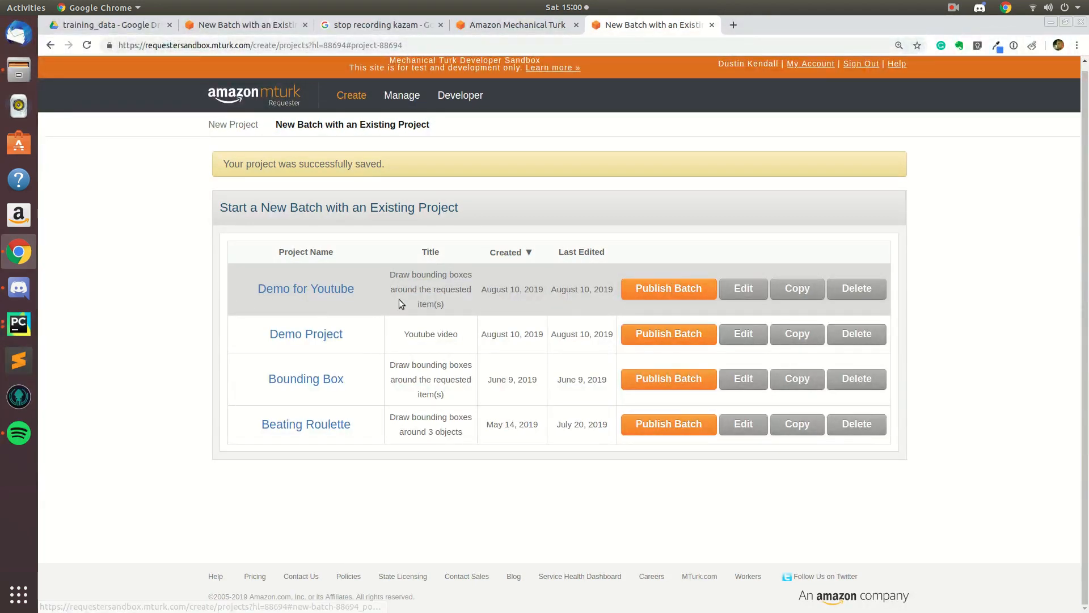
- Start a Publish Batch for Demo for Youtube and download its sample .csv file
click(668, 288)
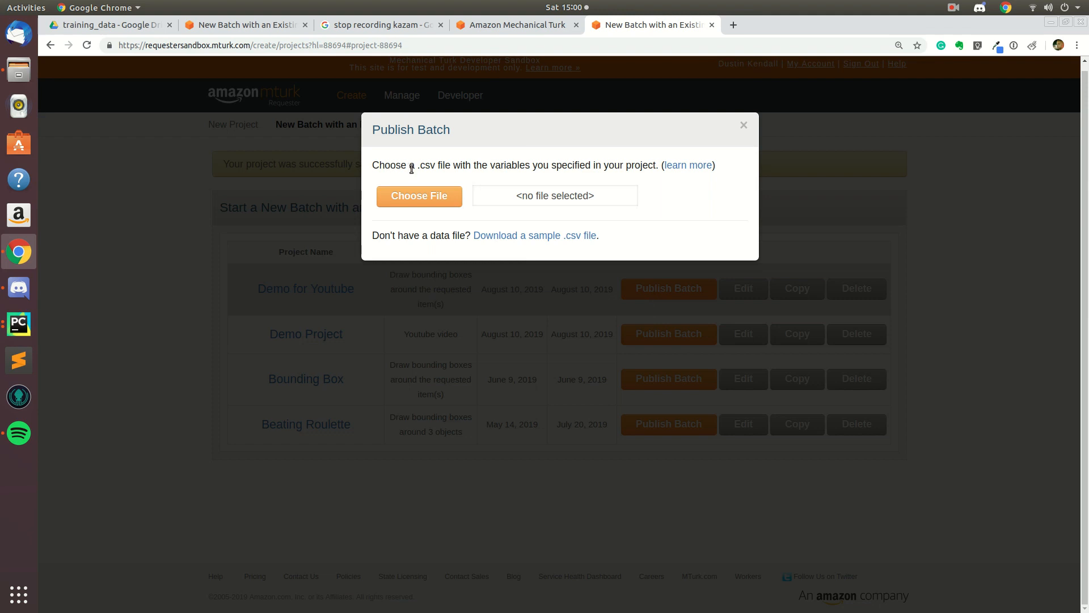
mouse_move(528, 167)
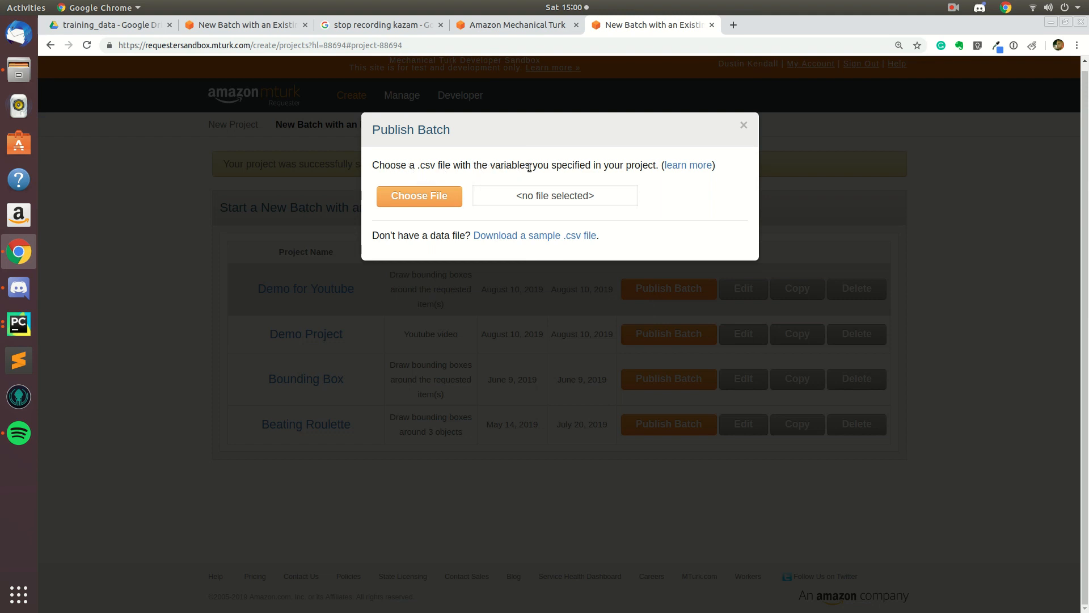
mouse_move(473, 334)
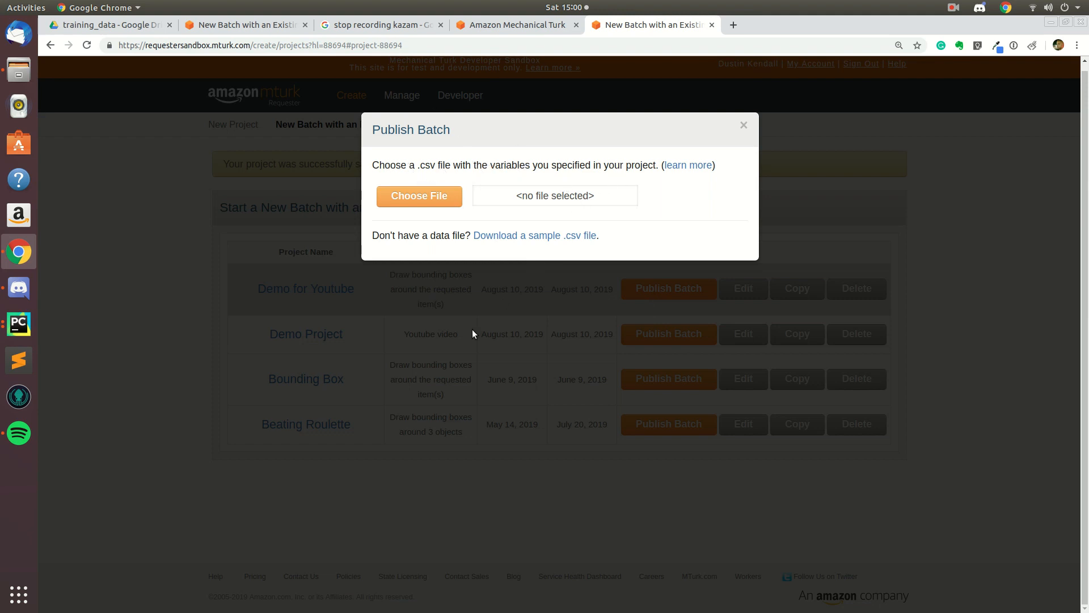
mouse_move(564, 241)
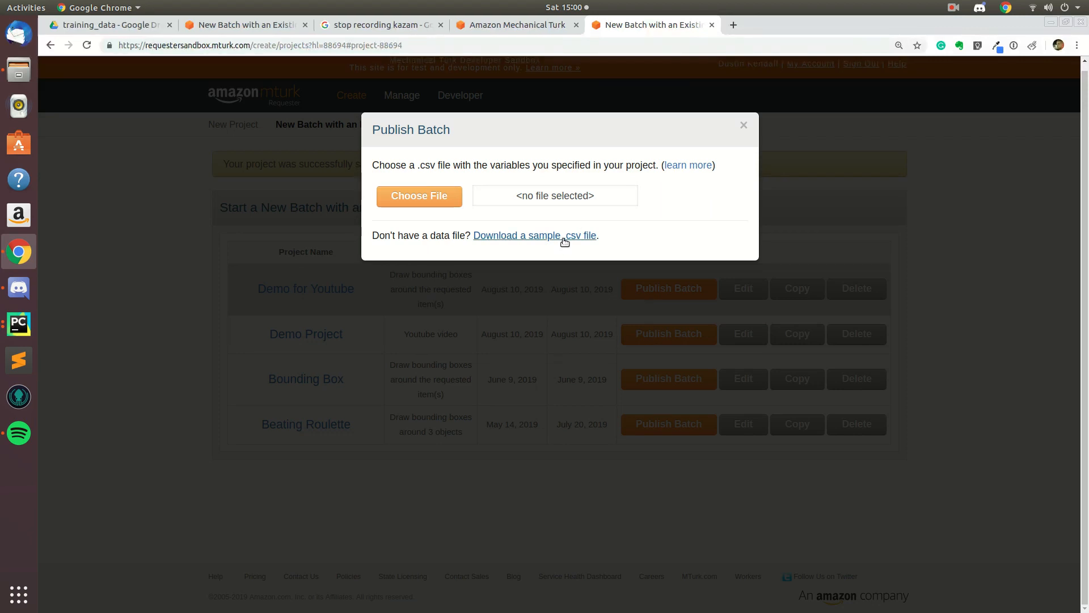
click(534, 235)
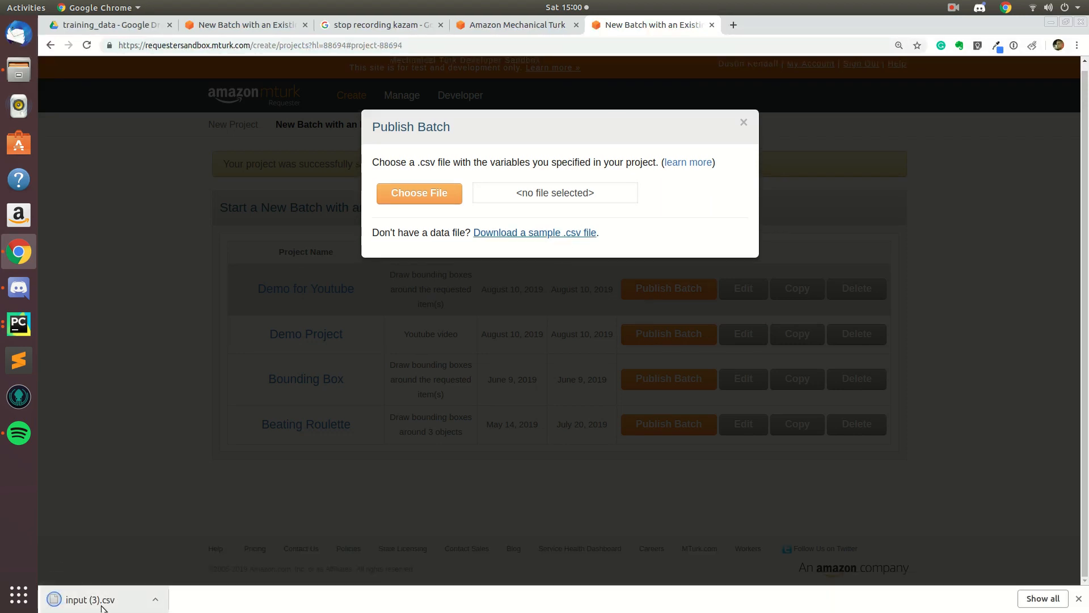
- Open input (3).csv from Chrome's download bar, accepting the Text Import settings
click(90, 600)
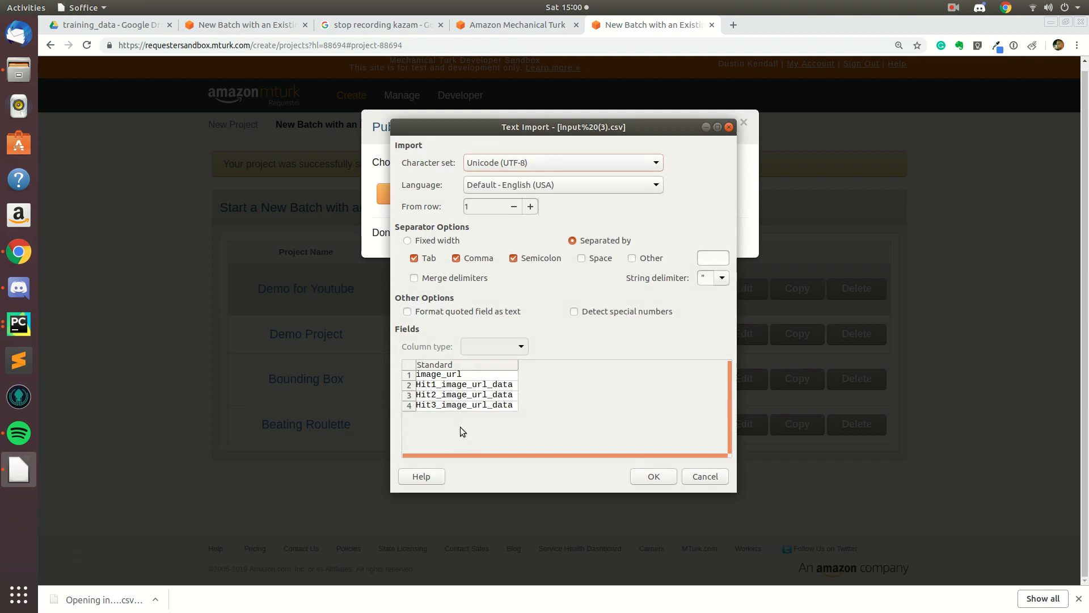
mouse_move(439, 381)
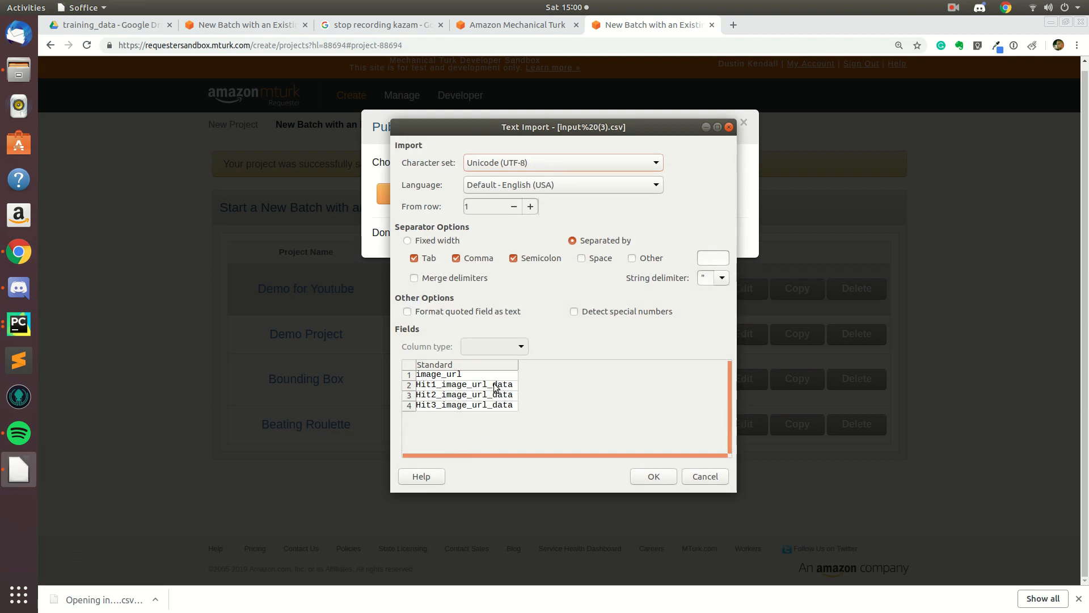
mouse_move(477, 134)
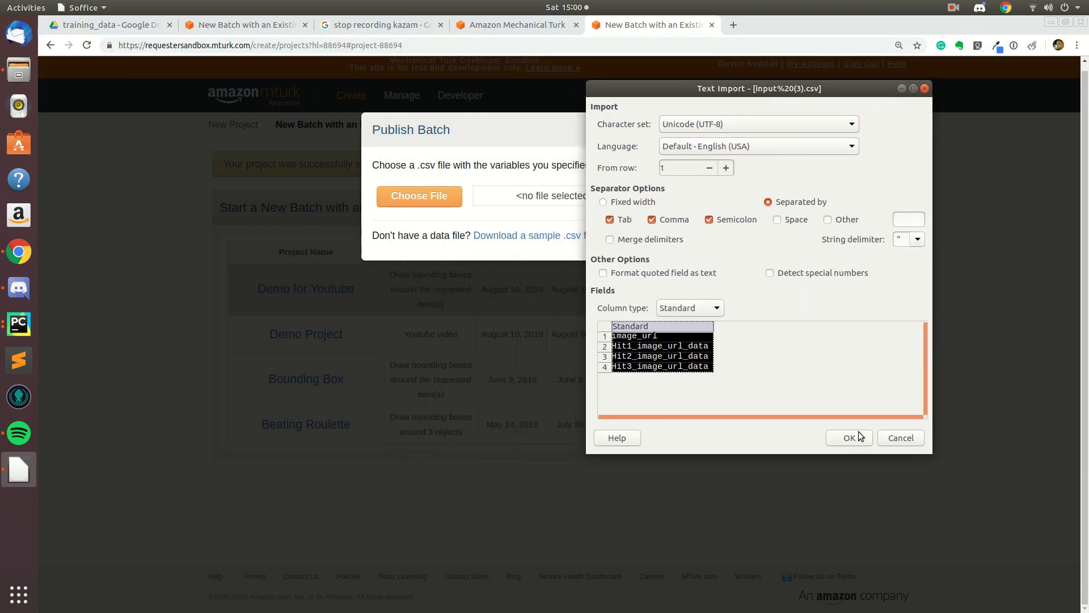
click(848, 437)
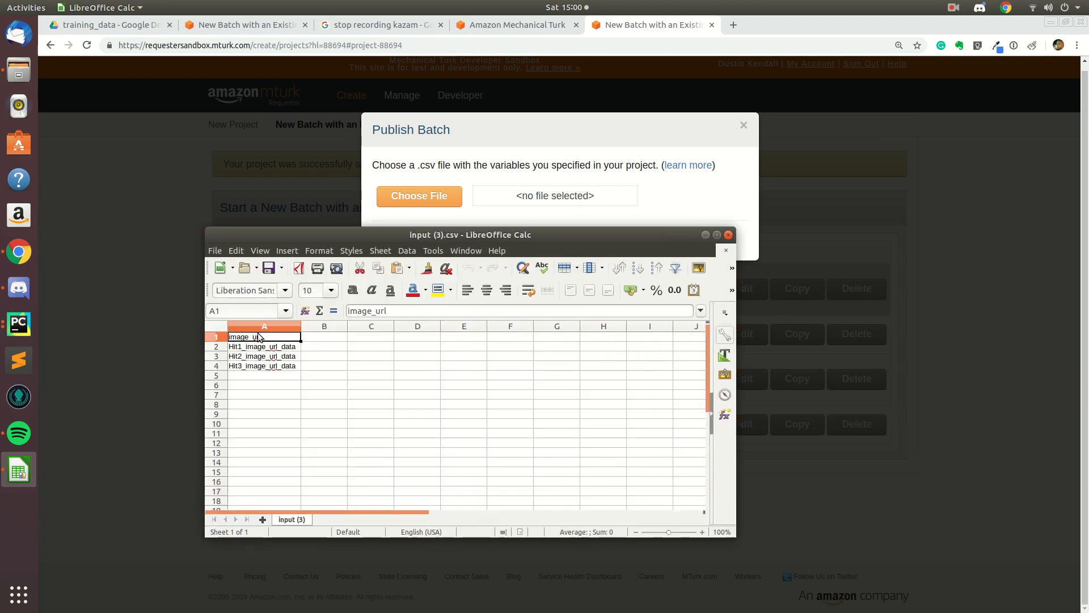
- Inspect the Hit1–Hit3 image_url cells of input (3).csv, then close LibreOffice Calc
double_click(244, 337)
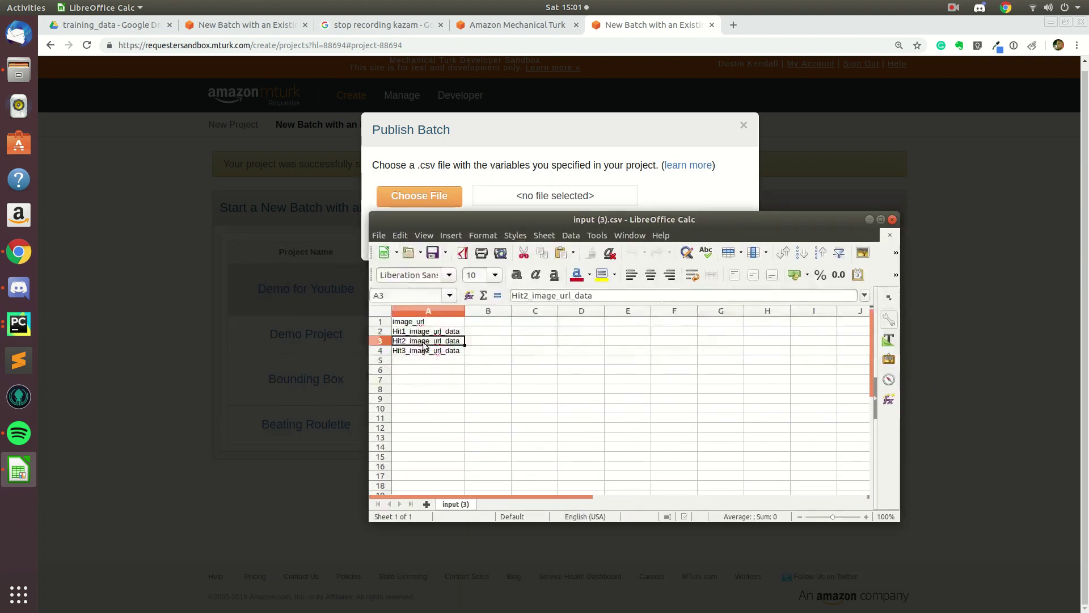
click(427, 359)
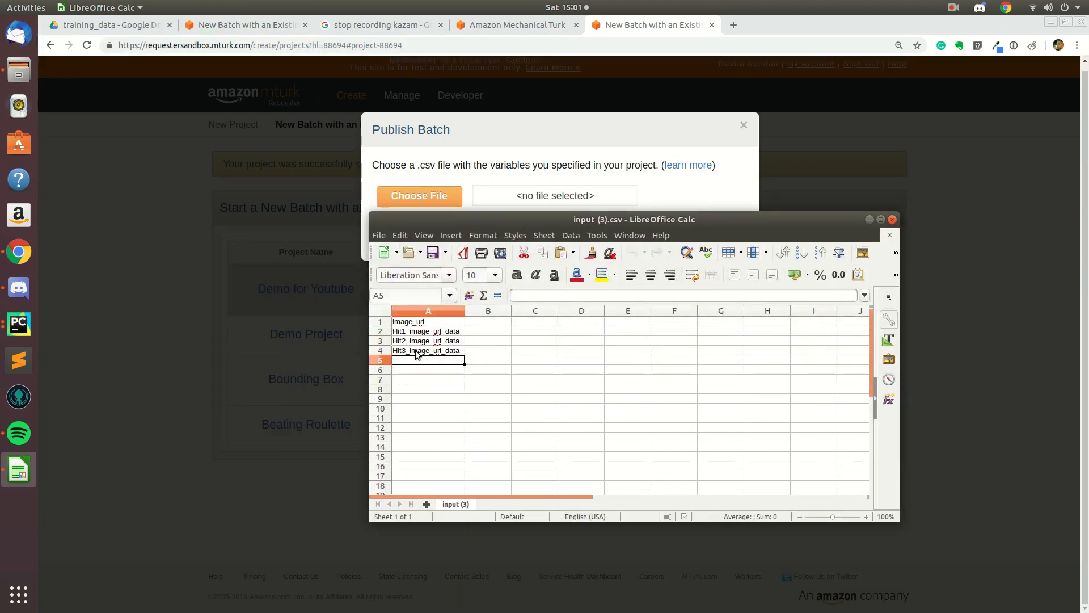
click(426, 350)
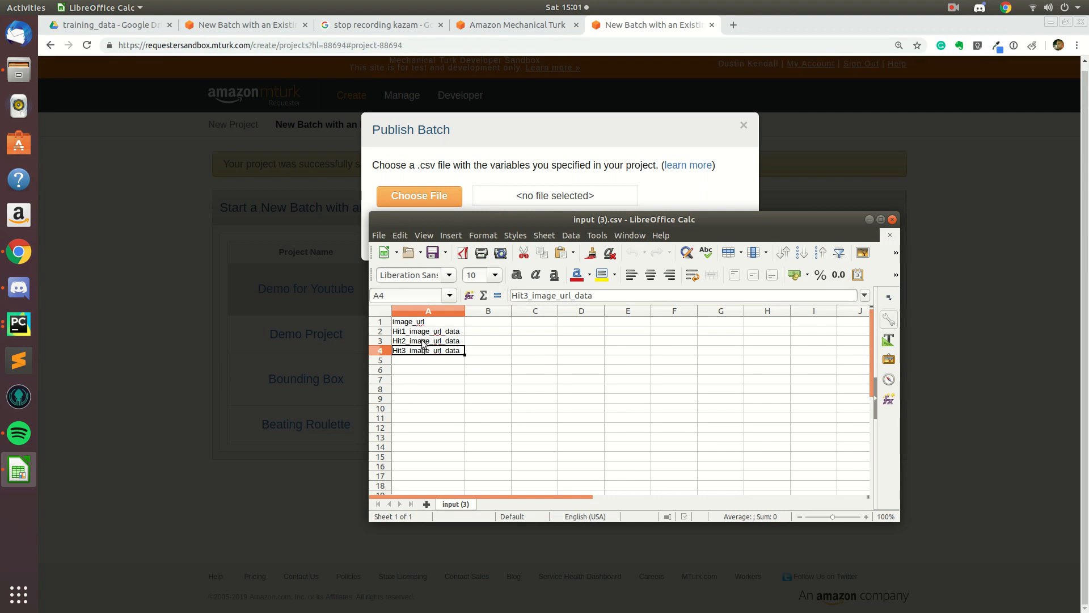
mouse_move(414, 365)
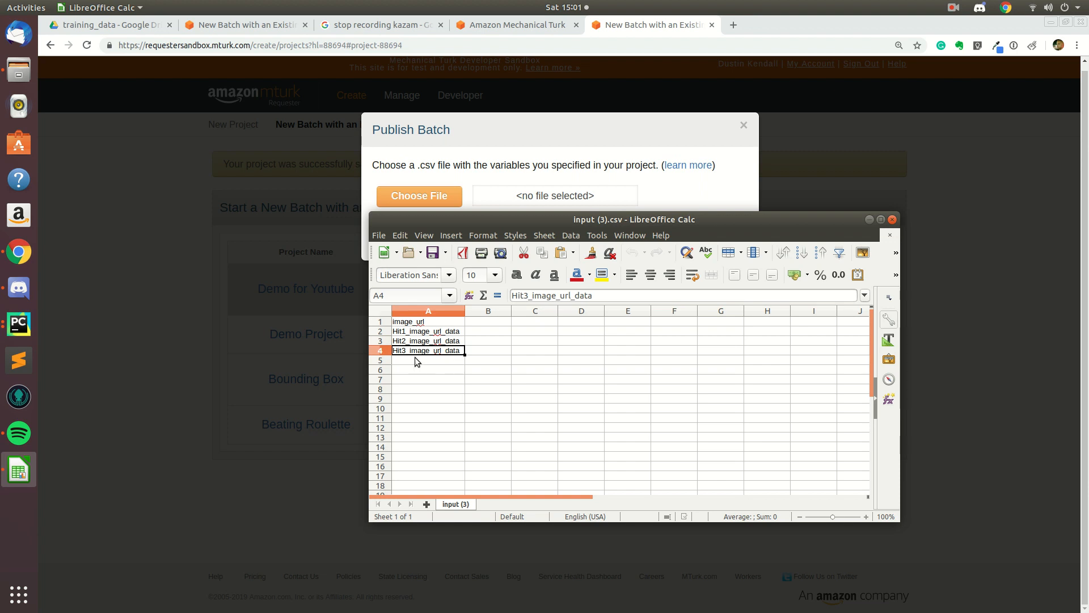
click(427, 368)
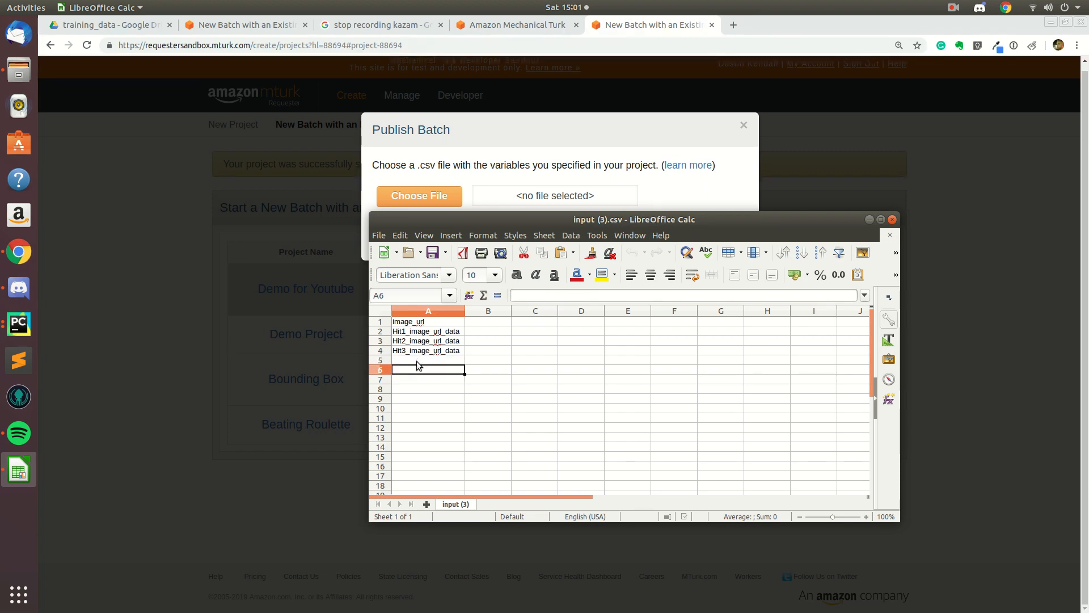
click(427, 359)
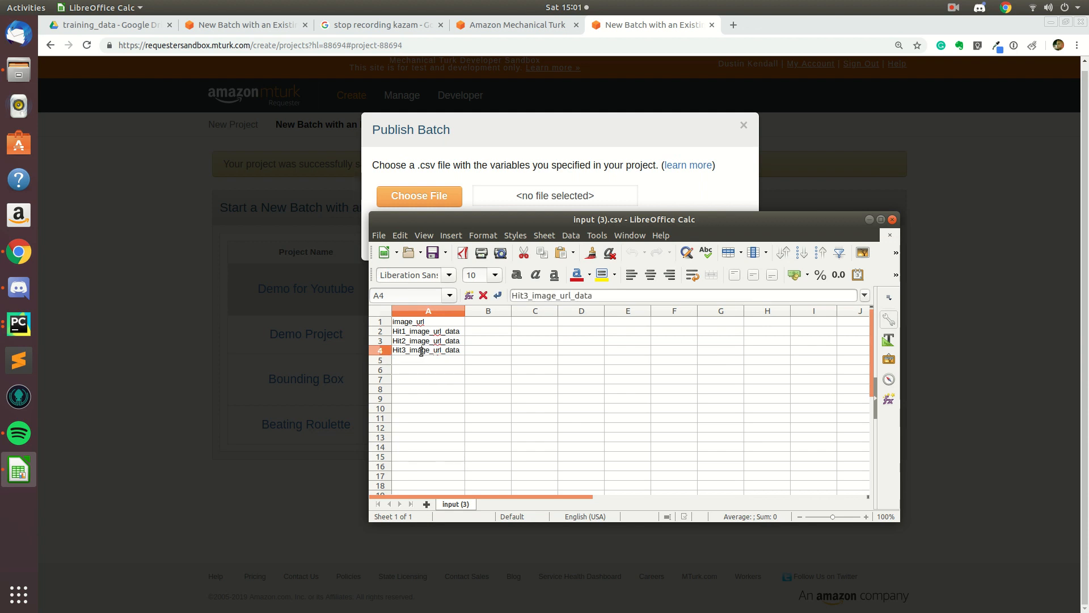
click(424, 388)
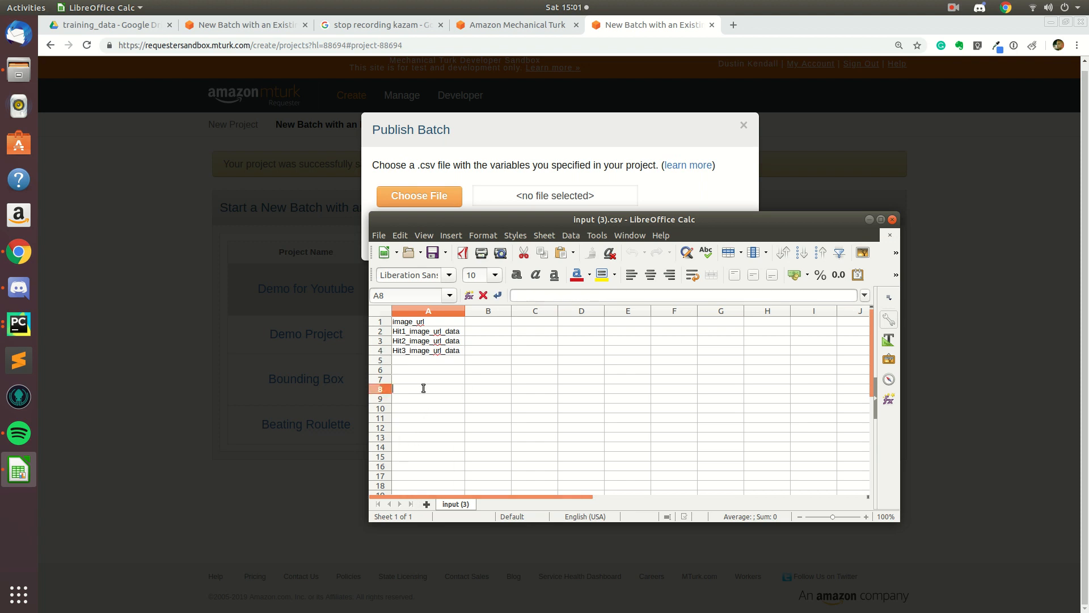
scroll(down, 3)
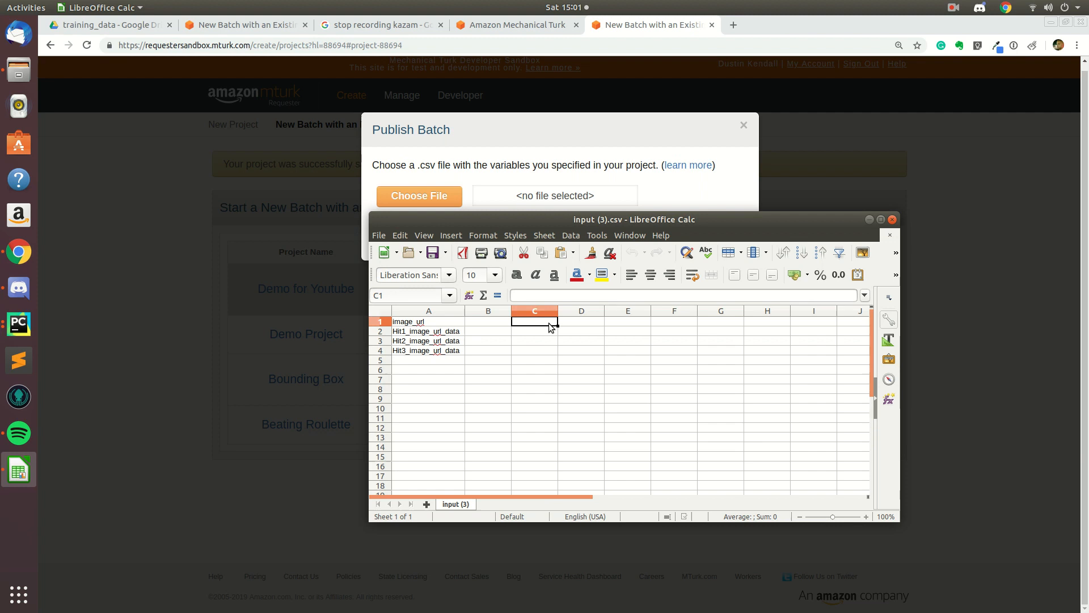
click(488, 321)
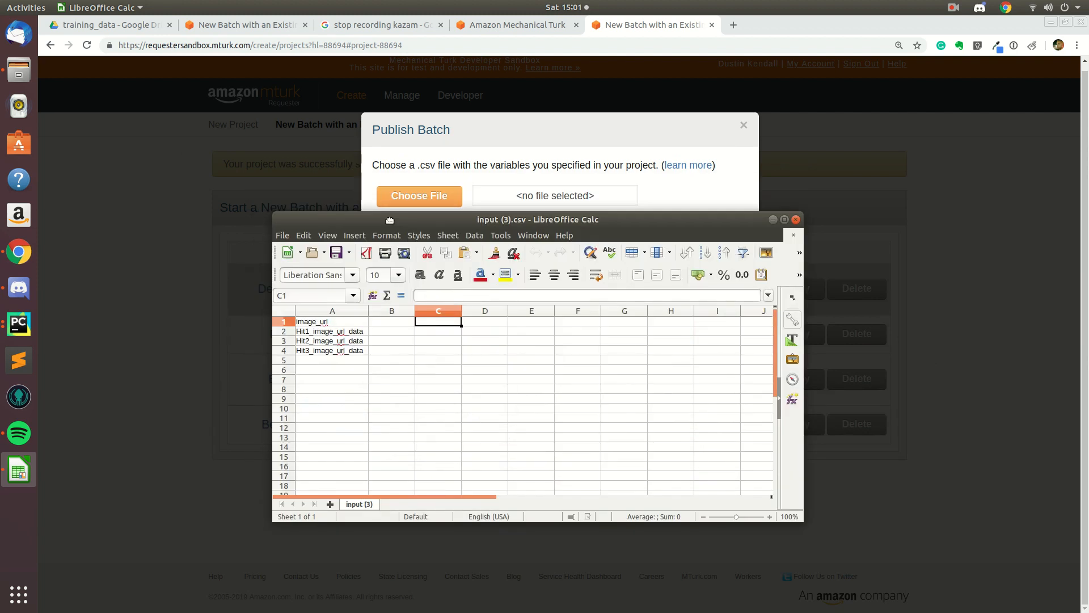
click(329, 340)
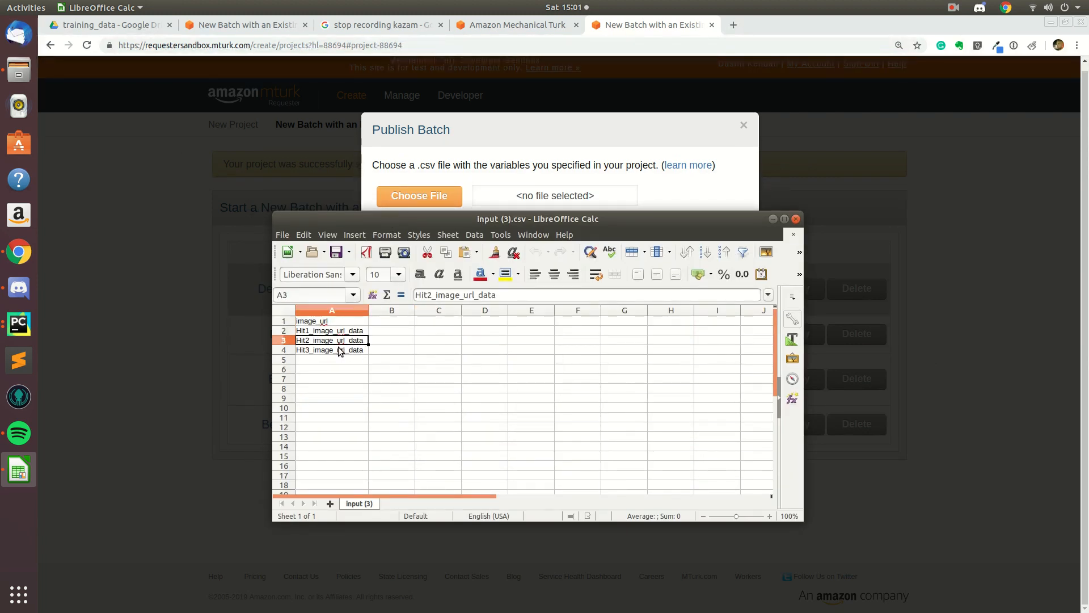
mouse_move(337, 387)
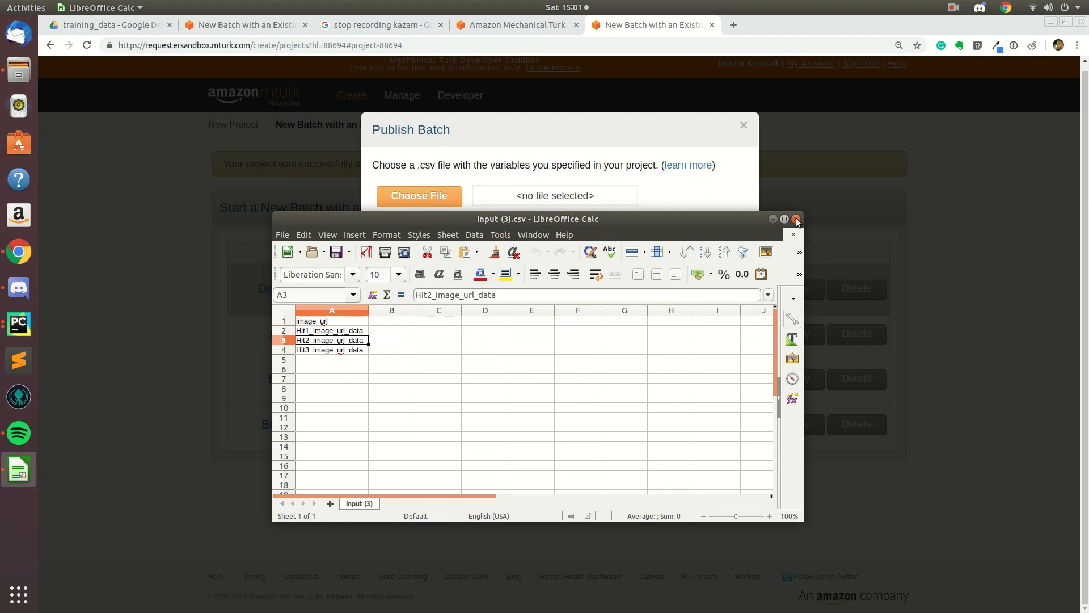
click(332, 330)
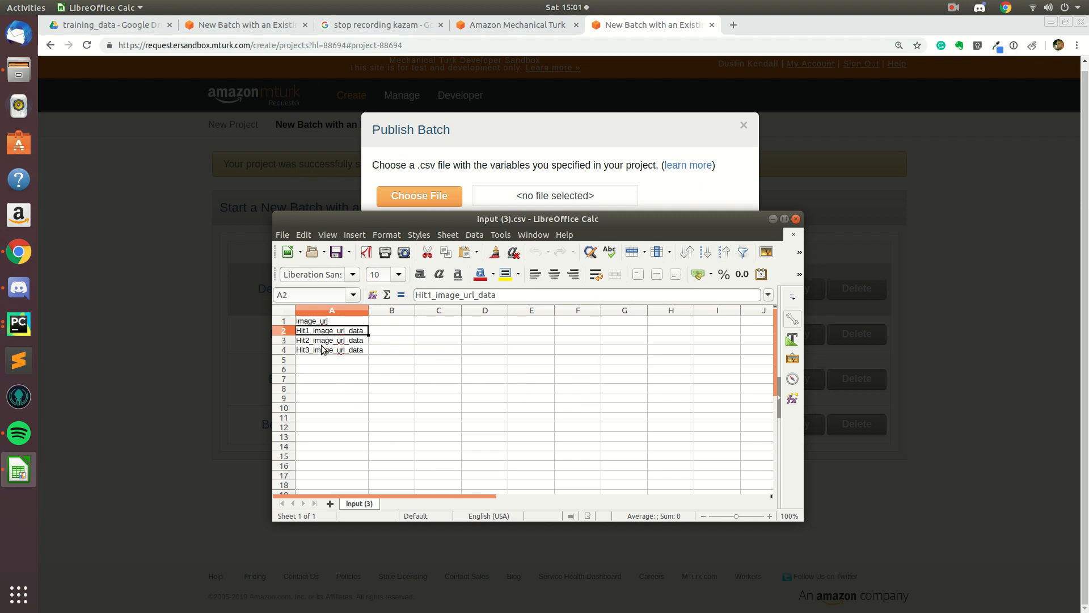
click(795, 218)
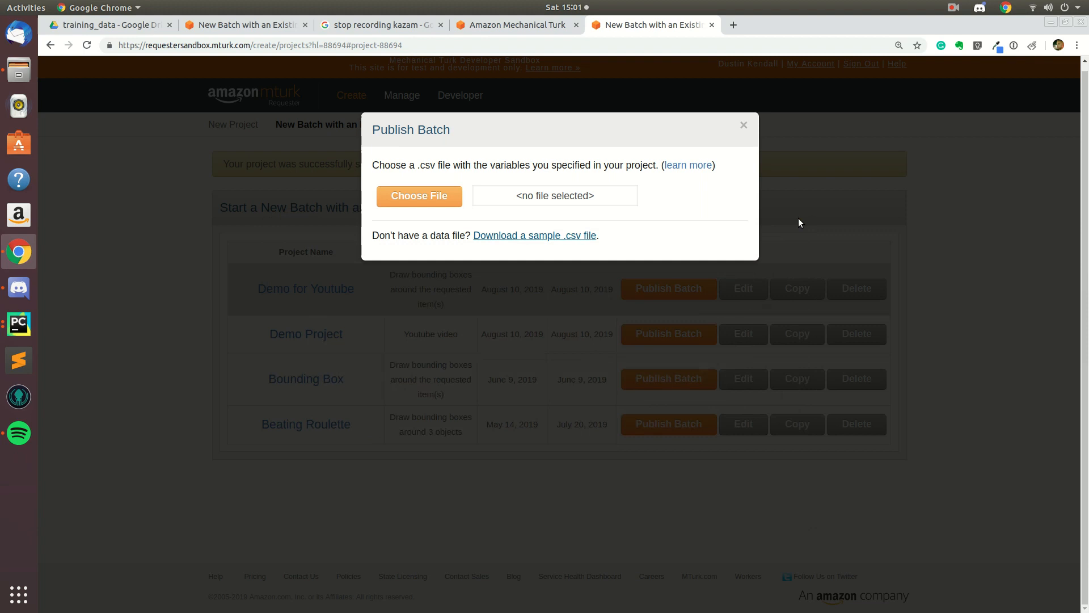
mouse_move(294, 500)
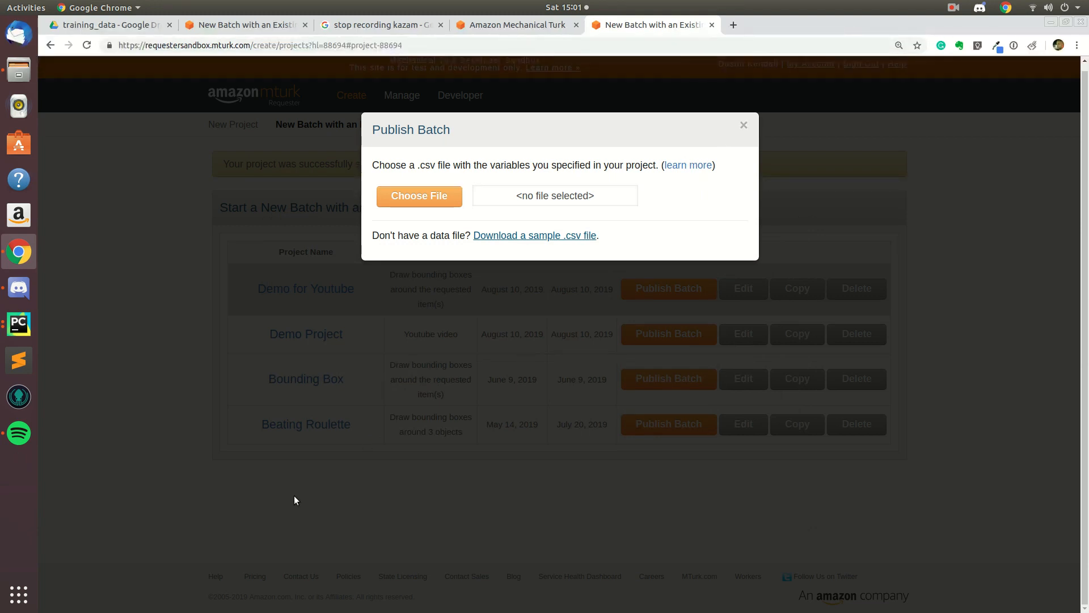
mouse_move(108, 496)
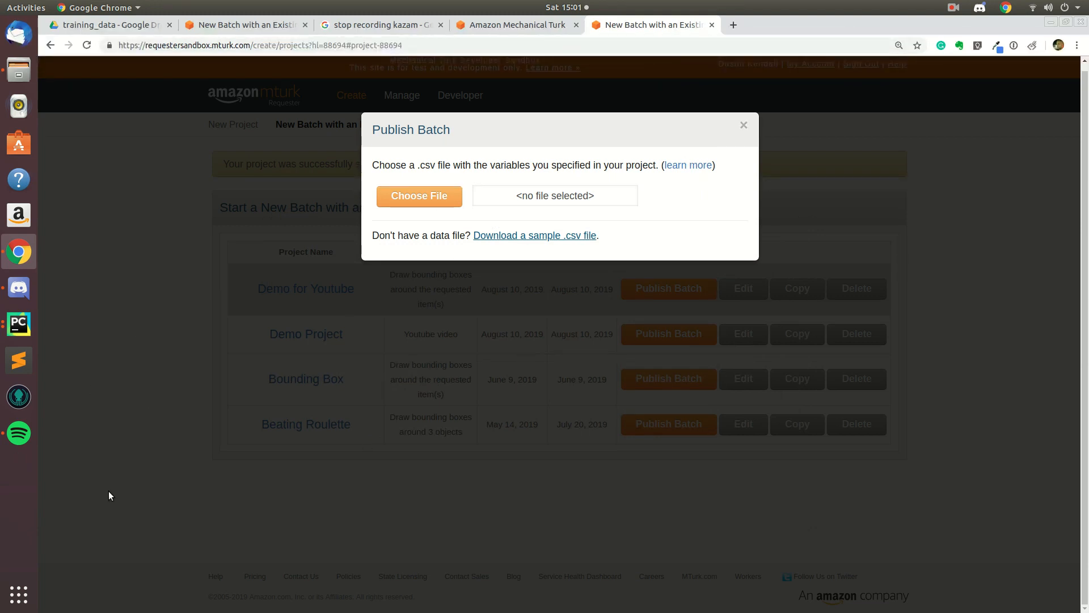
mouse_move(126, 539)
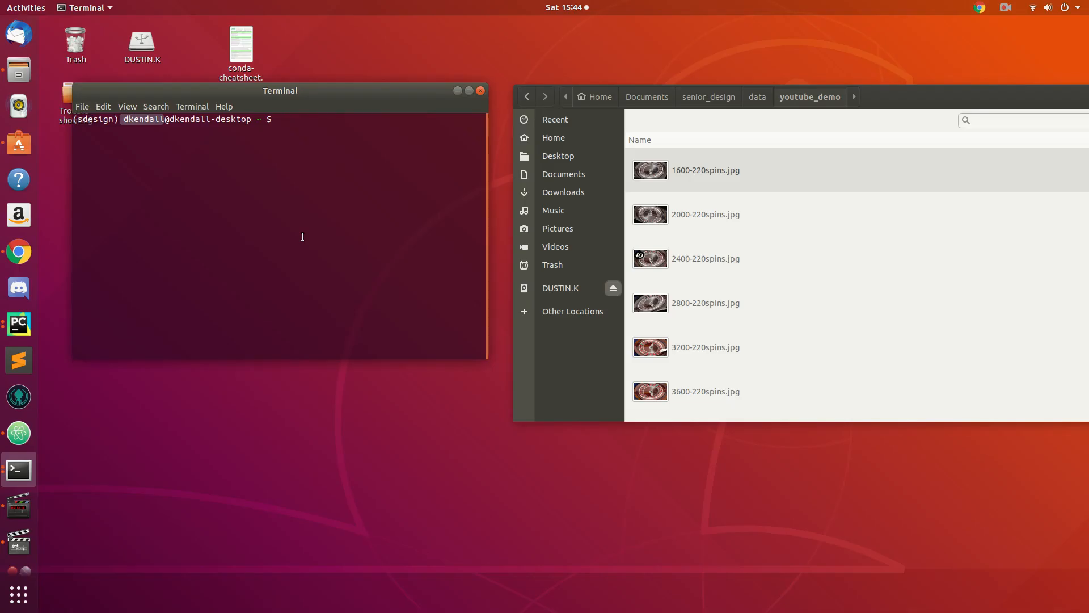
- List the directory and cd into Documents/senior_design/tools/Utilities/mturk_utils
text(l)
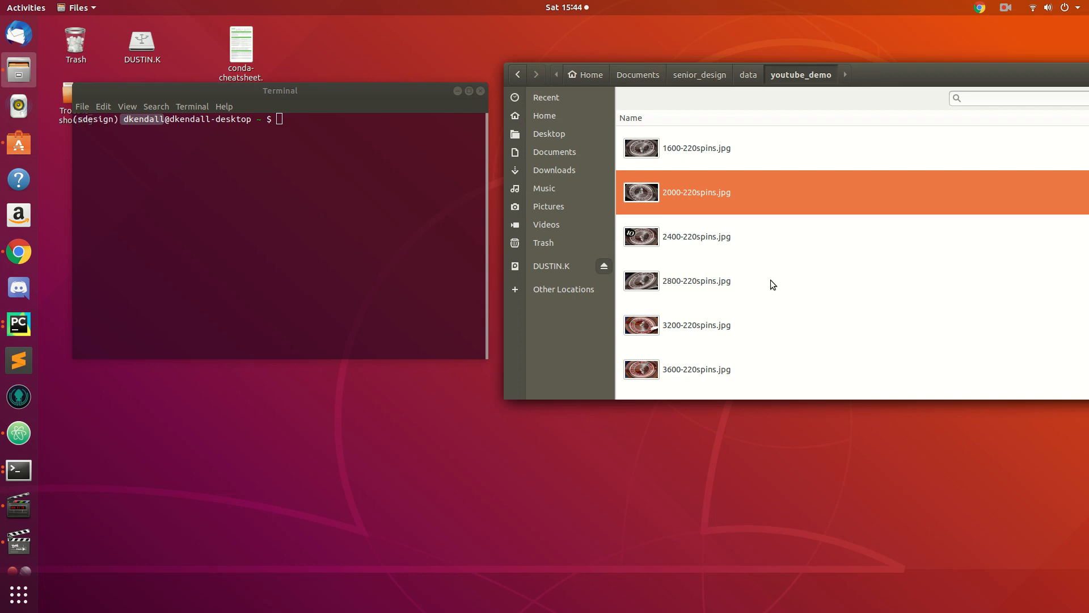
scroll(down, 3)
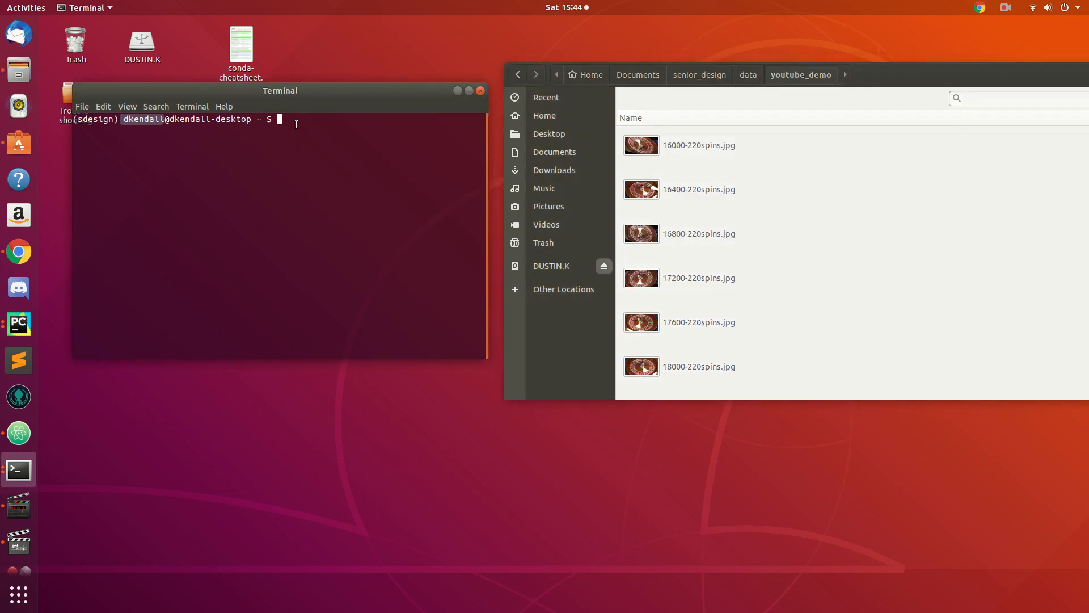
text(cd)
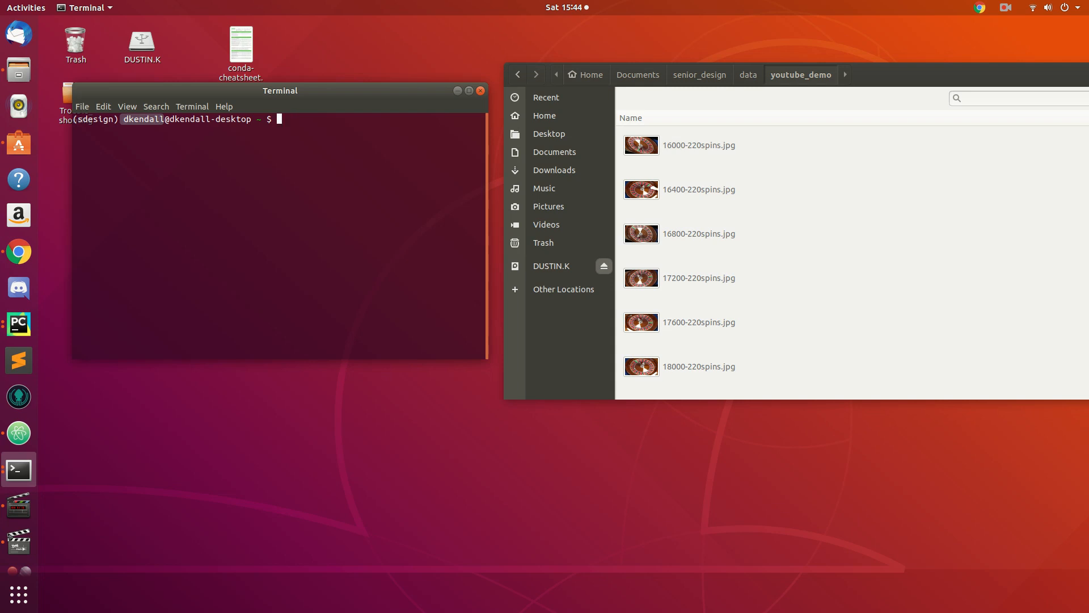
text(cd /)
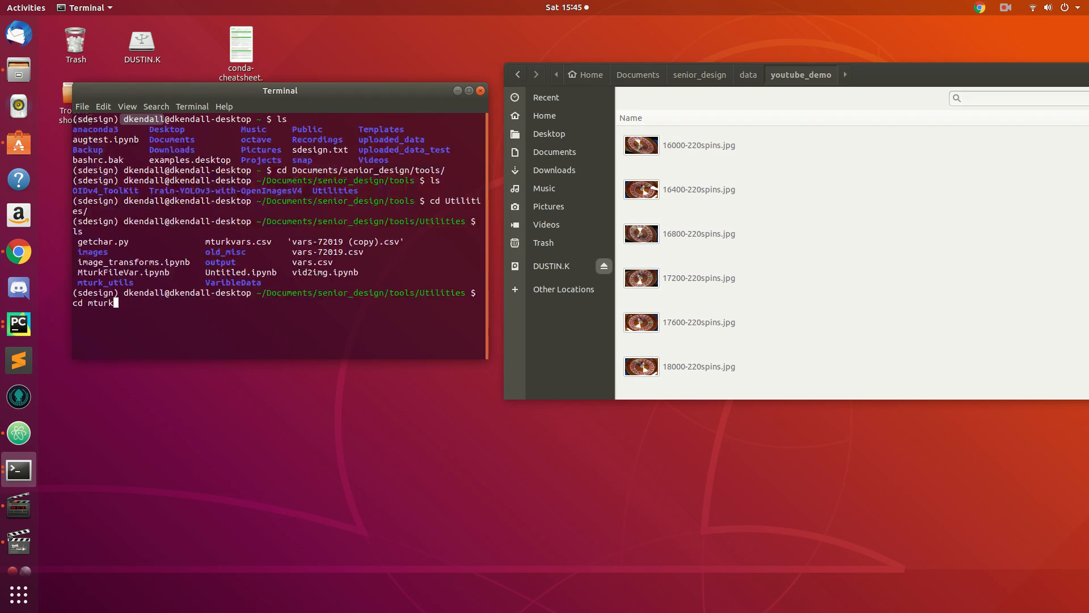
text(_utils/)
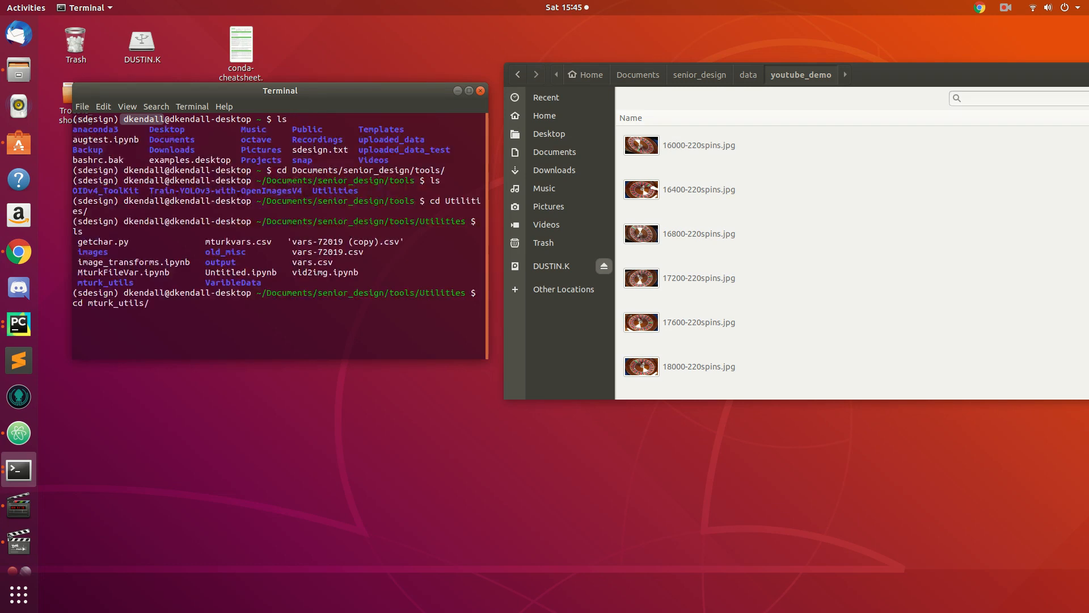
key(Return)
text(ls)
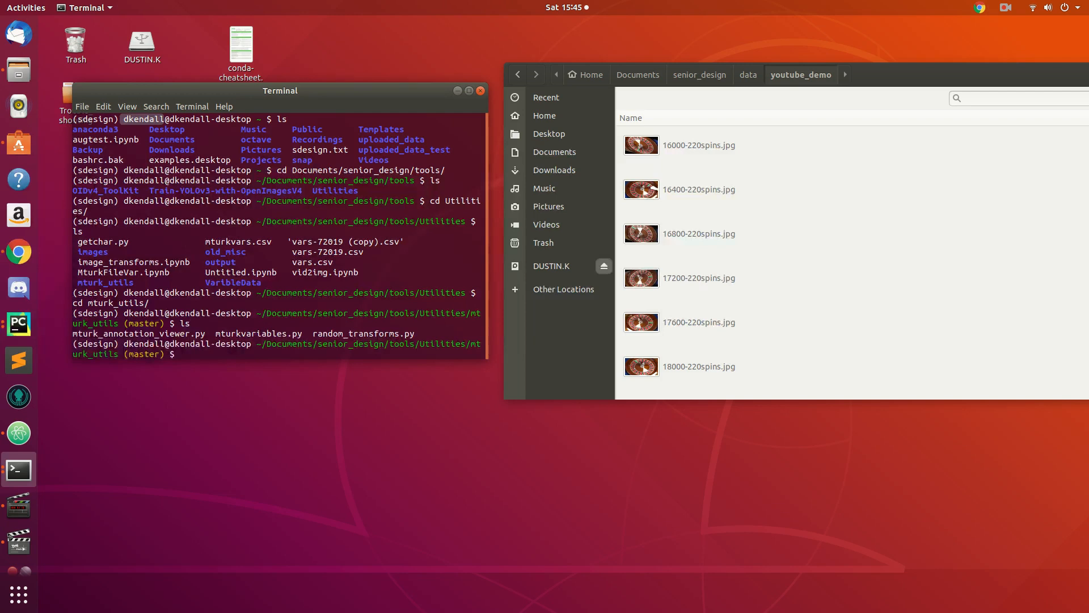
- Type python3 mturkvariables.py -i ~/Documents/senior_design/data/youtube_demo/ -url
text(python3)
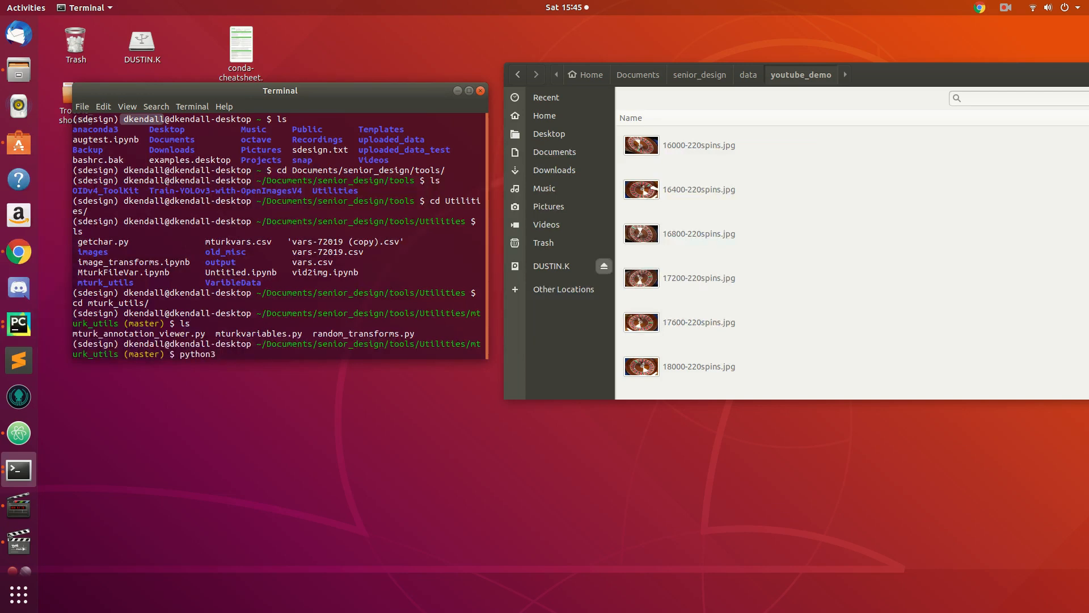
text(m)
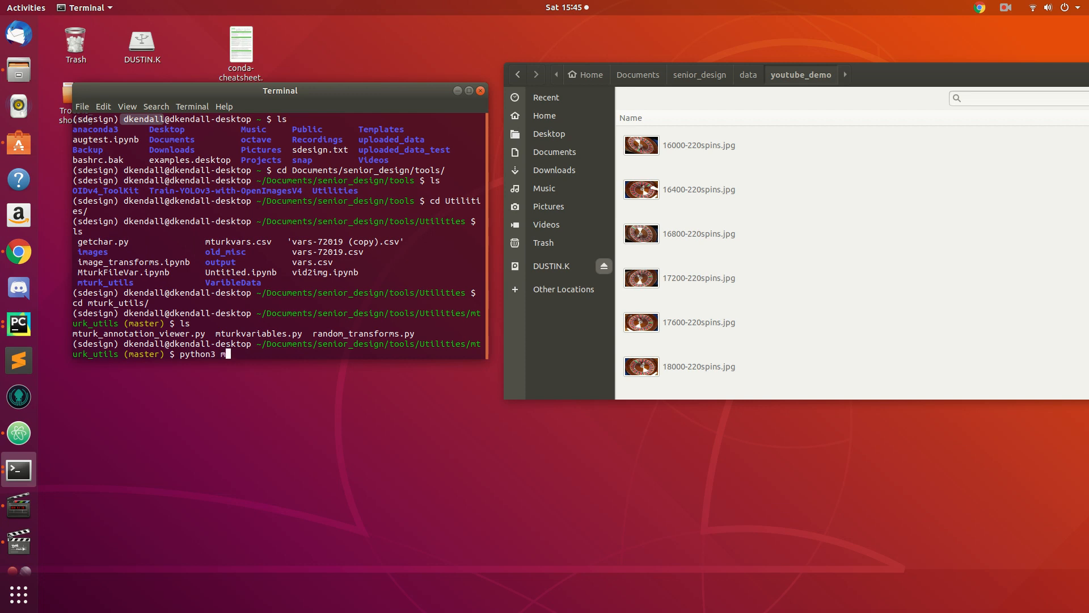
text(turkvariables.py)
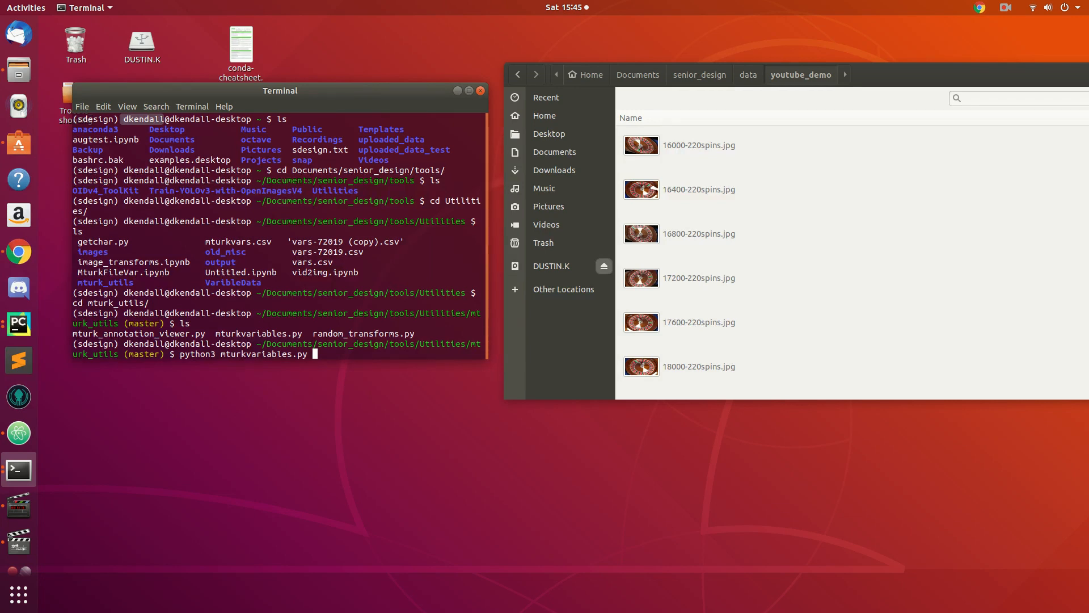
text(-i)
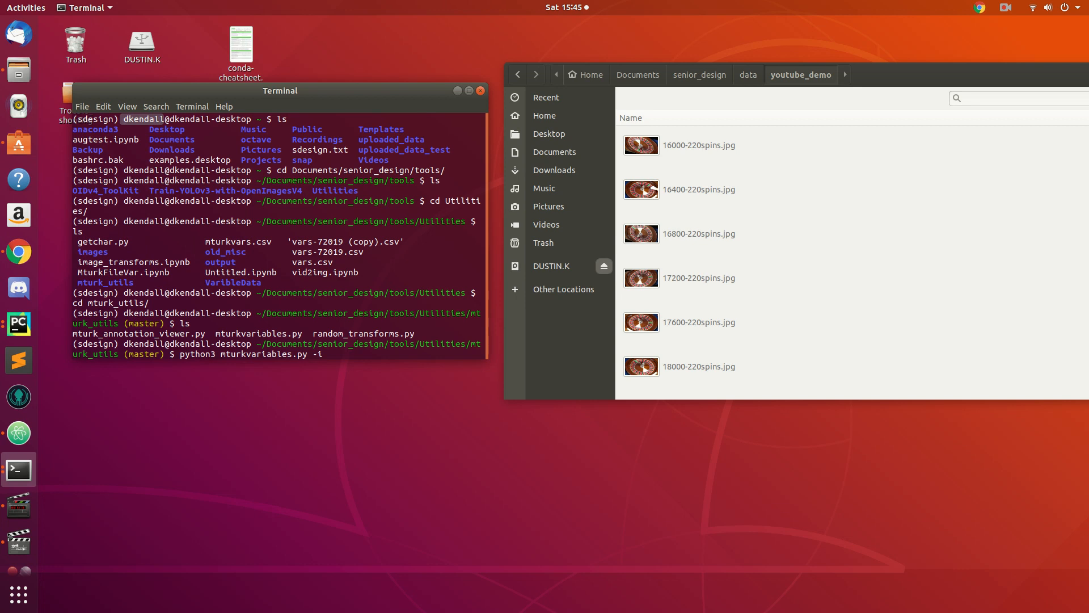
text(/)
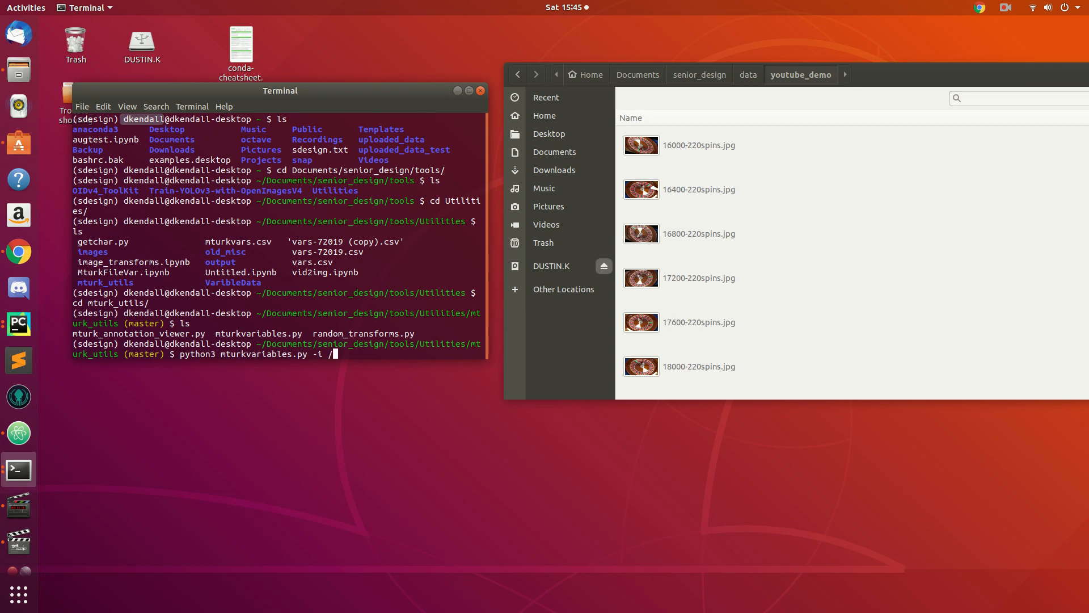
text(Dc)
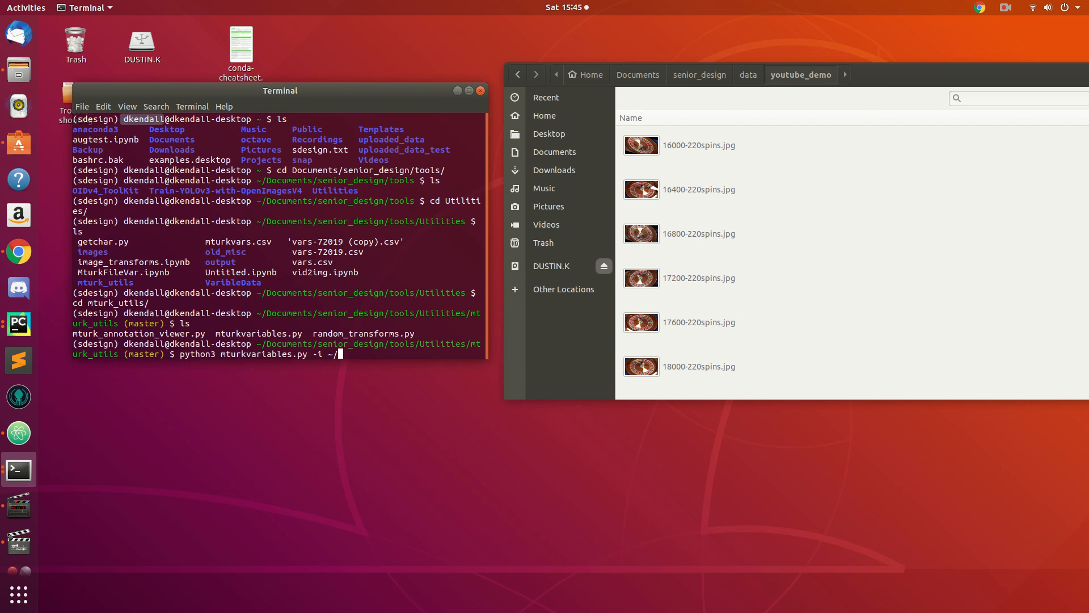
text(Documents/)
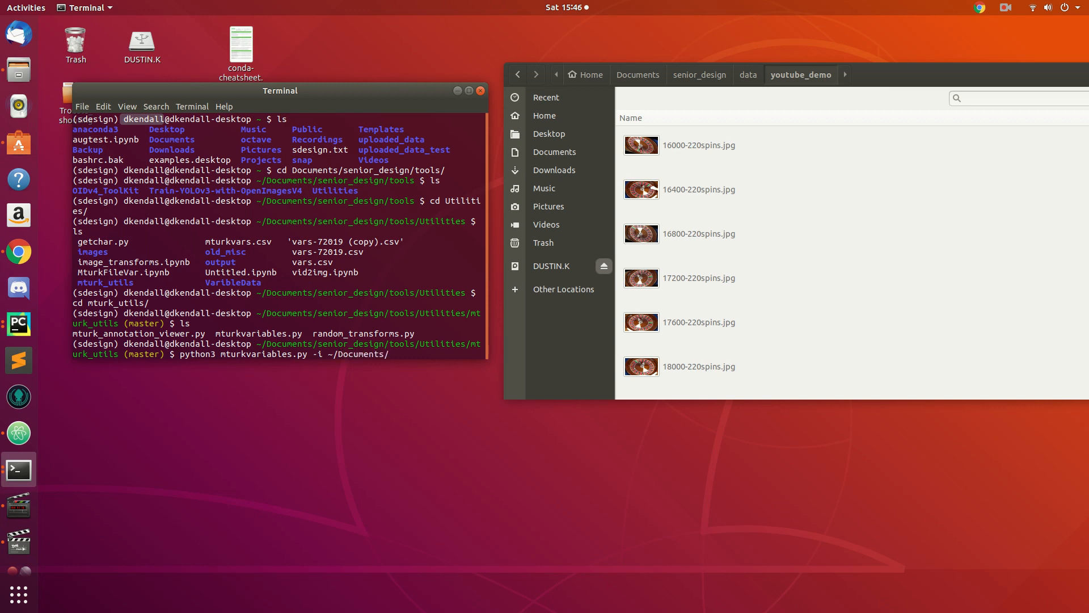
text(senior_design/data/)
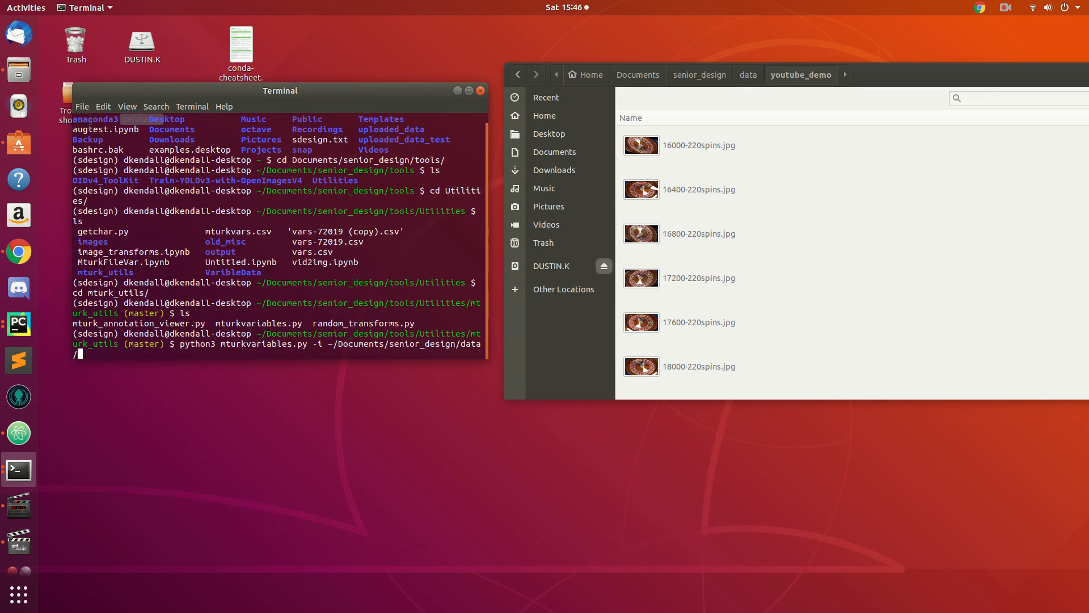
text(youtube_demo/)
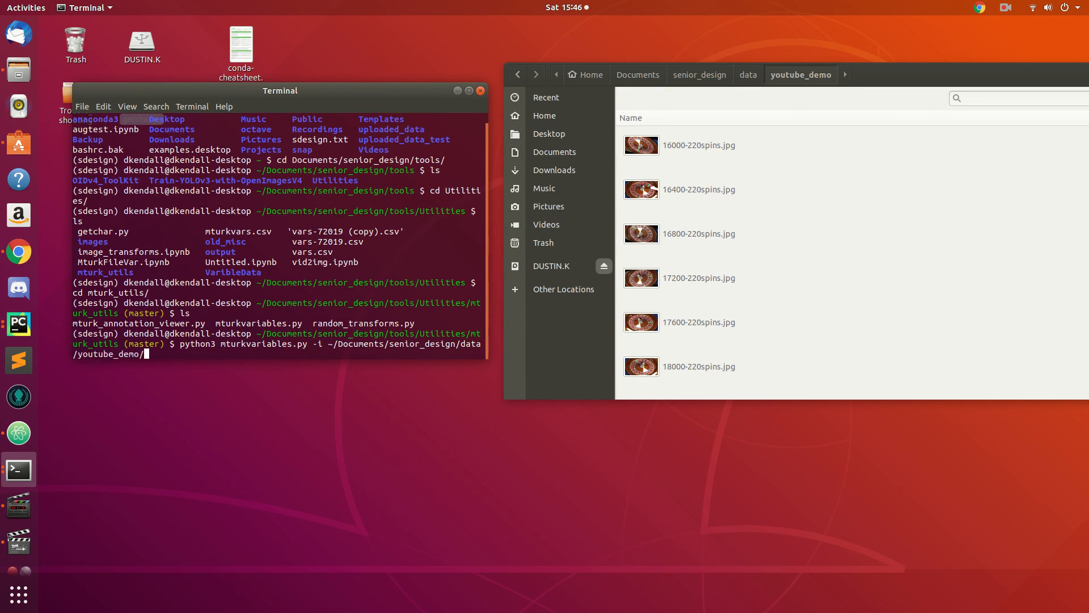
text(-ur)
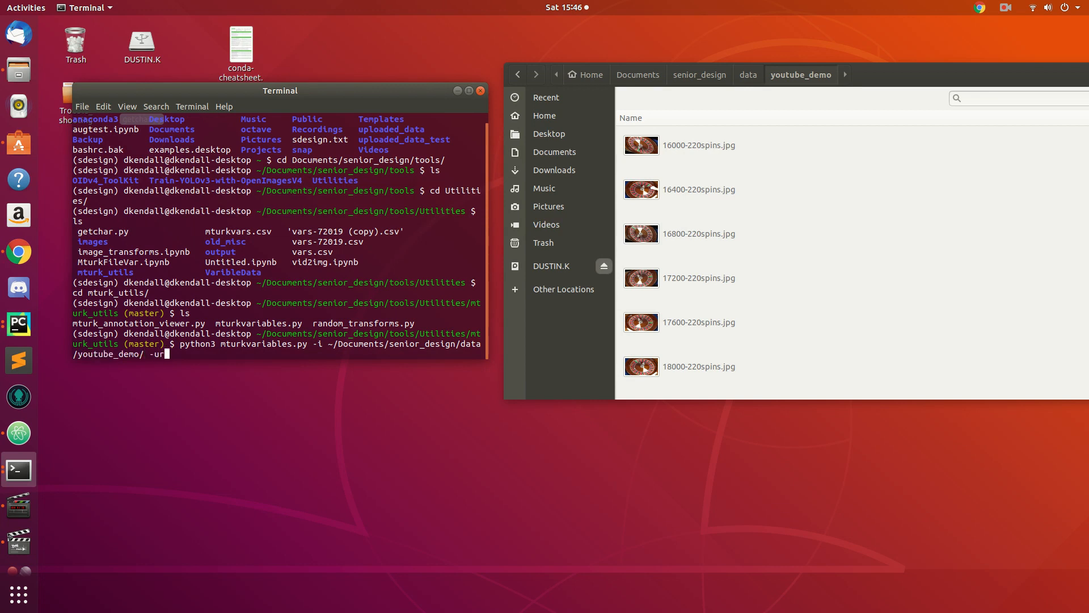
text(l)
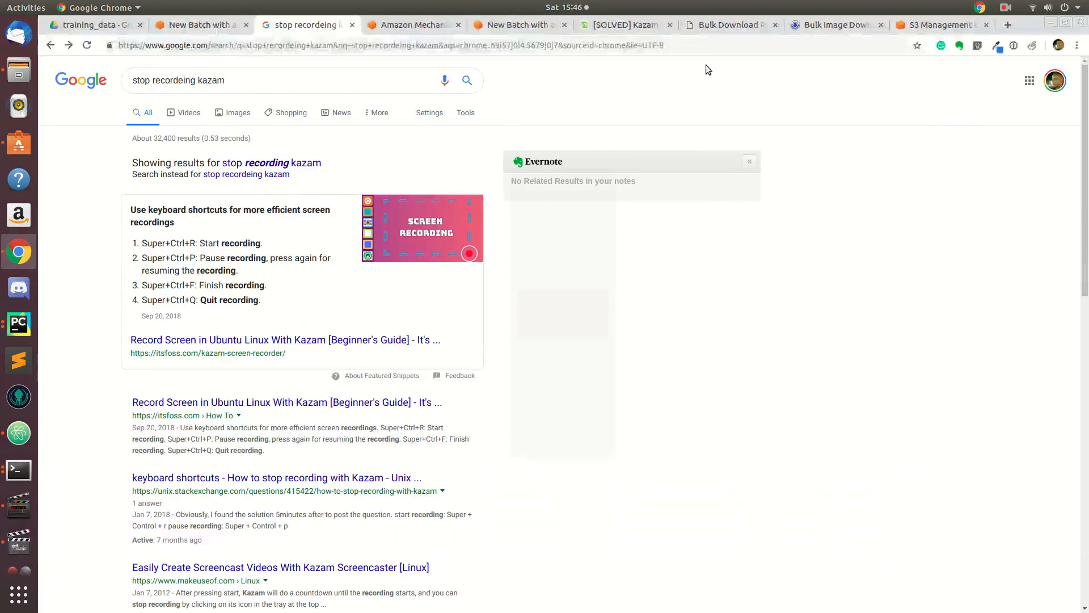
- Copy the Object URL of 10000-220spins.jpg from the S3 console
click(938, 25)
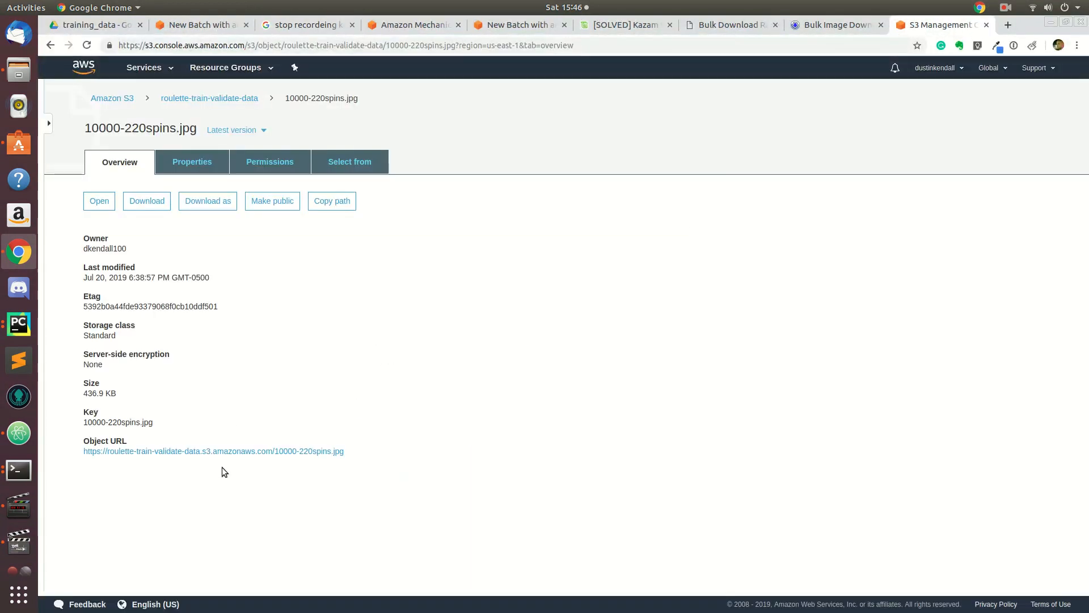
right_click(213, 451)
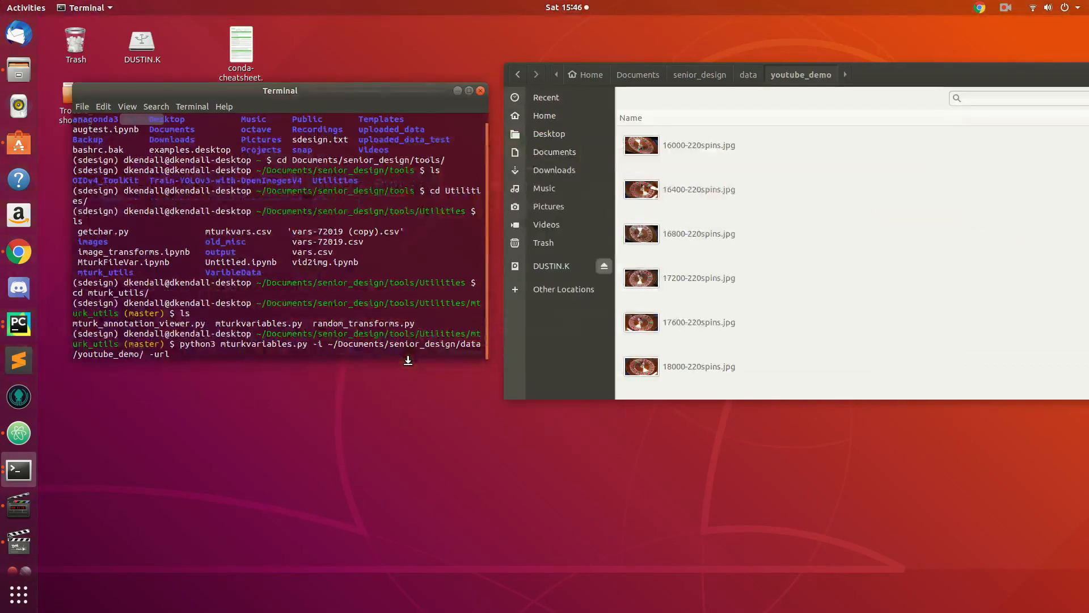
text(https://roulette-train-validate-data.s3.amazonaws.com/10000-220spins.jpg)
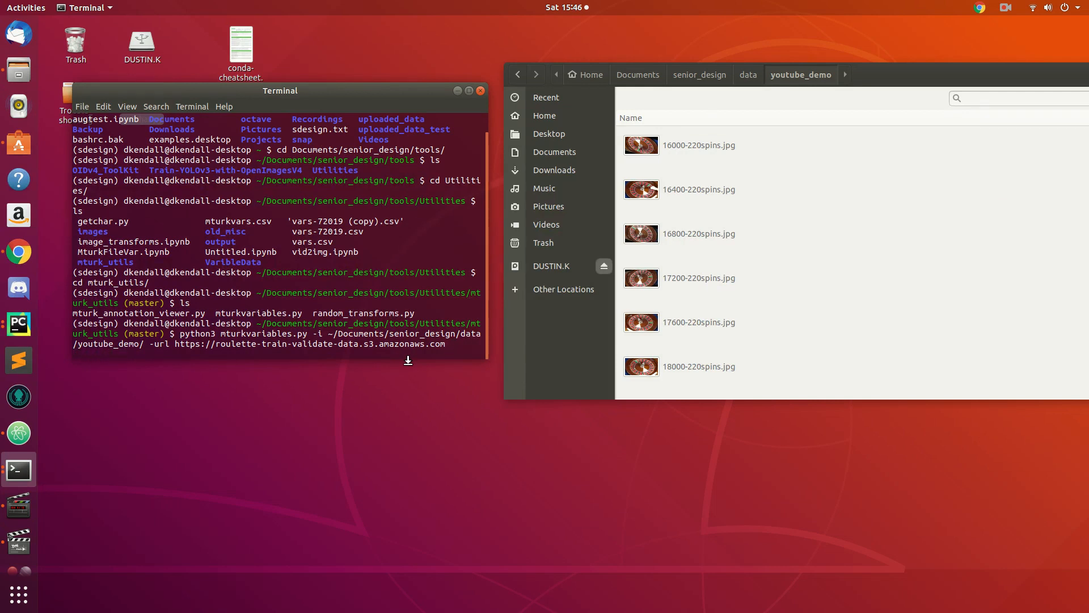
text(/)
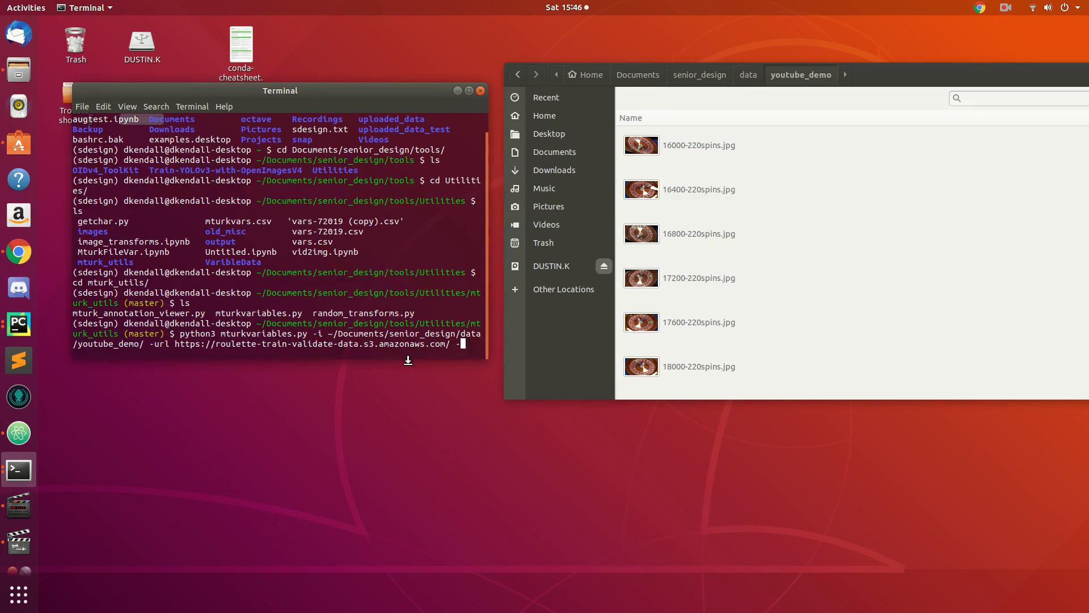
text(-o demo)
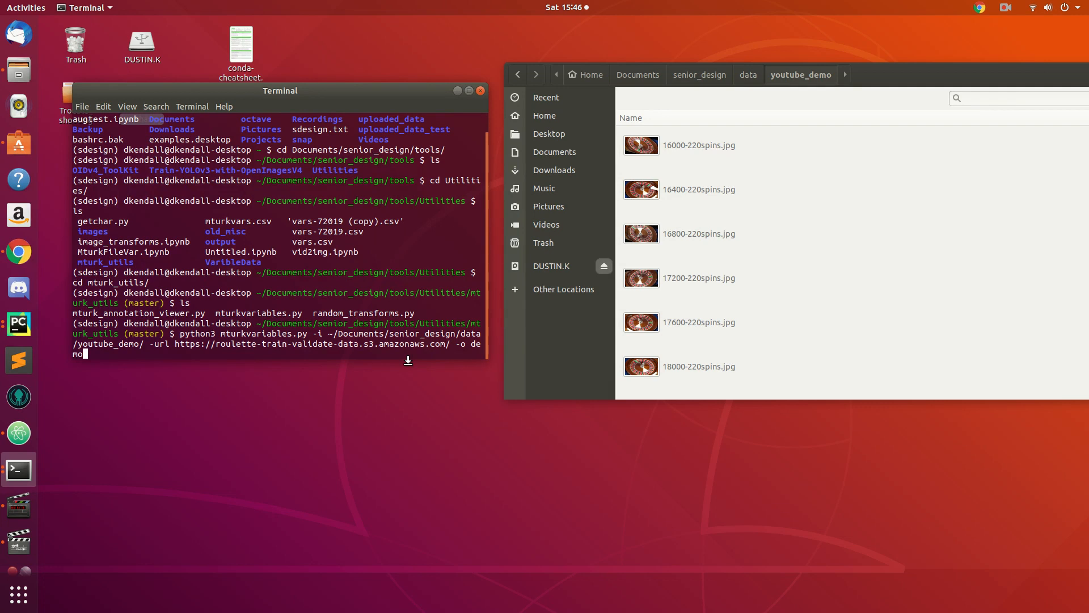
key(BackSpace)
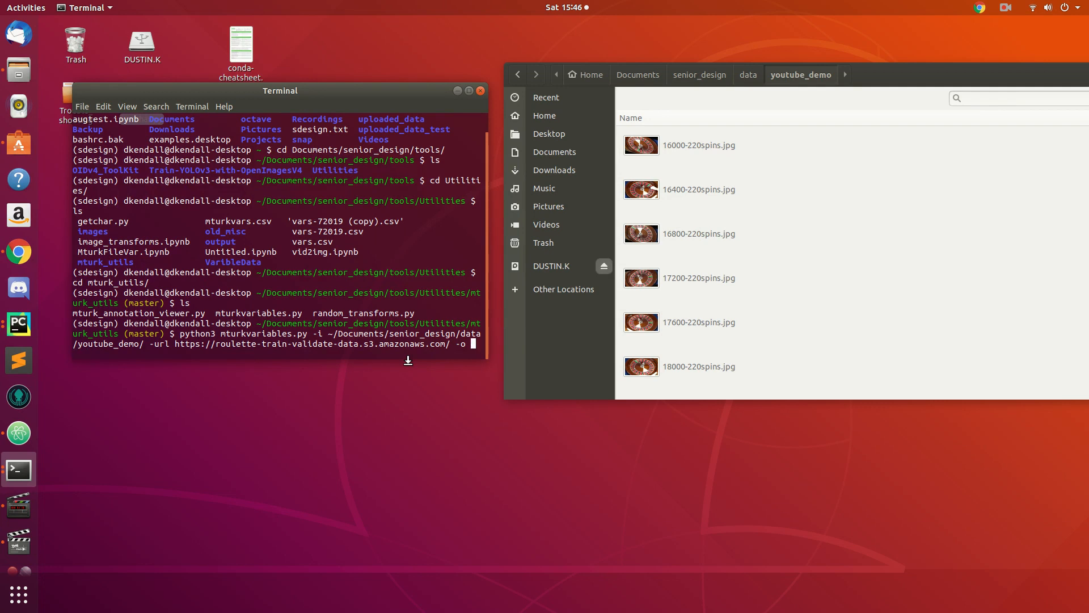
text(demo.c)
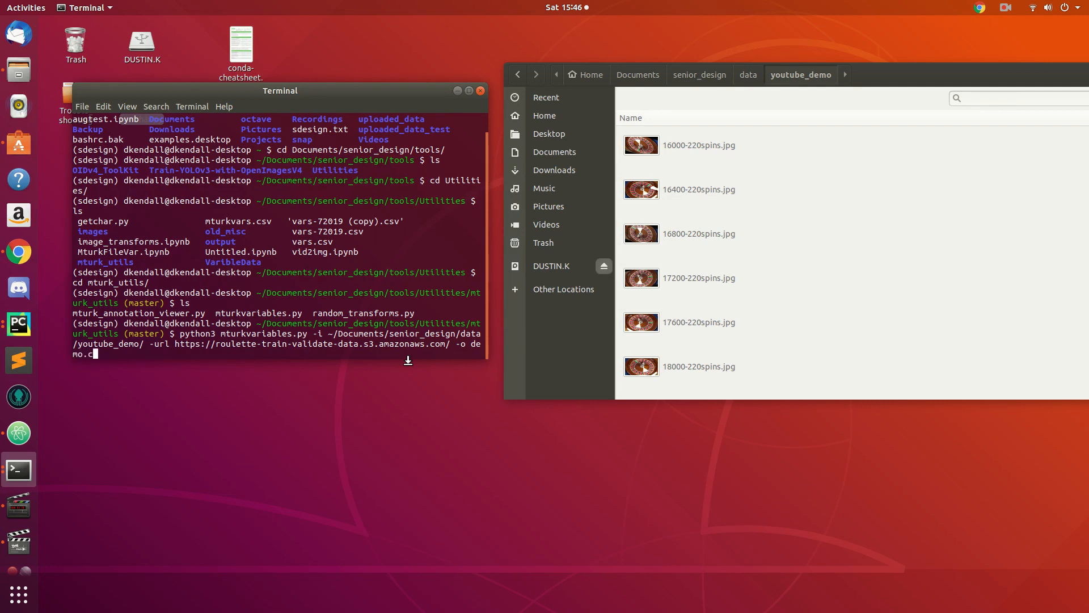
key(Return)
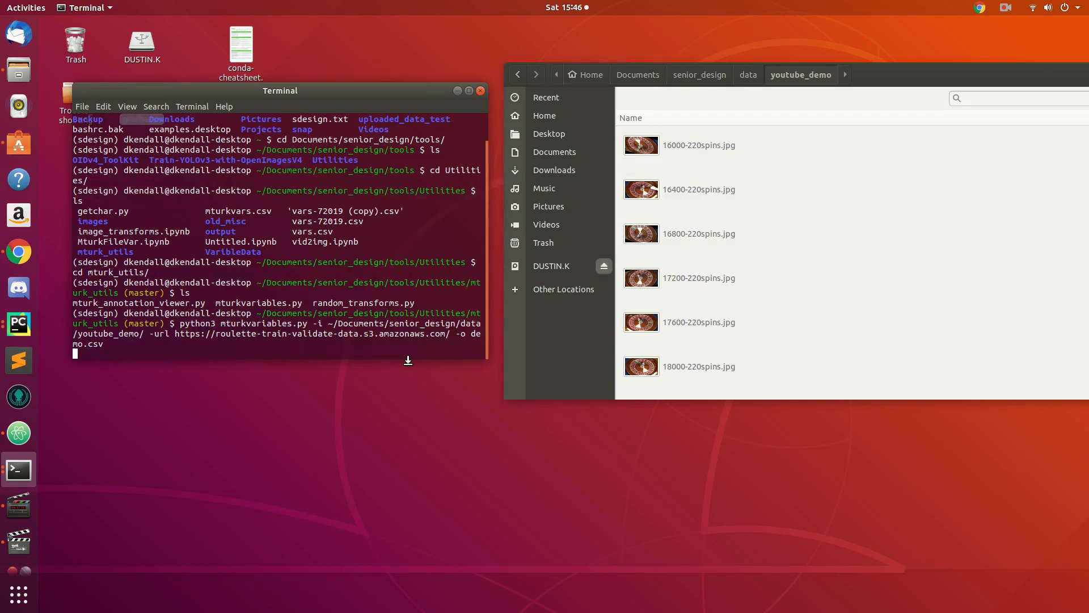
key(Return)
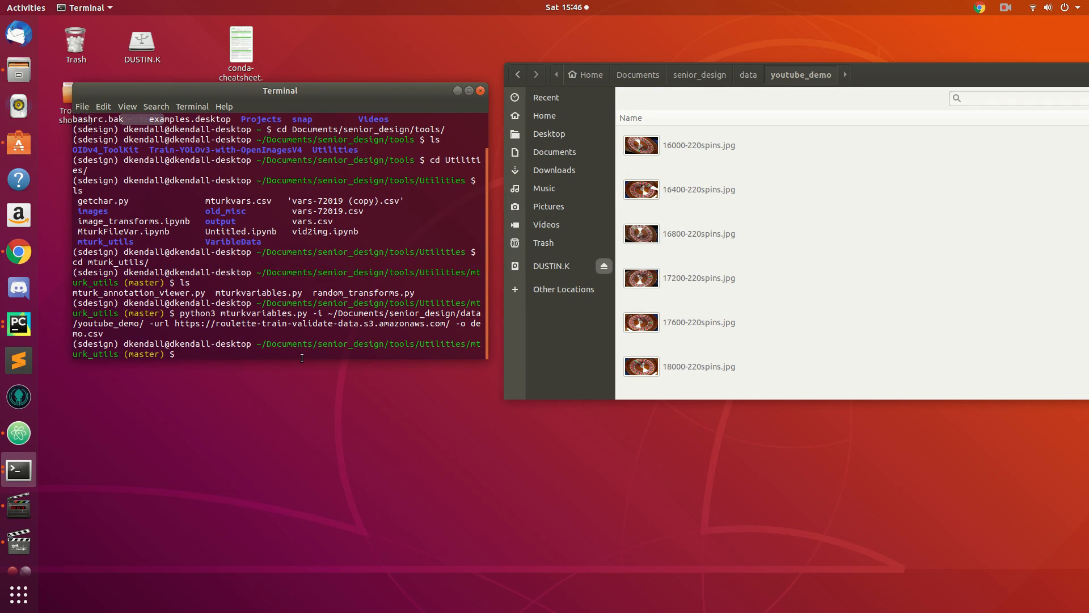
mouse_move(354, 373)
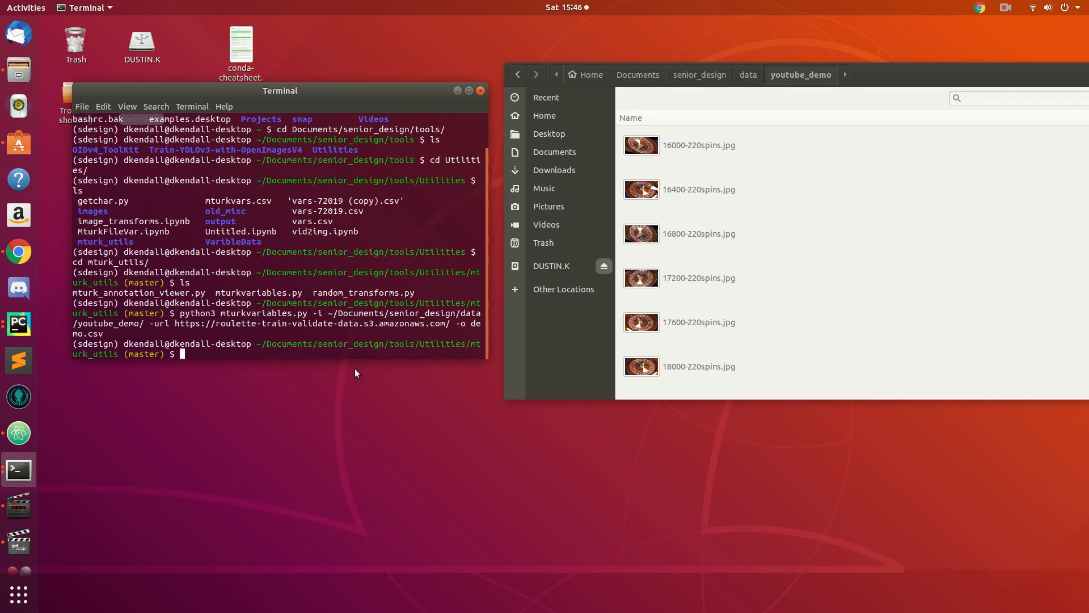
click(698, 74)
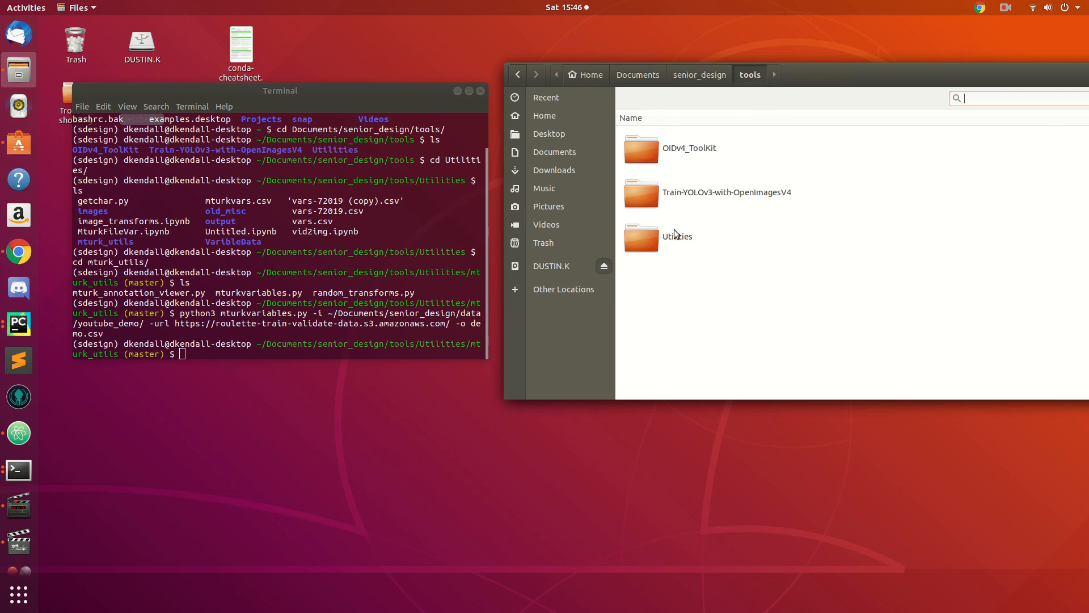
- Open mturk_utils/demo.csv in LibreOffice Calc with the default import settings
double_click(677, 236)
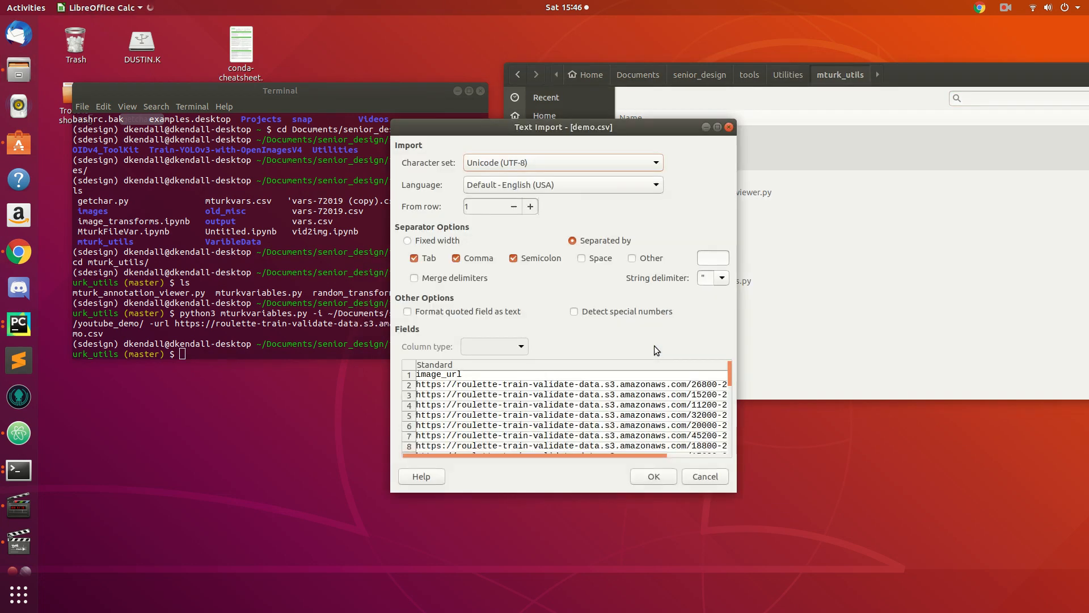
click(704, 476)
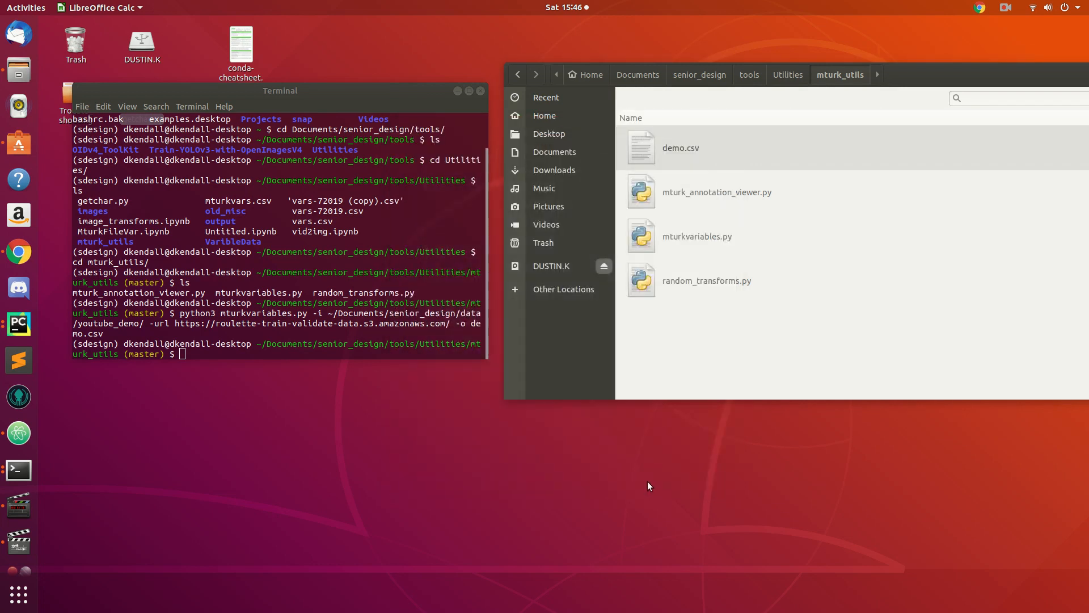
double_click(680, 148)
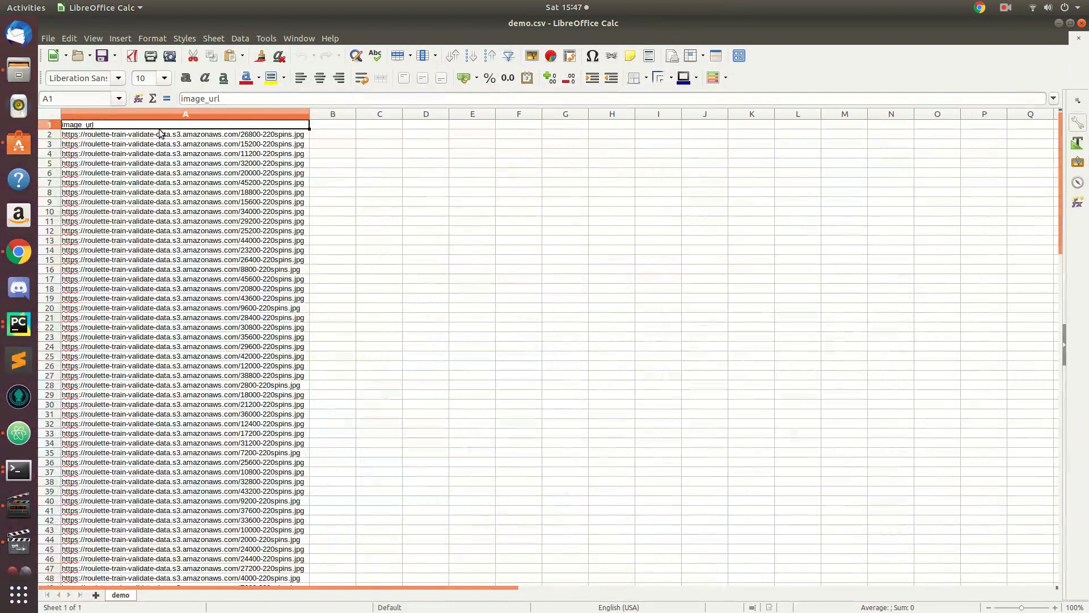
- Scroll through the 111 image URLs in column A, then close Calc
click(185, 134)
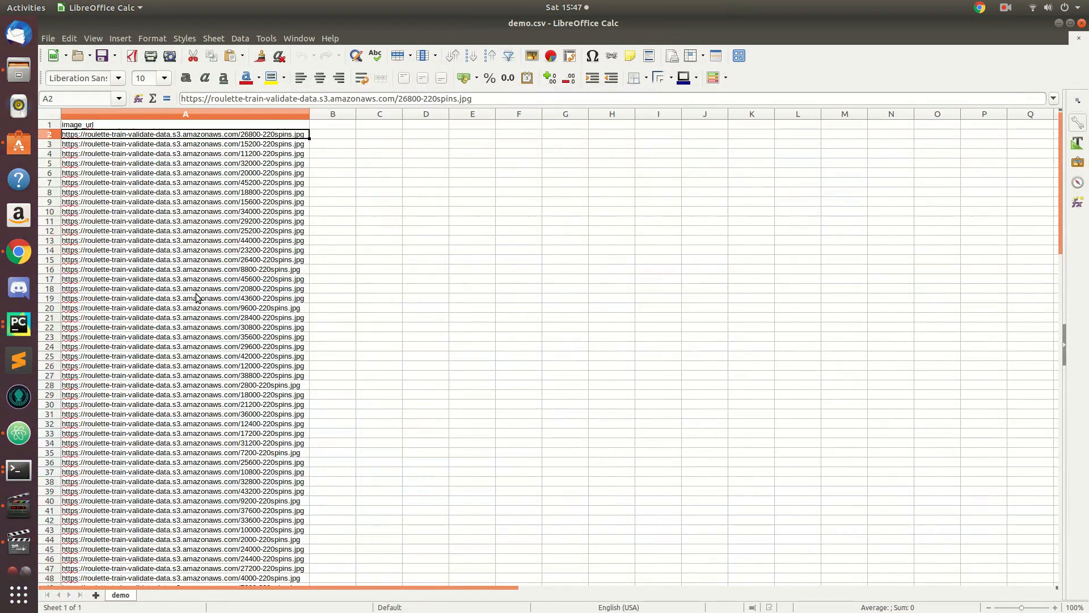
click(185, 529)
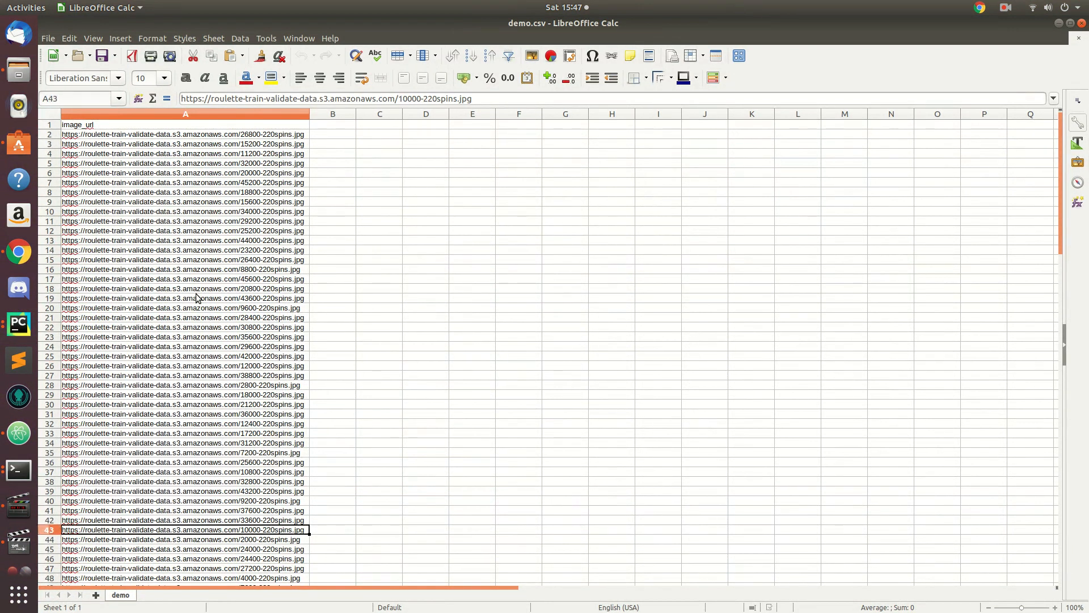
scroll(down, 3)
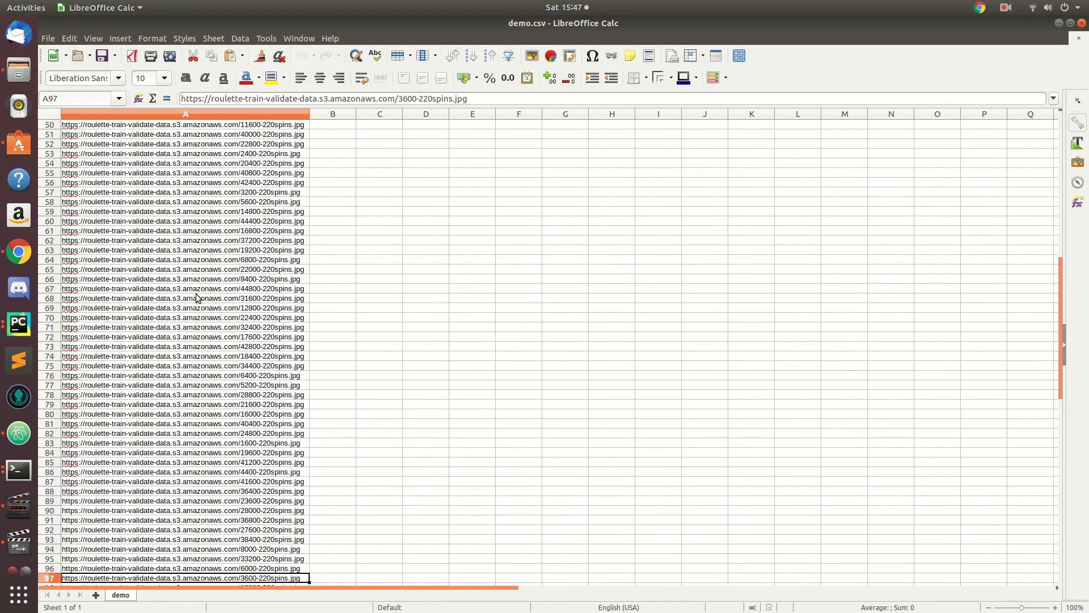
scroll(down, 3)
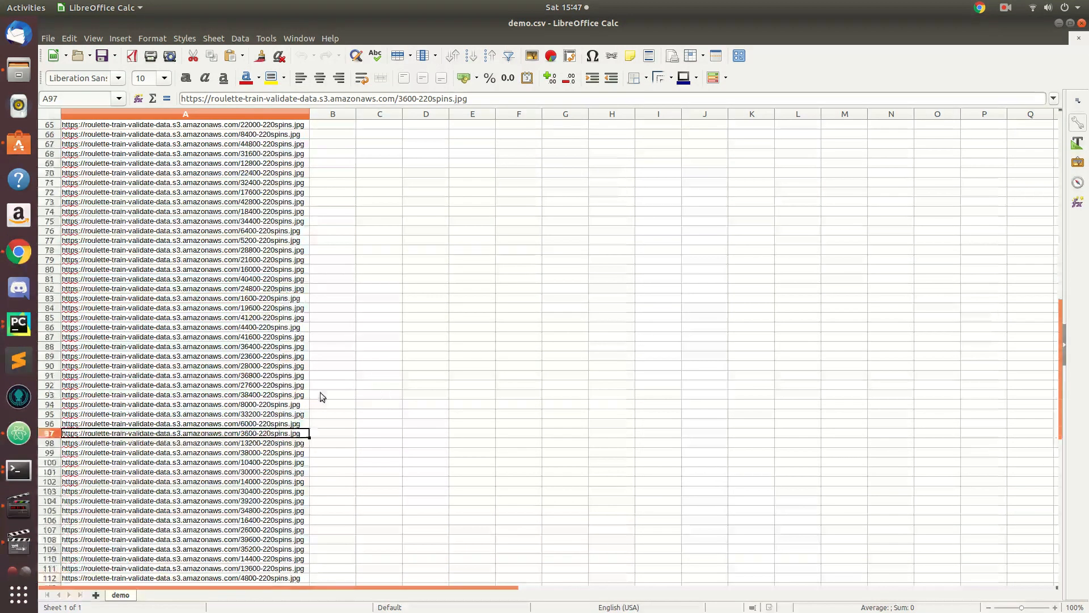
scroll(down, 3)
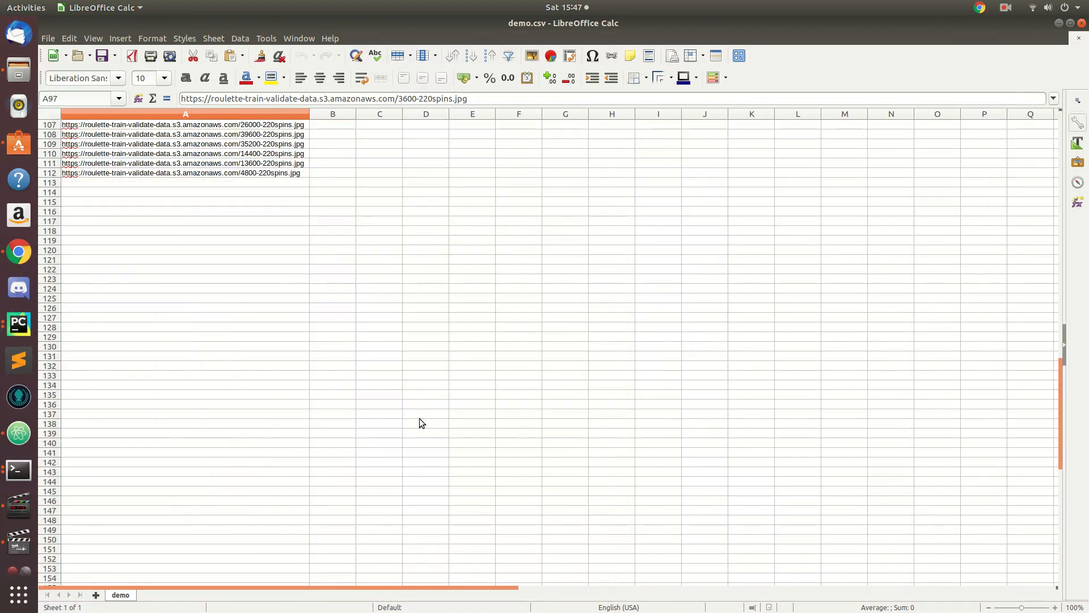
scroll(up, 3)
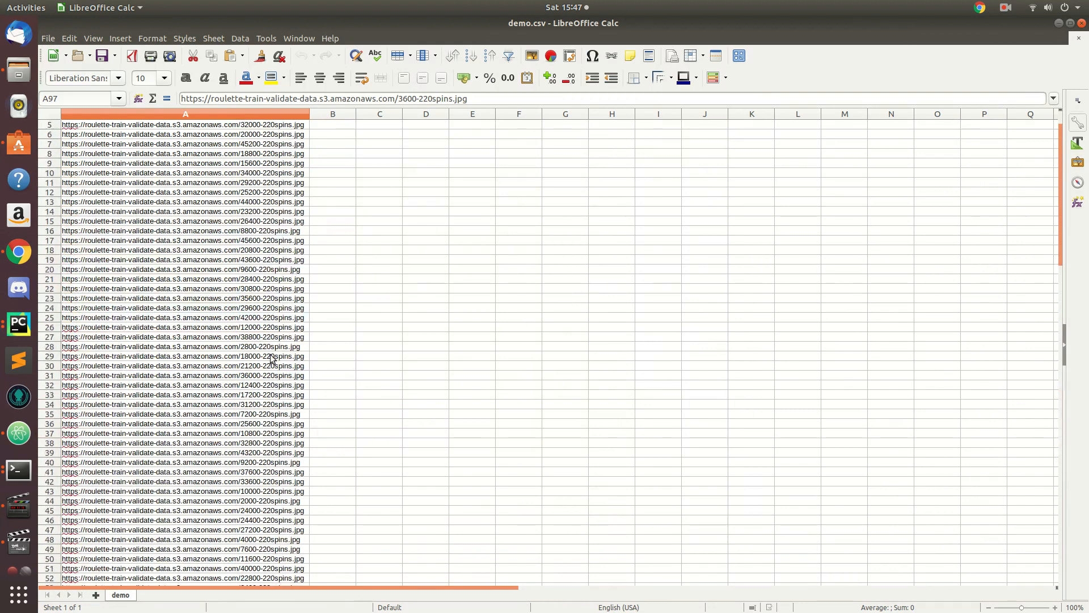
scroll(up, 3)
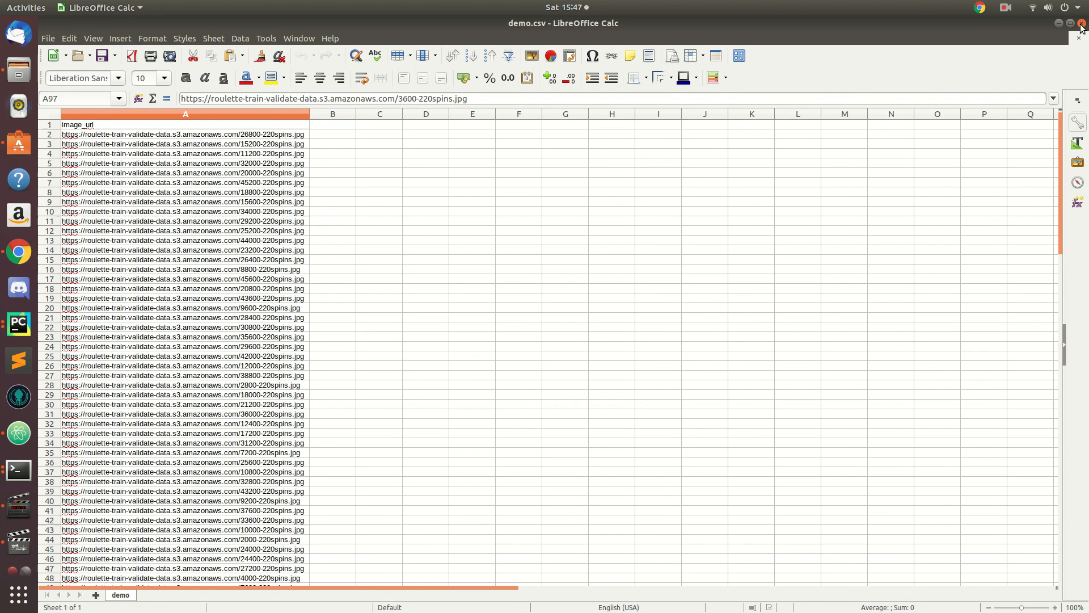
click(1070, 23)
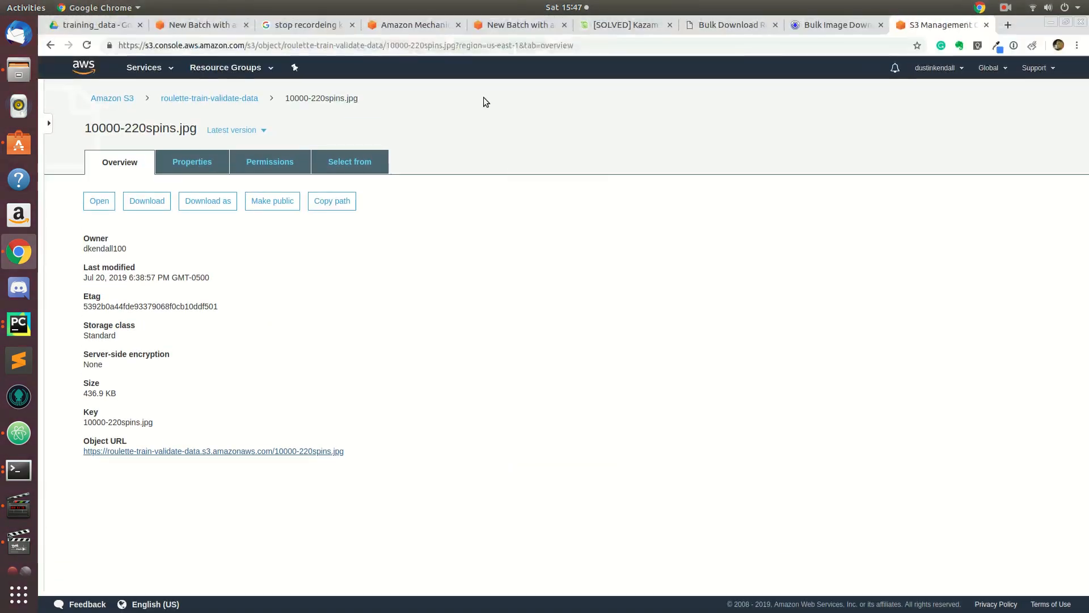
- Choose mturk_utils/demo.csv as the batch data file and upload it
click(518, 24)
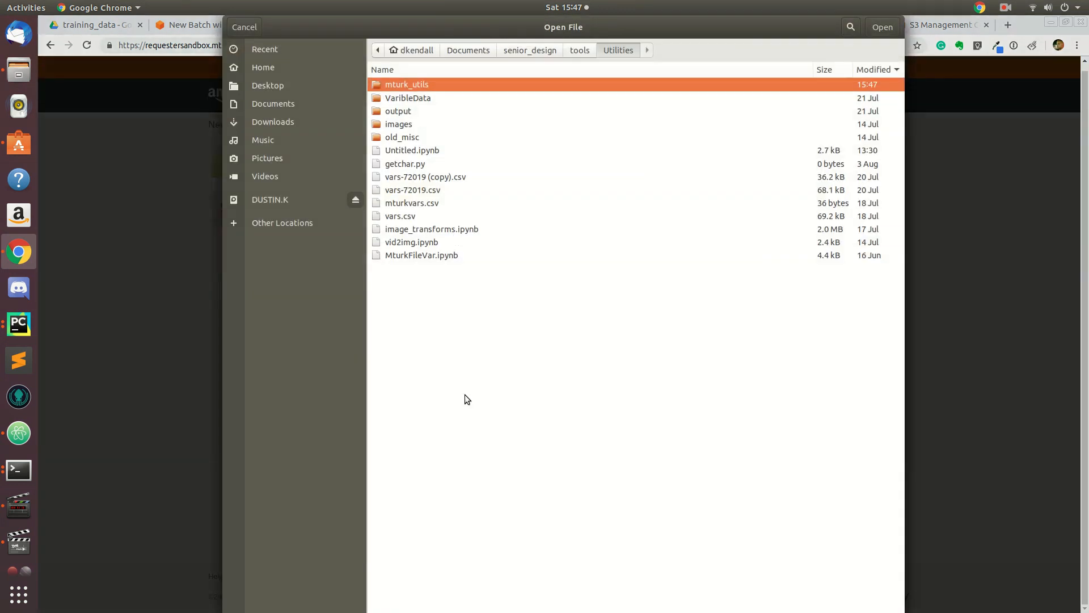
double_click(406, 84)
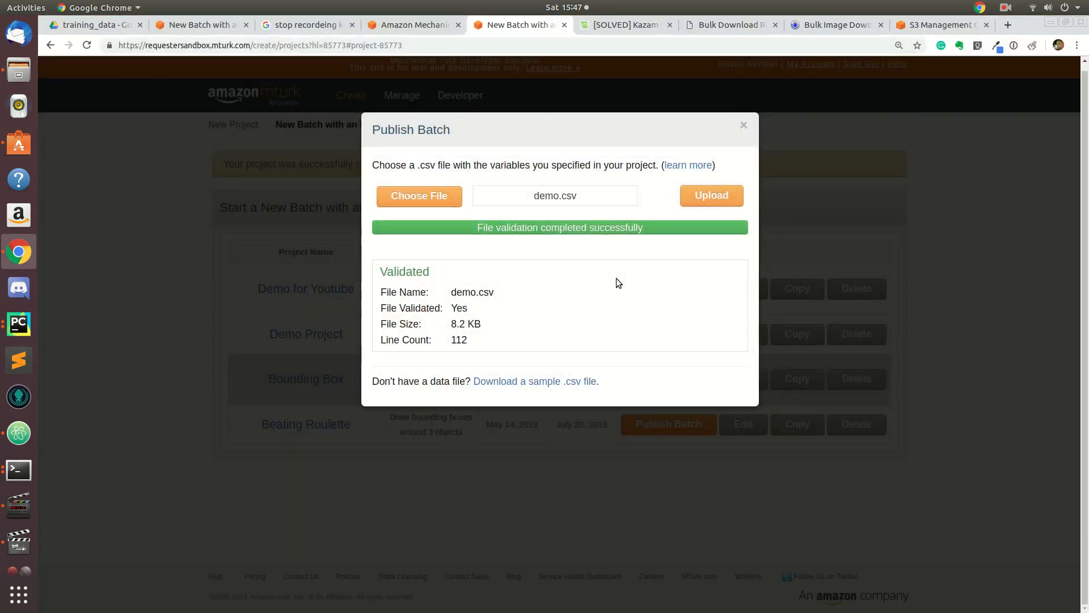
click(711, 195)
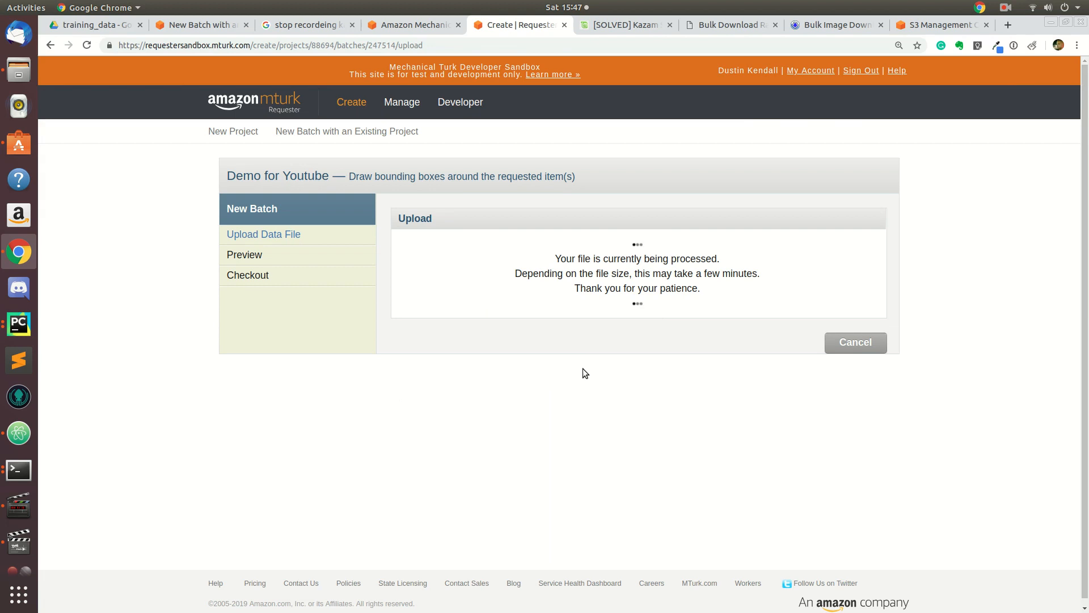
mouse_move(548, 440)
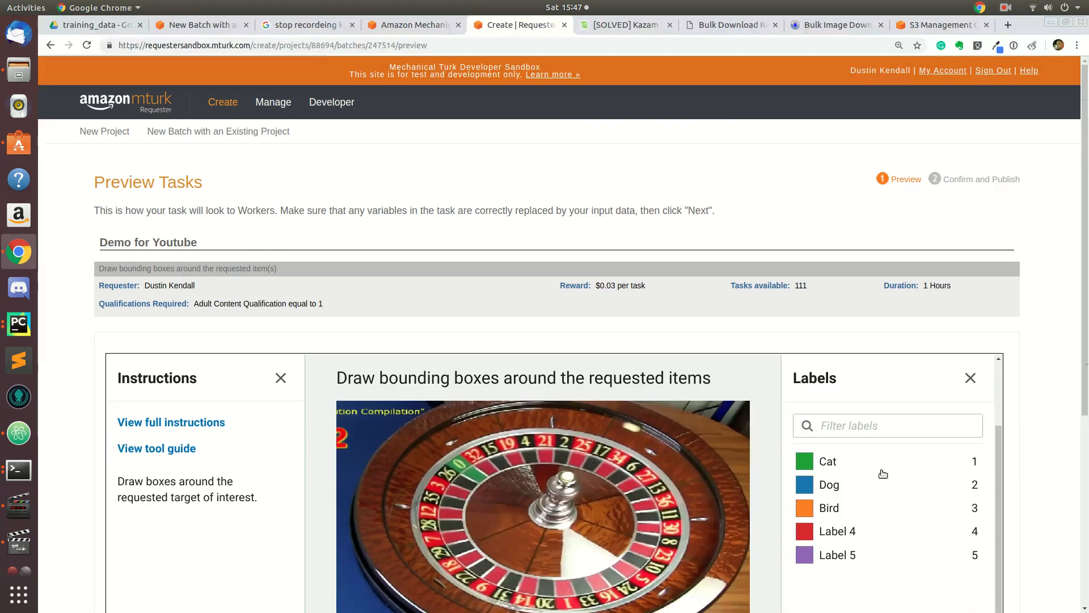
- Review the worker task preview and proceed to the $4.44, 111-task confirmation page
scroll(down, 3)
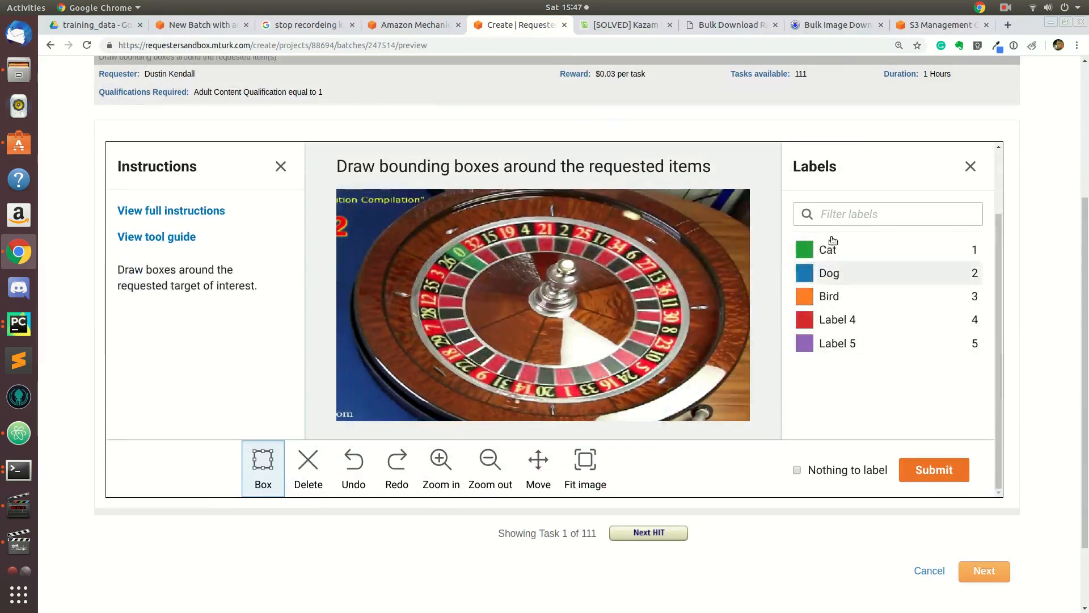
mouse_move(862, 354)
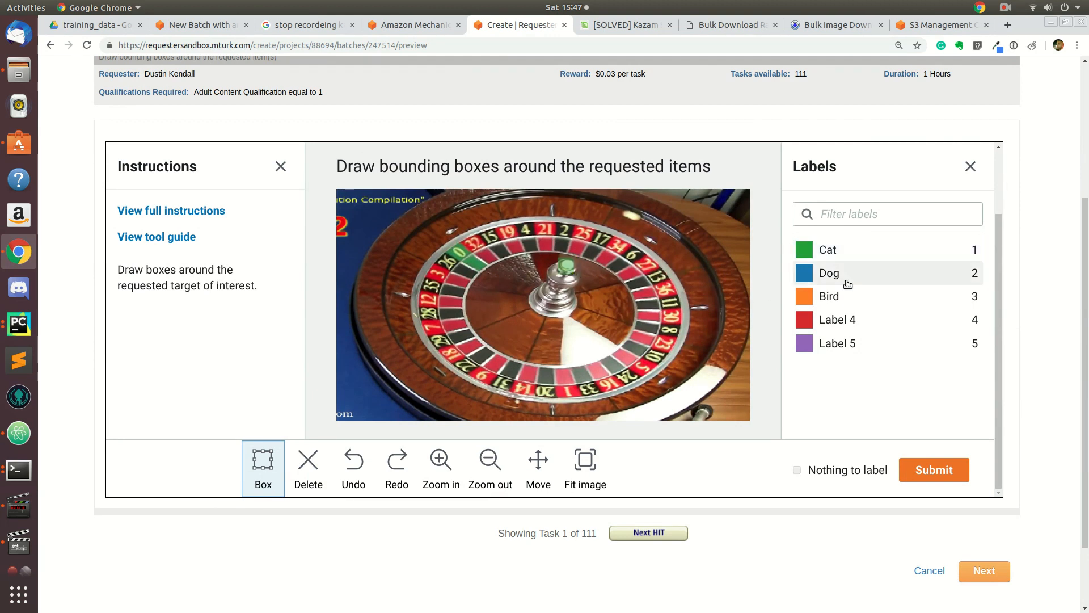
mouse_move(787, 368)
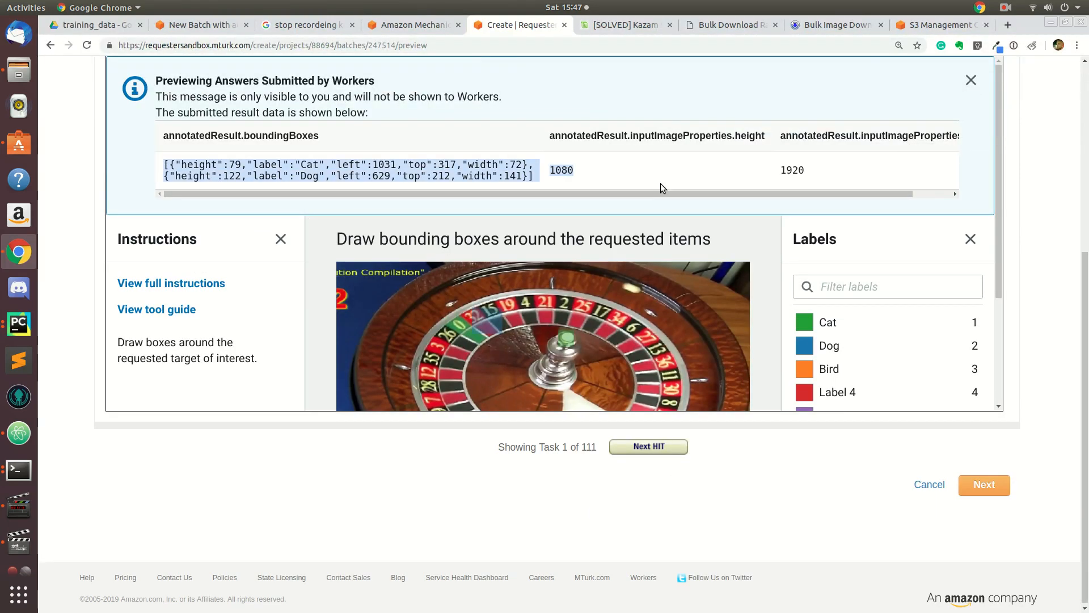
scroll(right, 3)
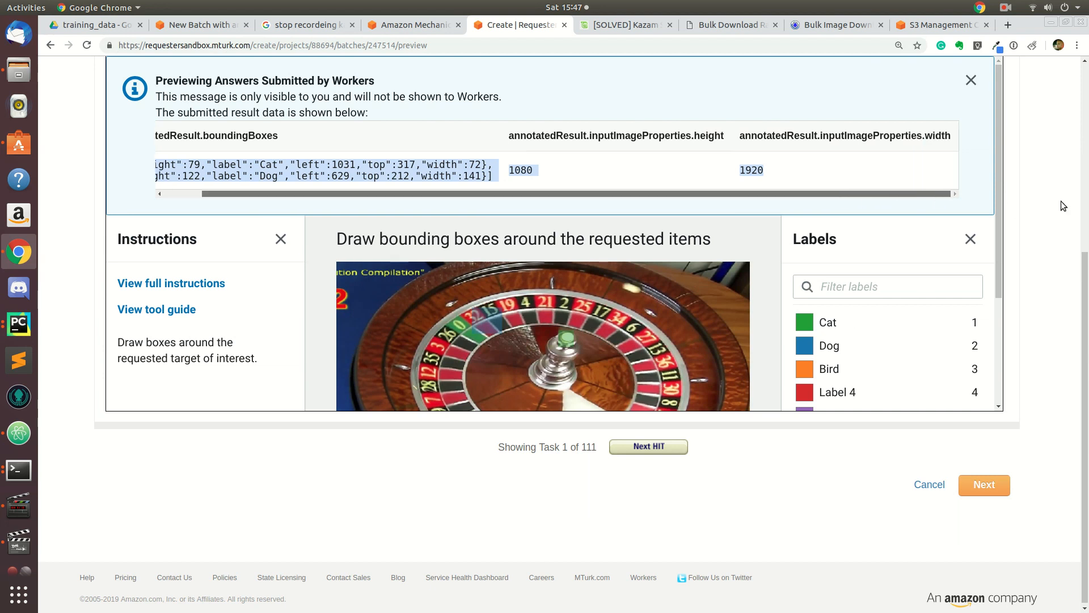
scroll(left, 3)
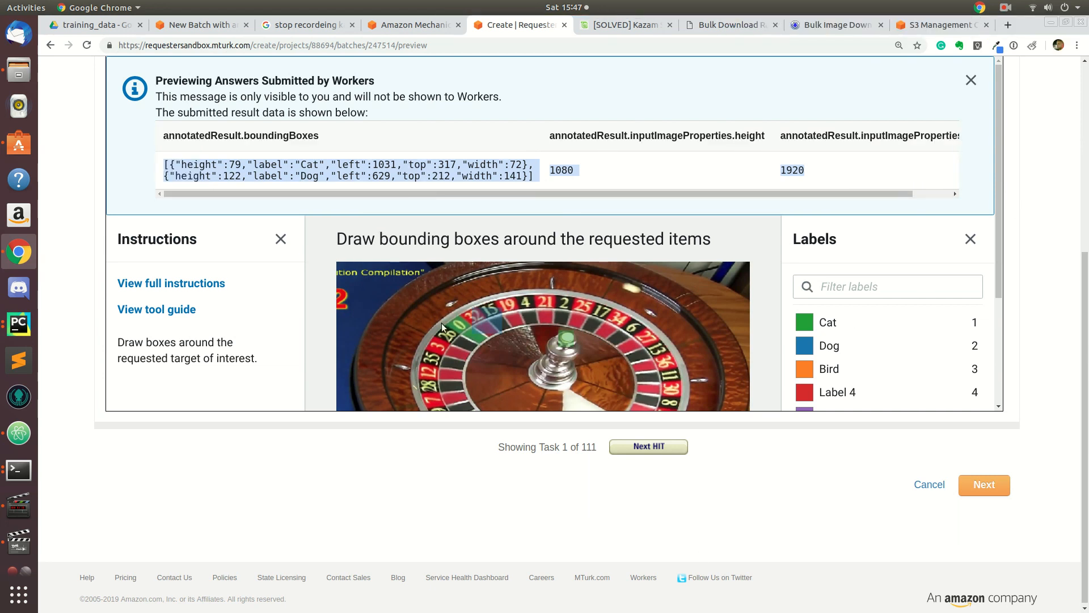
mouse_move(947, 496)
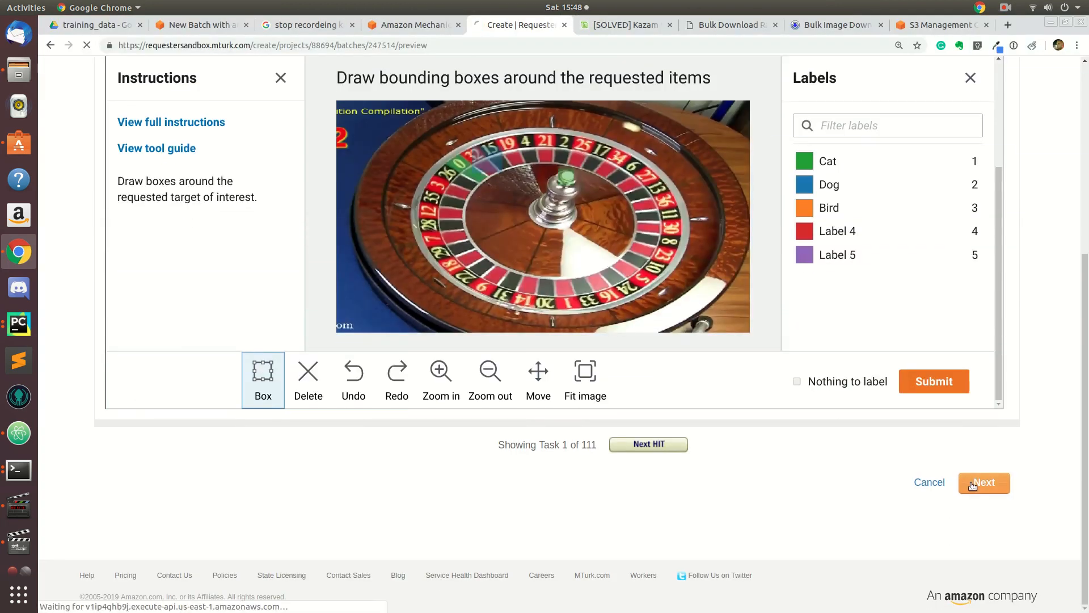
click(984, 482)
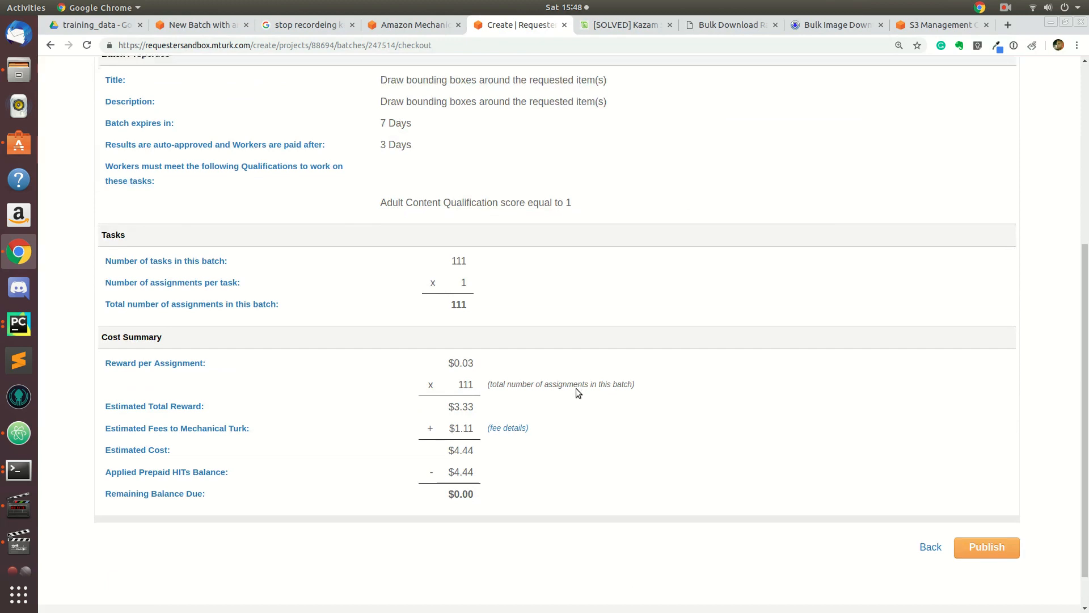
- Sign in to the Requester account on the other Mechanical Turk tab
scroll(up, 3)
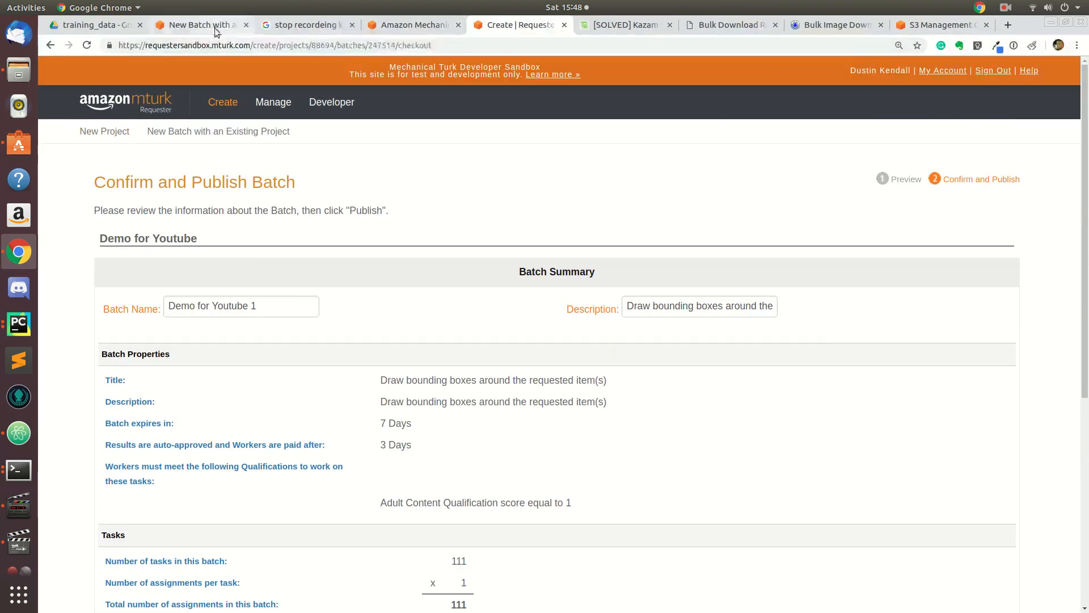
click(217, 131)
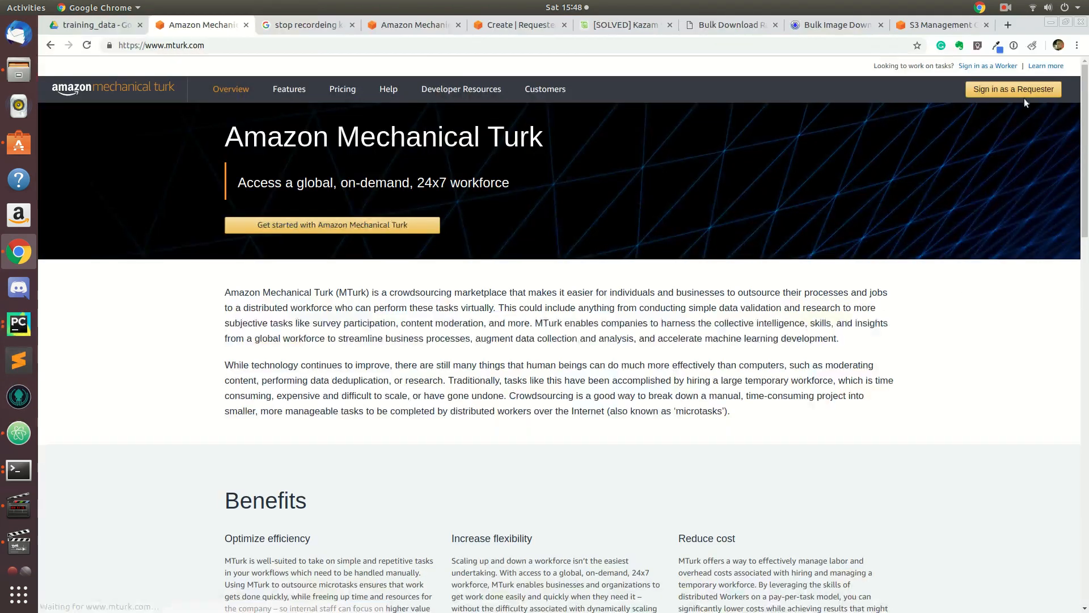
click(1013, 89)
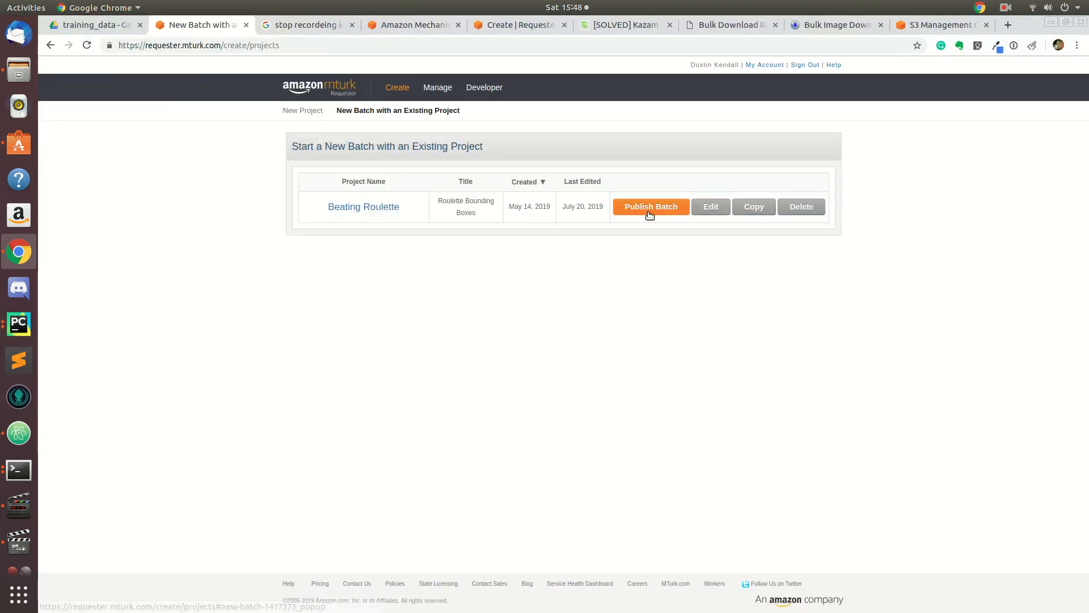
mouse_move(313, 145)
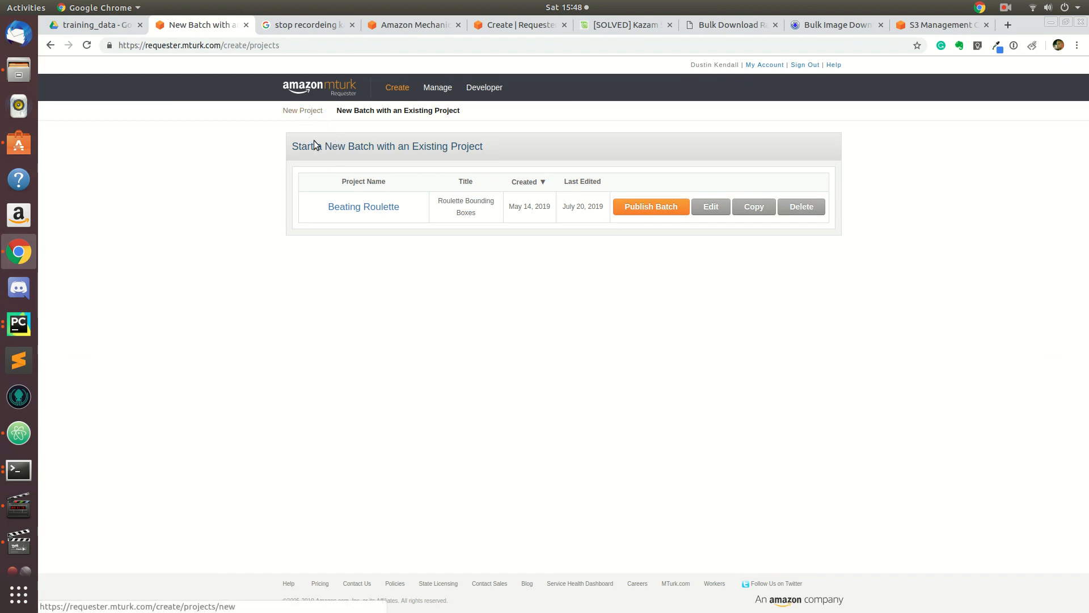
mouse_move(445, 216)
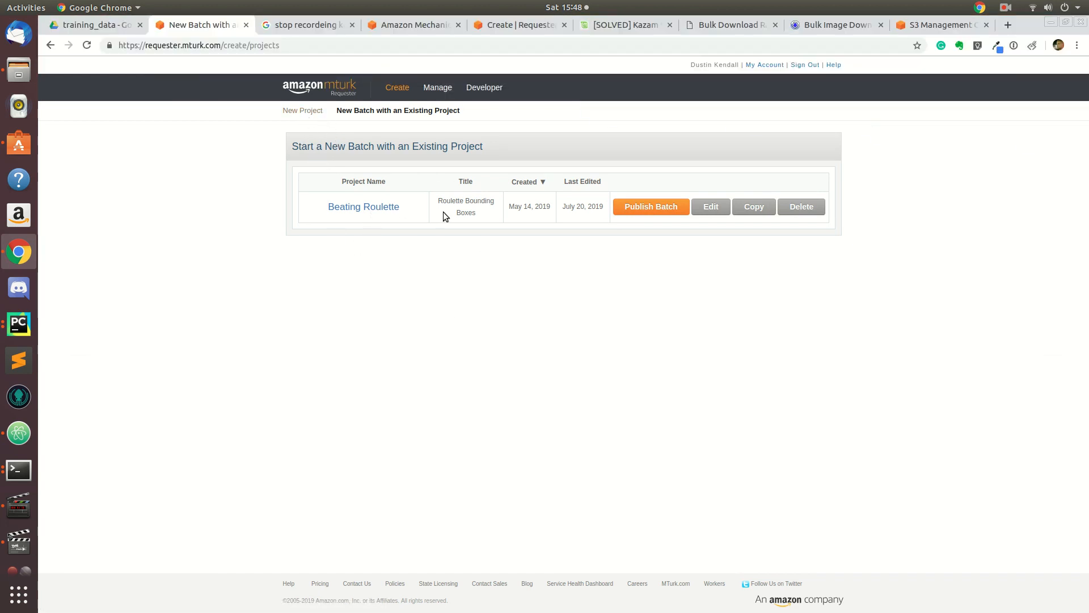
mouse_move(755, 254)
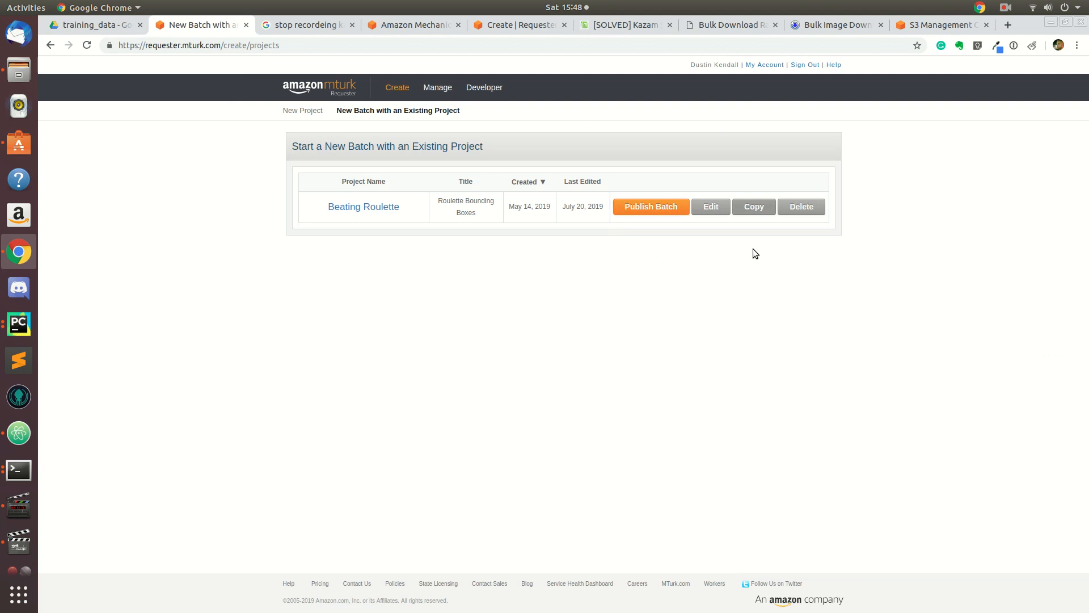
mouse_move(256, 263)
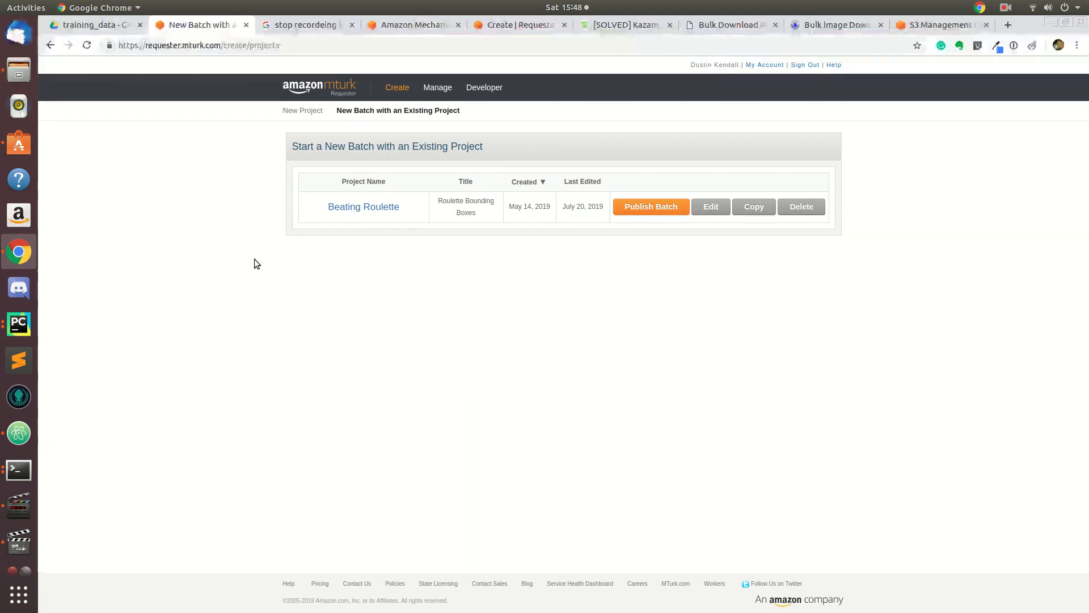
mouse_move(258, 248)
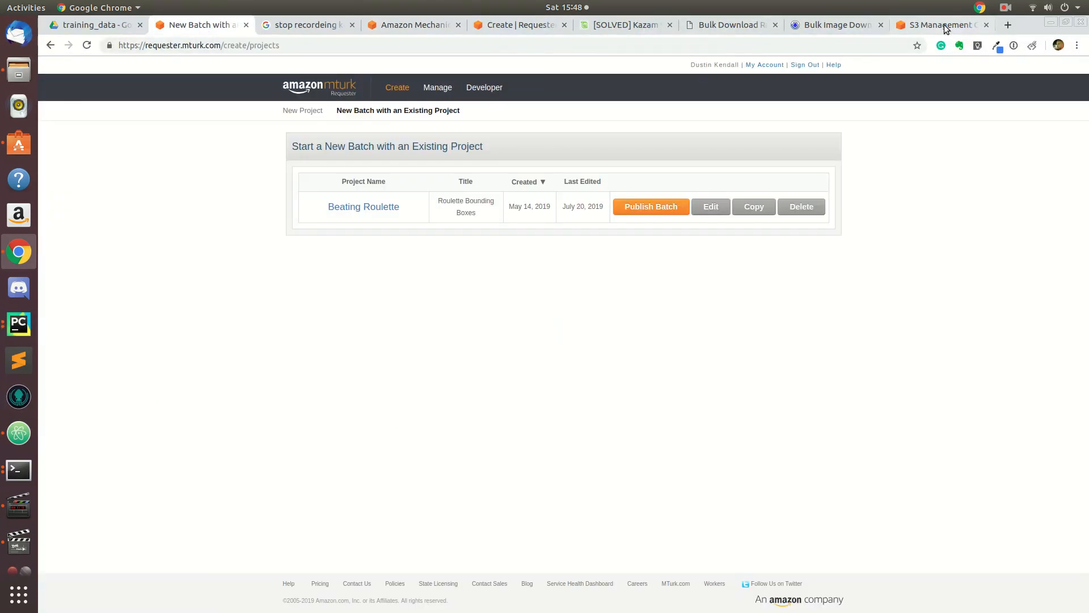
- Publish the Demo for Youtube 1 batch from the confirmation page
click(650, 206)
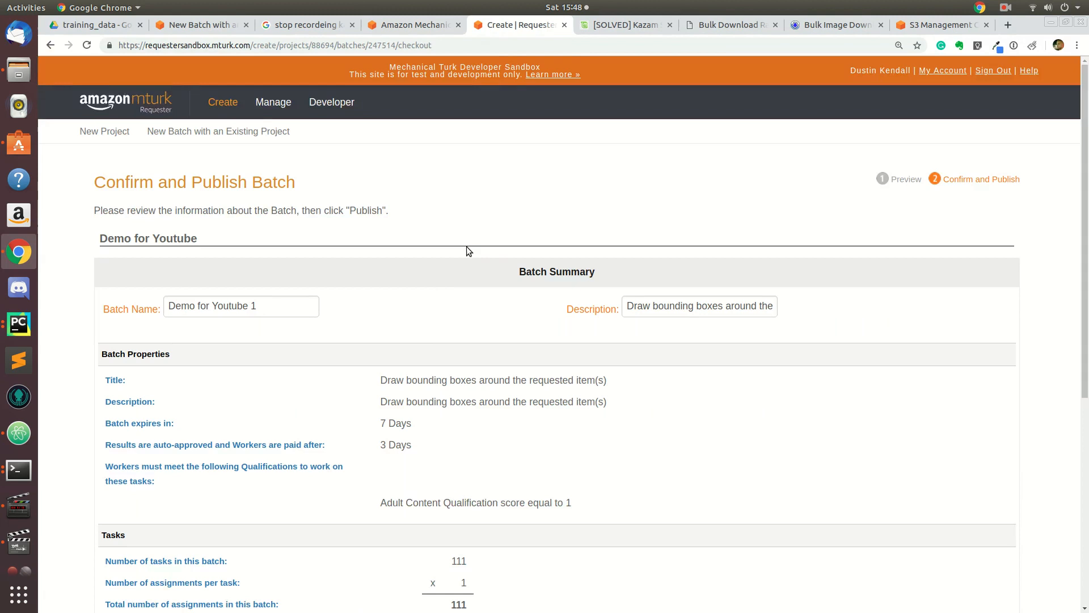
scroll(down, 3)
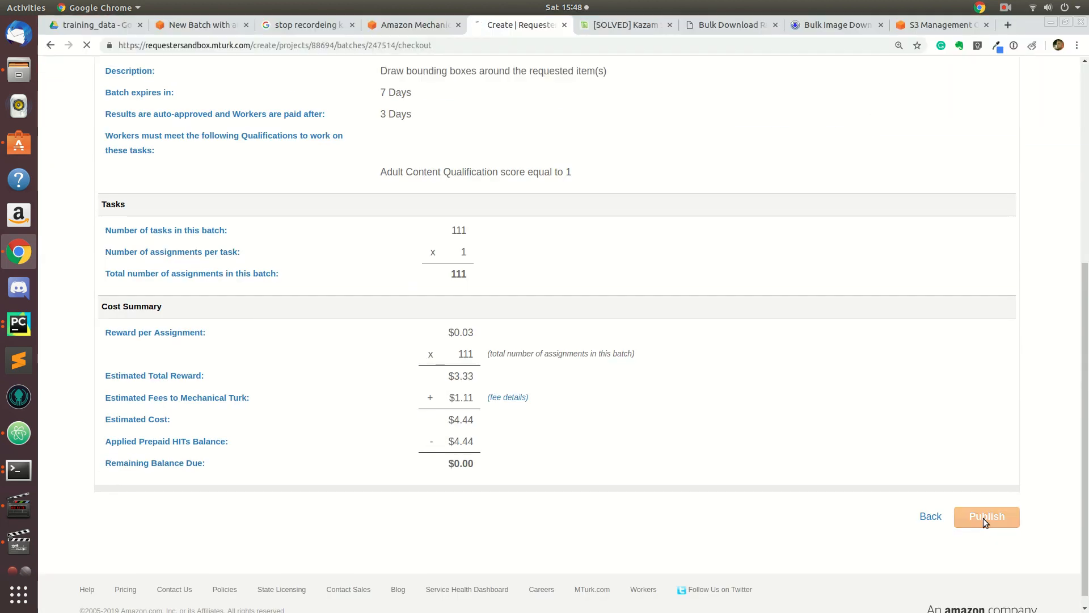
click(986, 516)
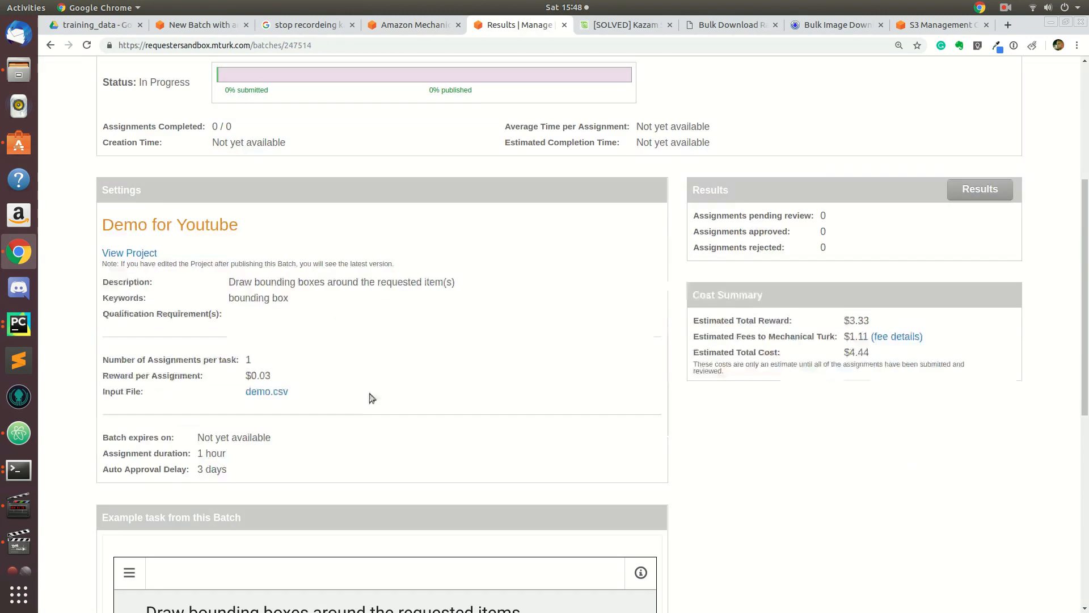
mouse_move(266, 391)
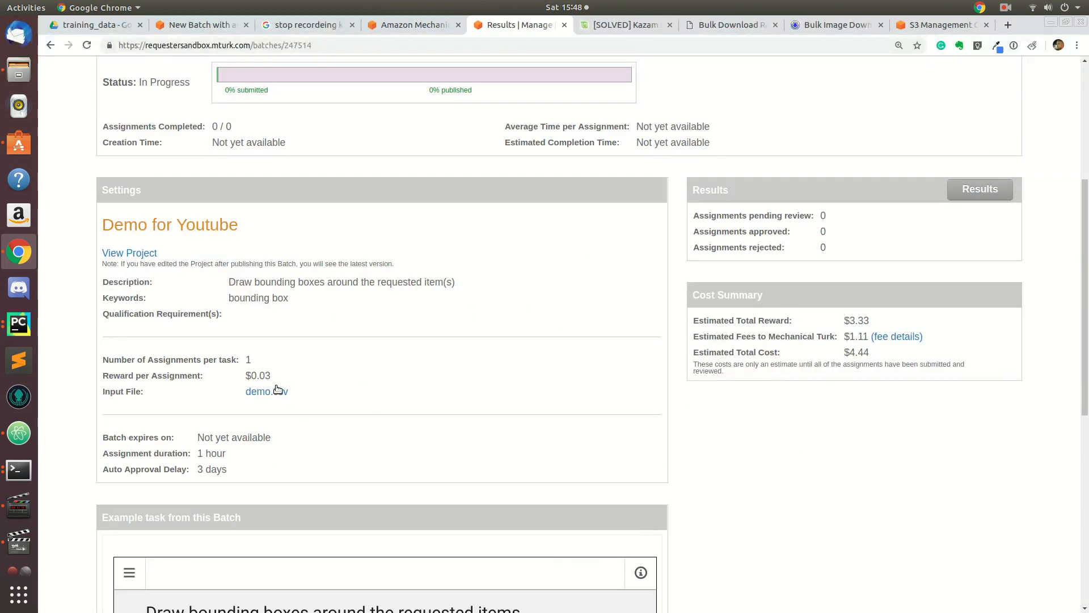
- Review the Demo for Youtube 1 details and estimated fees, then return to the Beating Roulette list
scroll(up, 3)
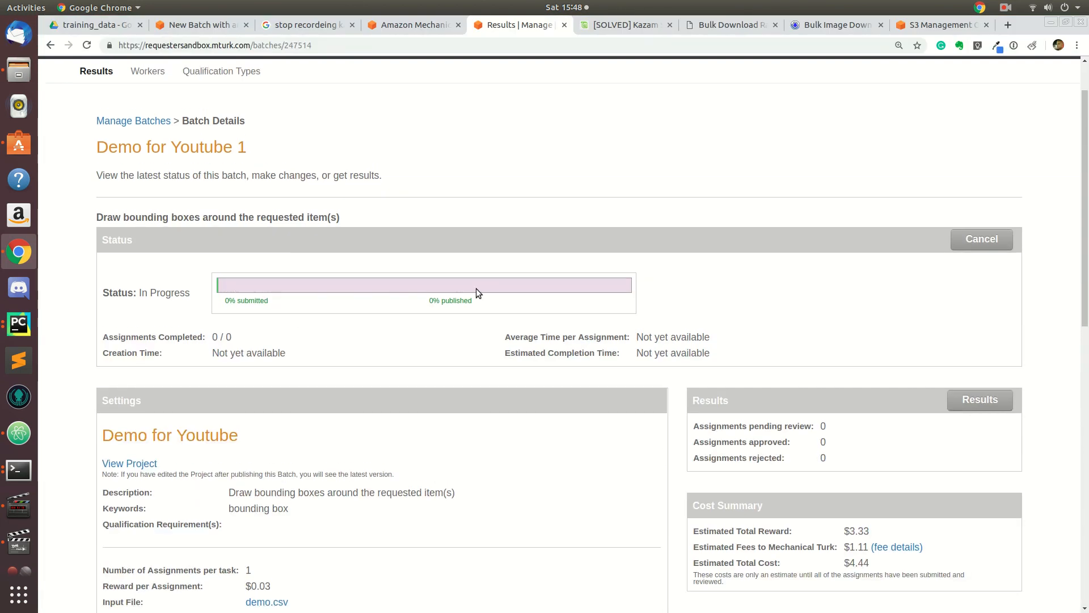
mouse_move(497, 487)
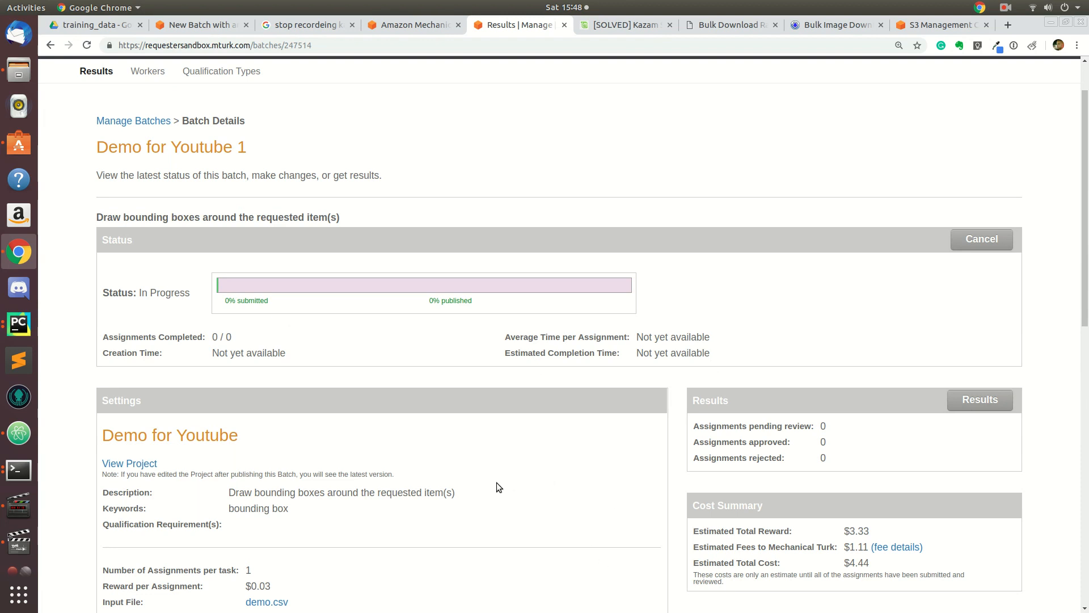
scroll(down, 3)
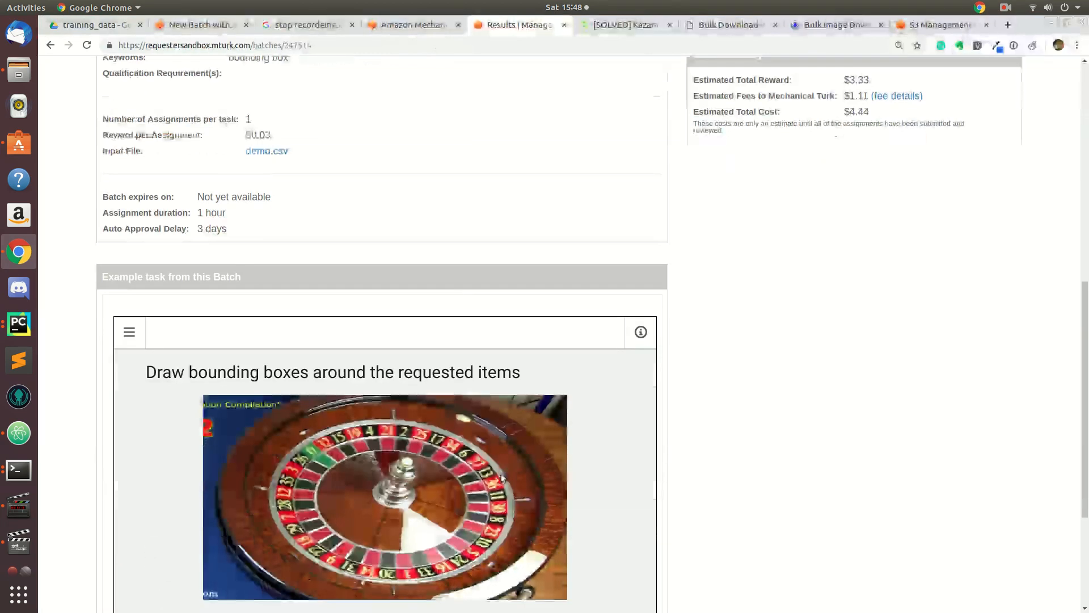
scroll(up, 3)
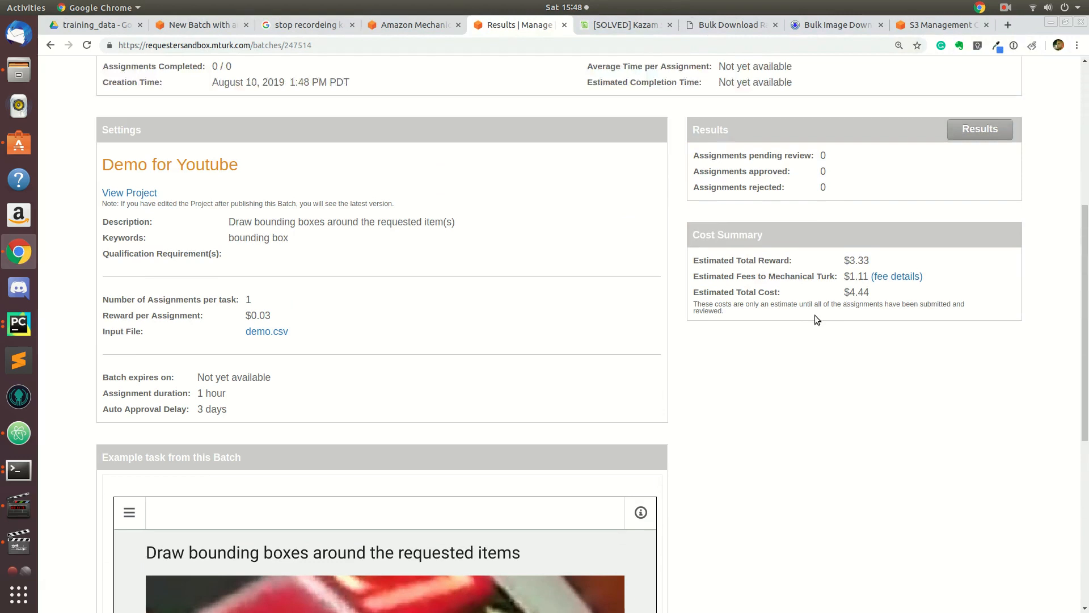
double_click(729, 276)
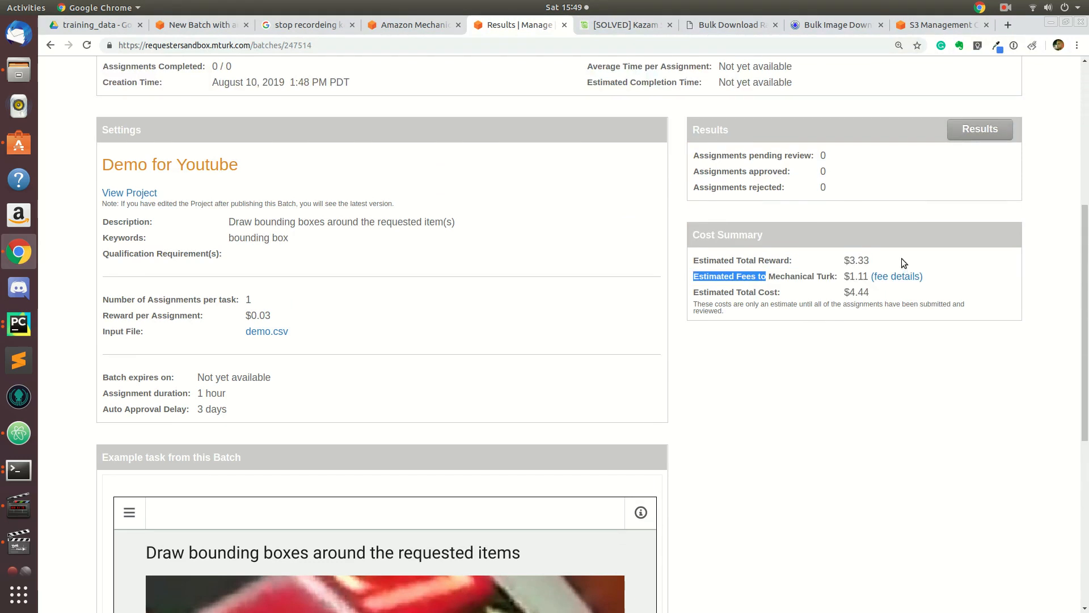
scroll(up, 3)
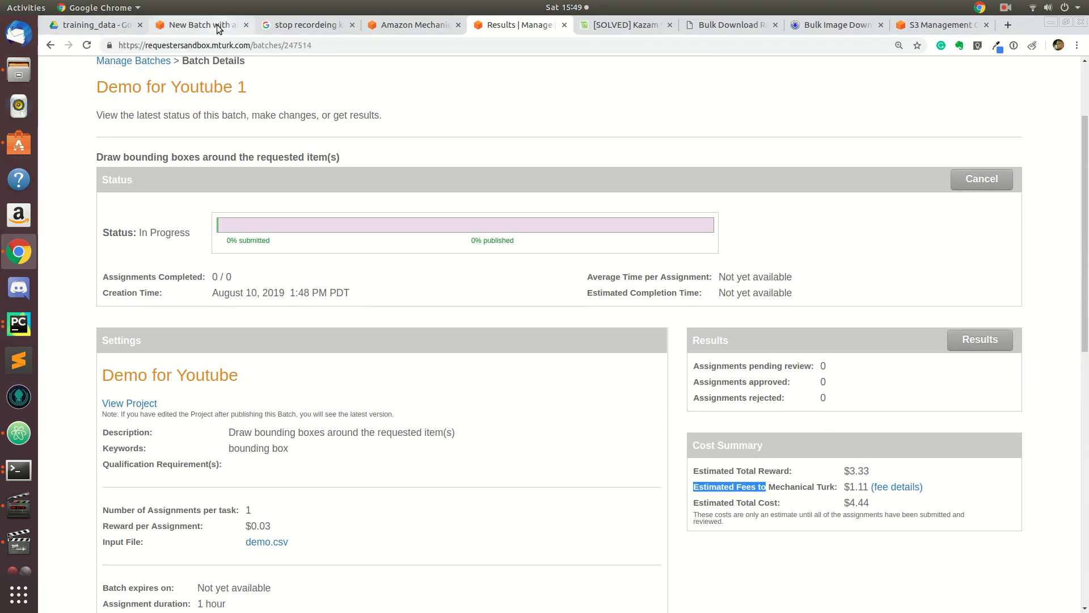
click(201, 24)
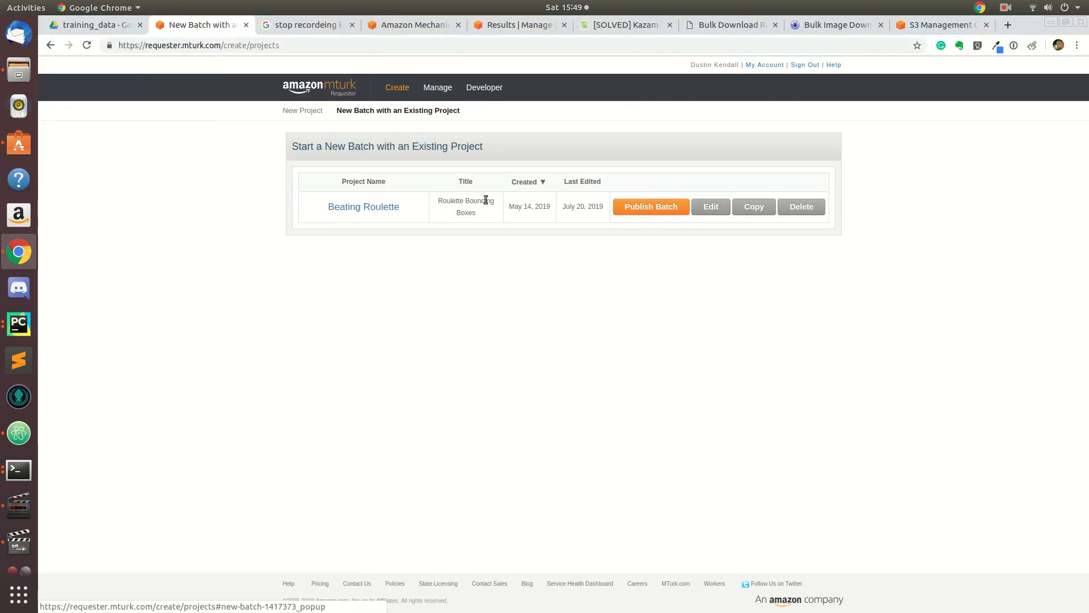
- Open Beating Roulette 1's results review and its Download CSV page
click(437, 87)
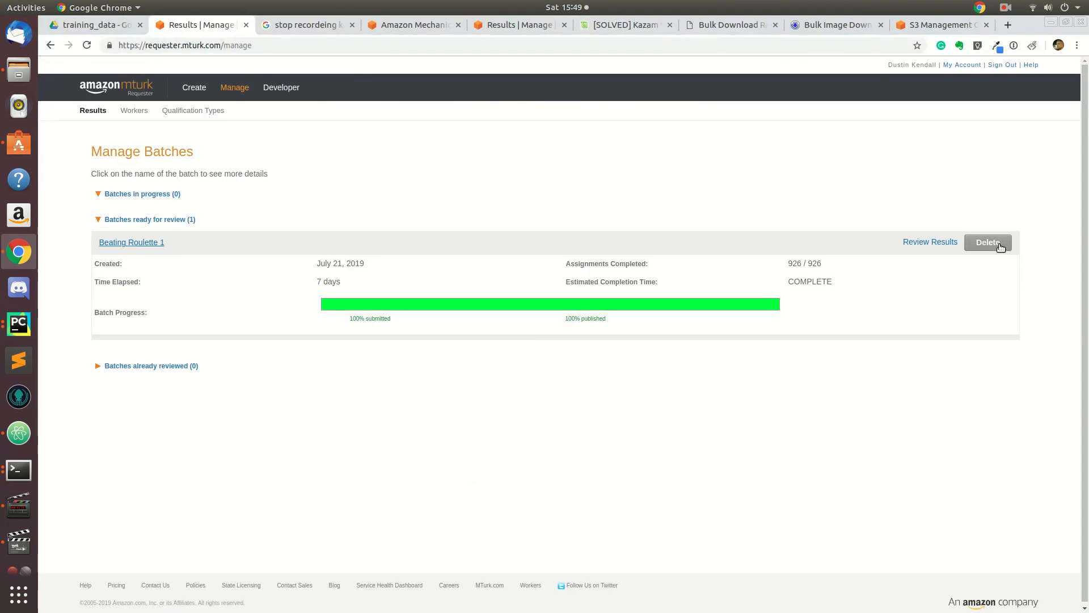
mouse_move(915, 257)
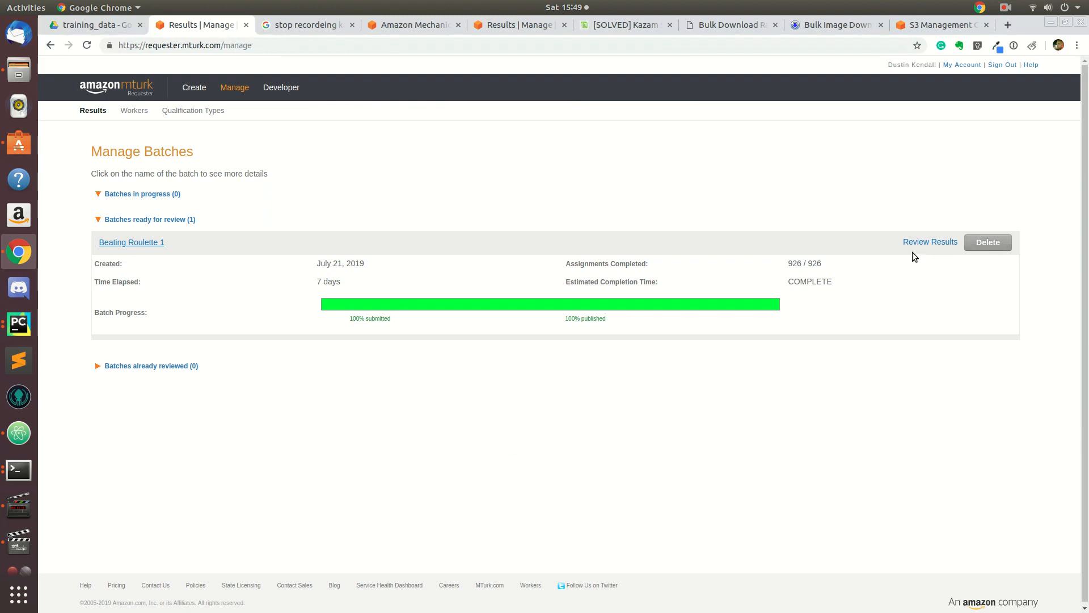
click(929, 242)
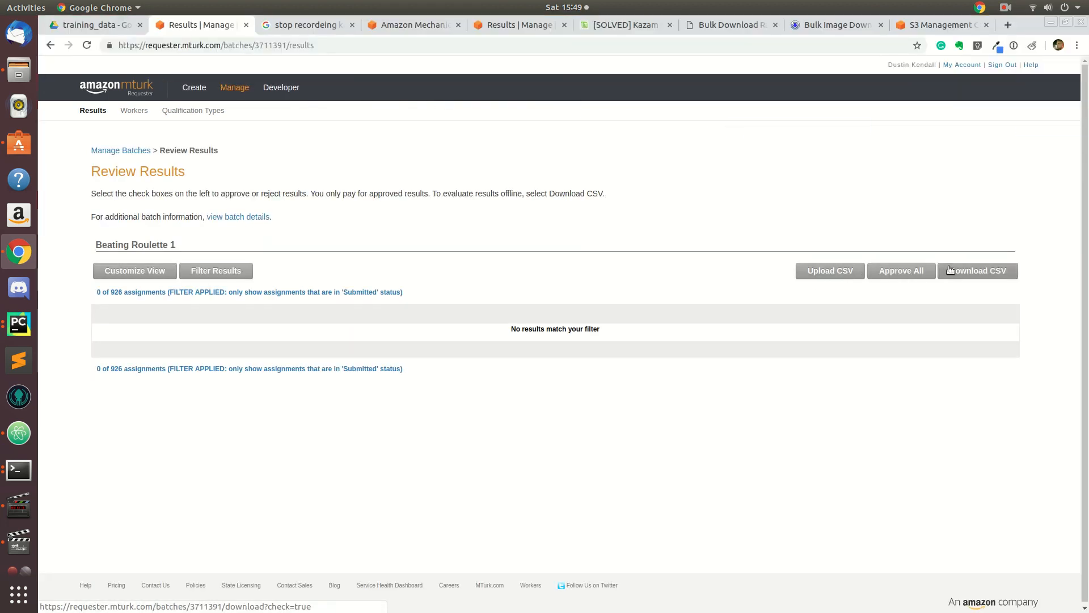
click(977, 270)
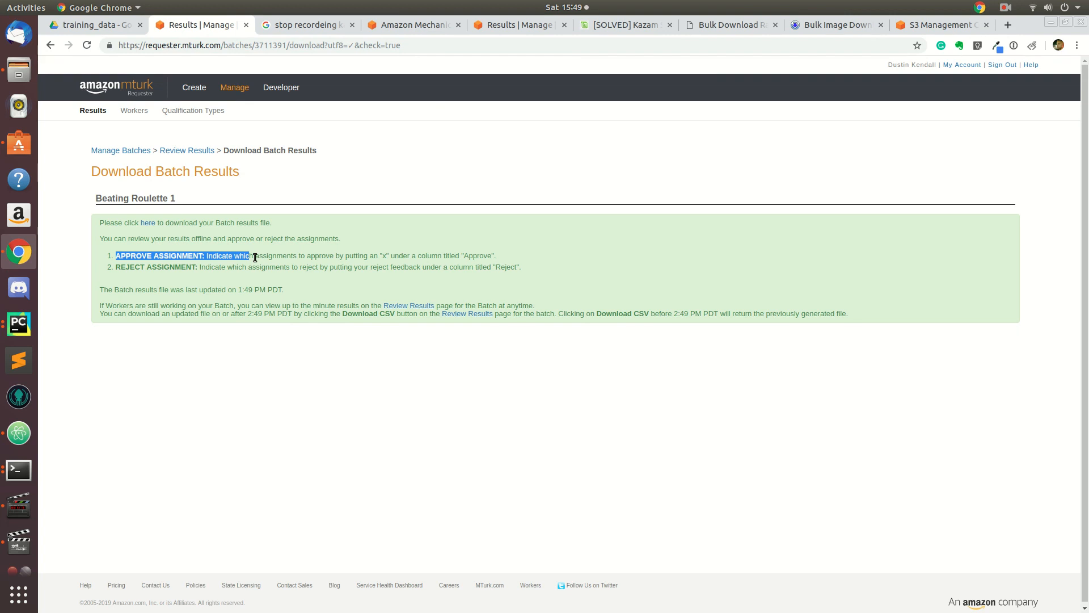
mouse_move(127, 287)
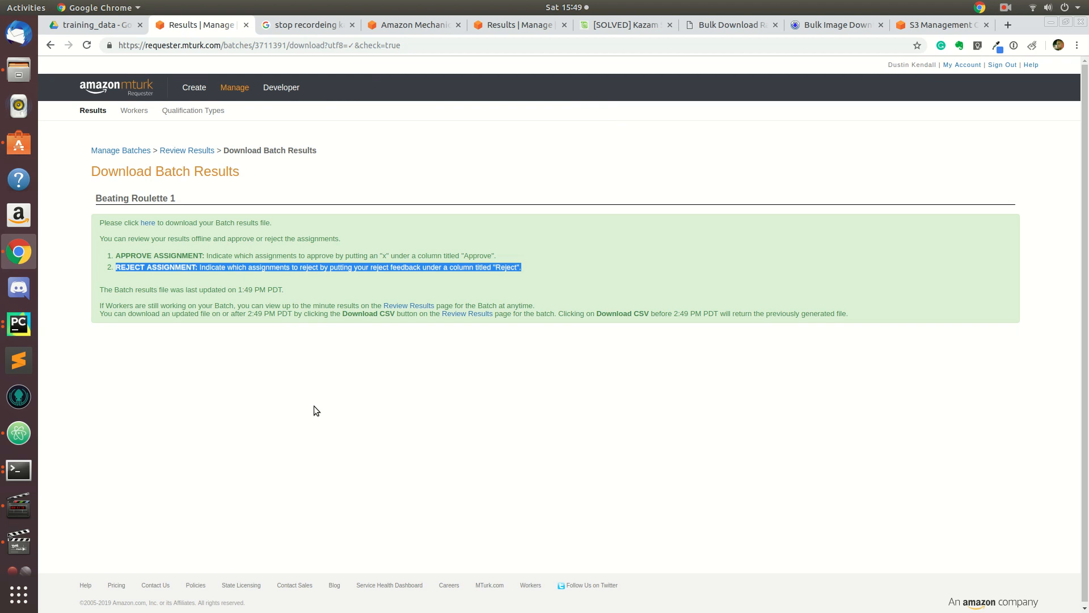
mouse_move(128, 282)
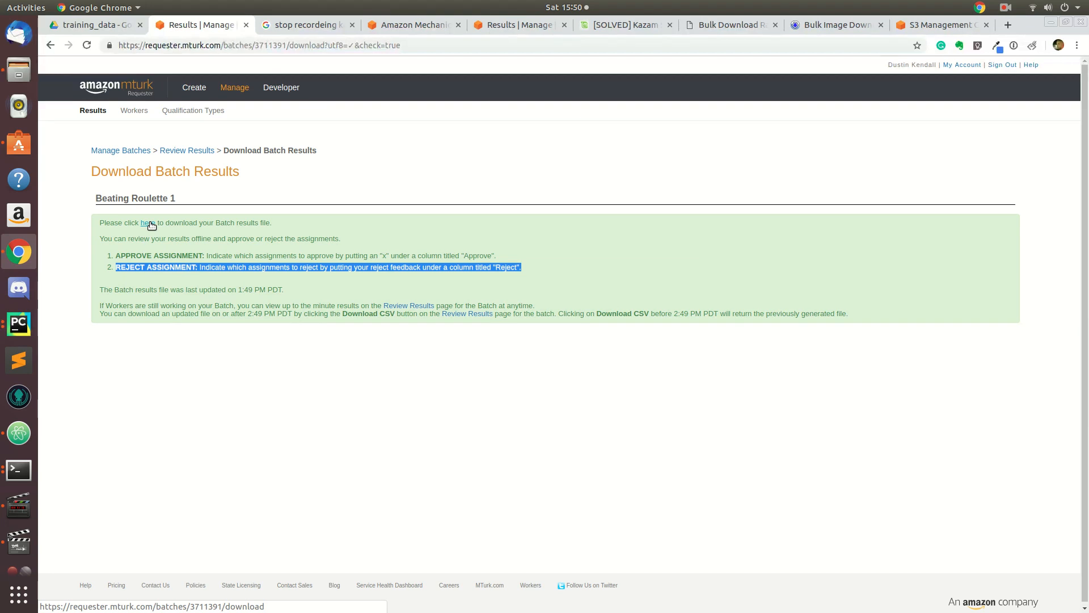
- Download the Beating Roulette 1 results CSV and open it from the download bar
click(147, 223)
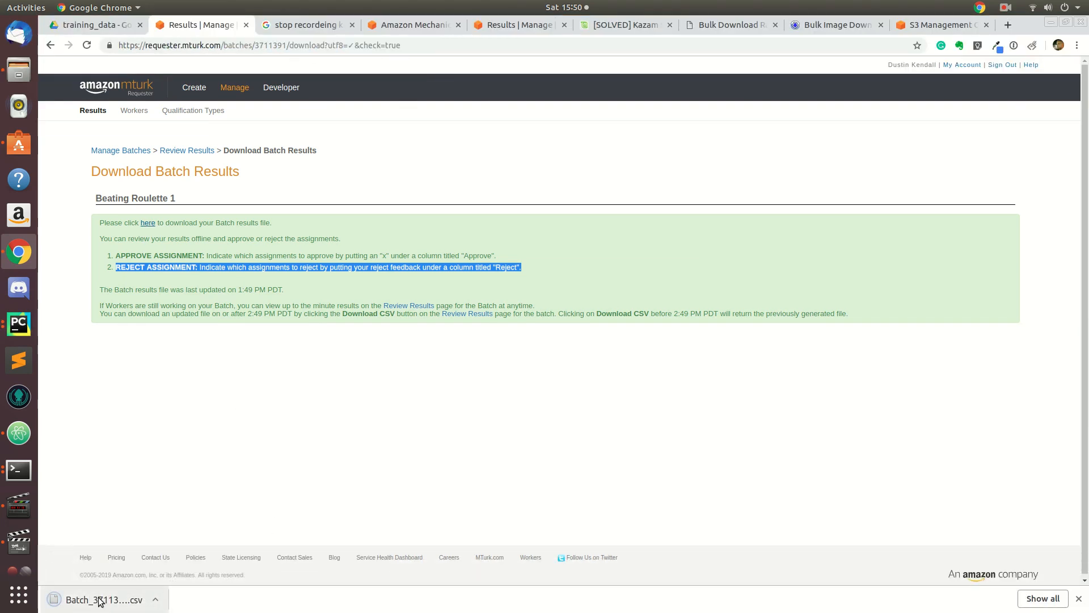
click(97, 599)
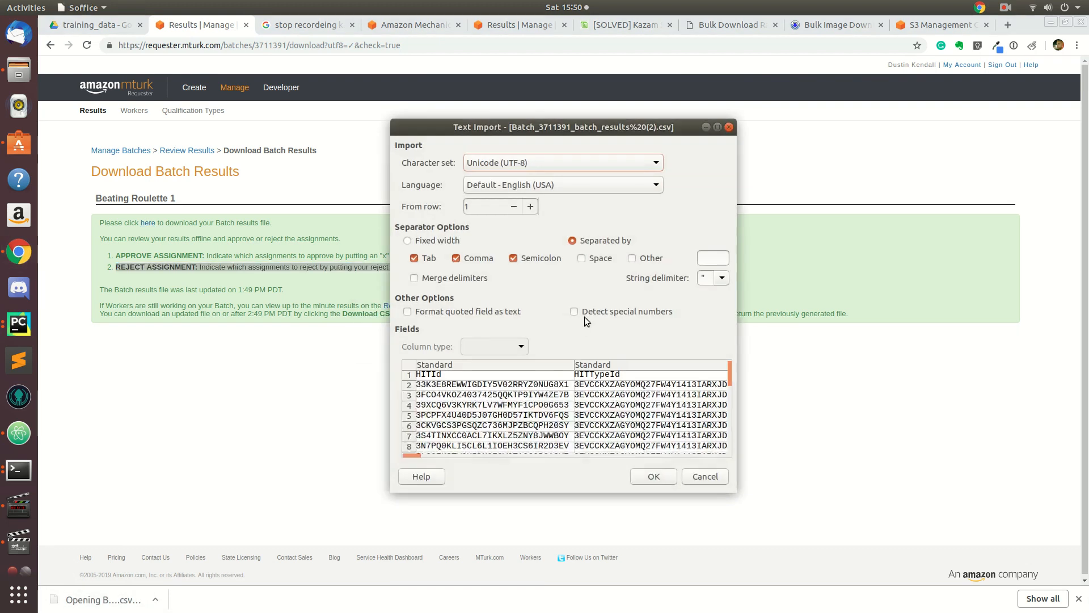
click(652, 476)
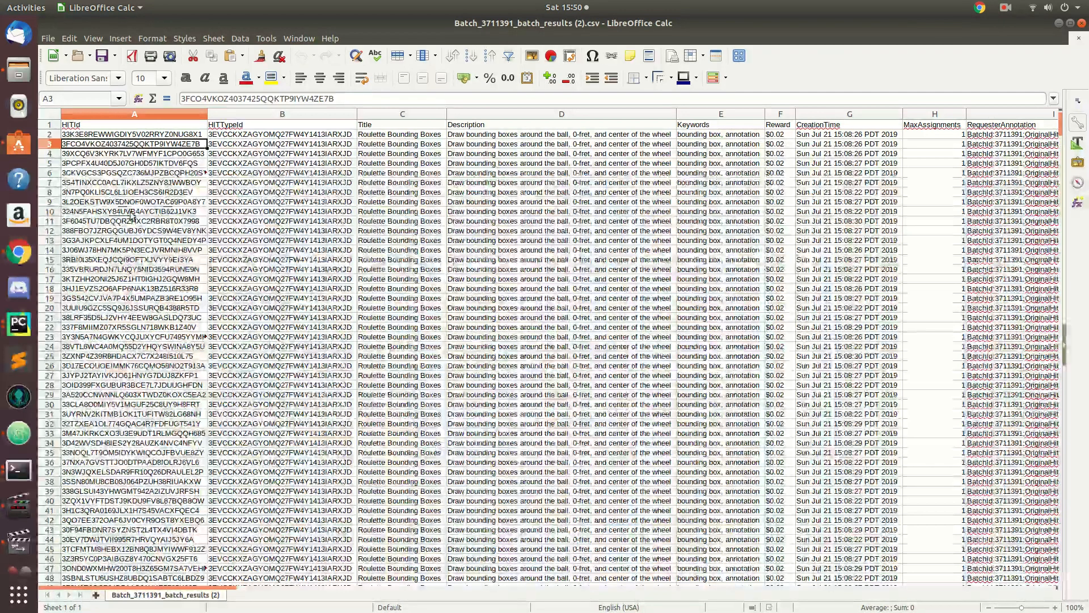
click(134, 250)
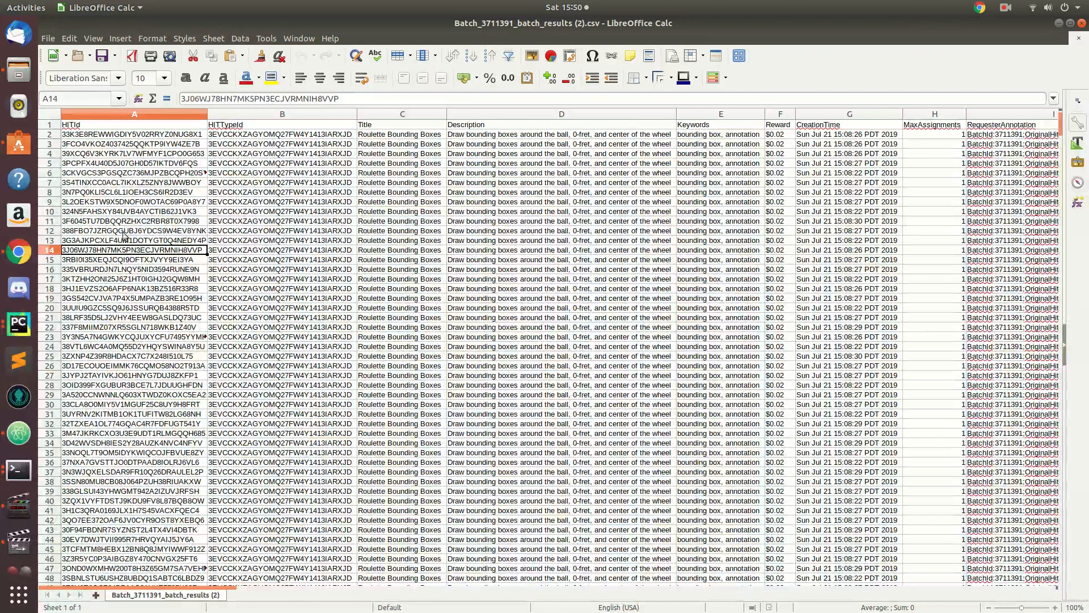
click(134, 395)
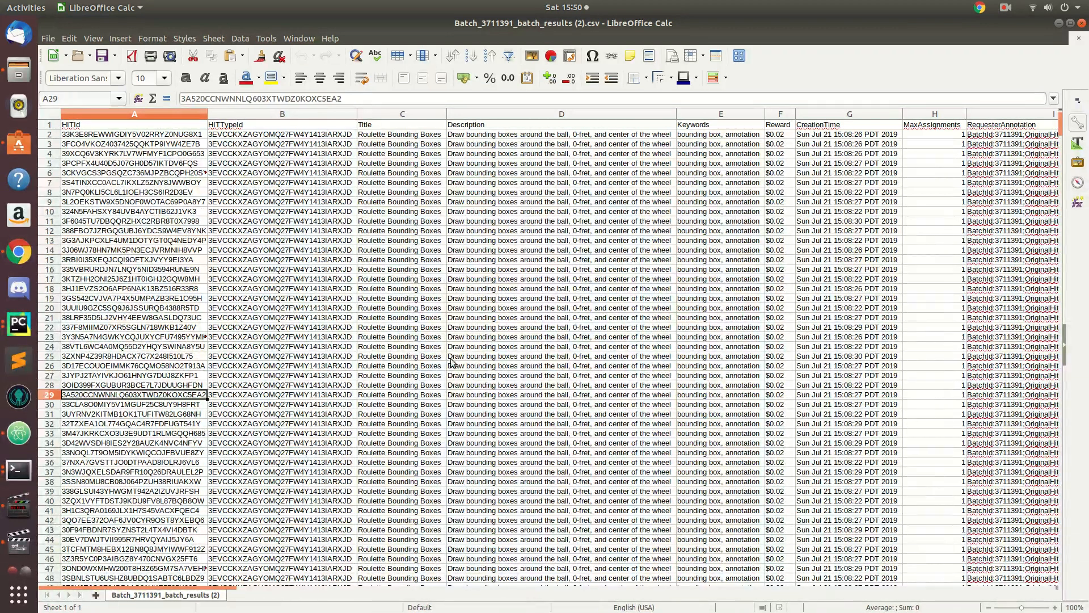
click(281, 143)
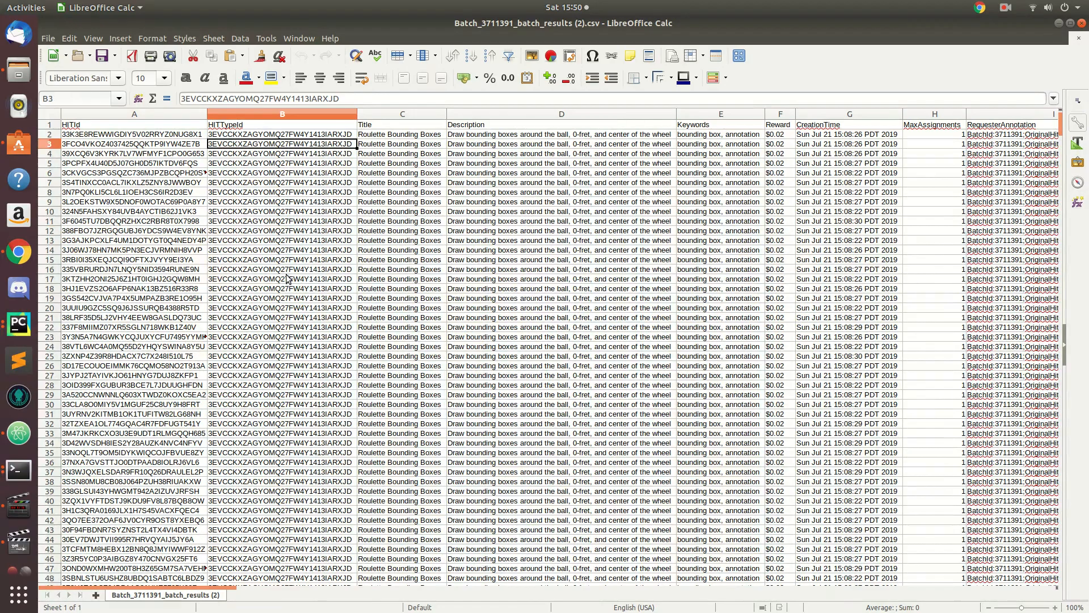
scroll(down, 3)
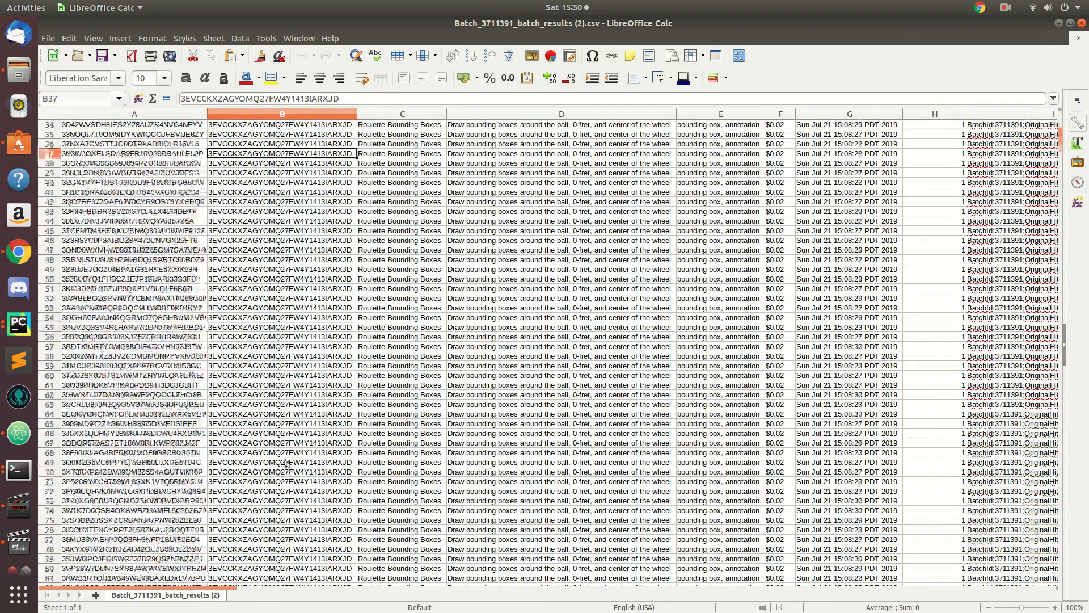
scroll(up, 3)
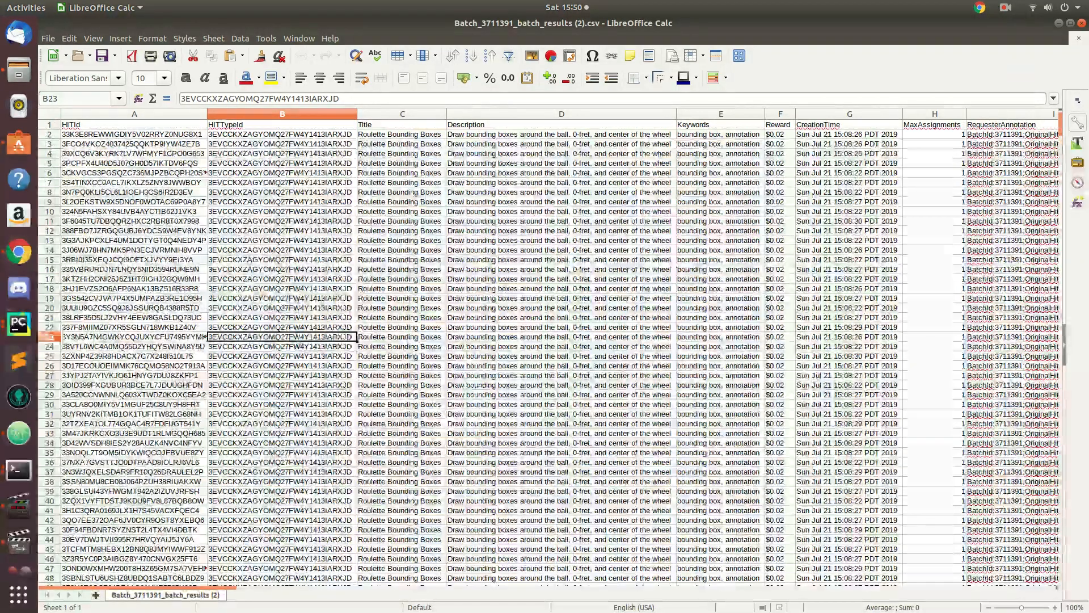
click(282, 260)
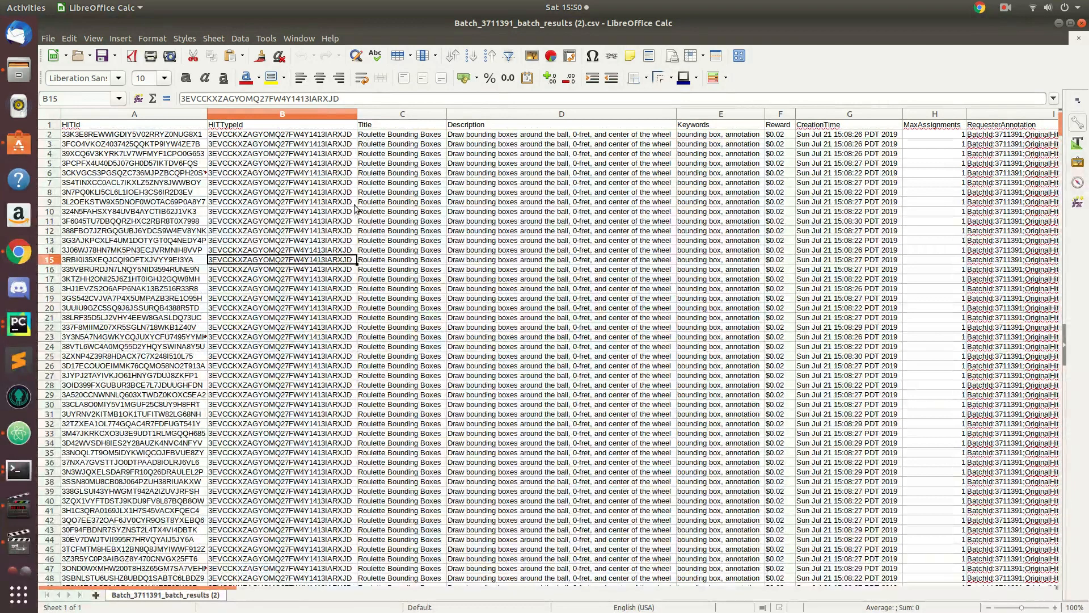
click(401, 144)
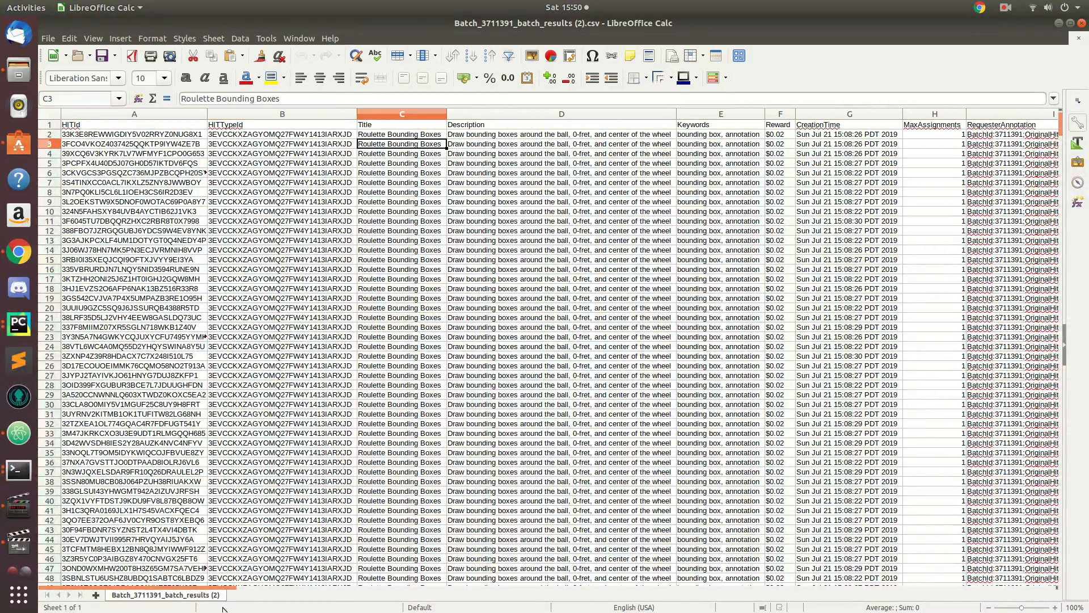
mouse_move(234, 591)
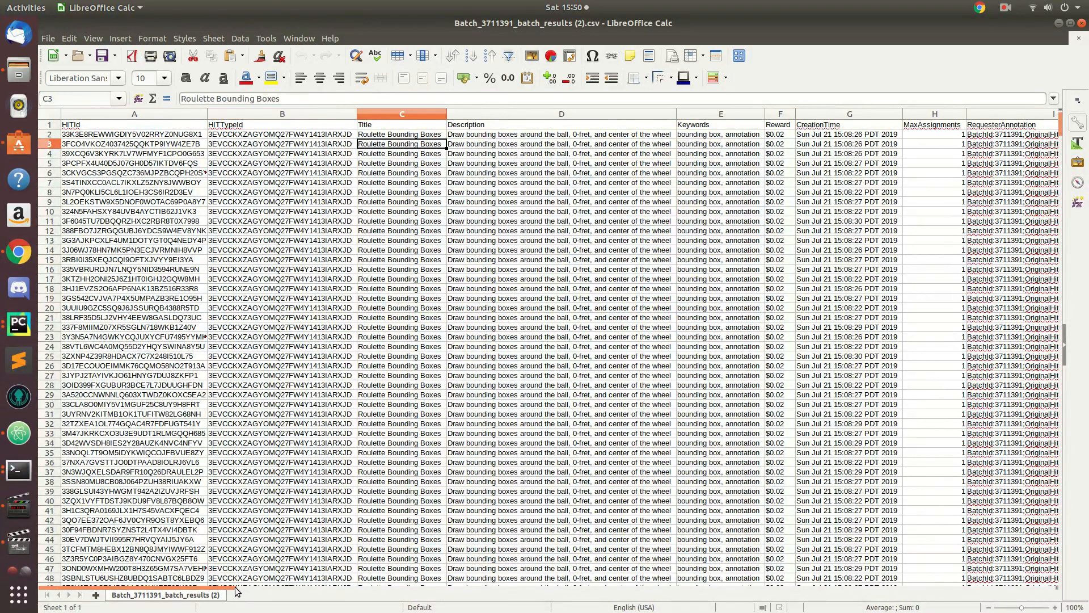
scroll(right, 3)
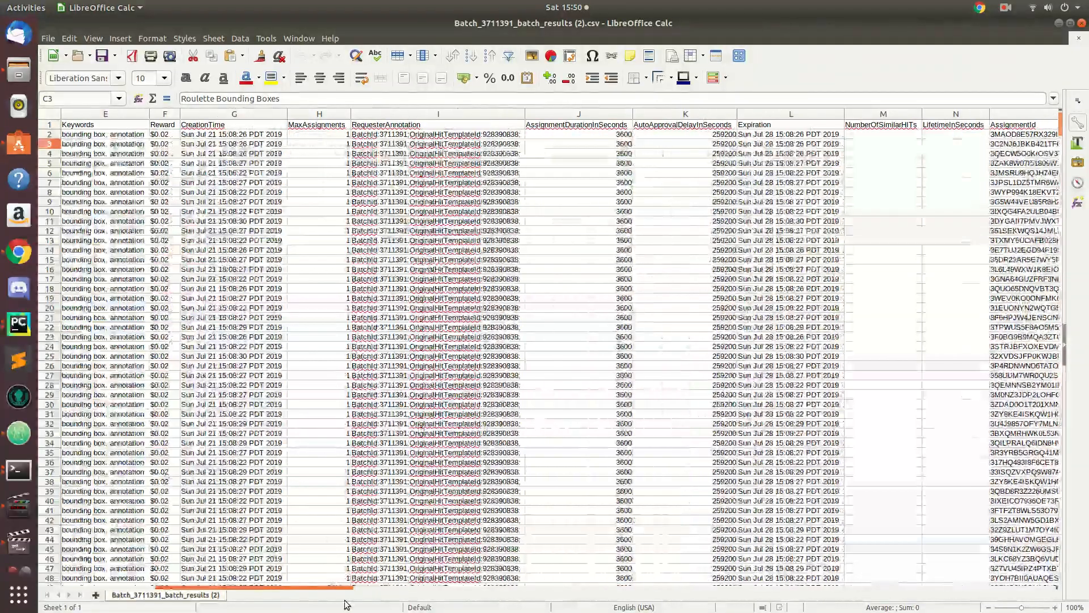
click(577, 307)
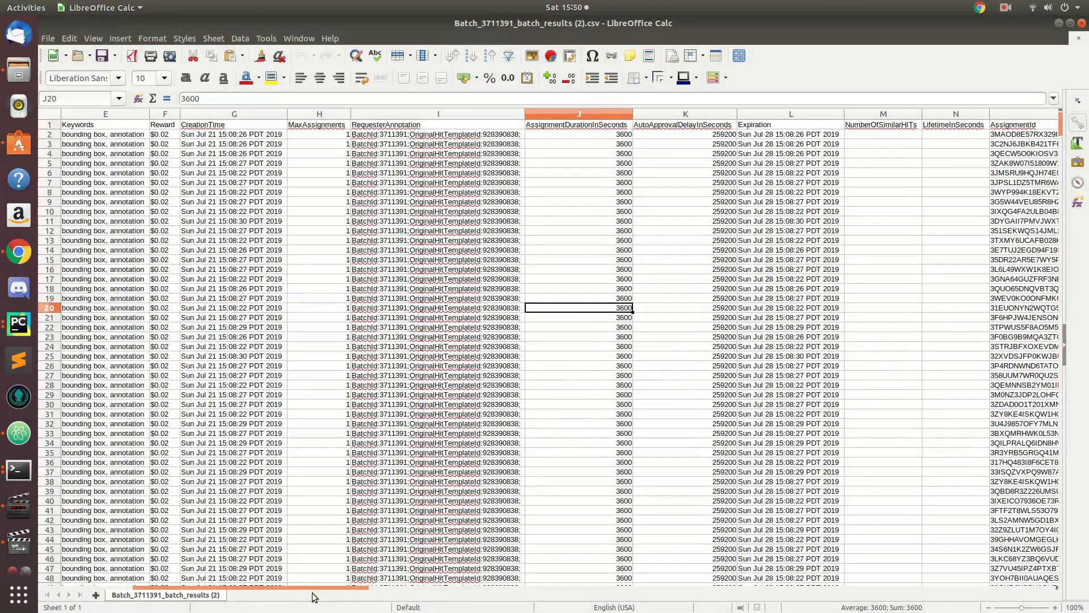
scroll(right, 3)
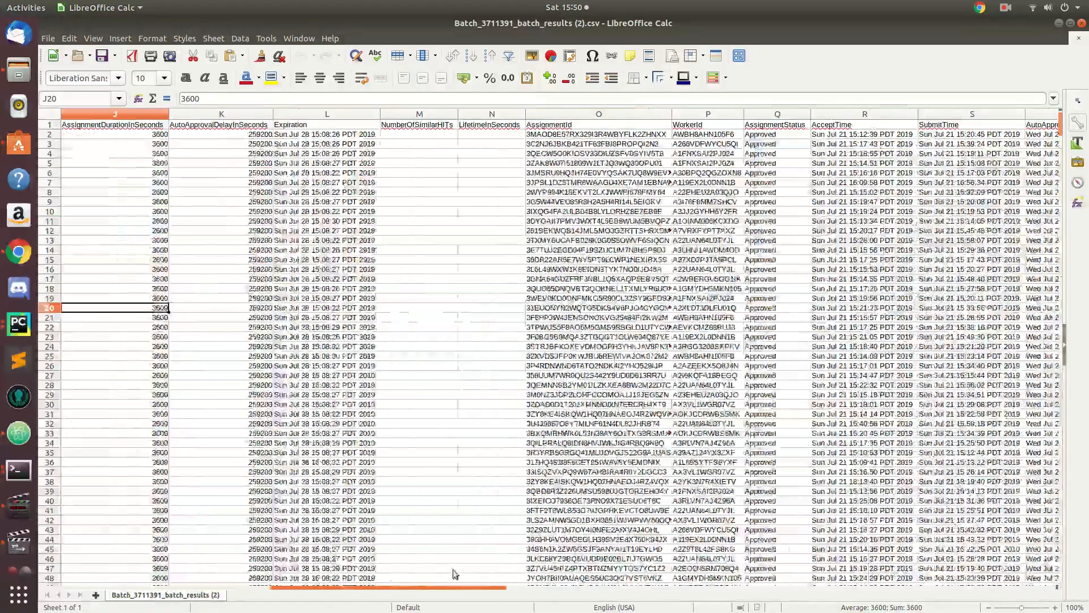
scroll(right, 3)
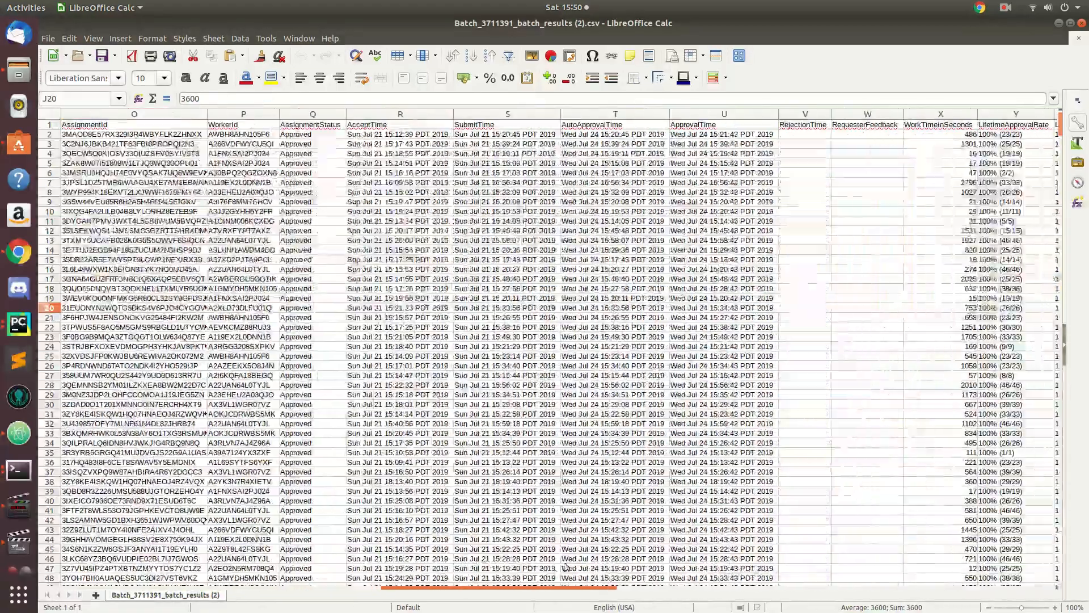
scroll(right, 3)
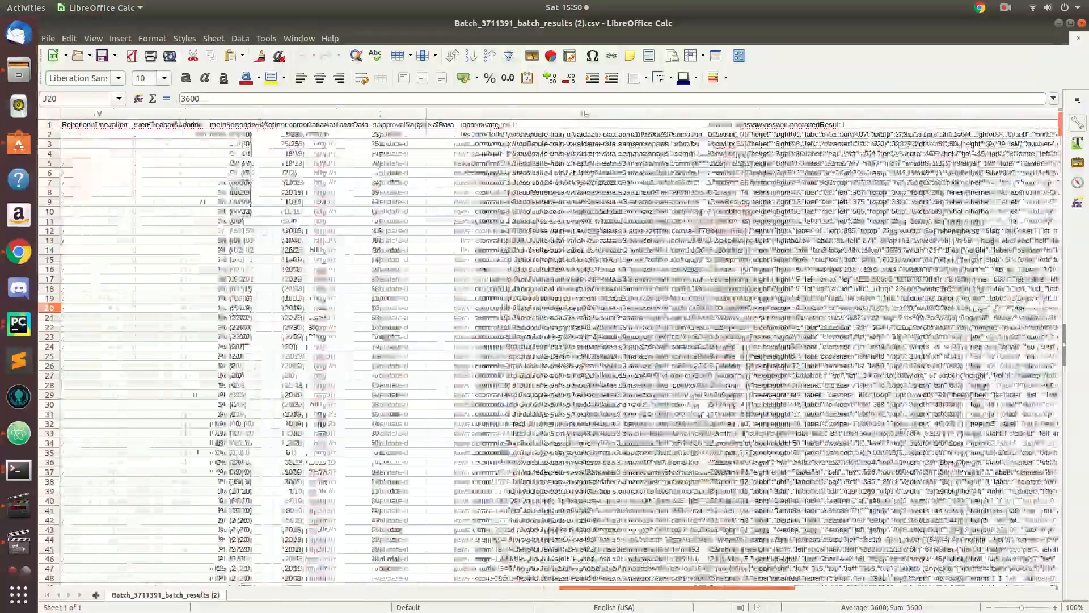
click(511, 173)
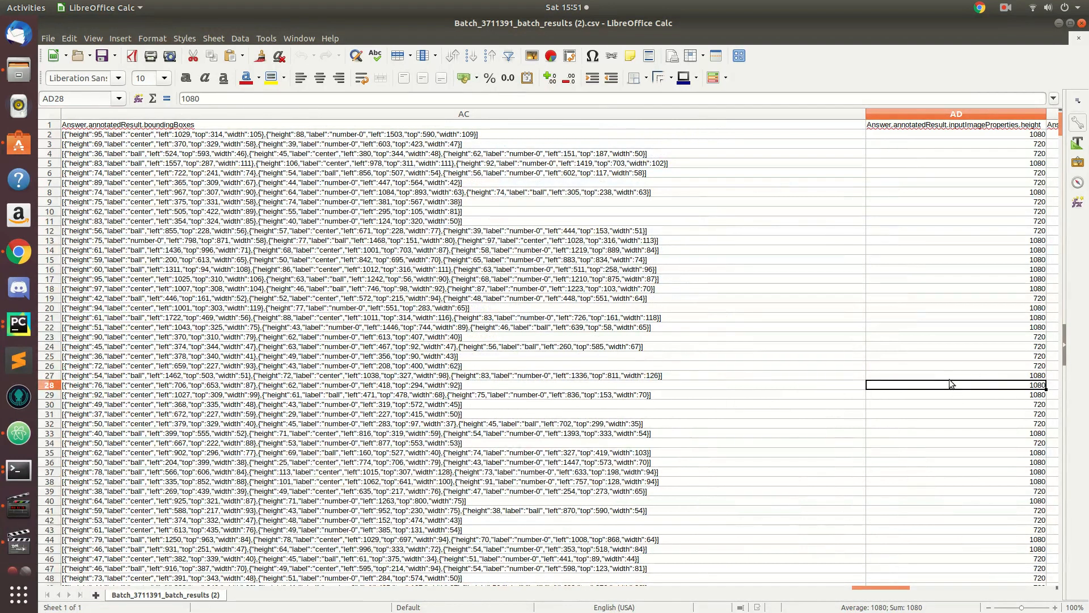
mouse_move(394, 467)
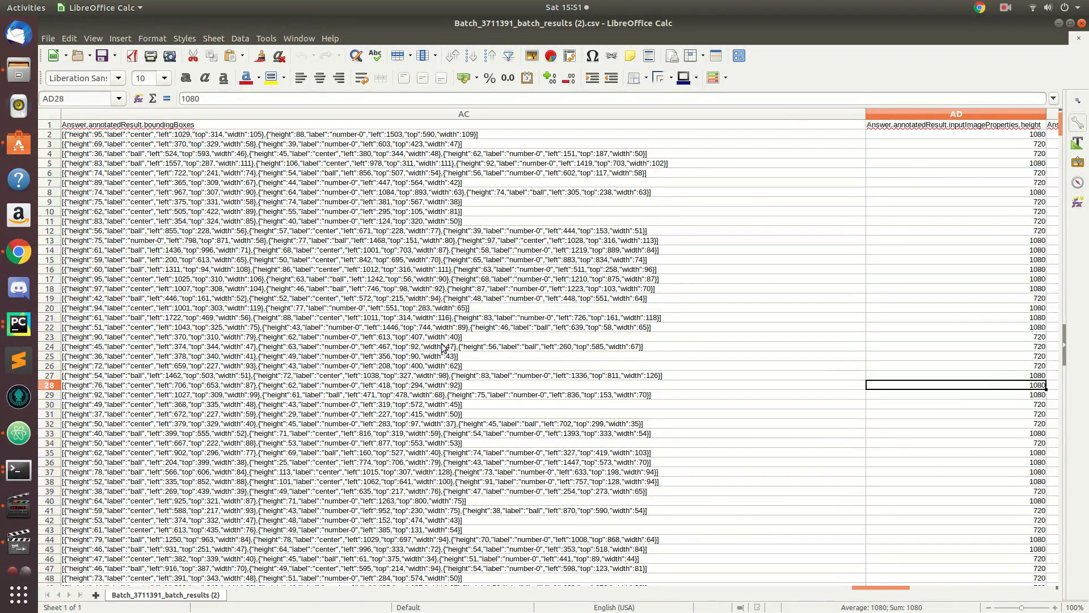
scroll(down, 3)
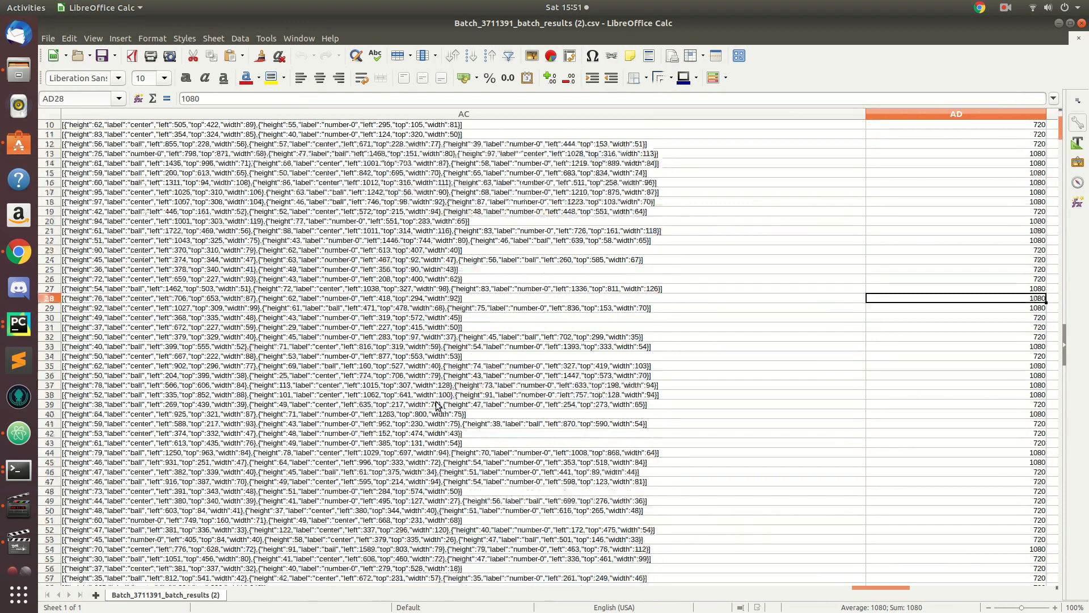
scroll(up, 3)
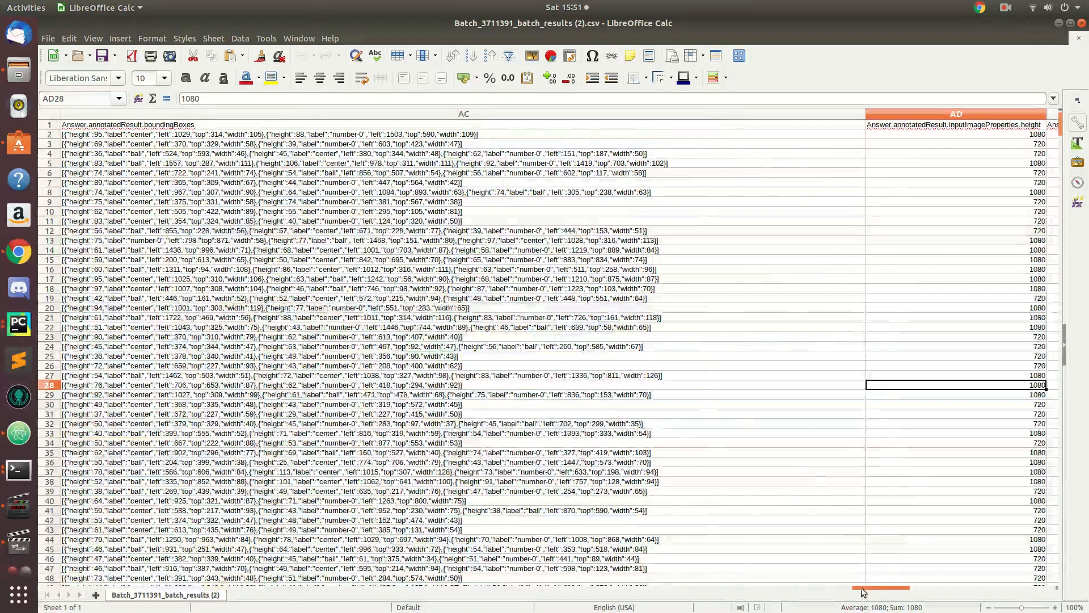
scroll(left, 3)
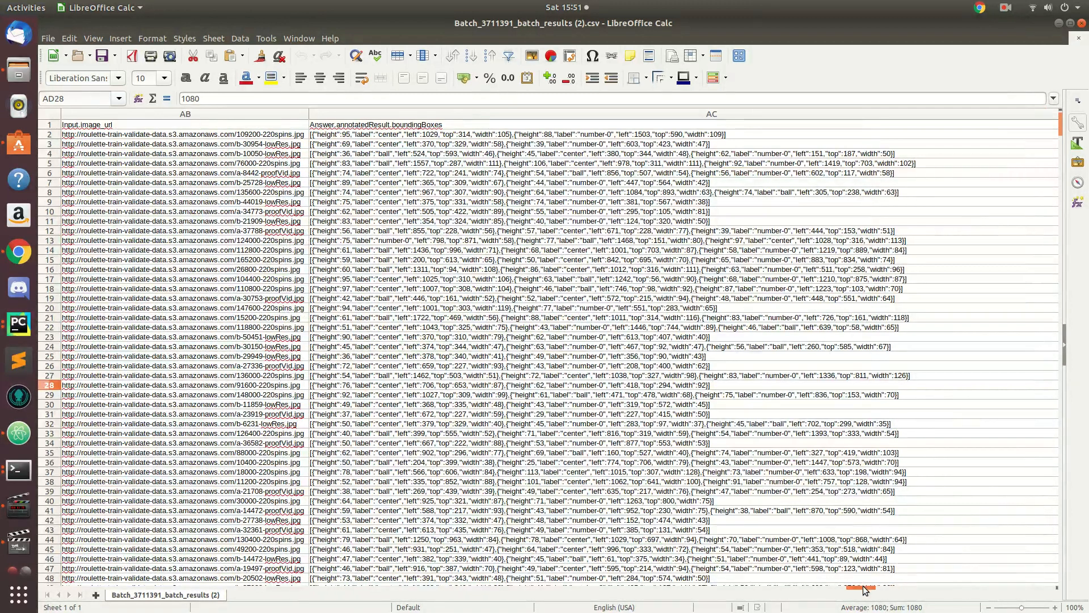
scroll(right, 3)
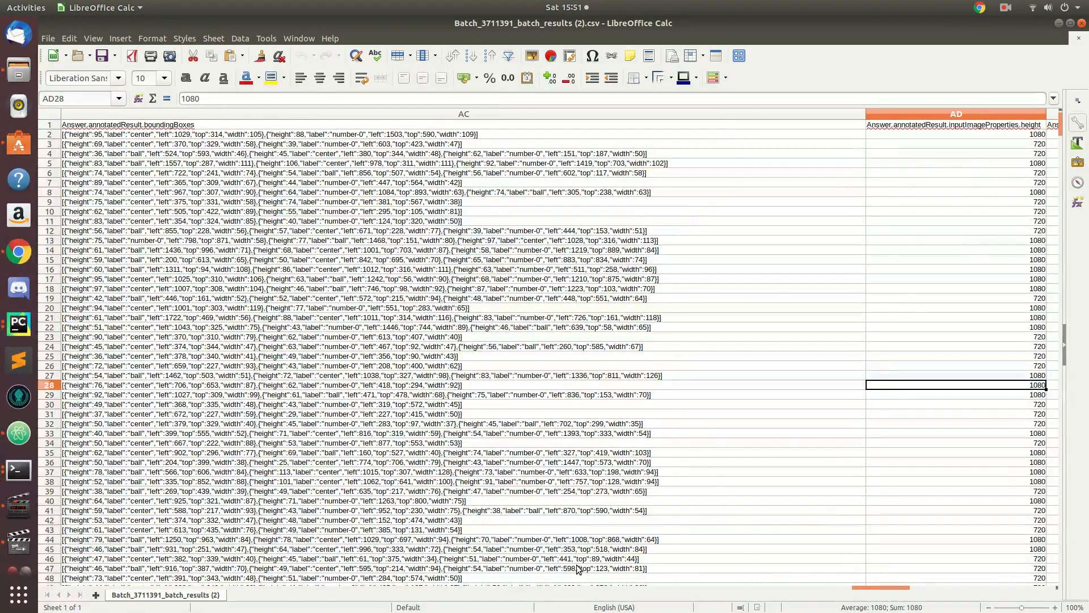
mouse_move(482, 506)
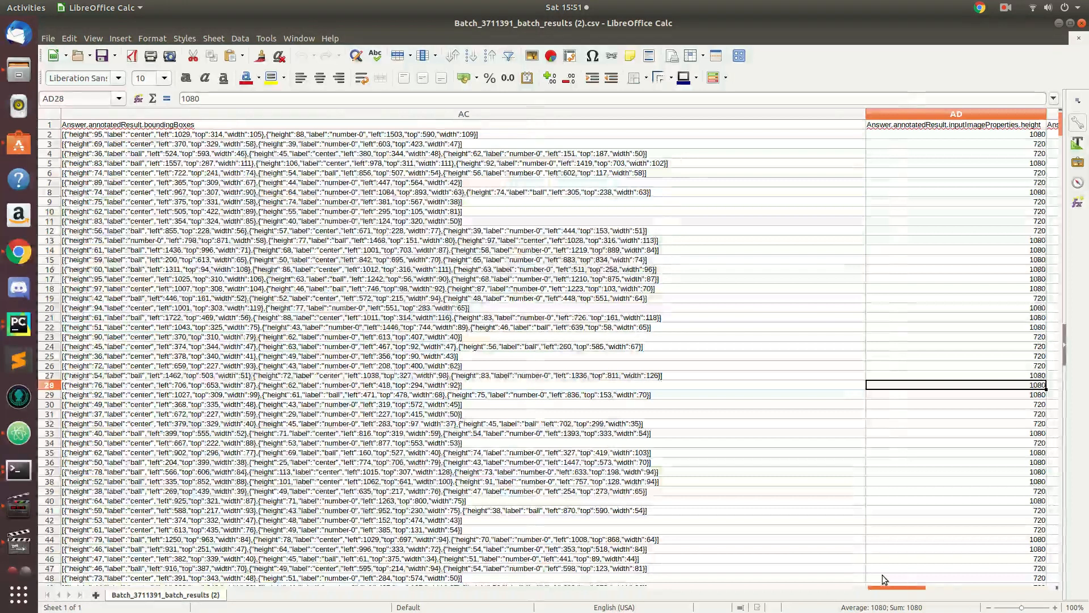
scroll(right, 3)
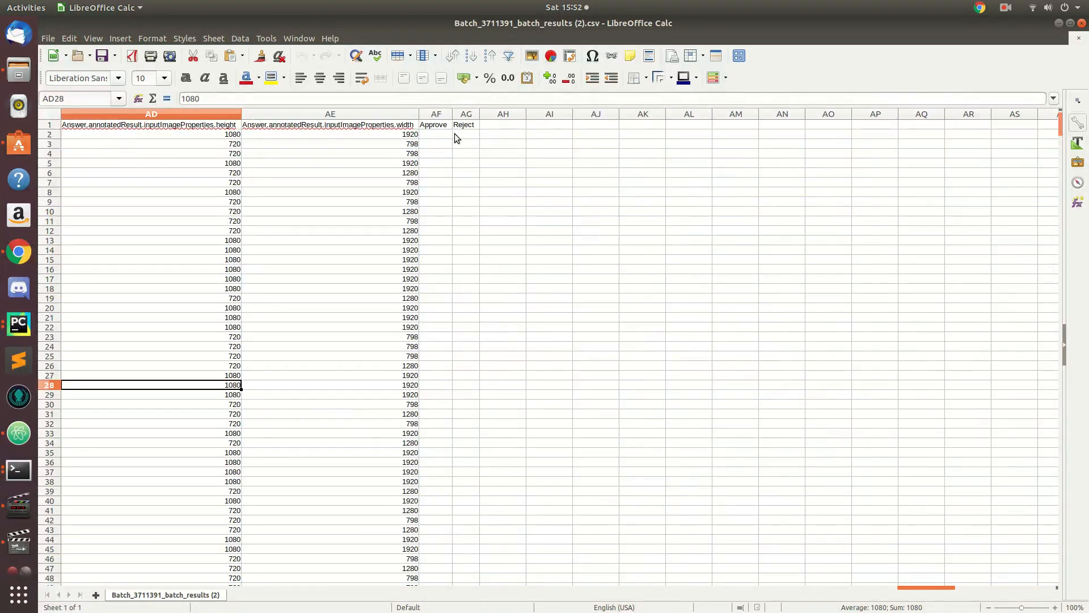
- Mark the first HIT's Approve cell with an x
click(465, 144)
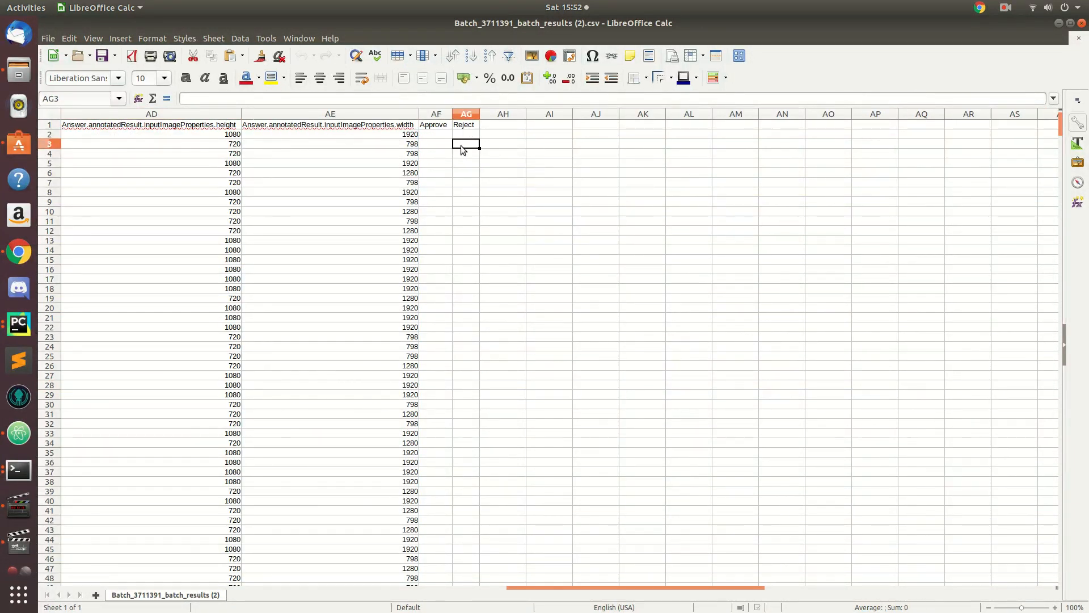
click(435, 134)
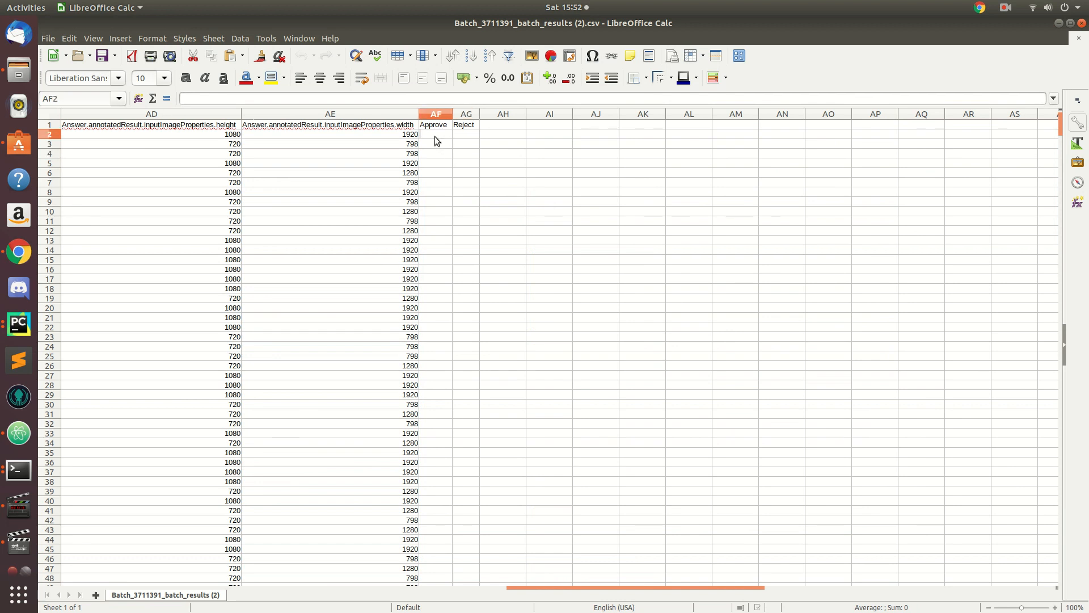
text(x)
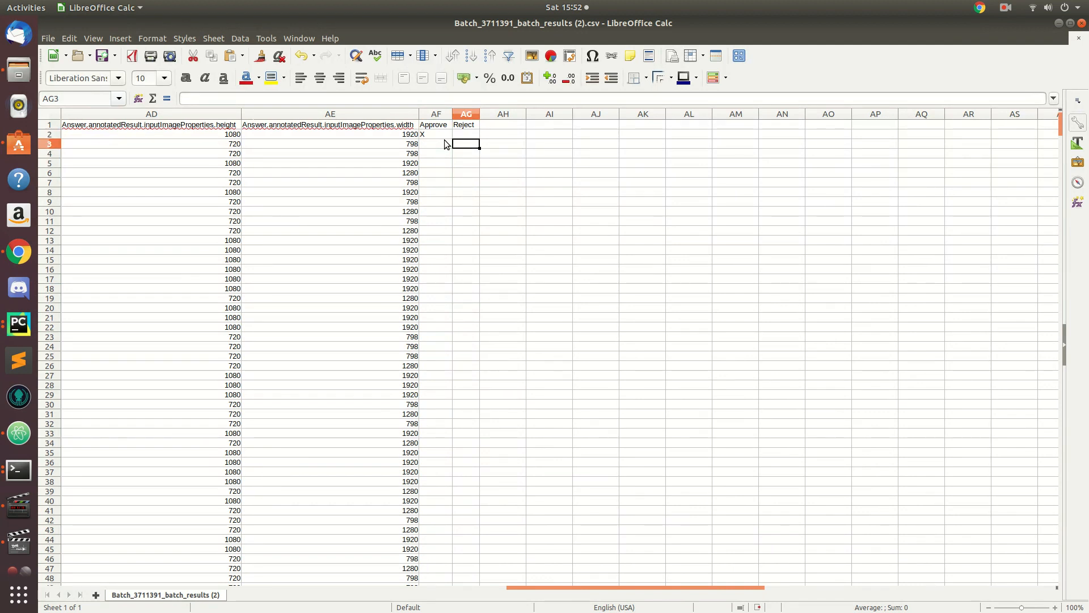
- Enter the rejection note 'The annotation wasn't correct' and commit row 7's reject mark
text(Th)
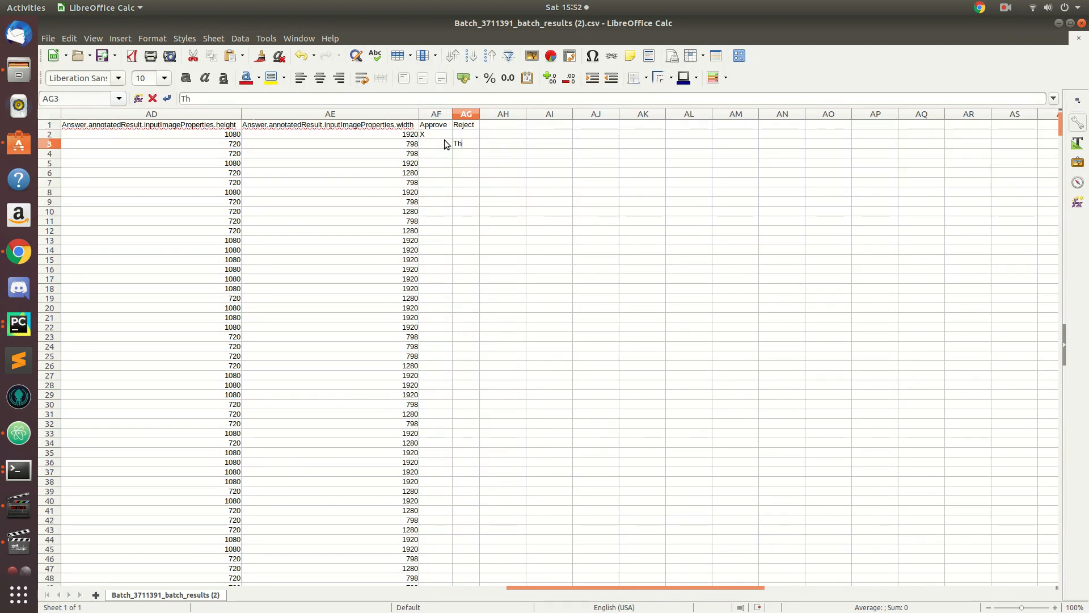
text(er)
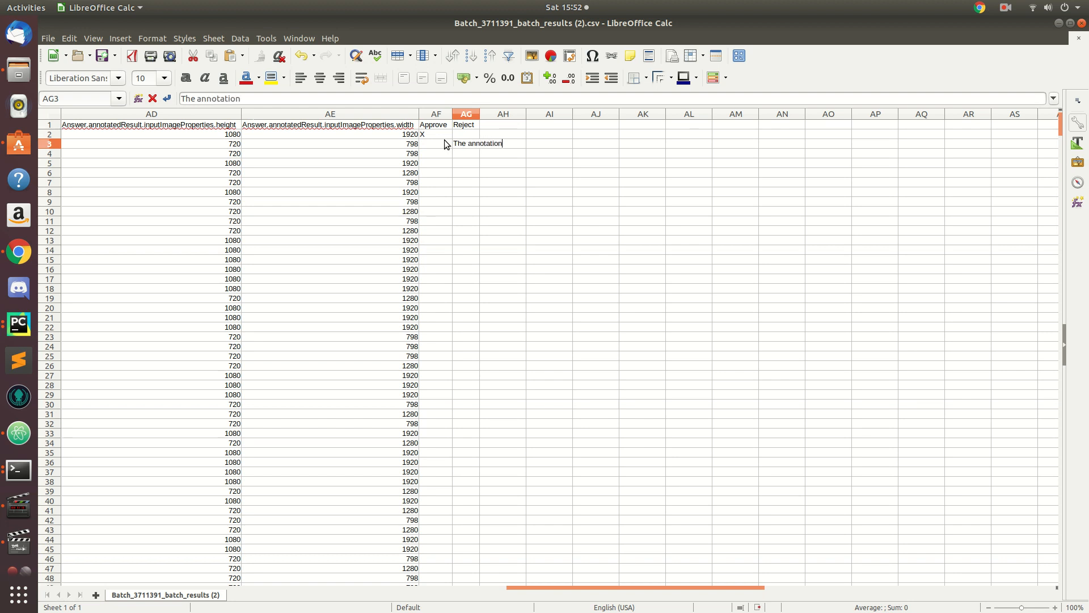
text(wasn't)
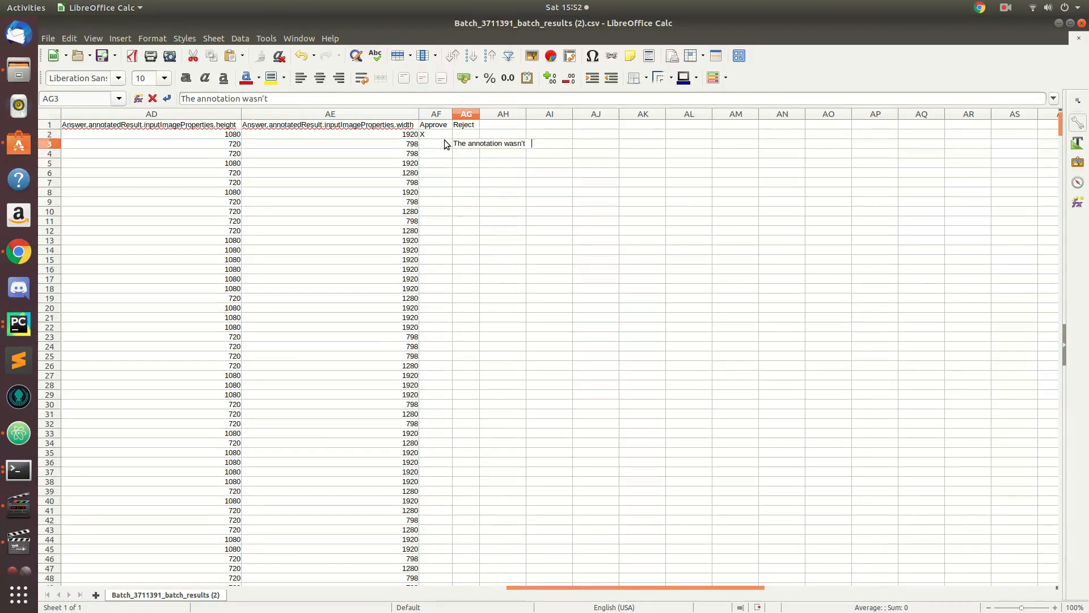
text(correct)
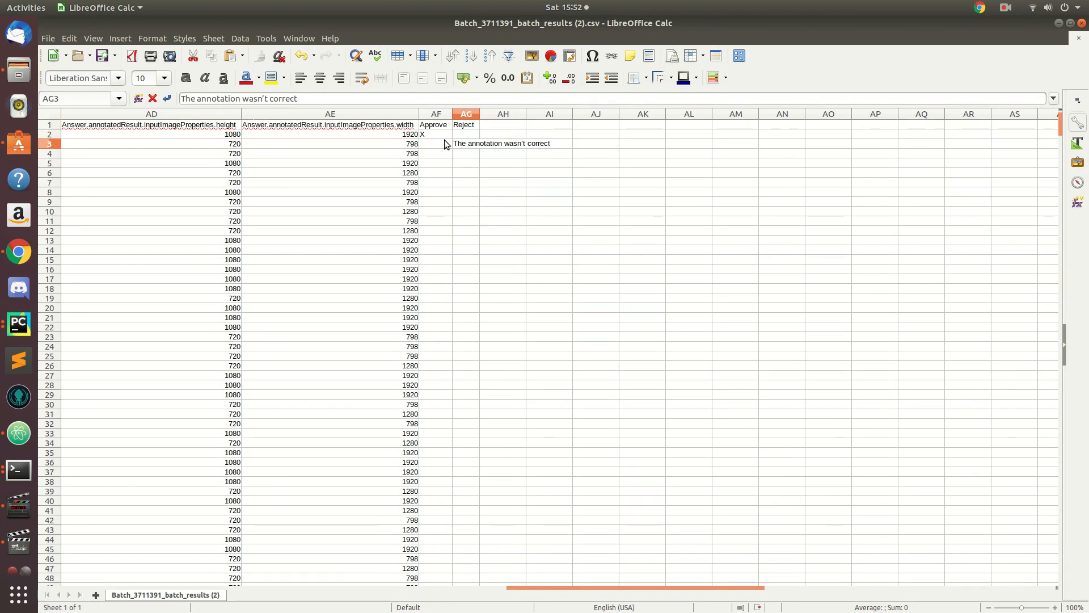
mouse_move(437, 151)
text(x)
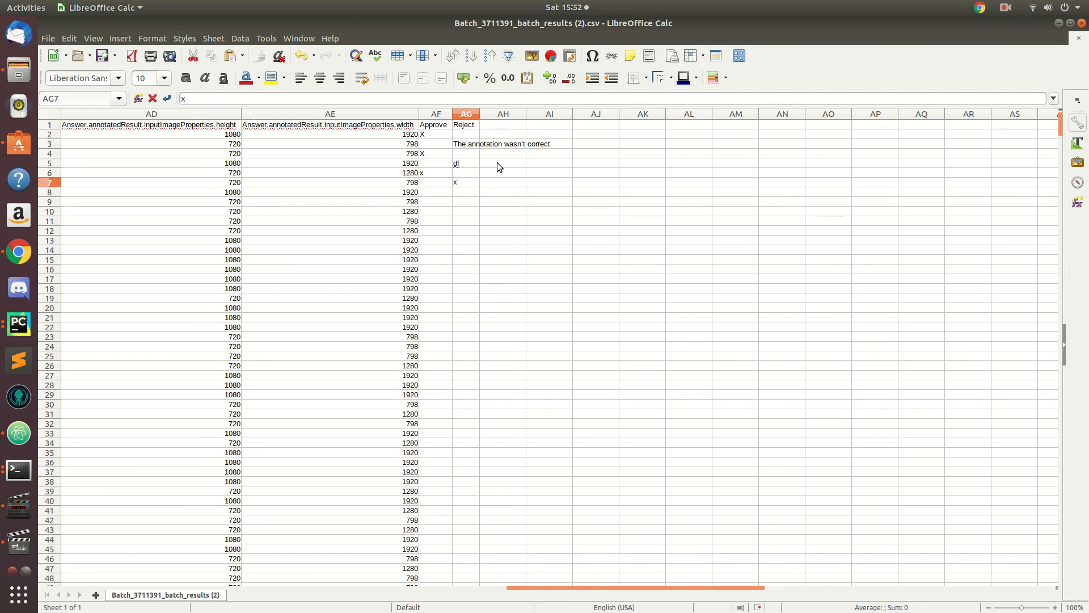
click(435, 192)
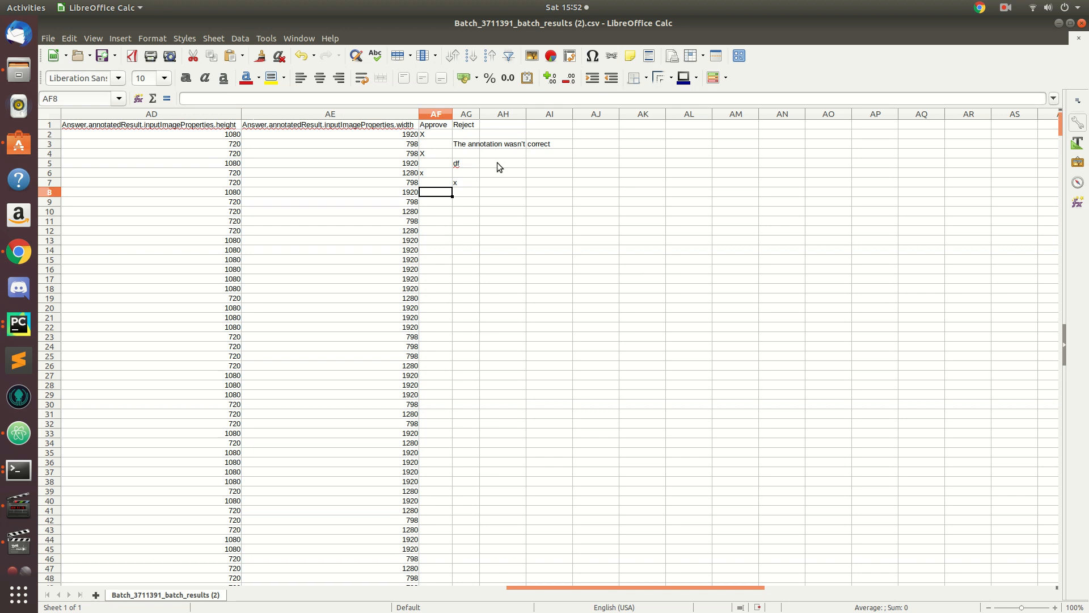
mouse_move(972, 50)
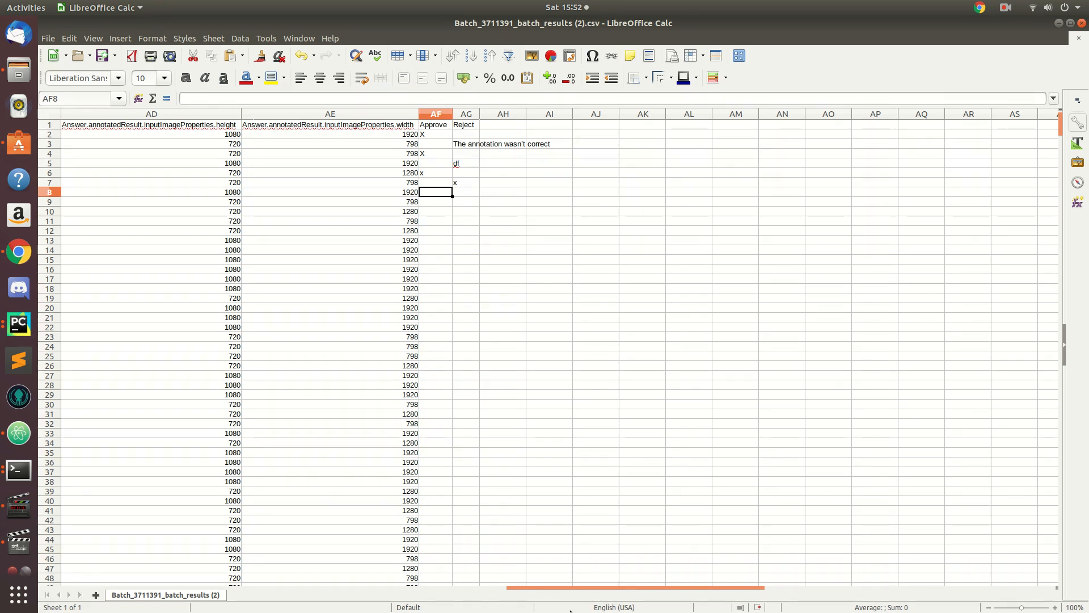
scroll(left, 3)
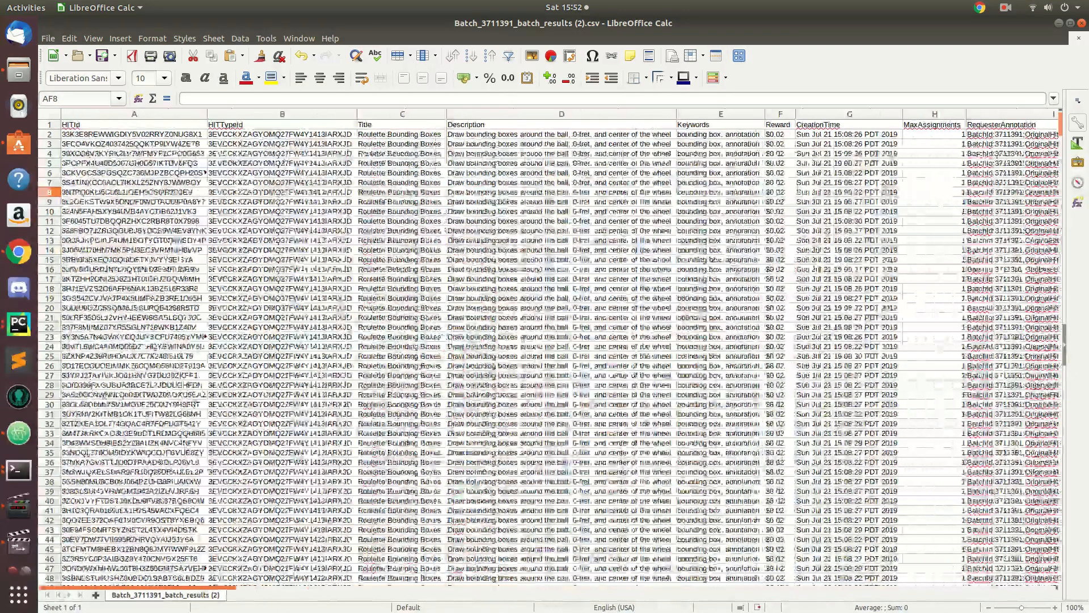
scroll(right, 3)
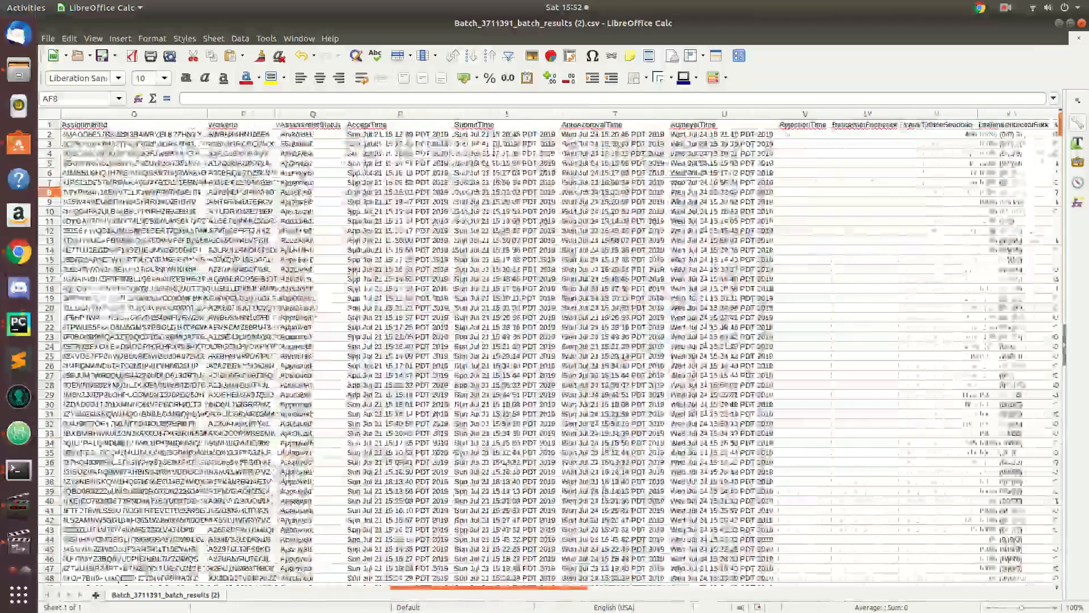
scroll(right, 3)
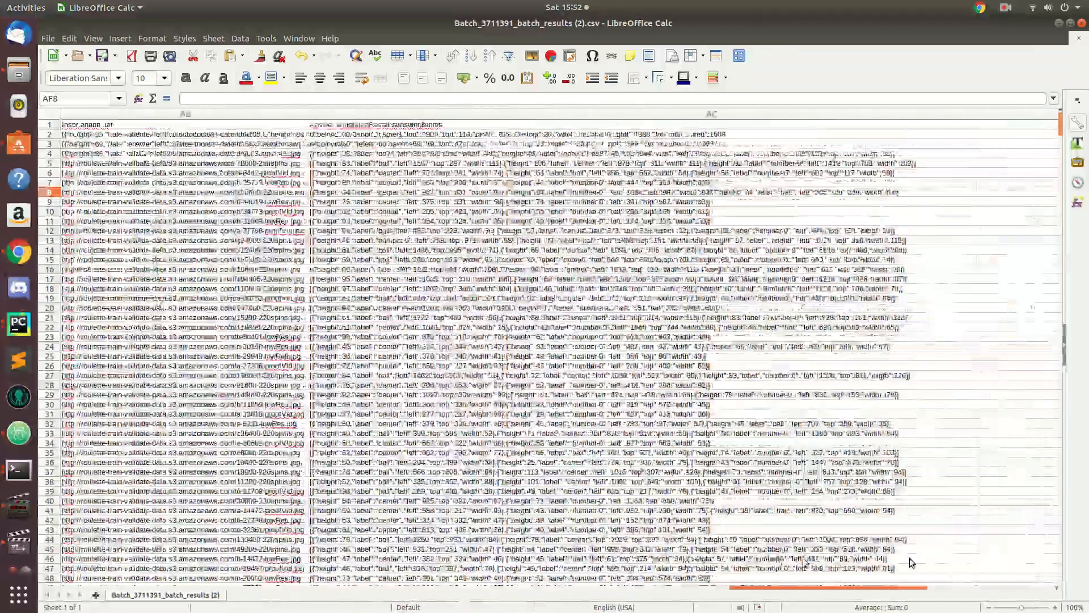
scroll(right, 3)
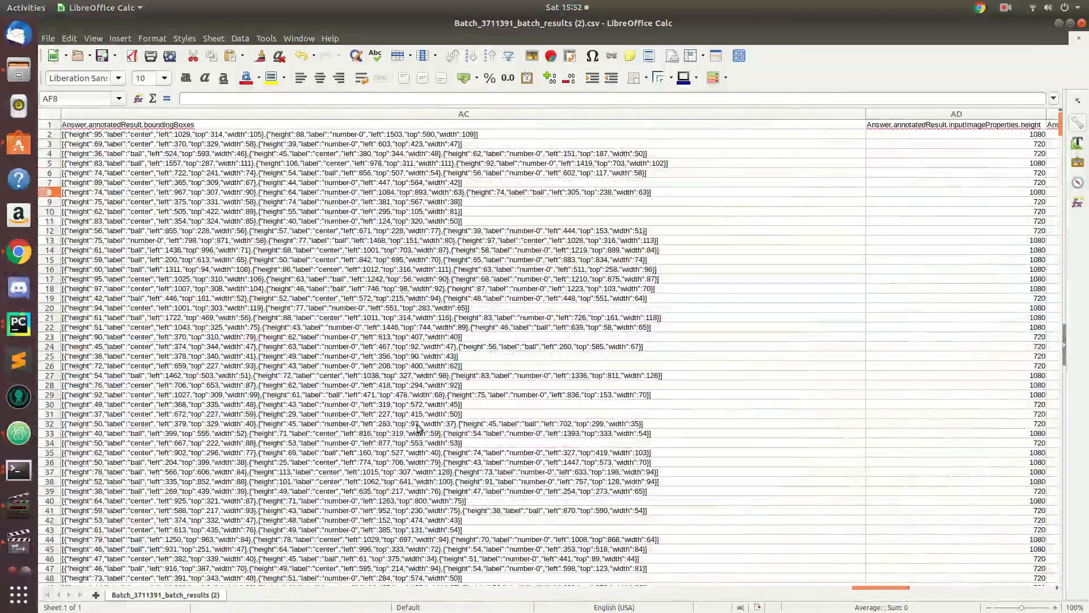
click(418, 423)
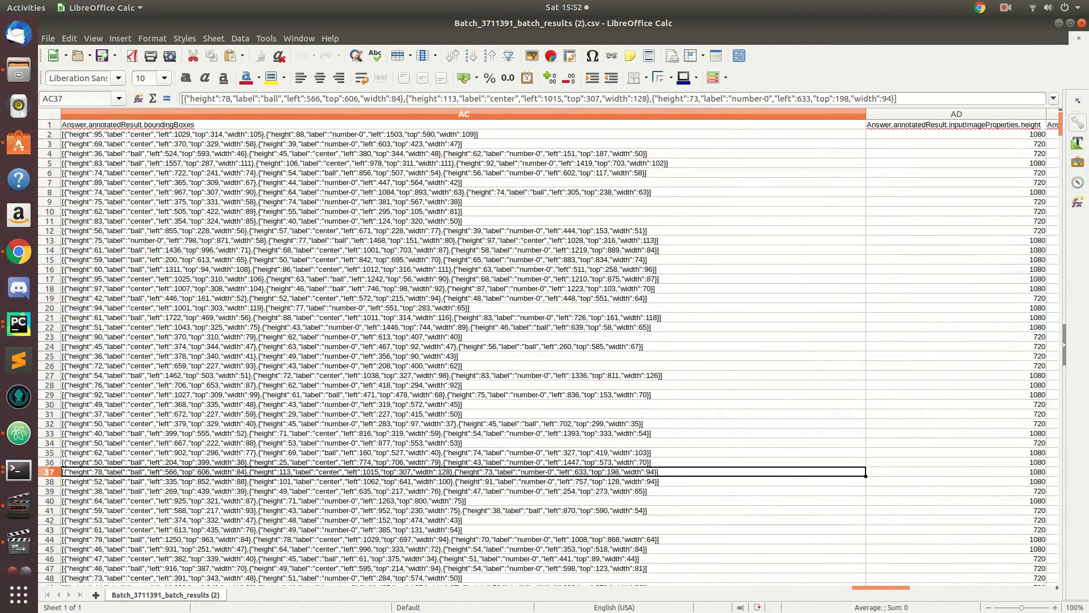
scroll(right, 3)
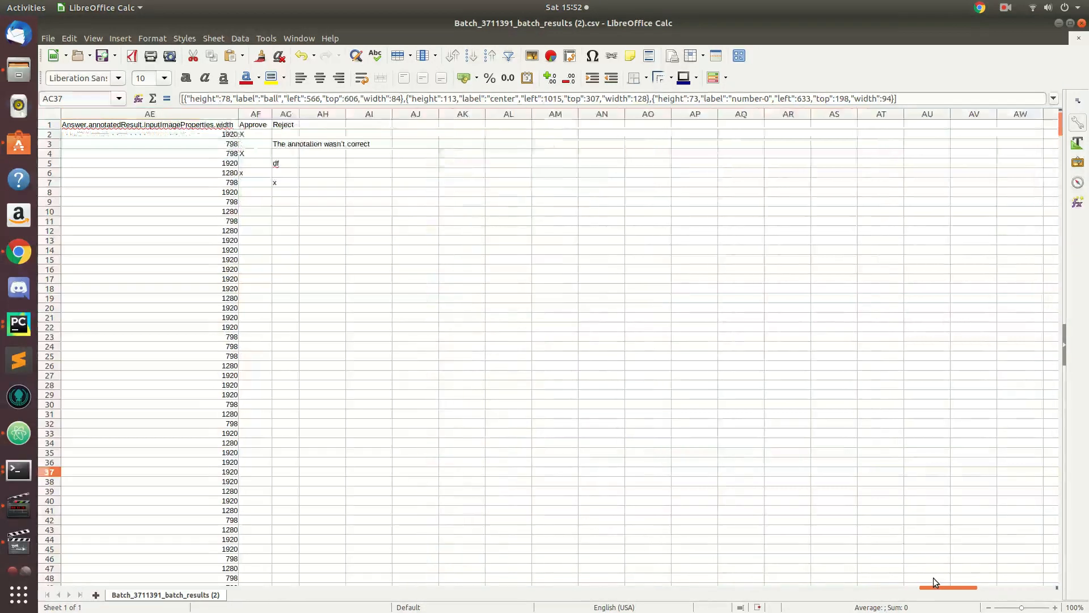
scroll(left, 3)
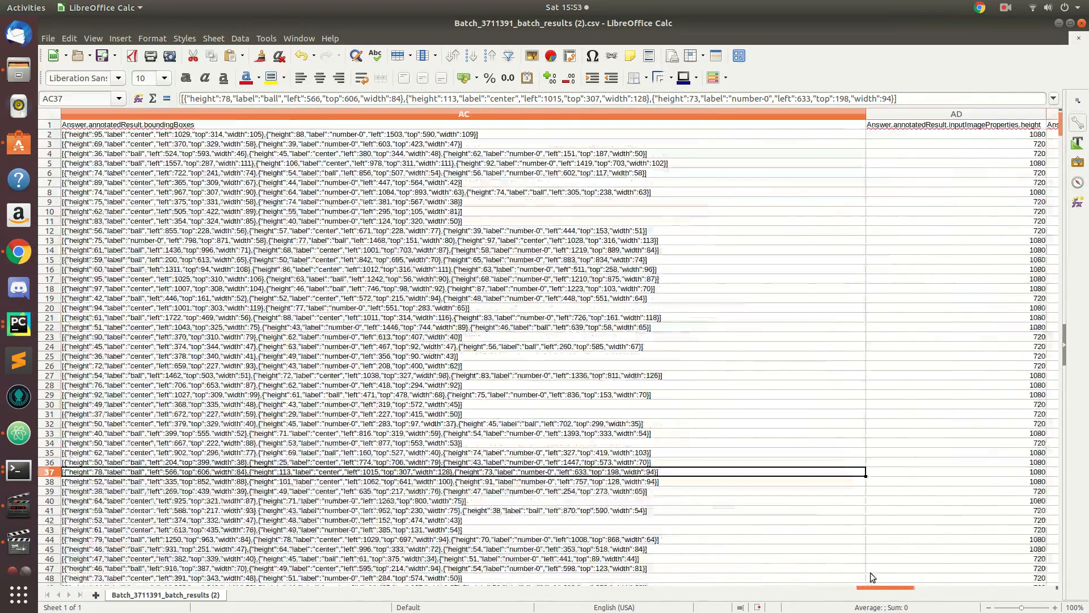
scroll(left, 3)
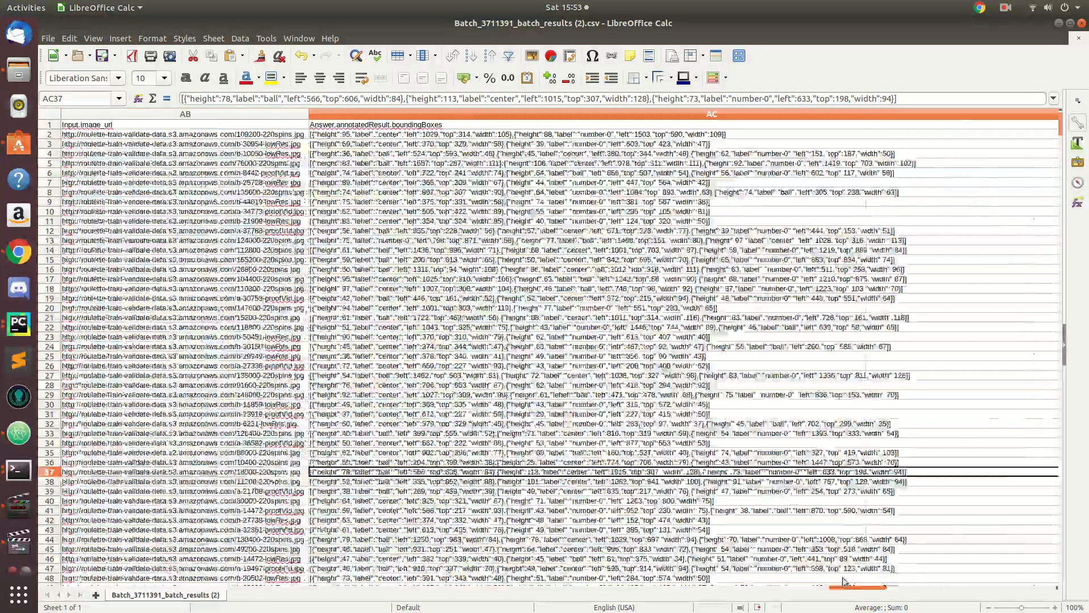
scroll(right, 3)
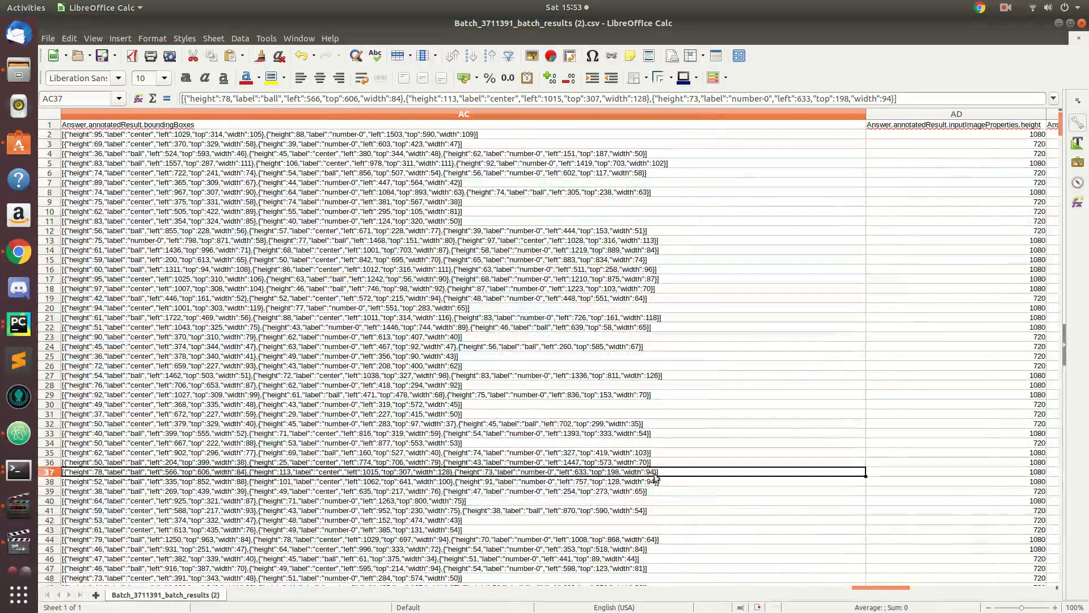
scroll(right, 3)
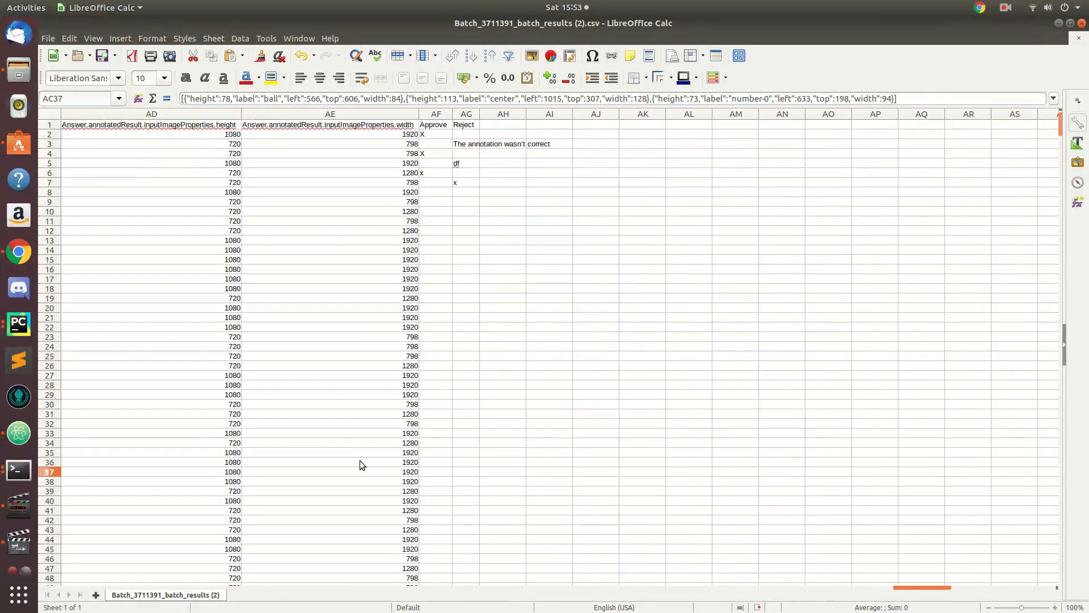
mouse_move(424, 473)
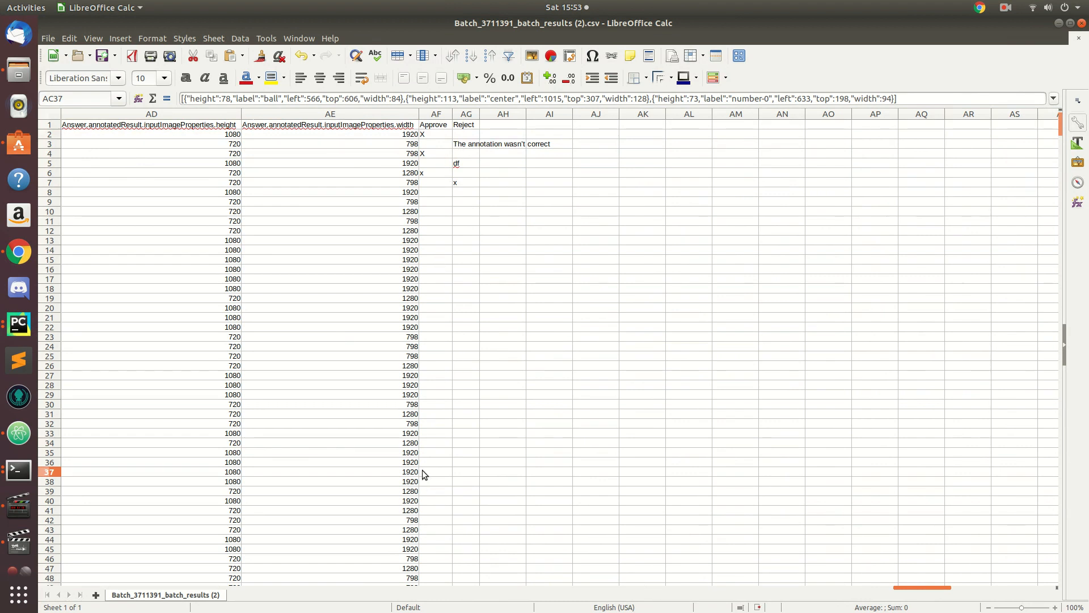
- Select cells AF39, AG42 and AG44, then scroll left to the boundingBoxes column
click(436, 491)
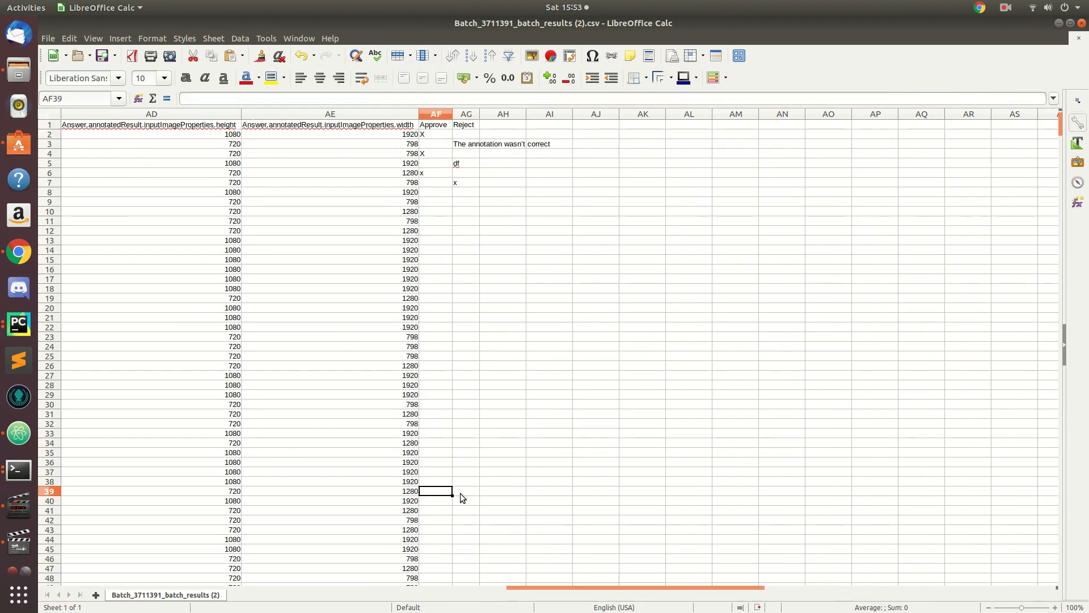
click(465, 519)
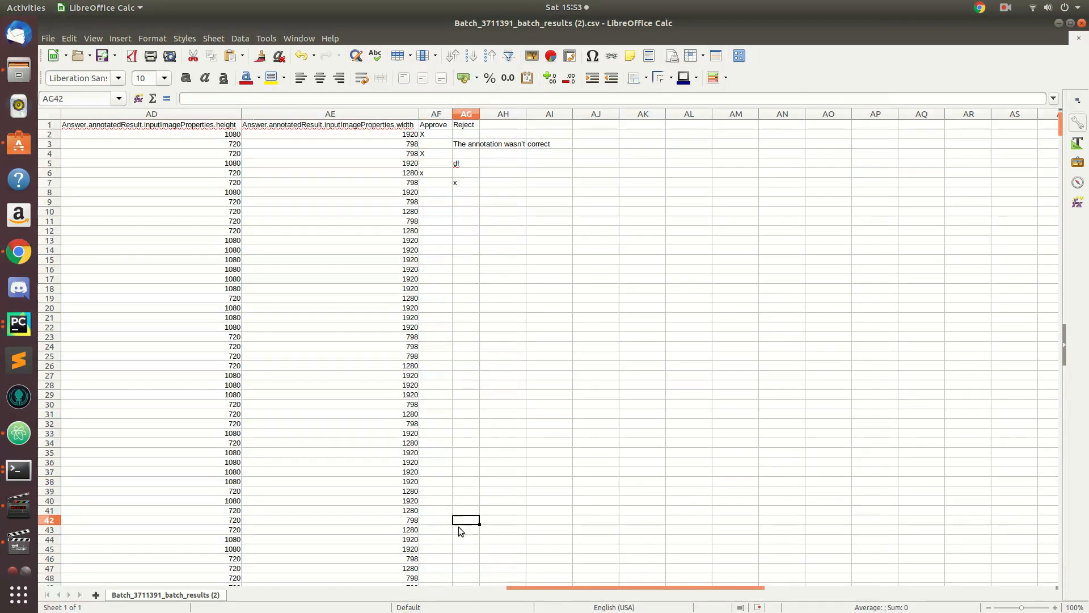
click(465, 539)
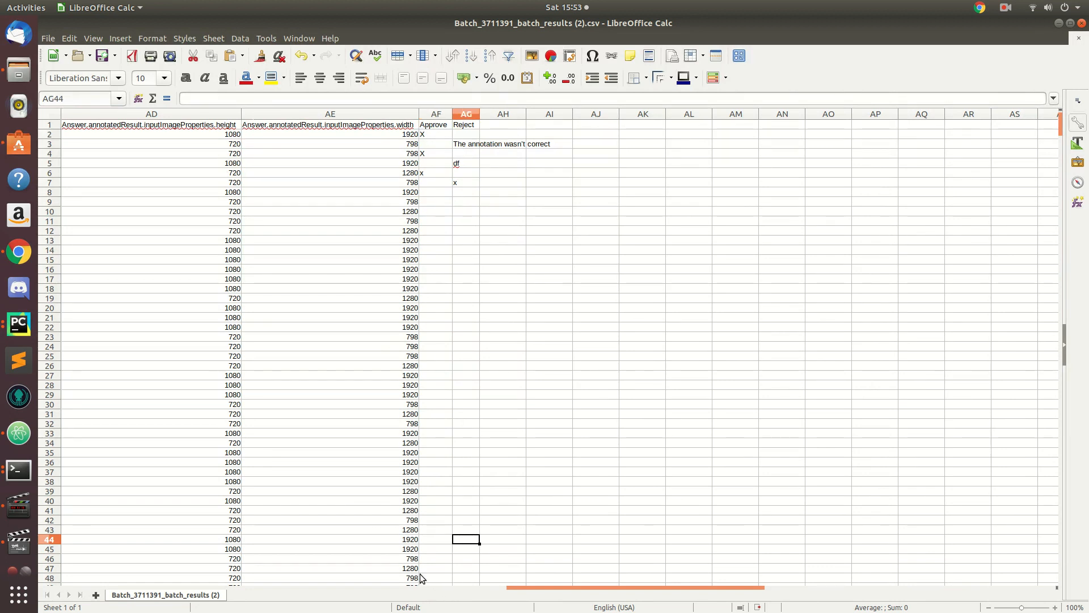
scroll(left, 3)
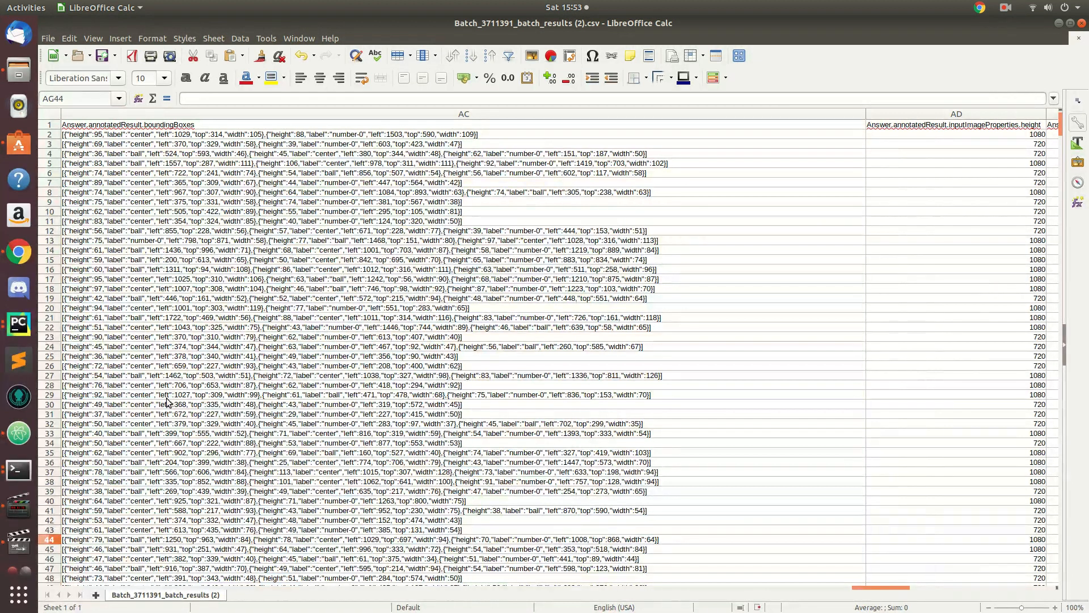
mouse_move(857, 518)
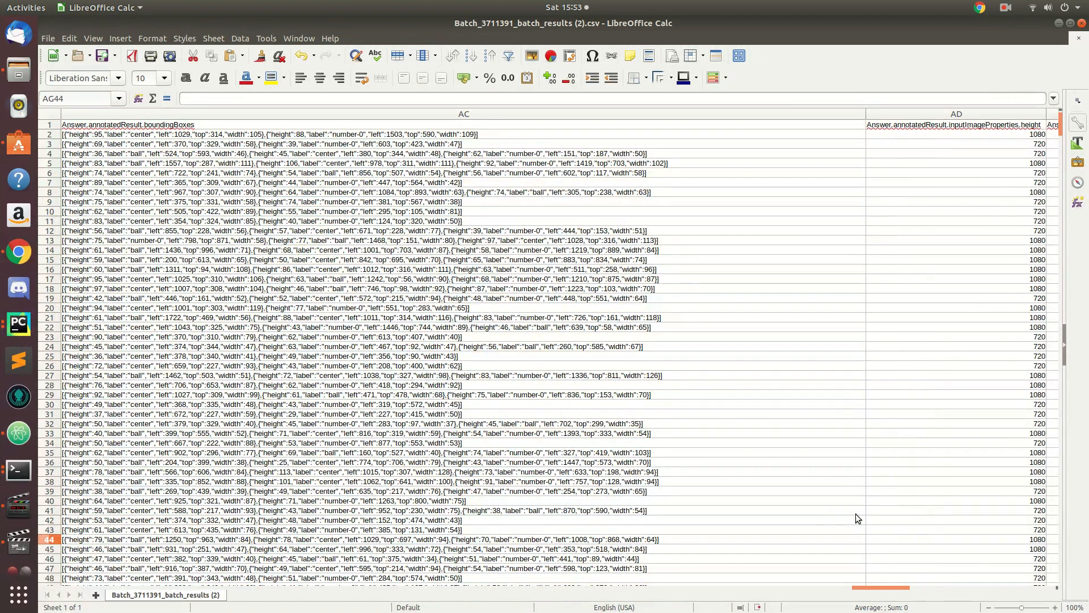
mouse_move(839, 395)
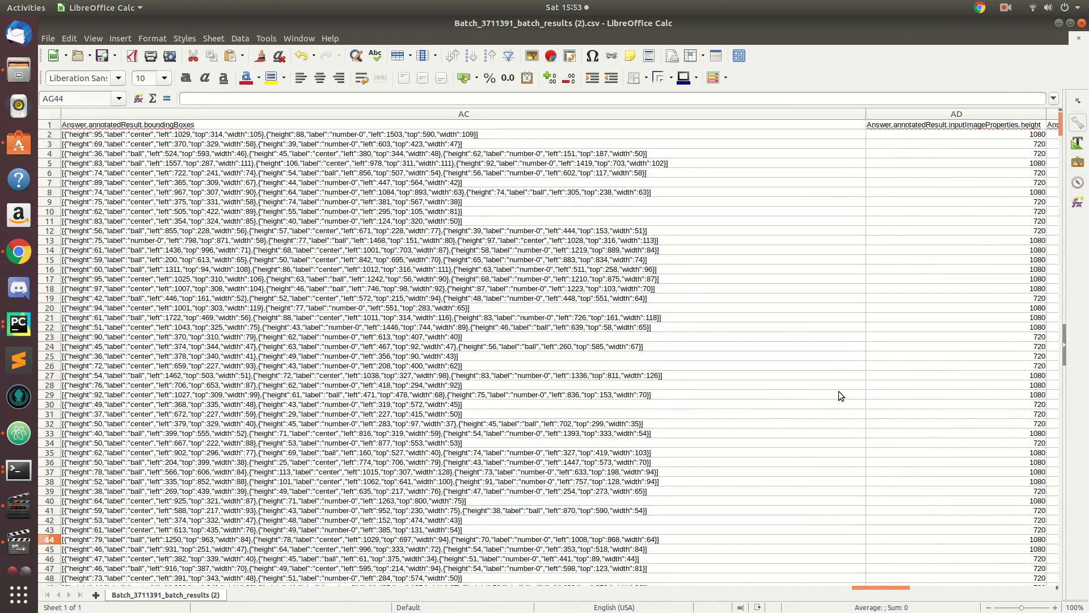
mouse_move(839, 388)
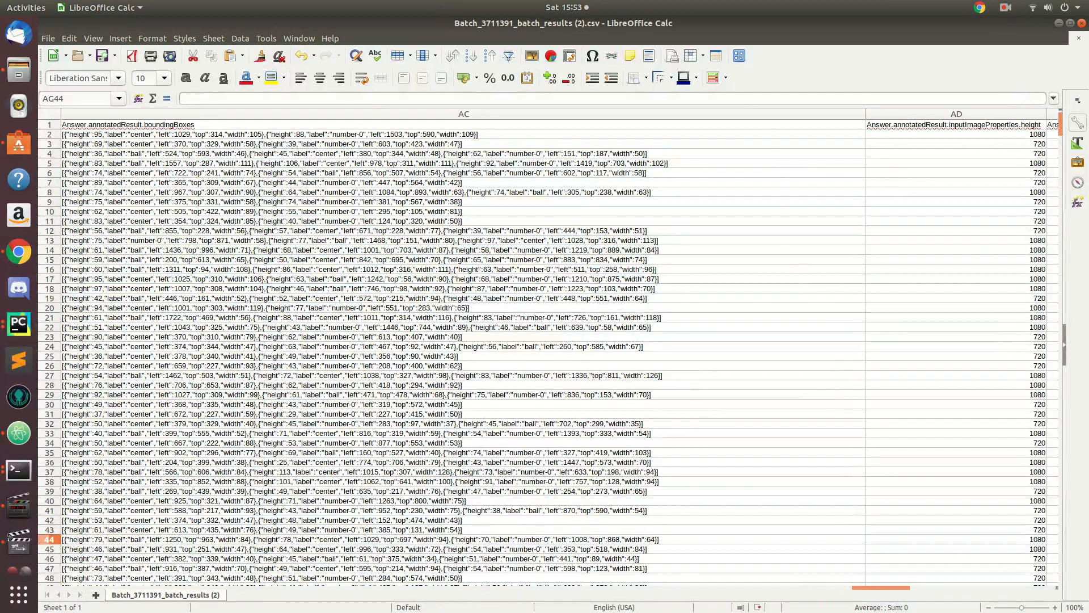
mouse_move(211, 434)
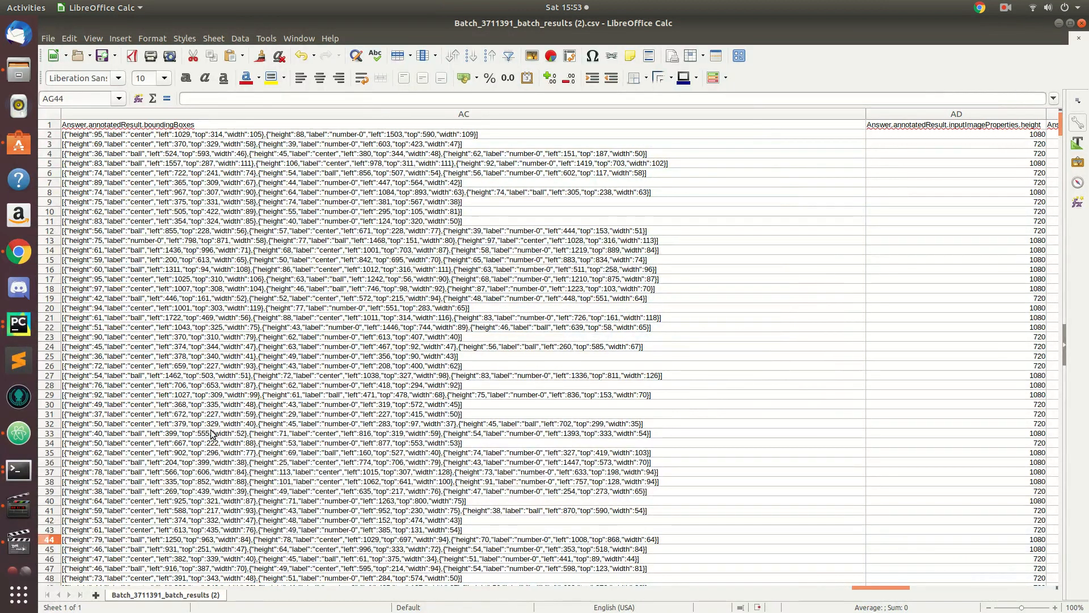